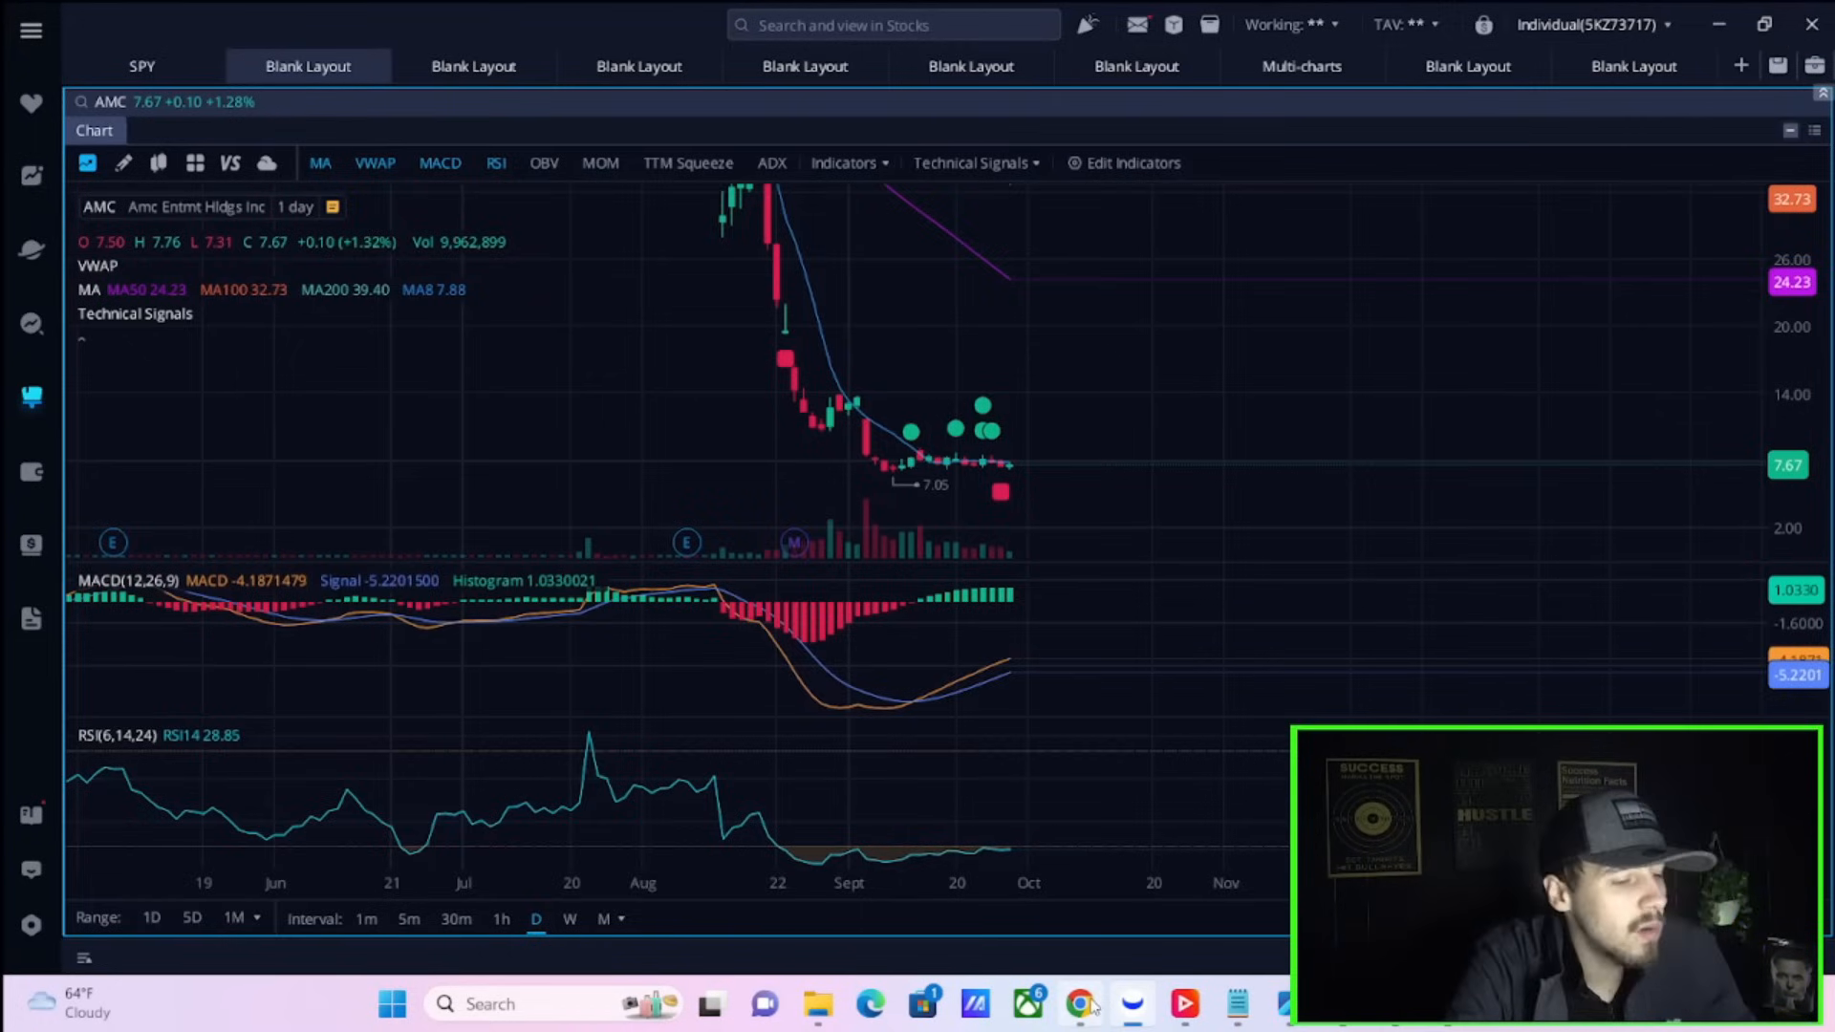
Bring up Chrome with the Stocksera AMC failure-to-deliver table
left_click(1080, 1002)
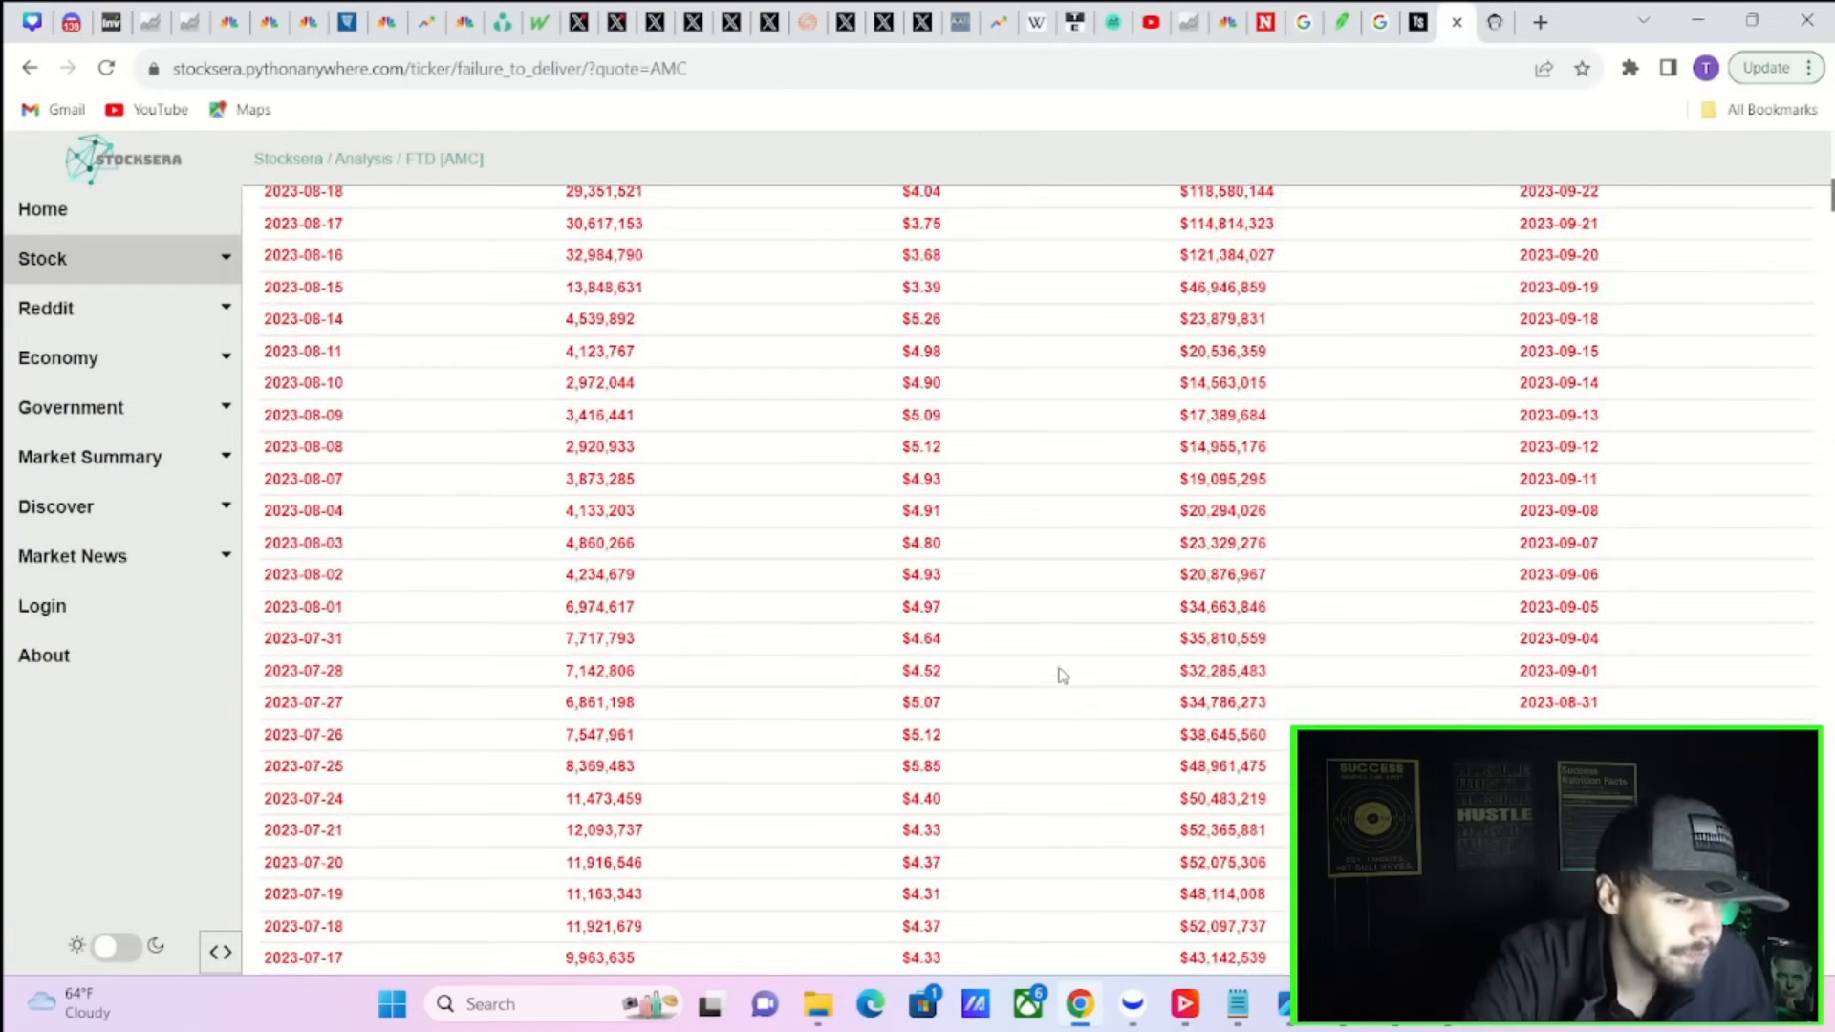
scroll("down", 3)
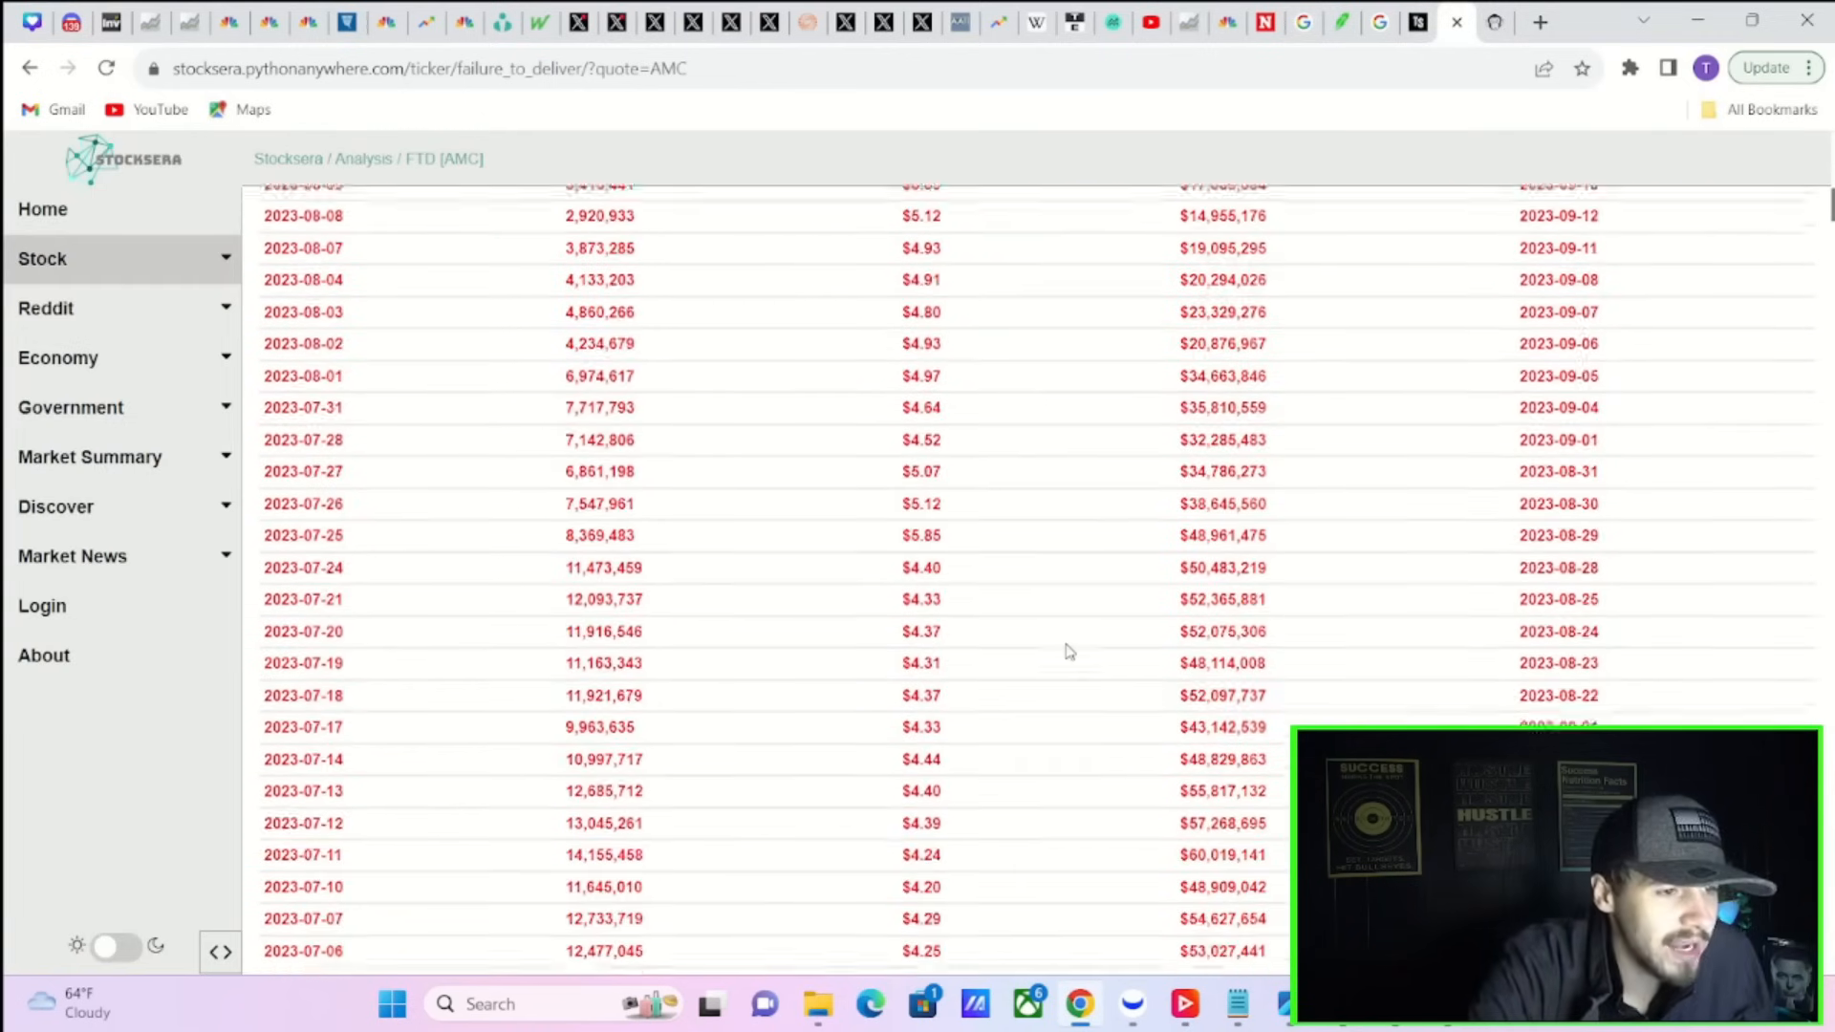
scroll("up", 3)
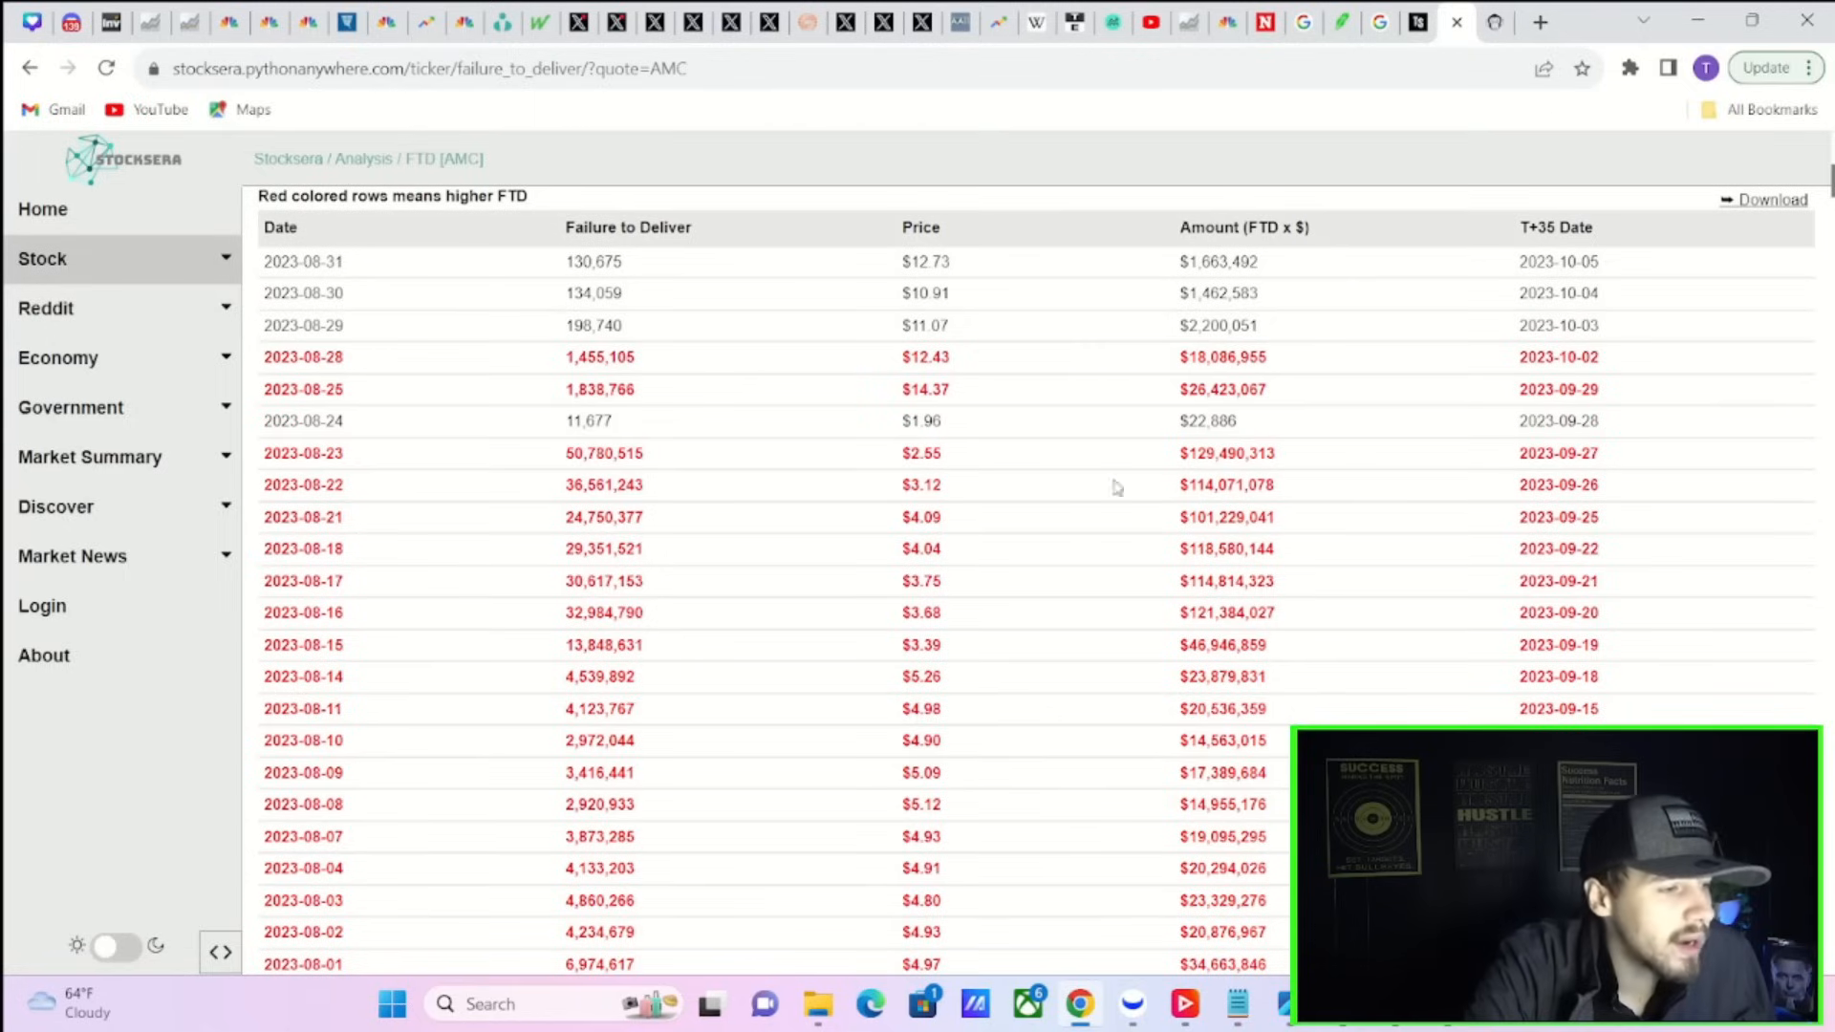
mouse_move(737, 520)
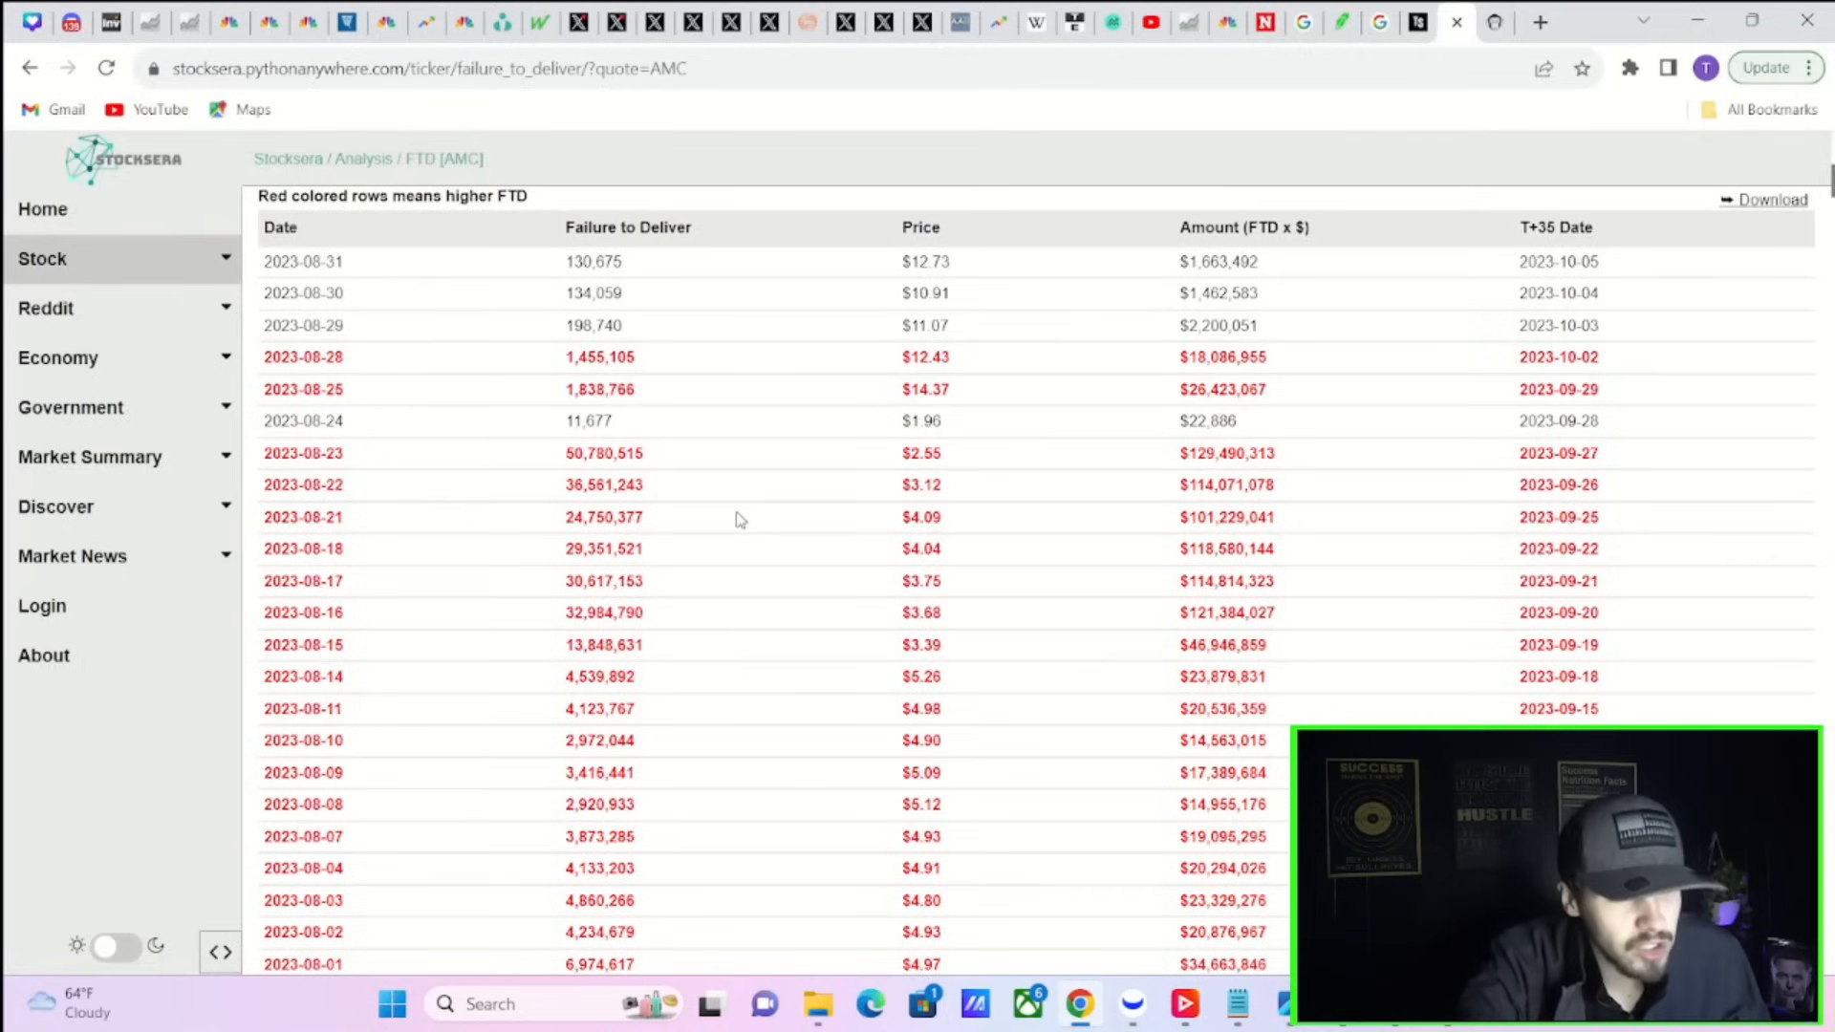
mouse_move(726, 490)
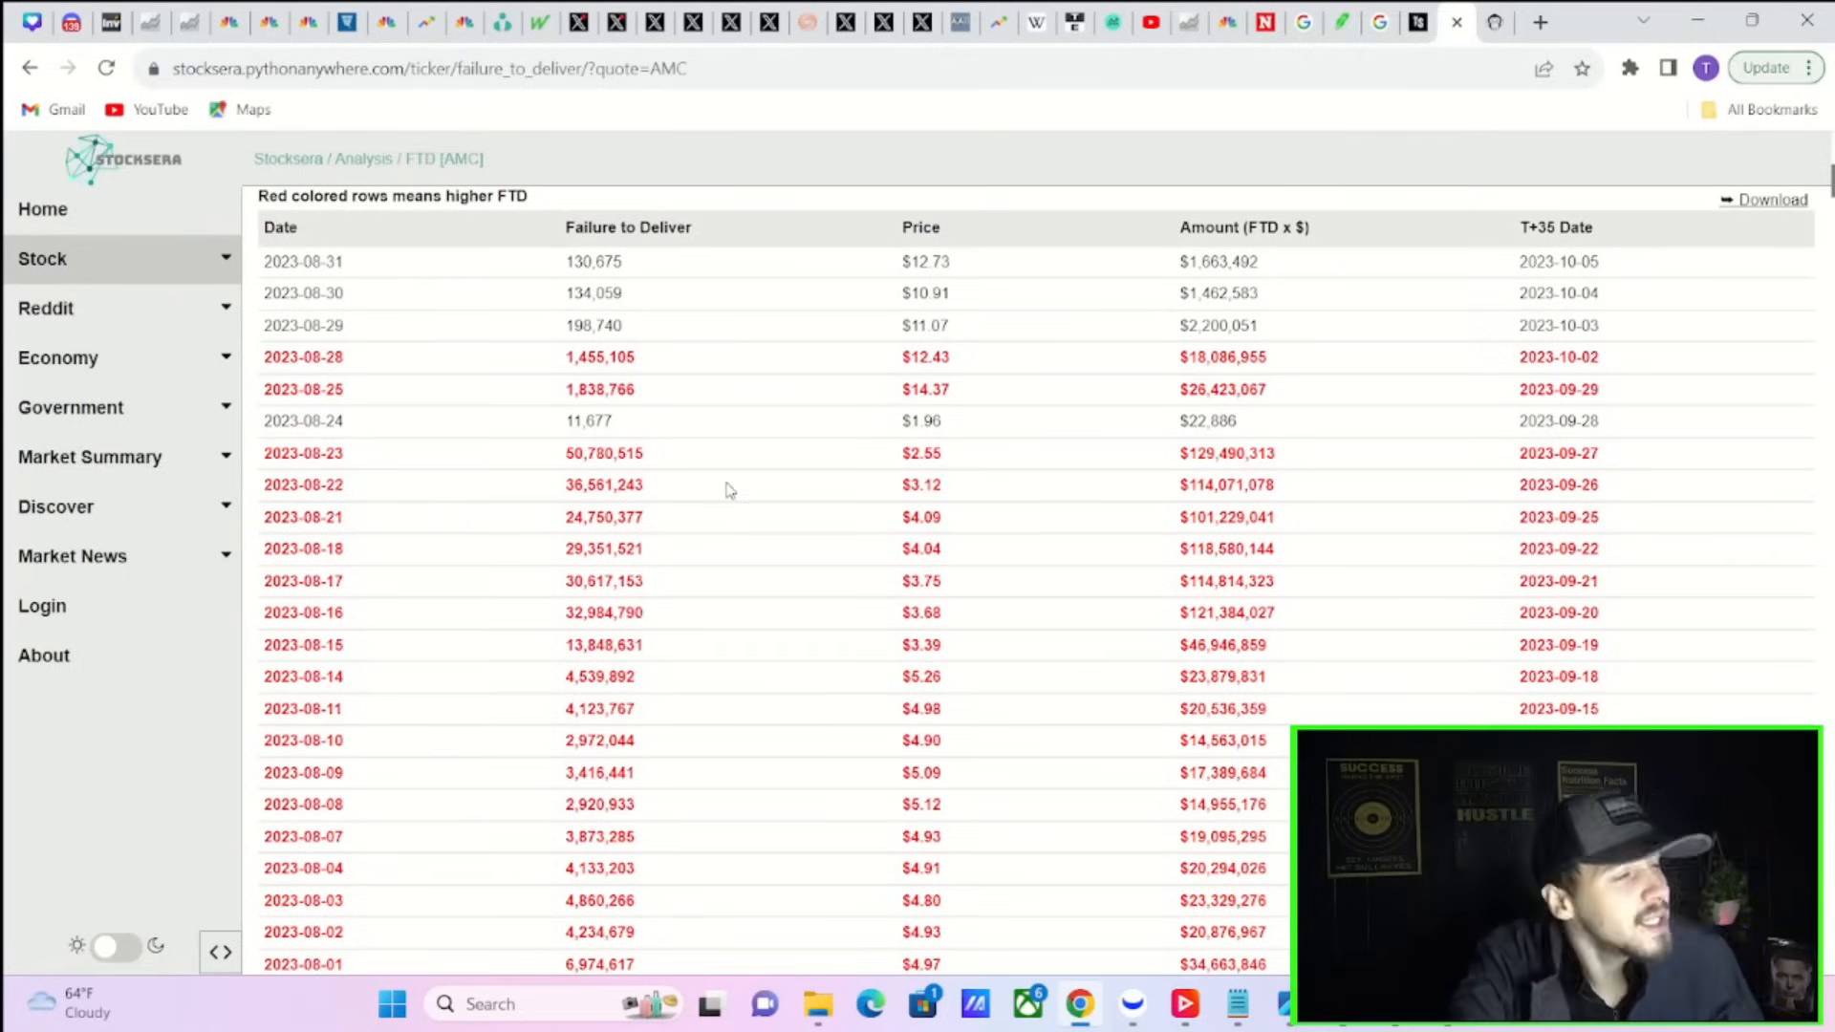
mouse_move(715, 413)
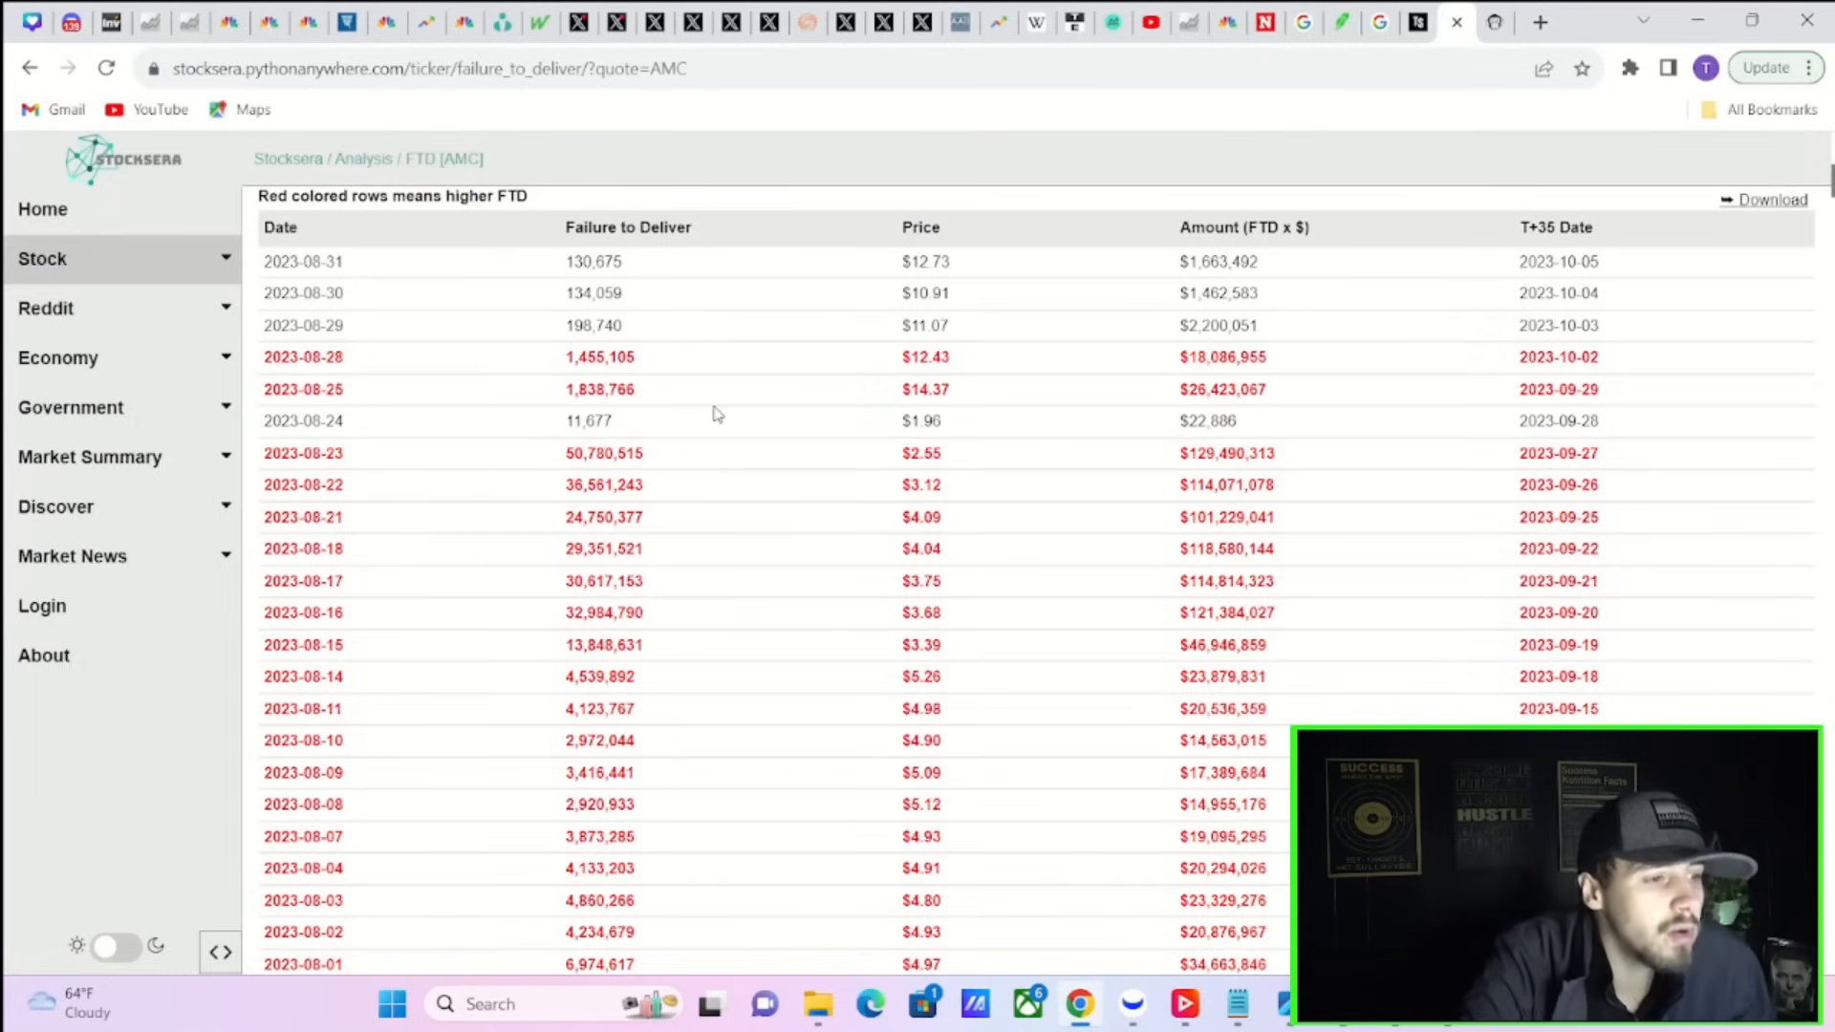
mouse_move(1156, 474)
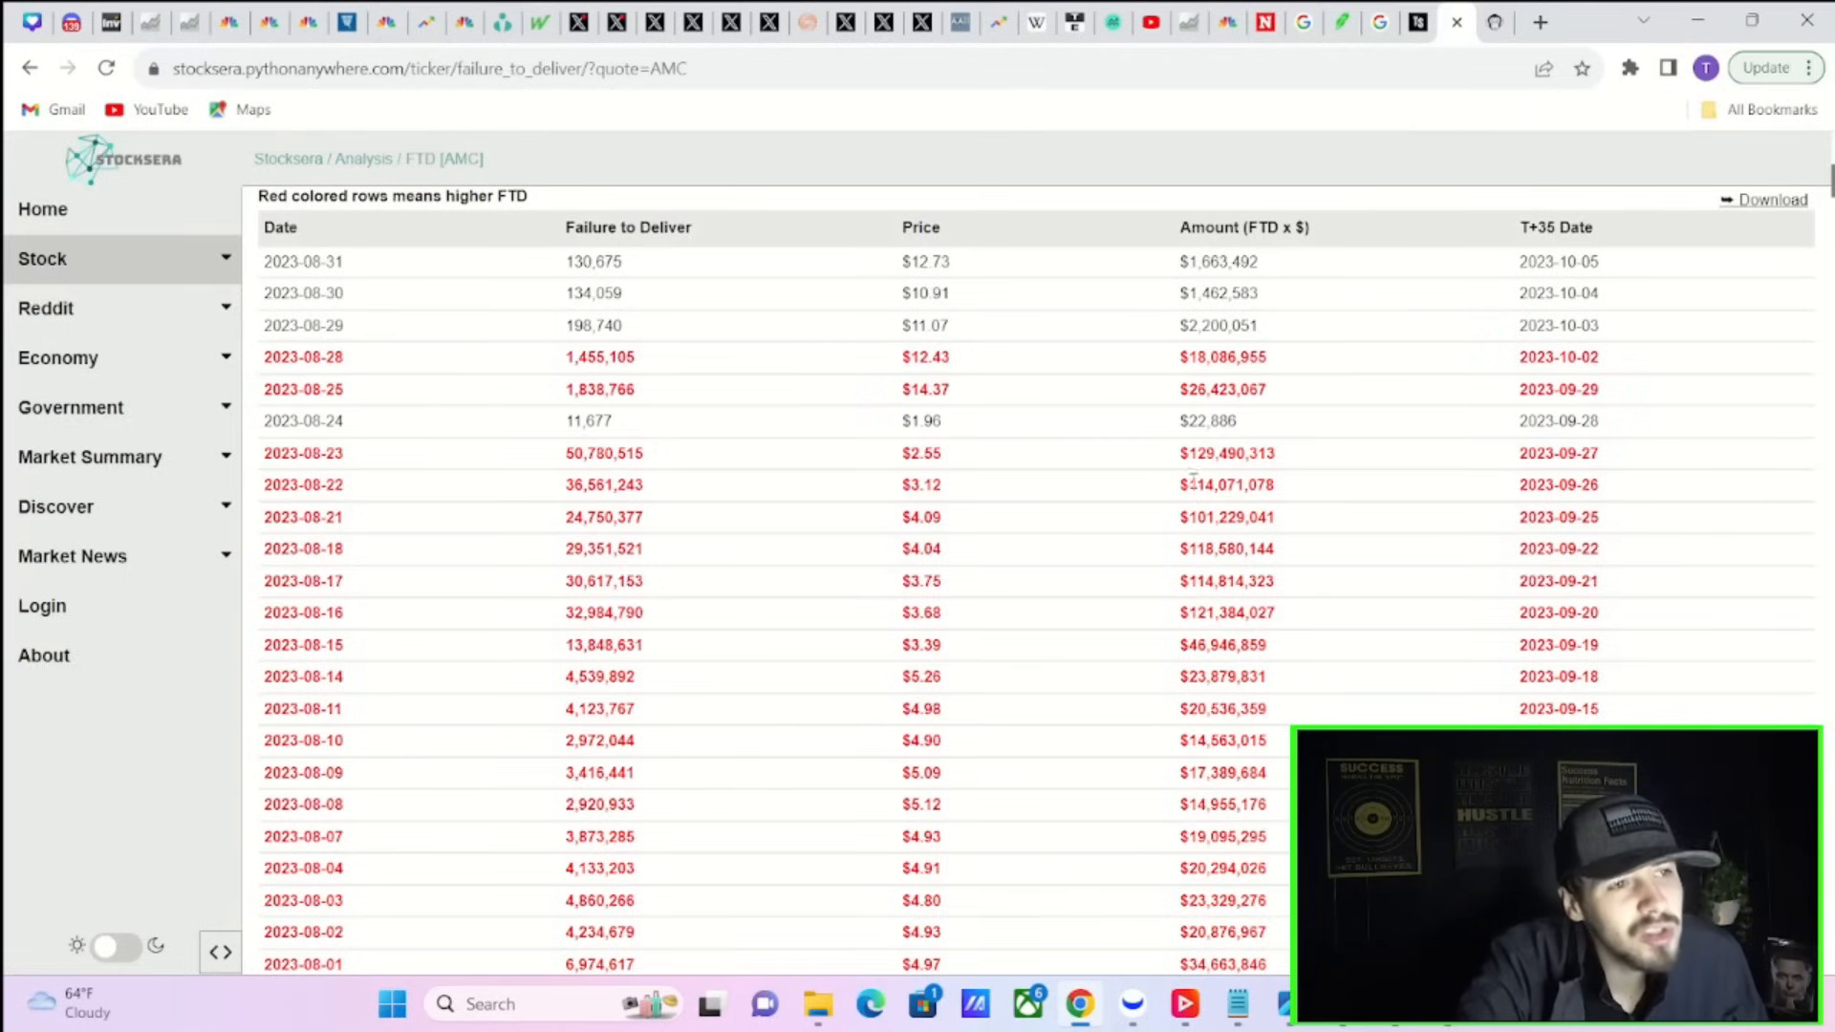
mouse_move(1376, 687)
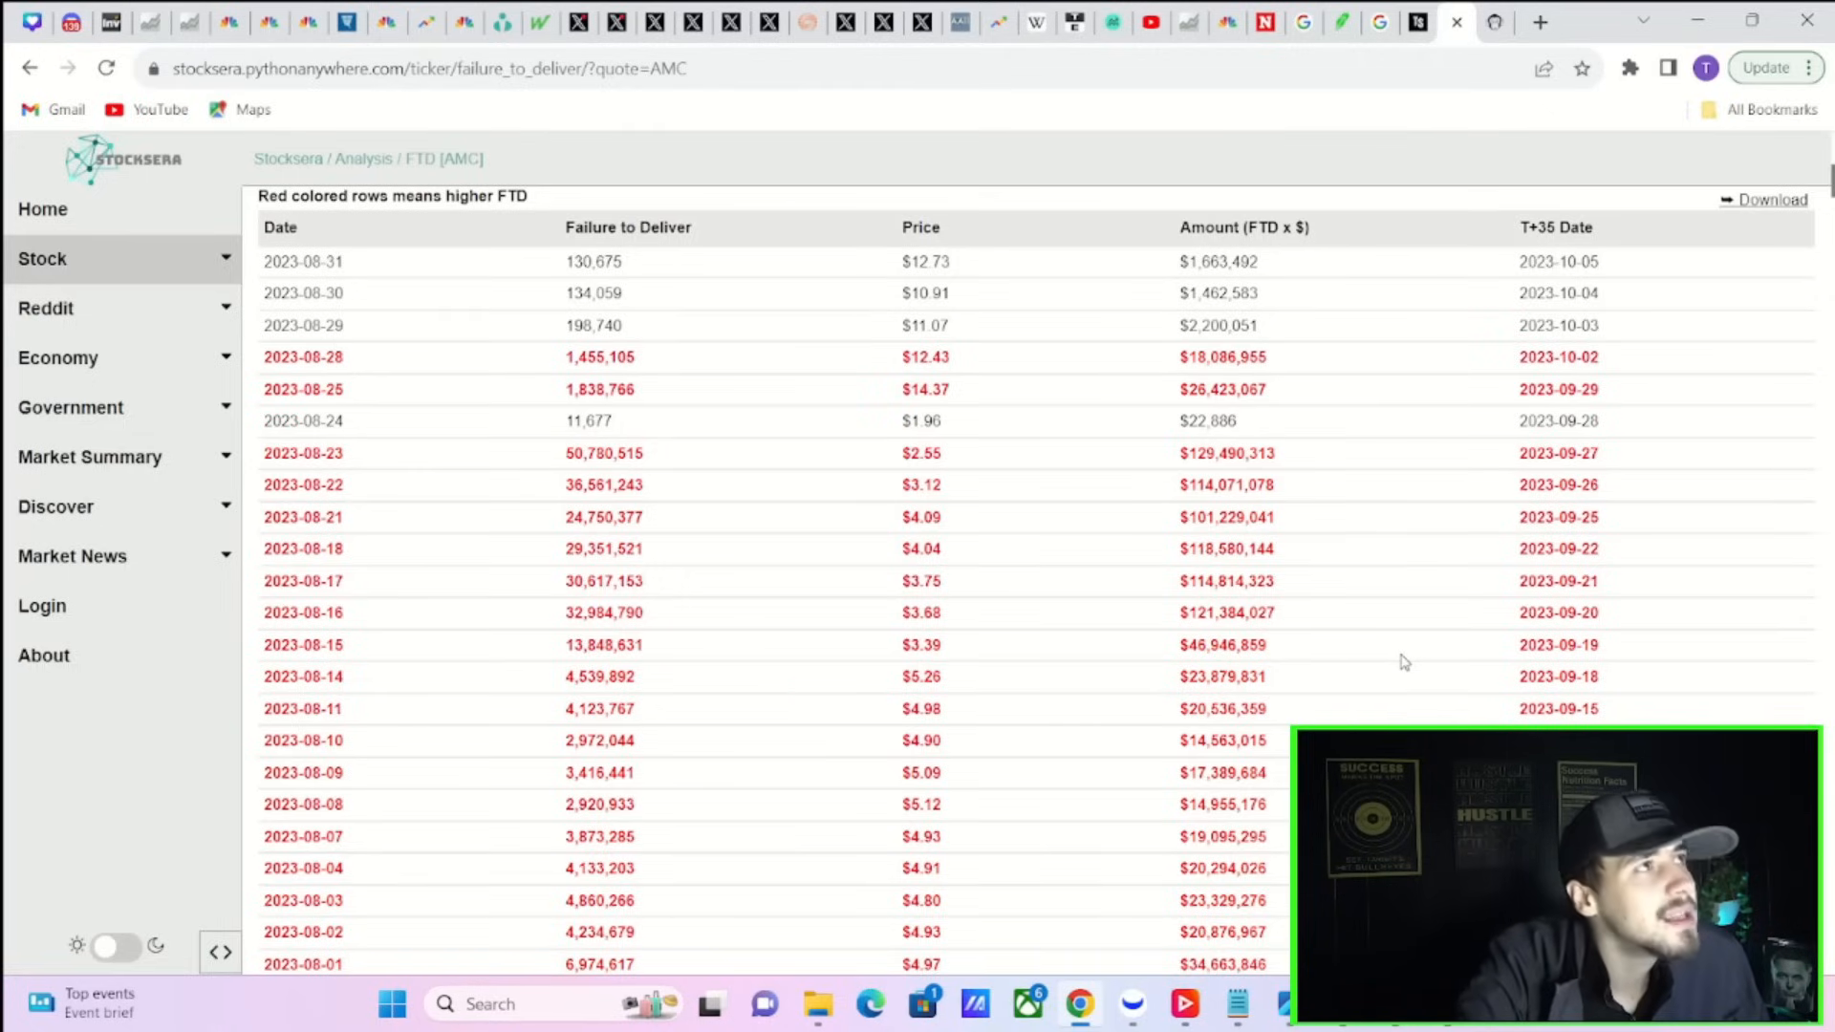
mouse_move(1438, 662)
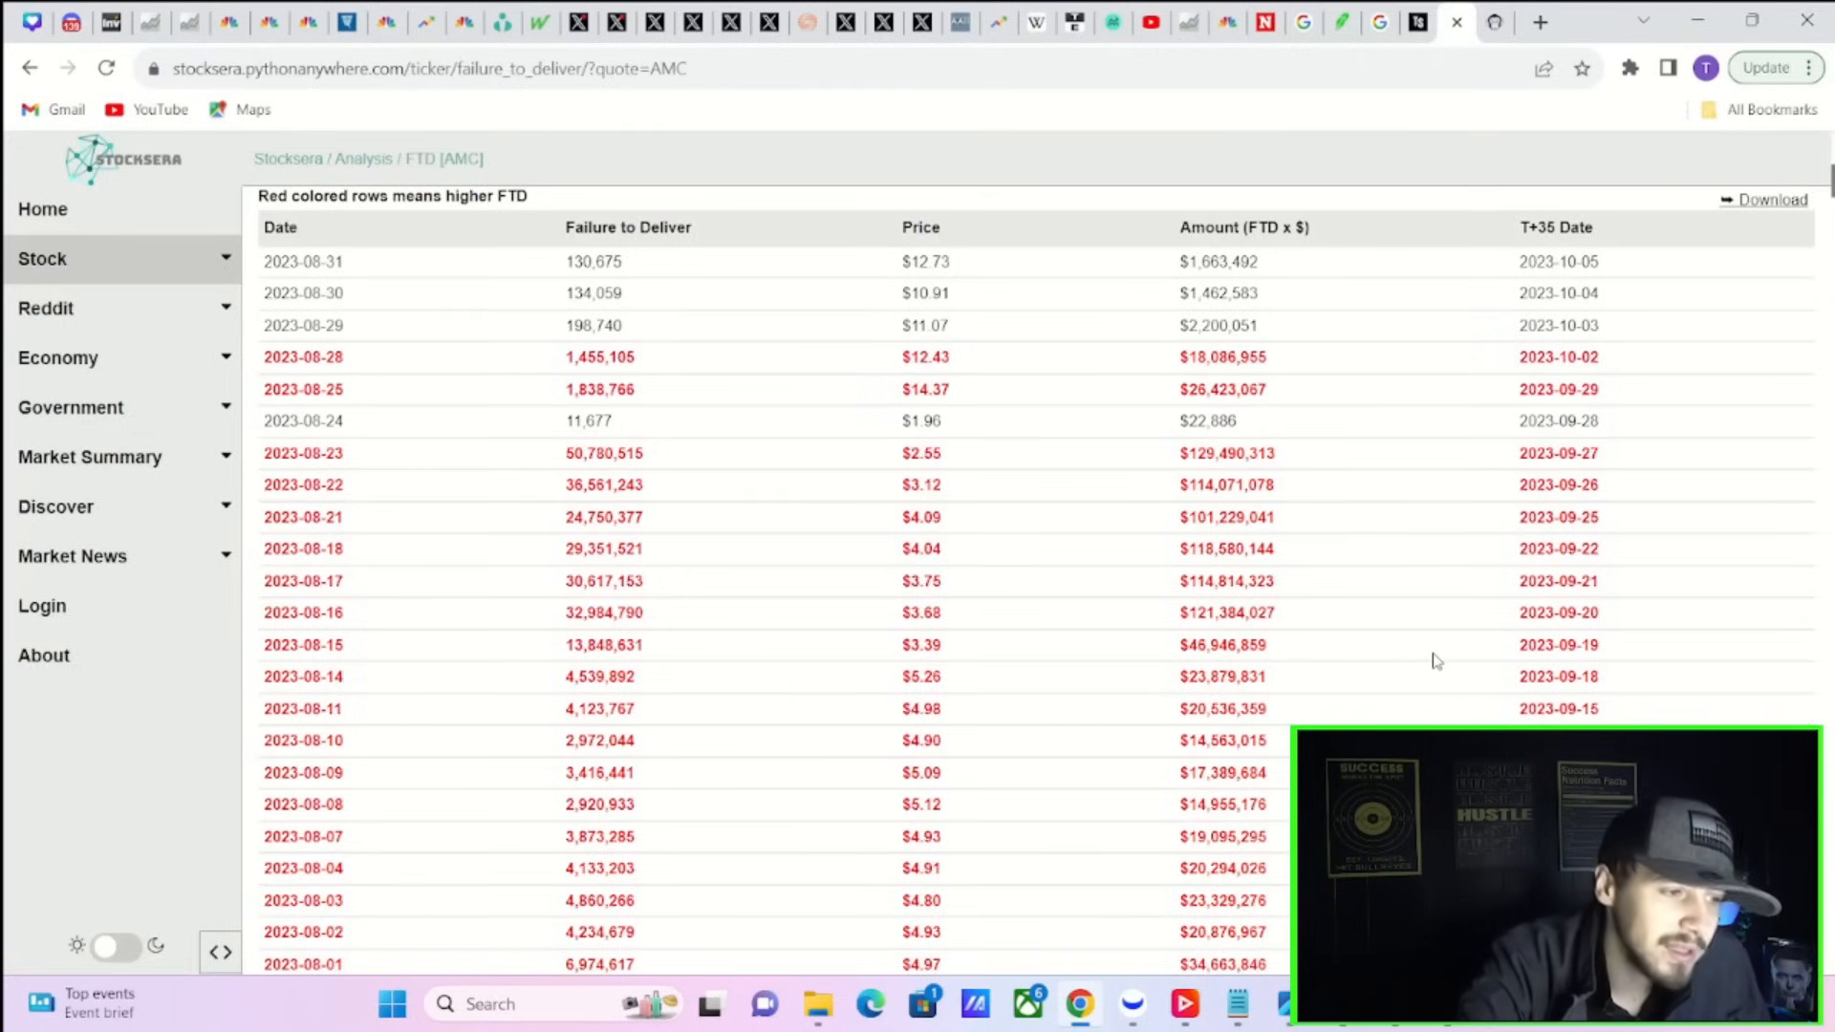
mouse_move(667, 496)
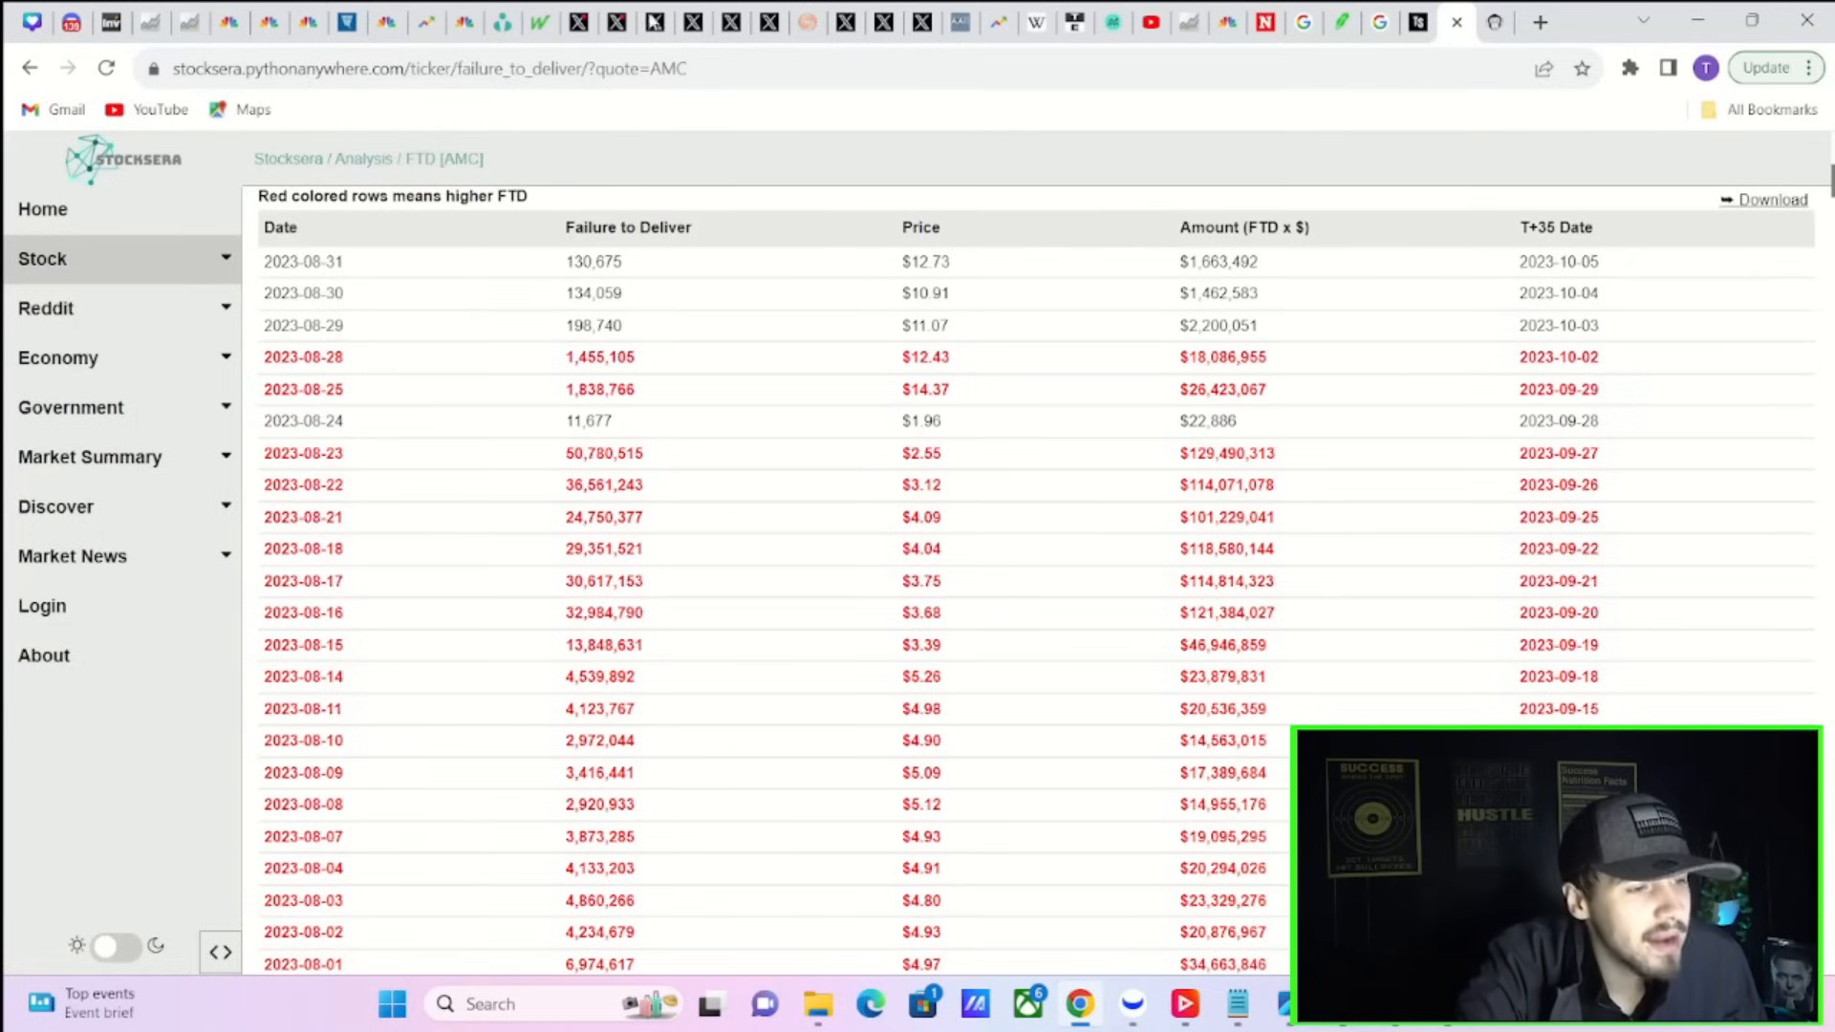
mouse_move(1779, 387)
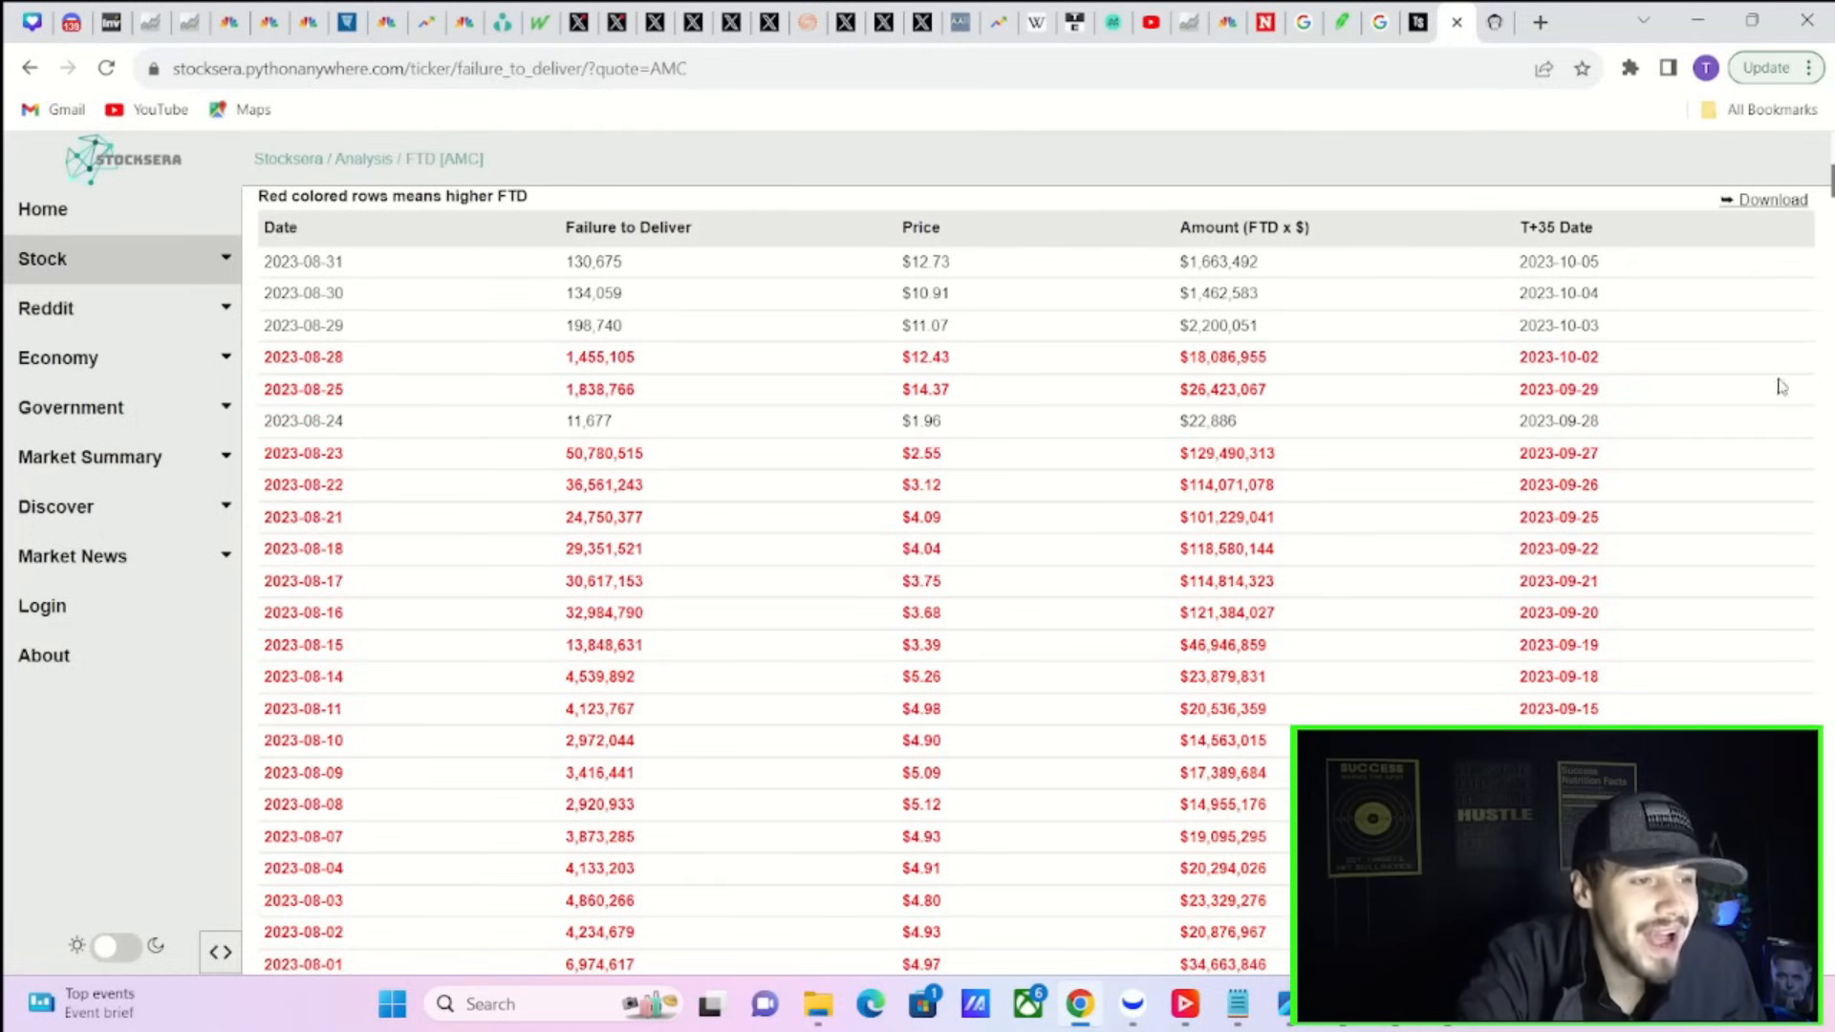
mouse_move(1002, 864)
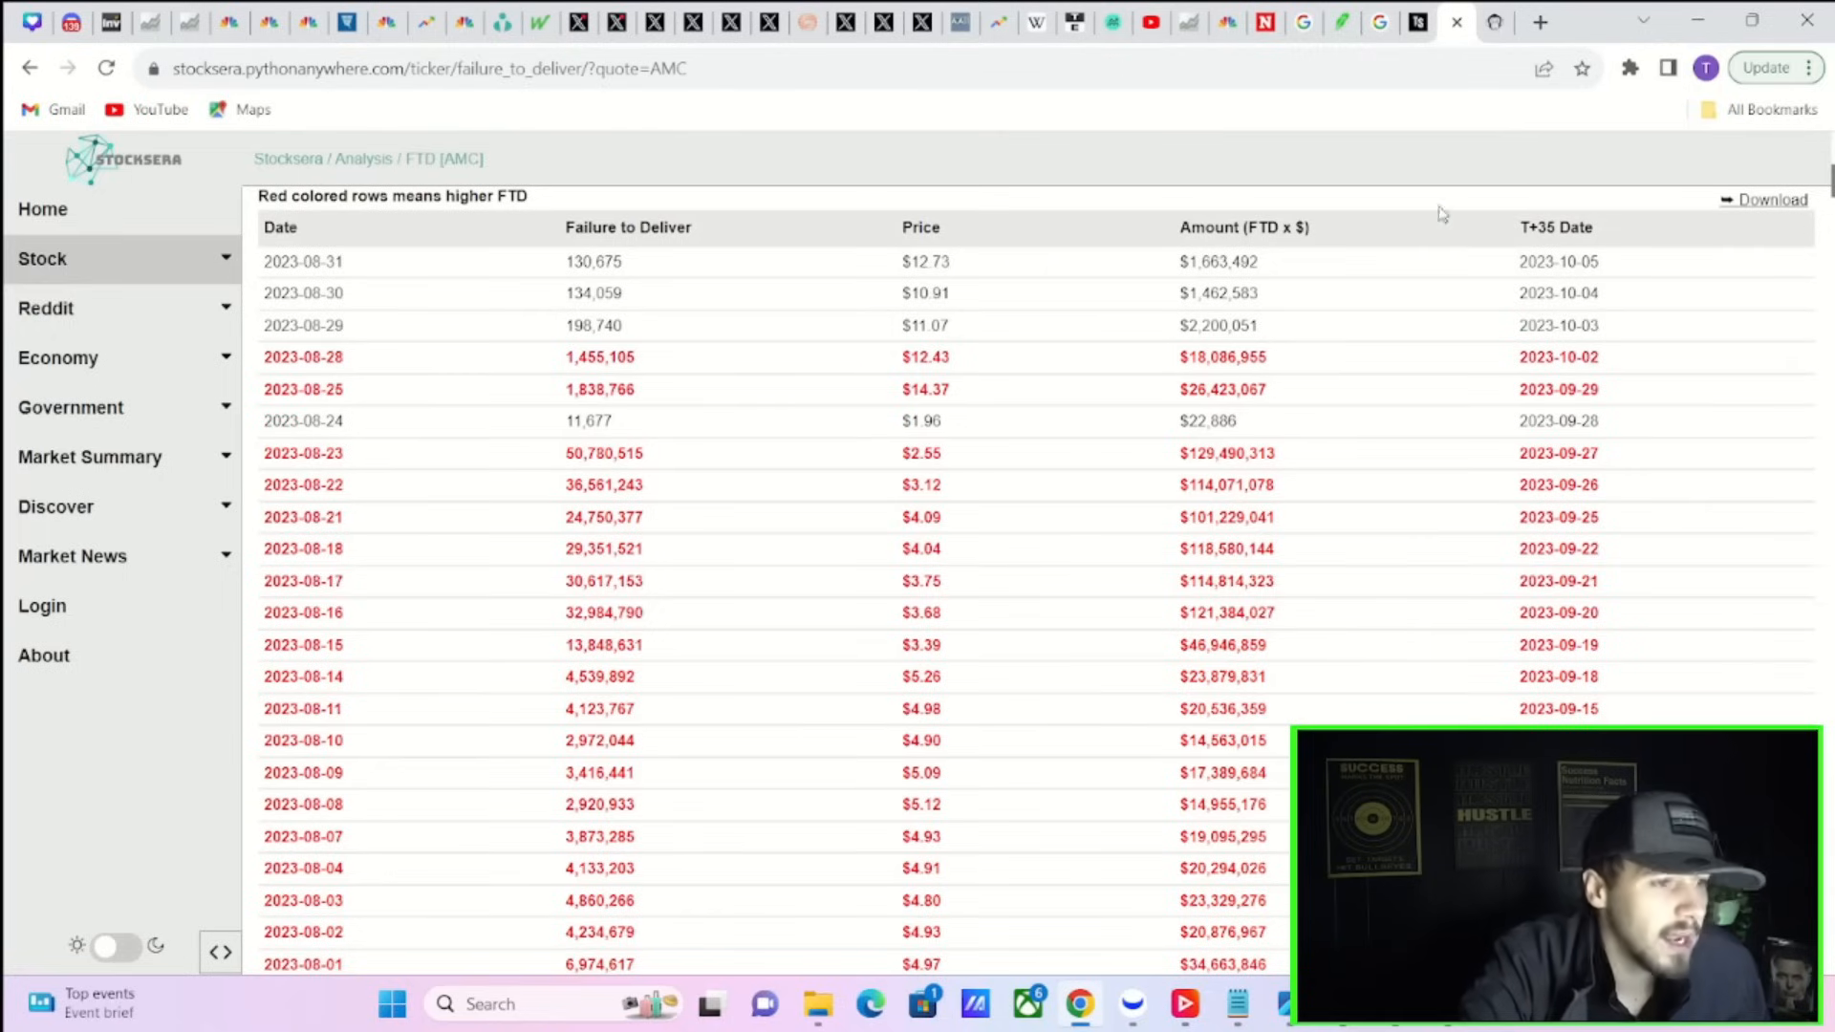
mouse_move(1496, 21)
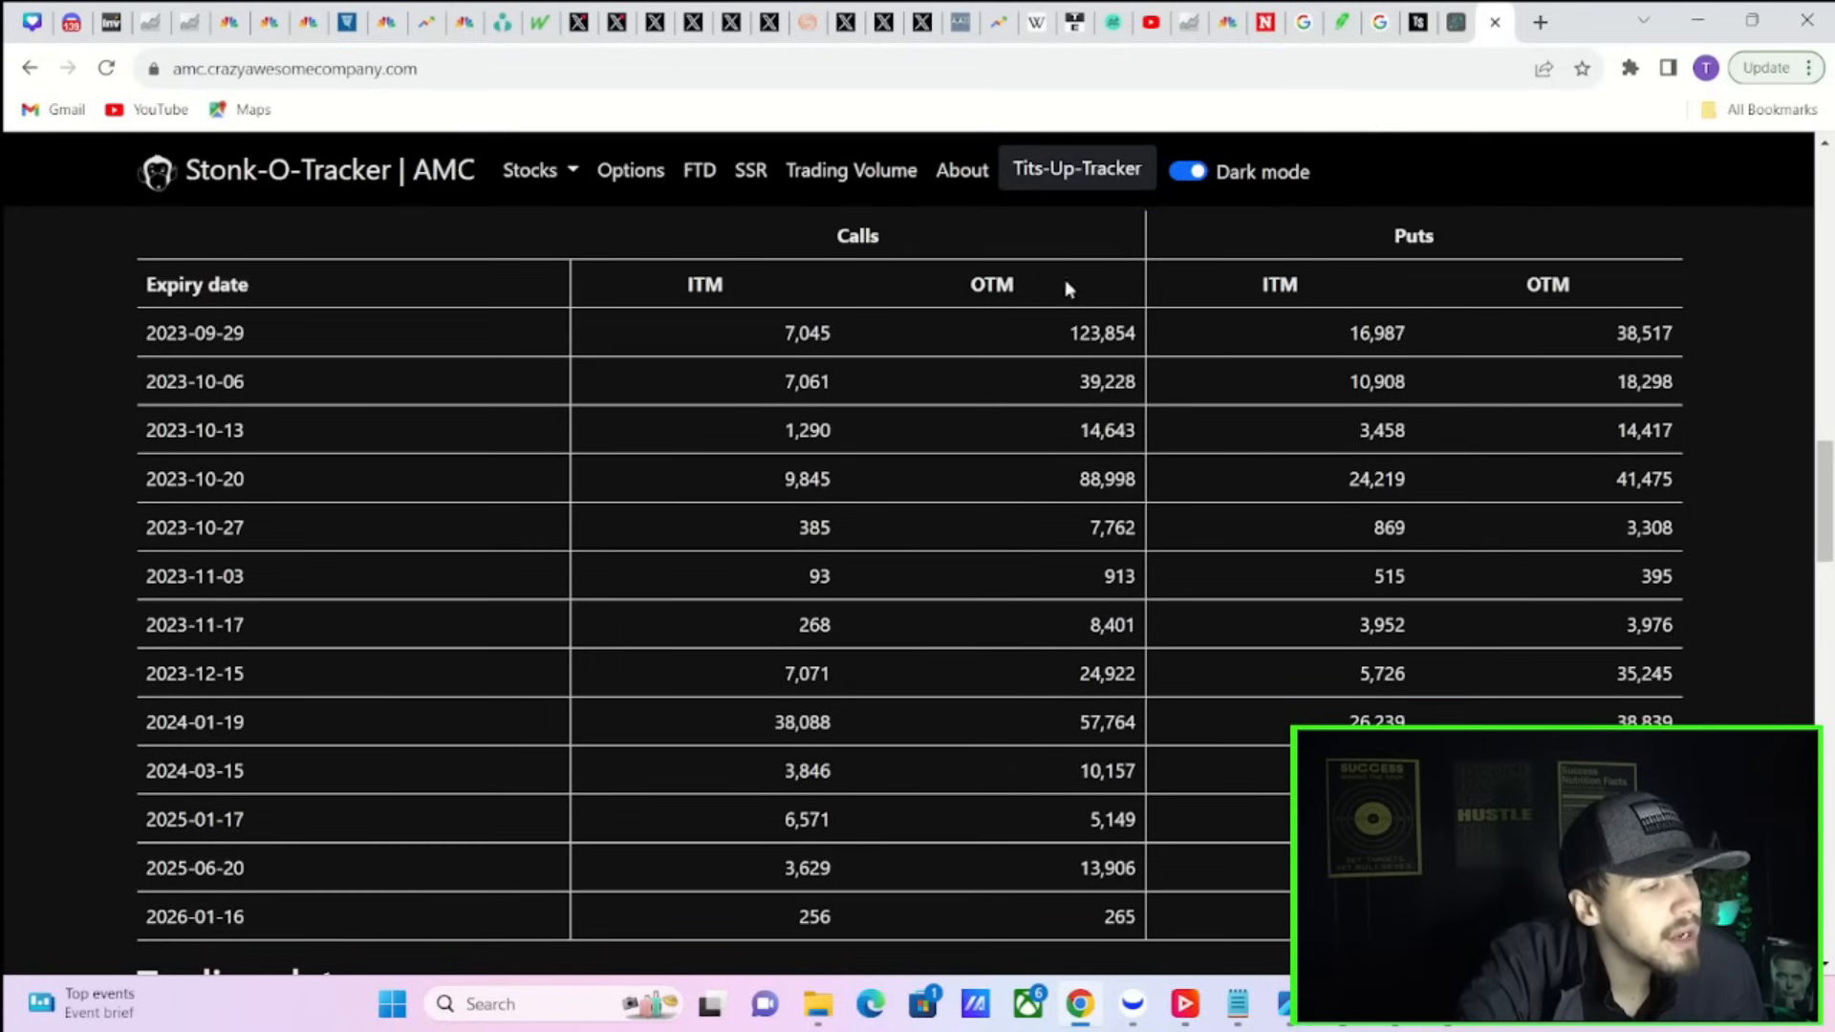
mouse_move(775, 411)
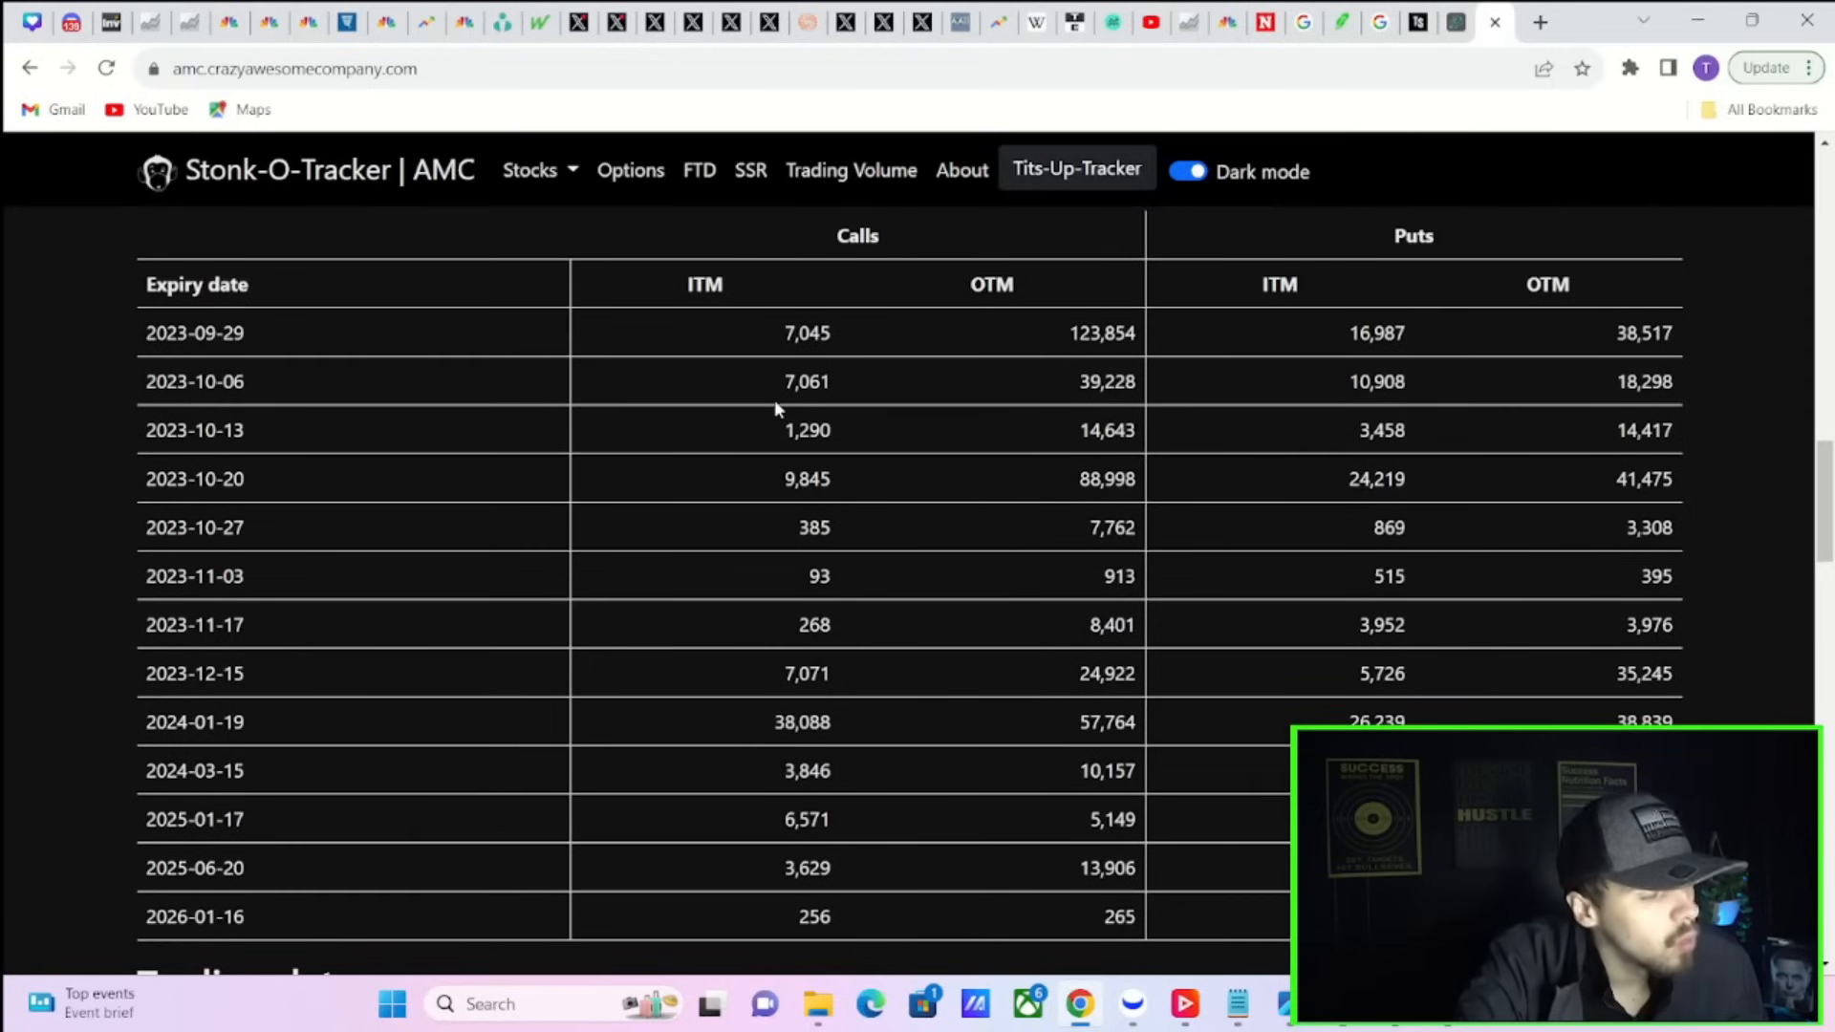
mouse_move(772, 432)
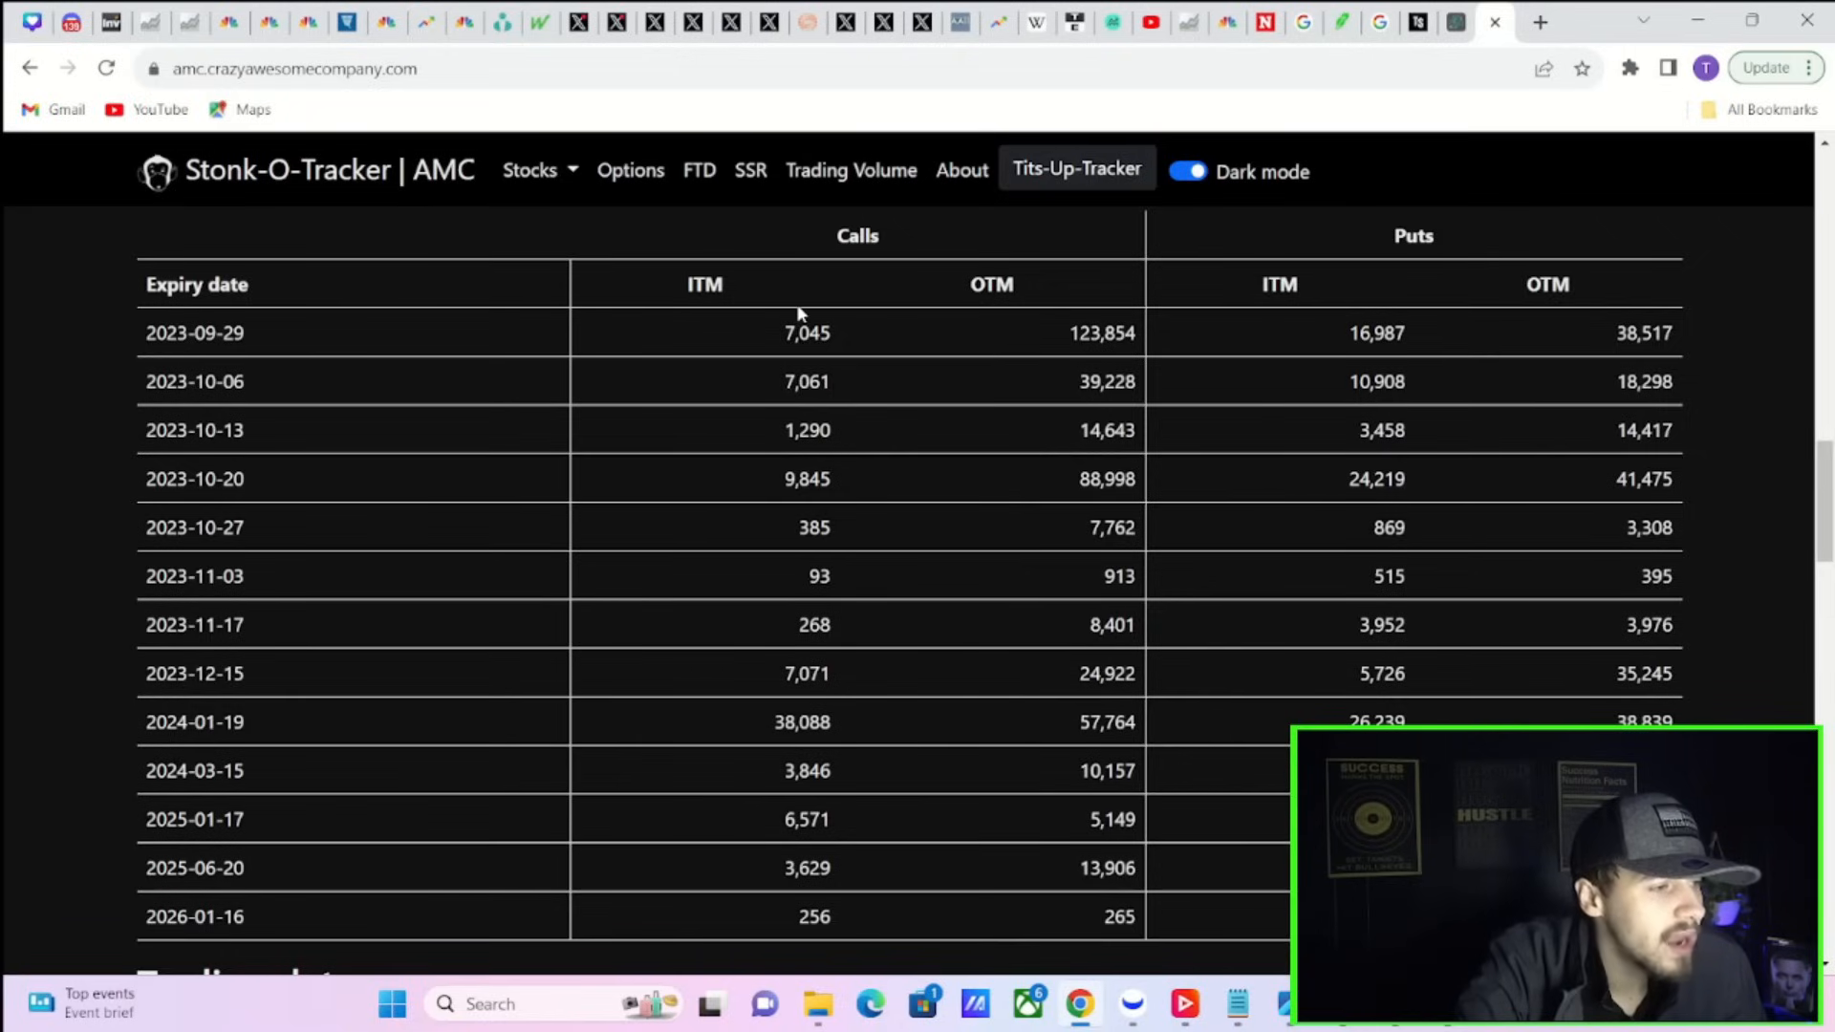
mouse_move(784, 348)
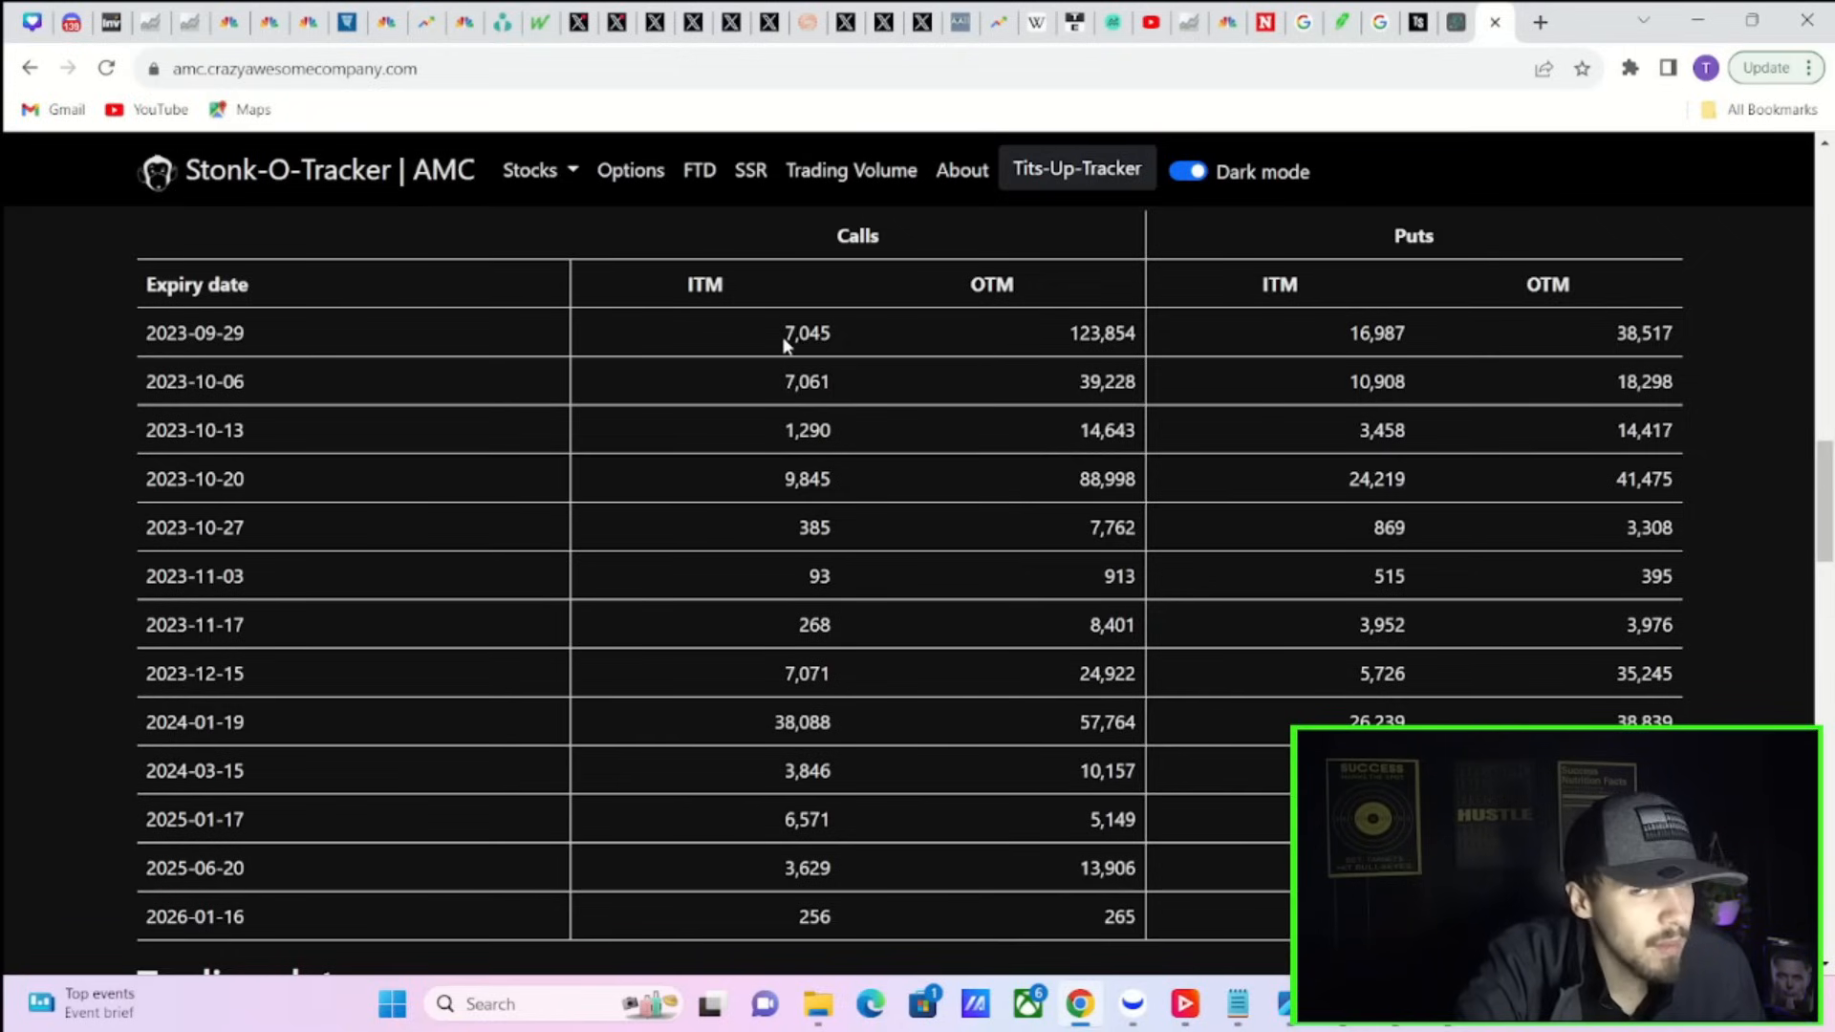
mouse_move(1027, 343)
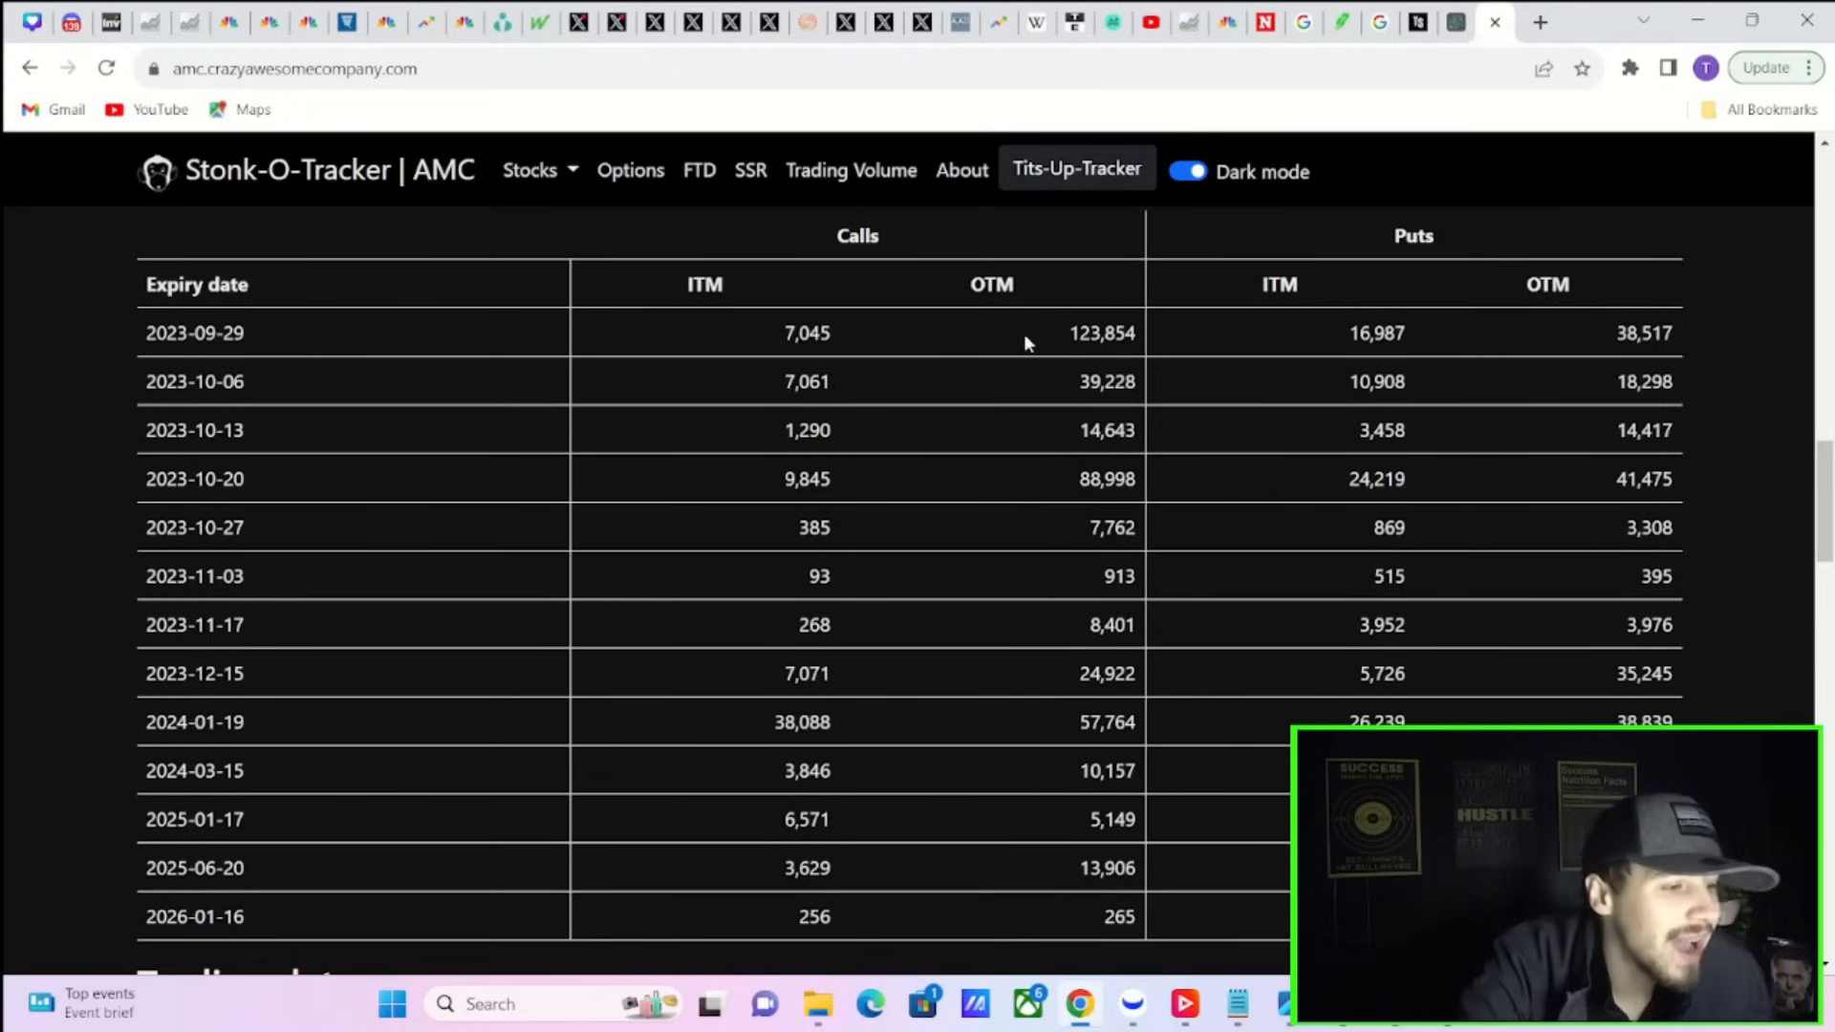
mouse_move(839, 351)
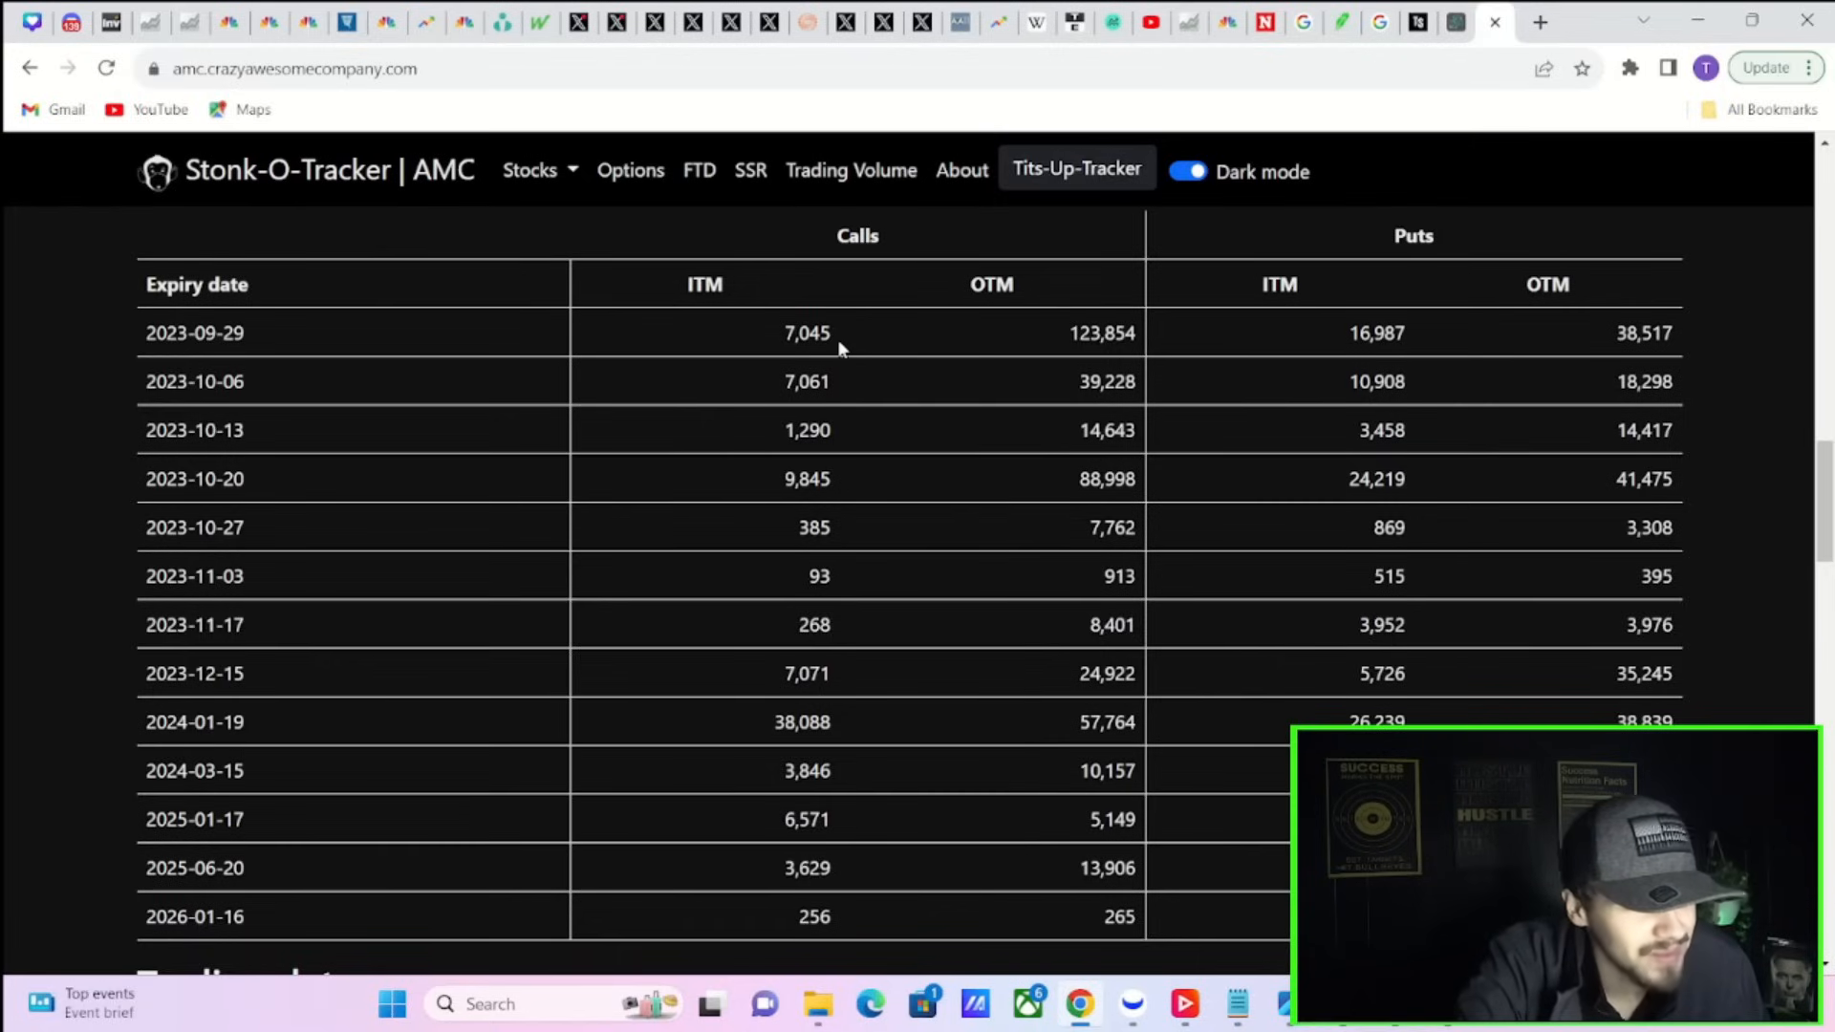
mouse_move(1079, 354)
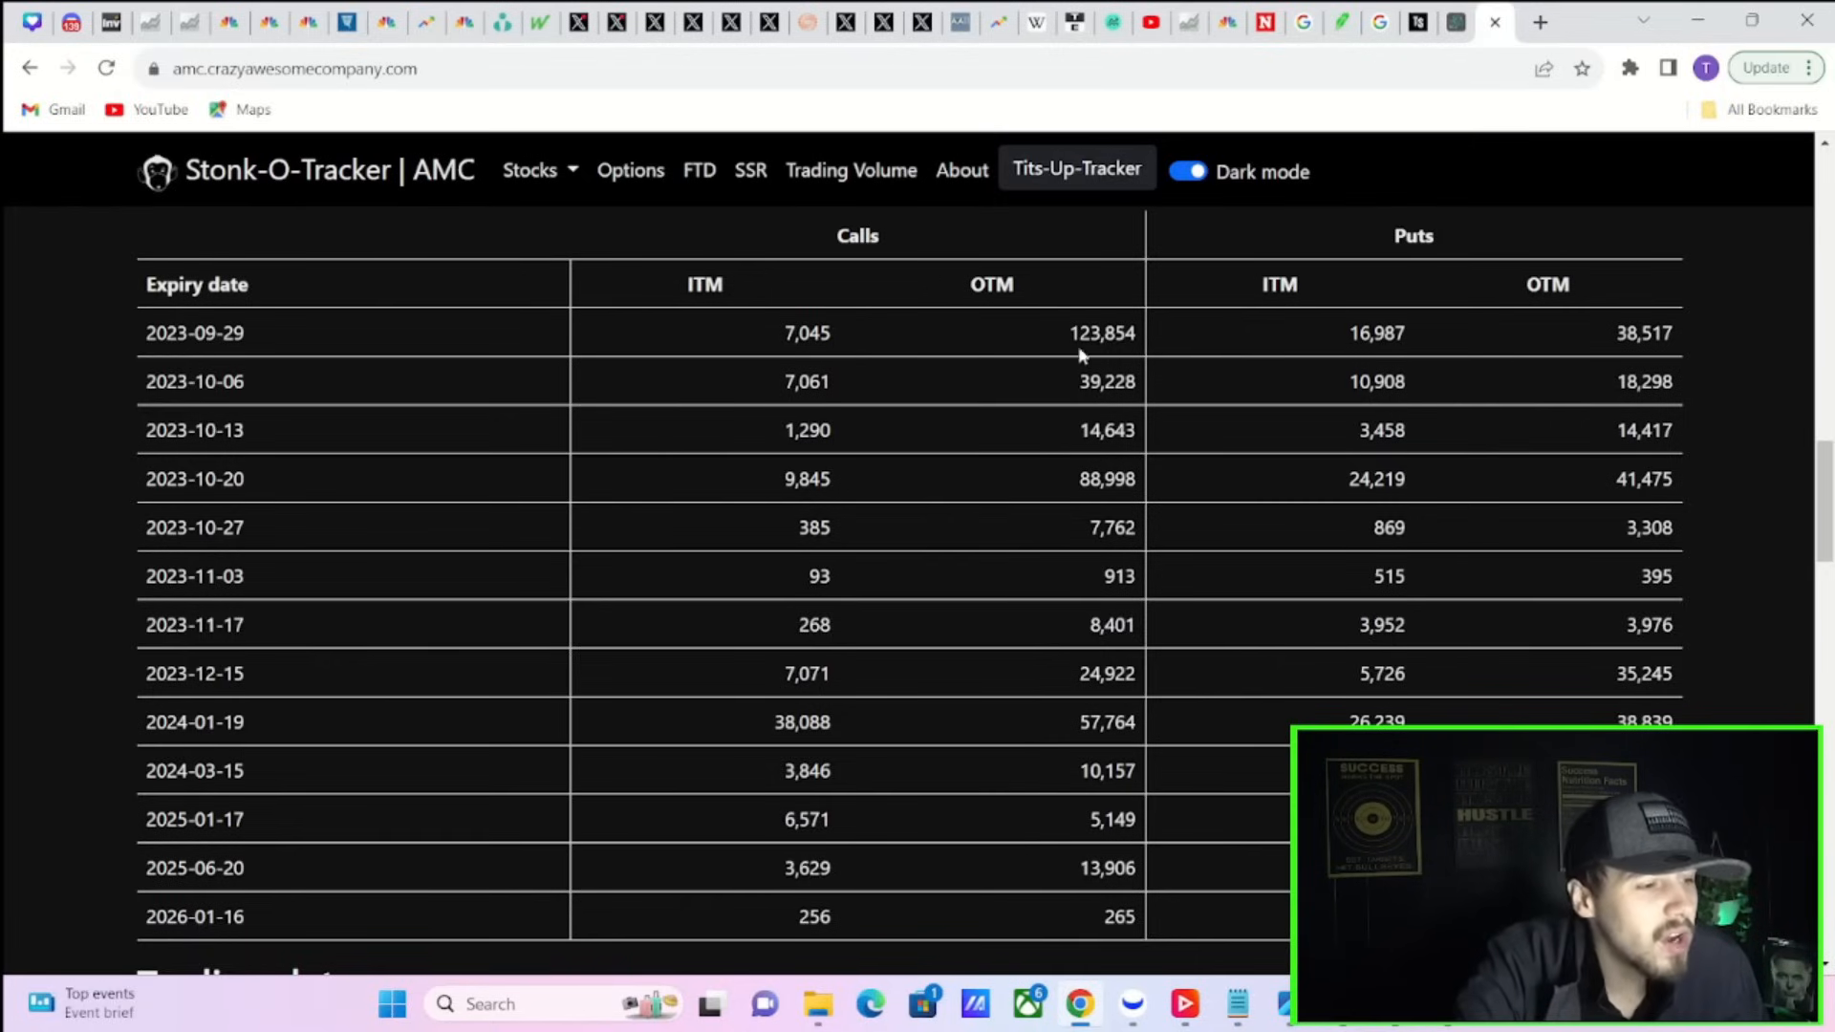
double_click(1100, 333)
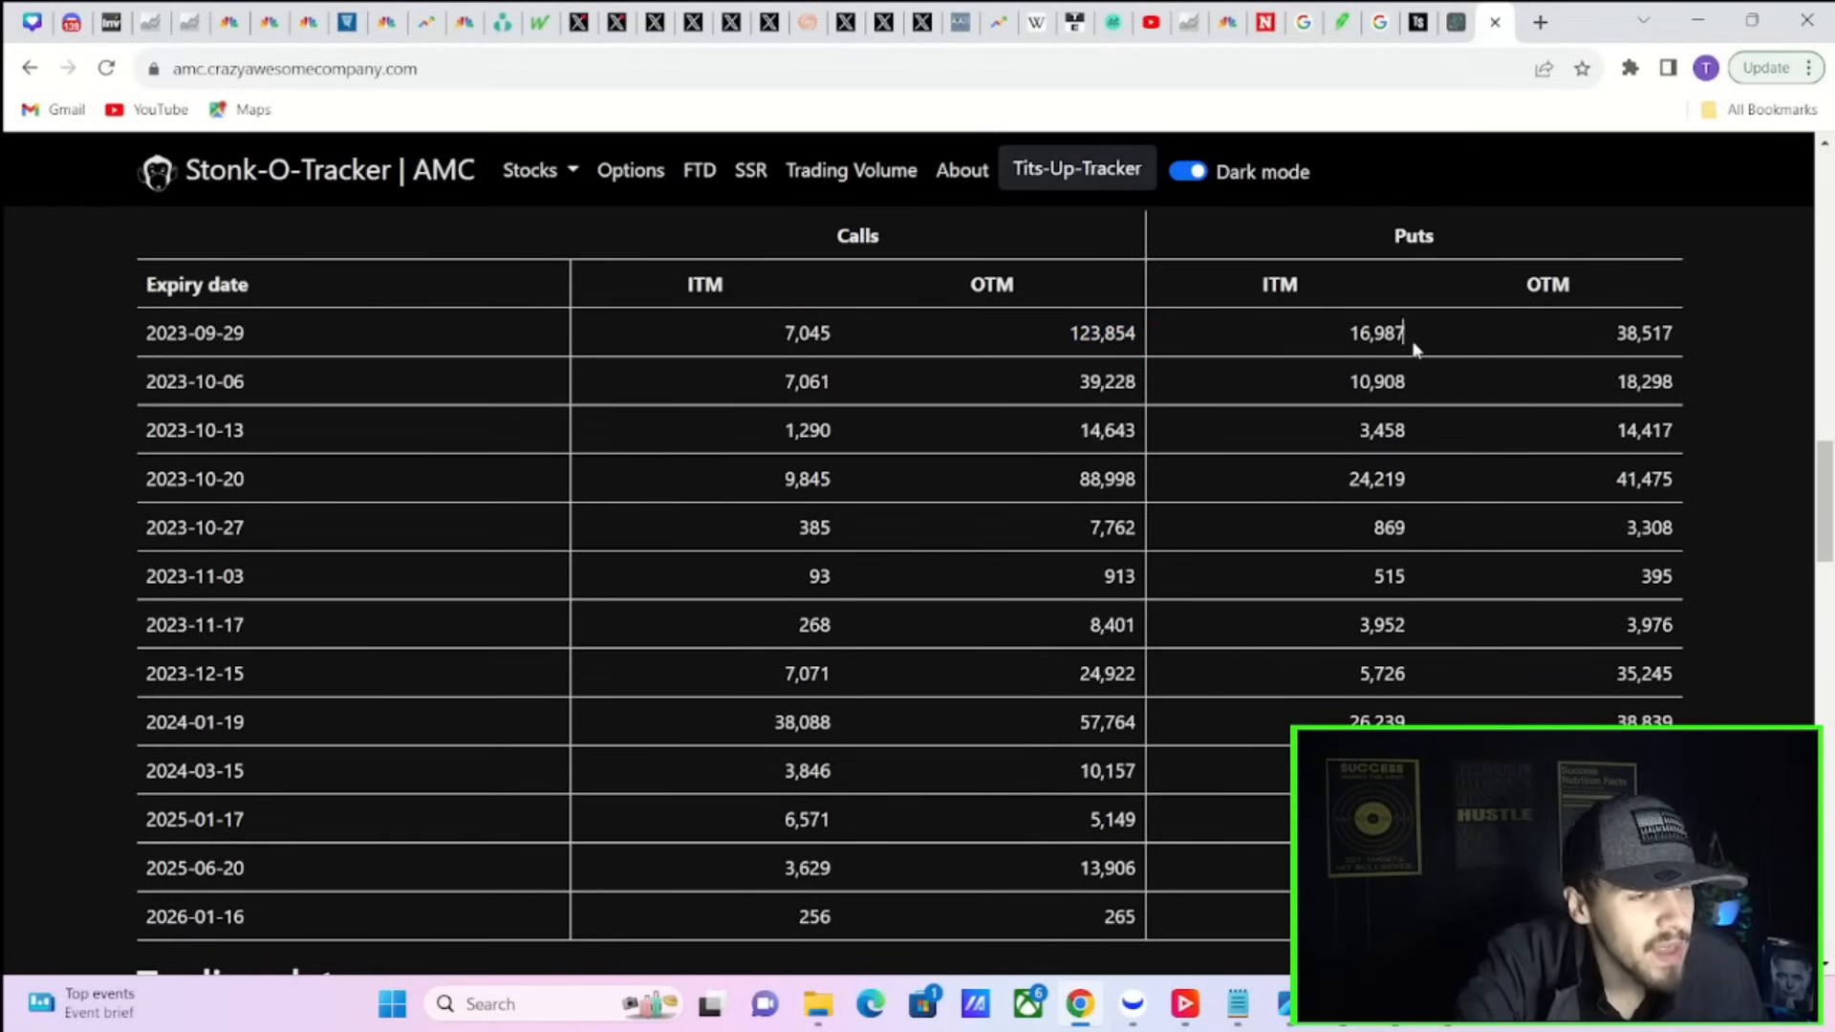
mouse_move(1612, 356)
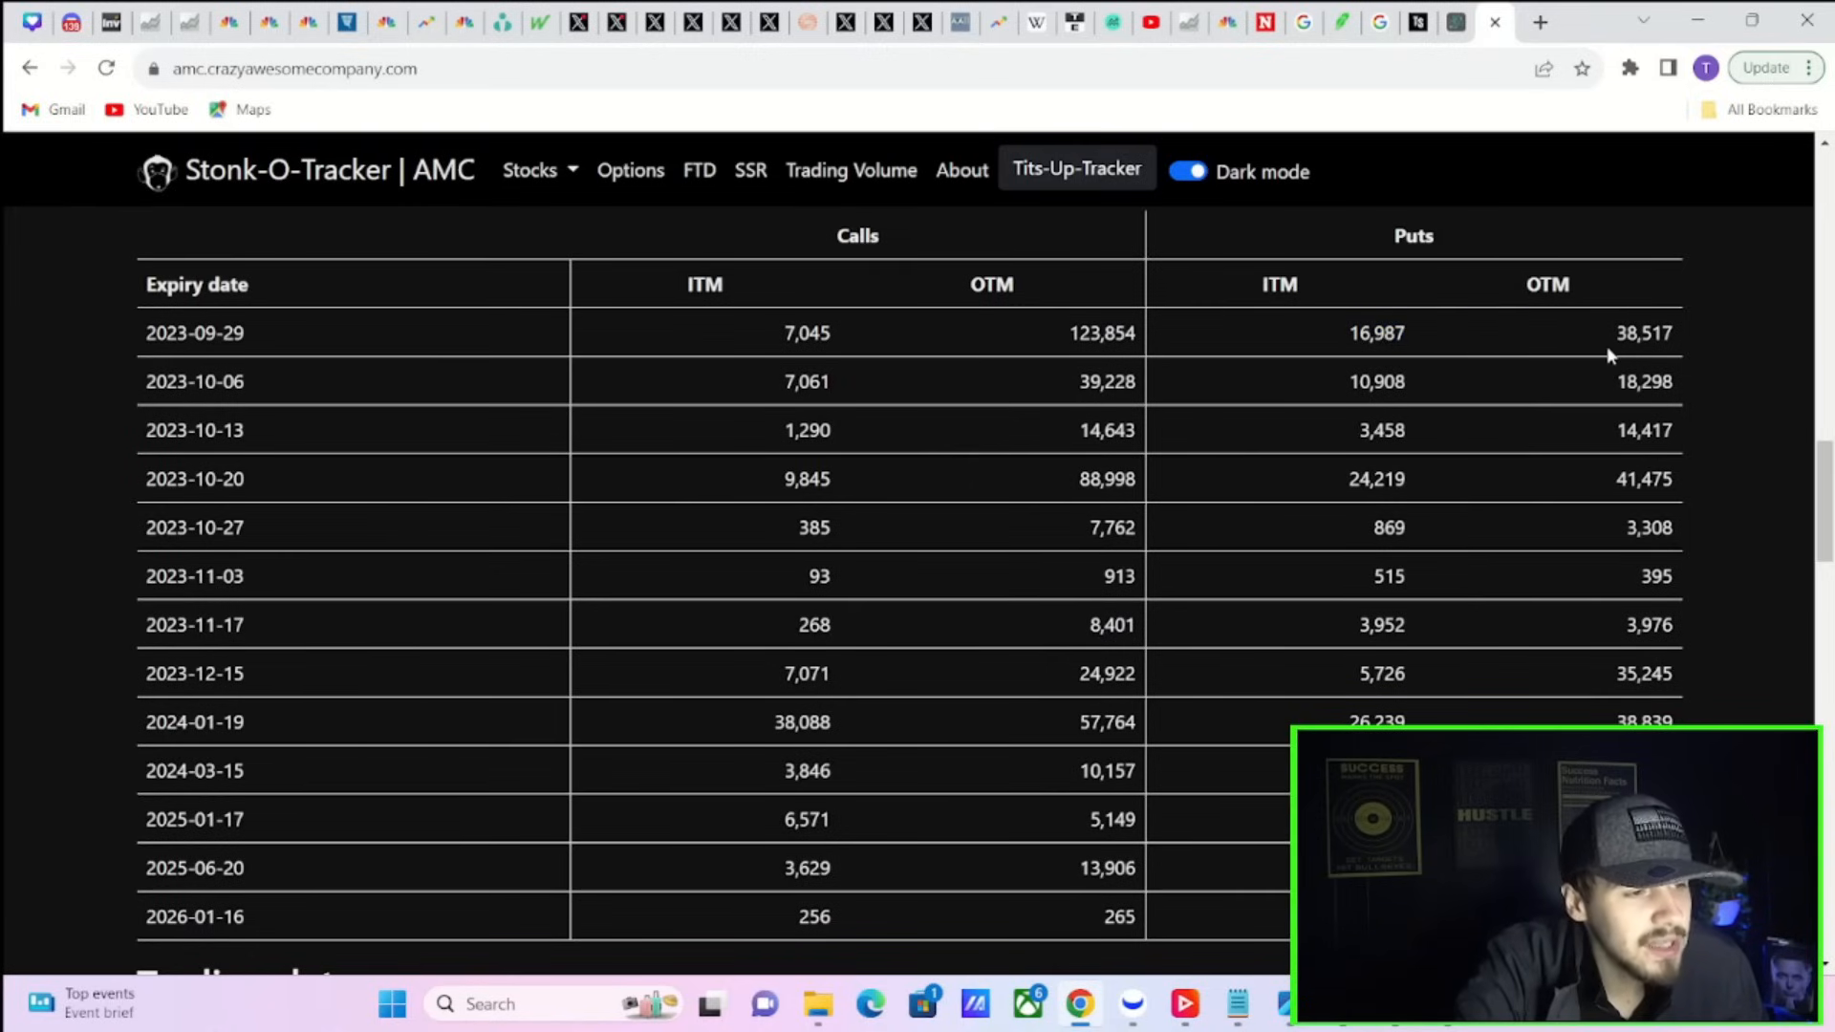
double_click(1643, 333)
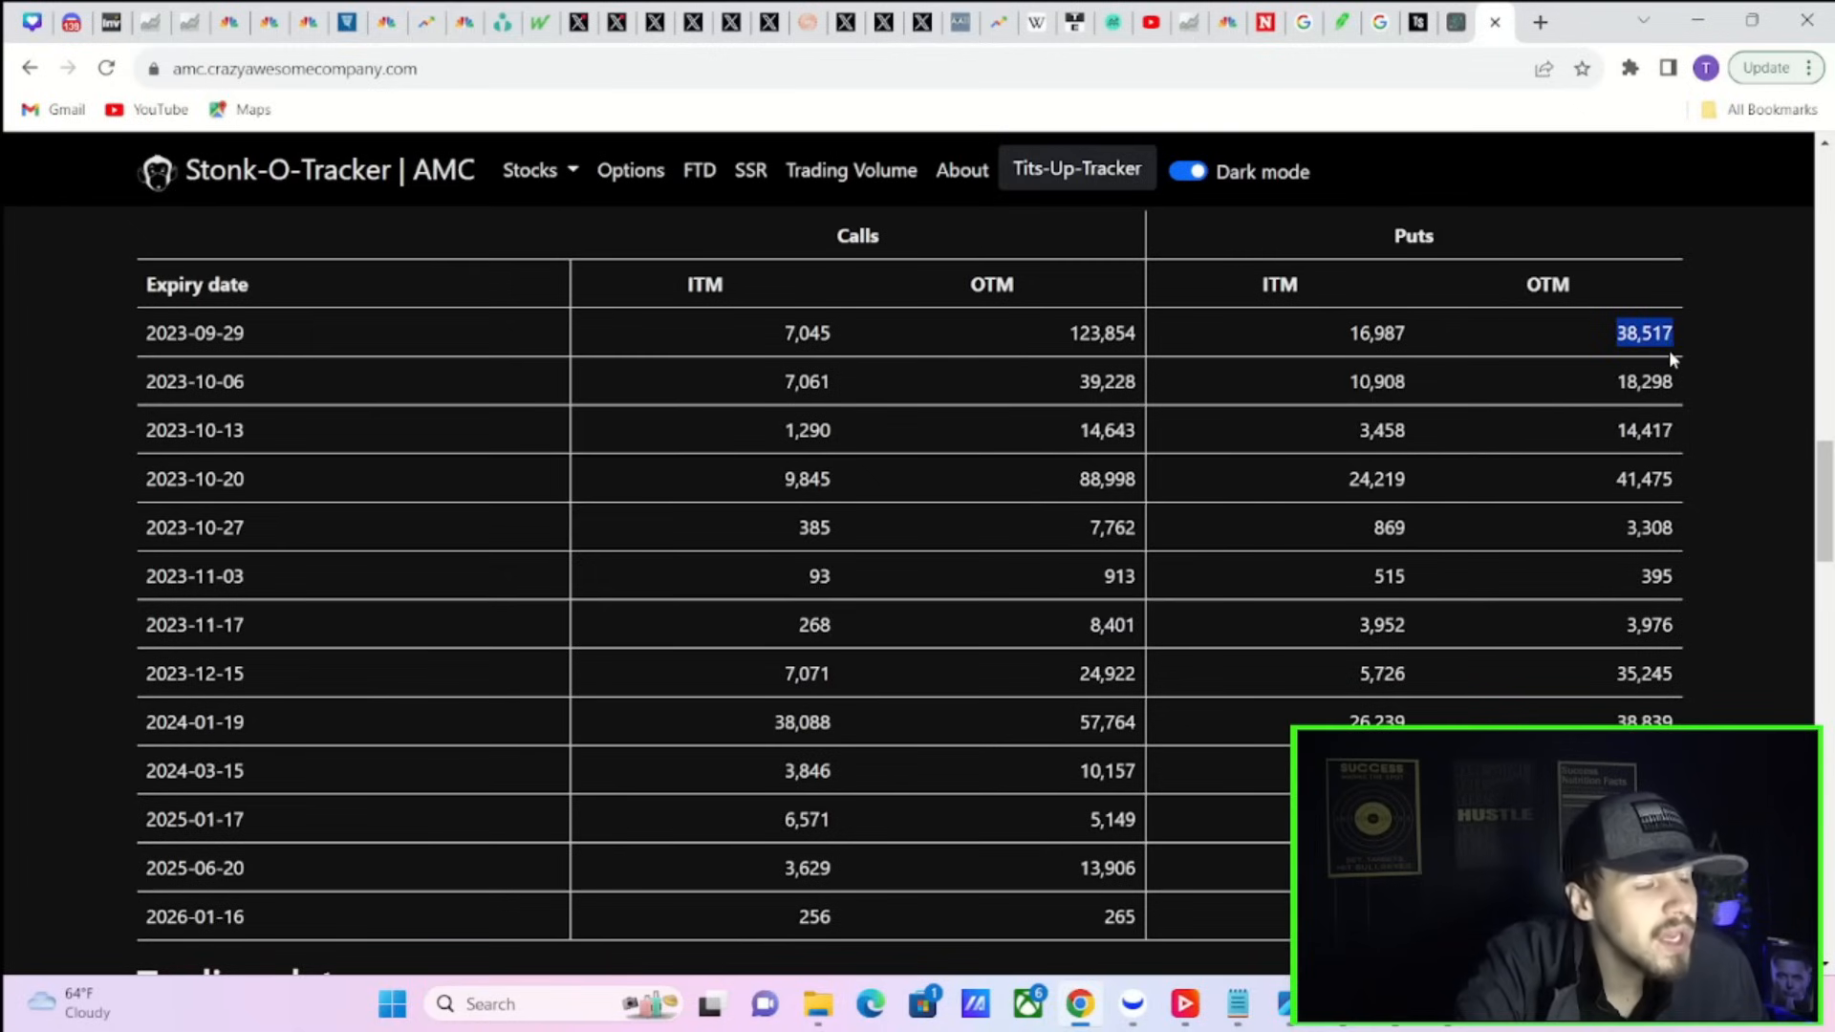
mouse_move(1560, 351)
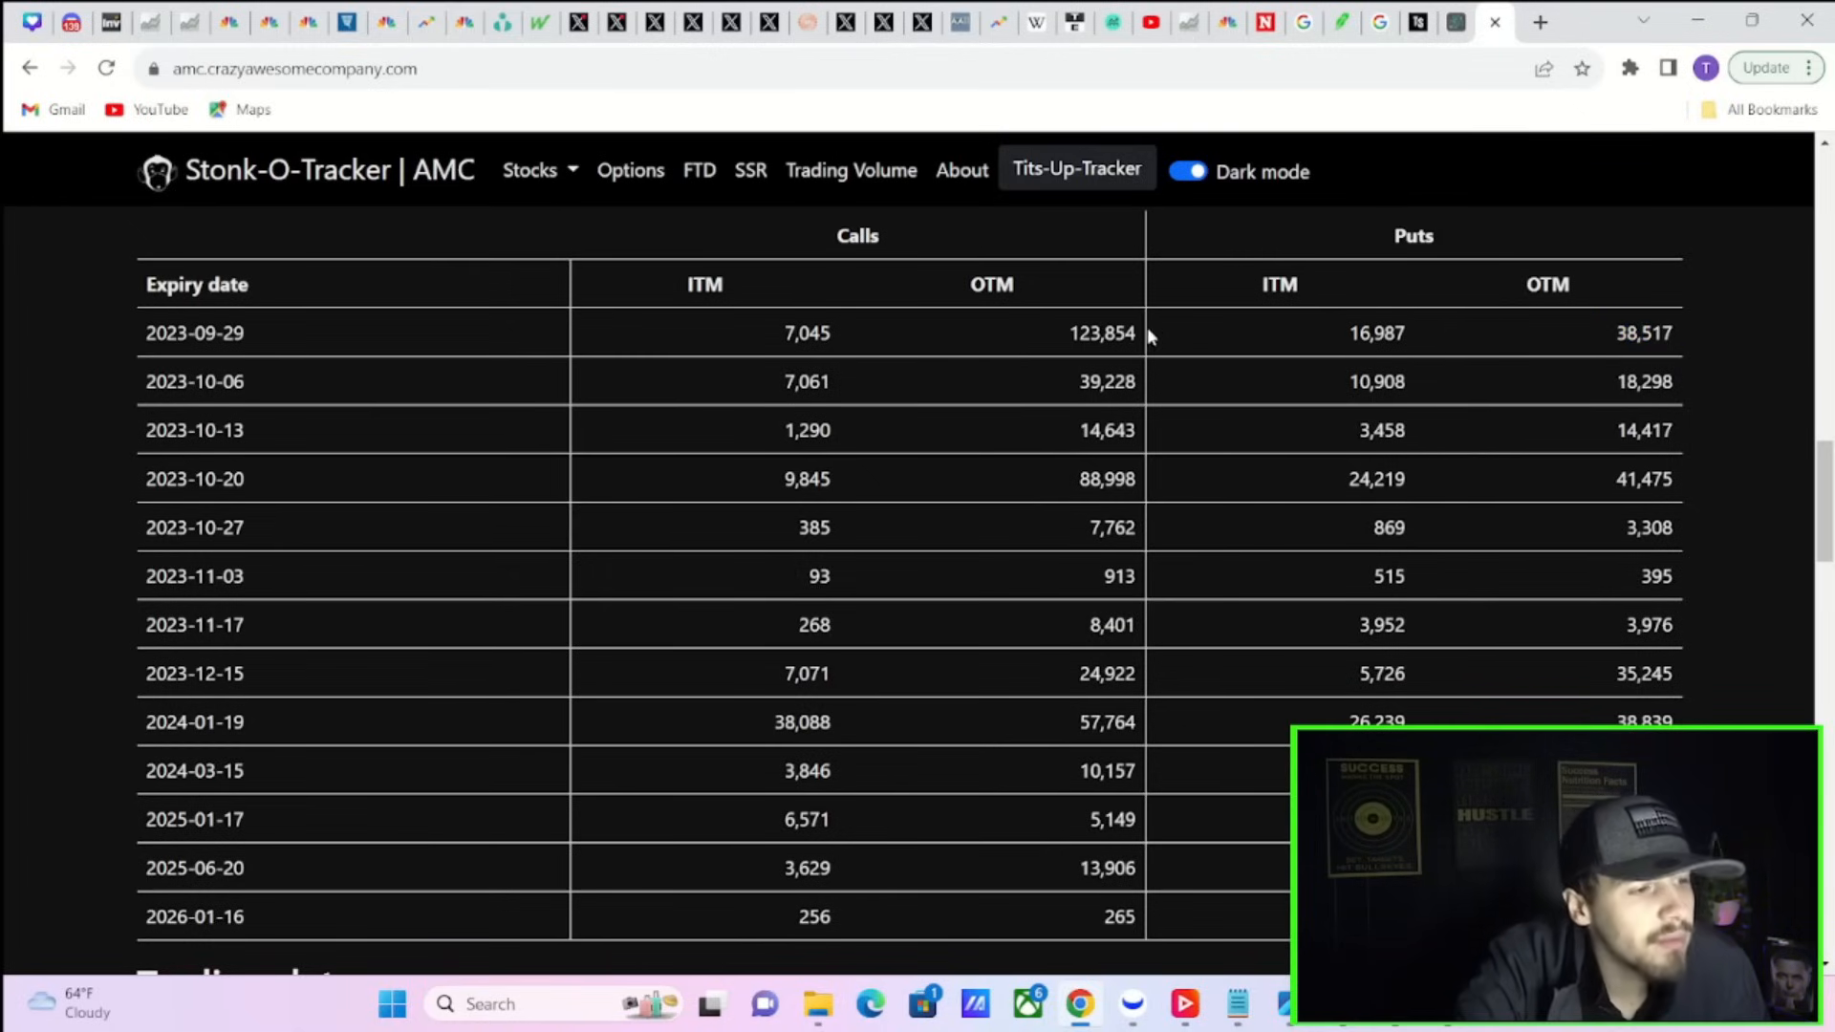
mouse_move(1679, 384)
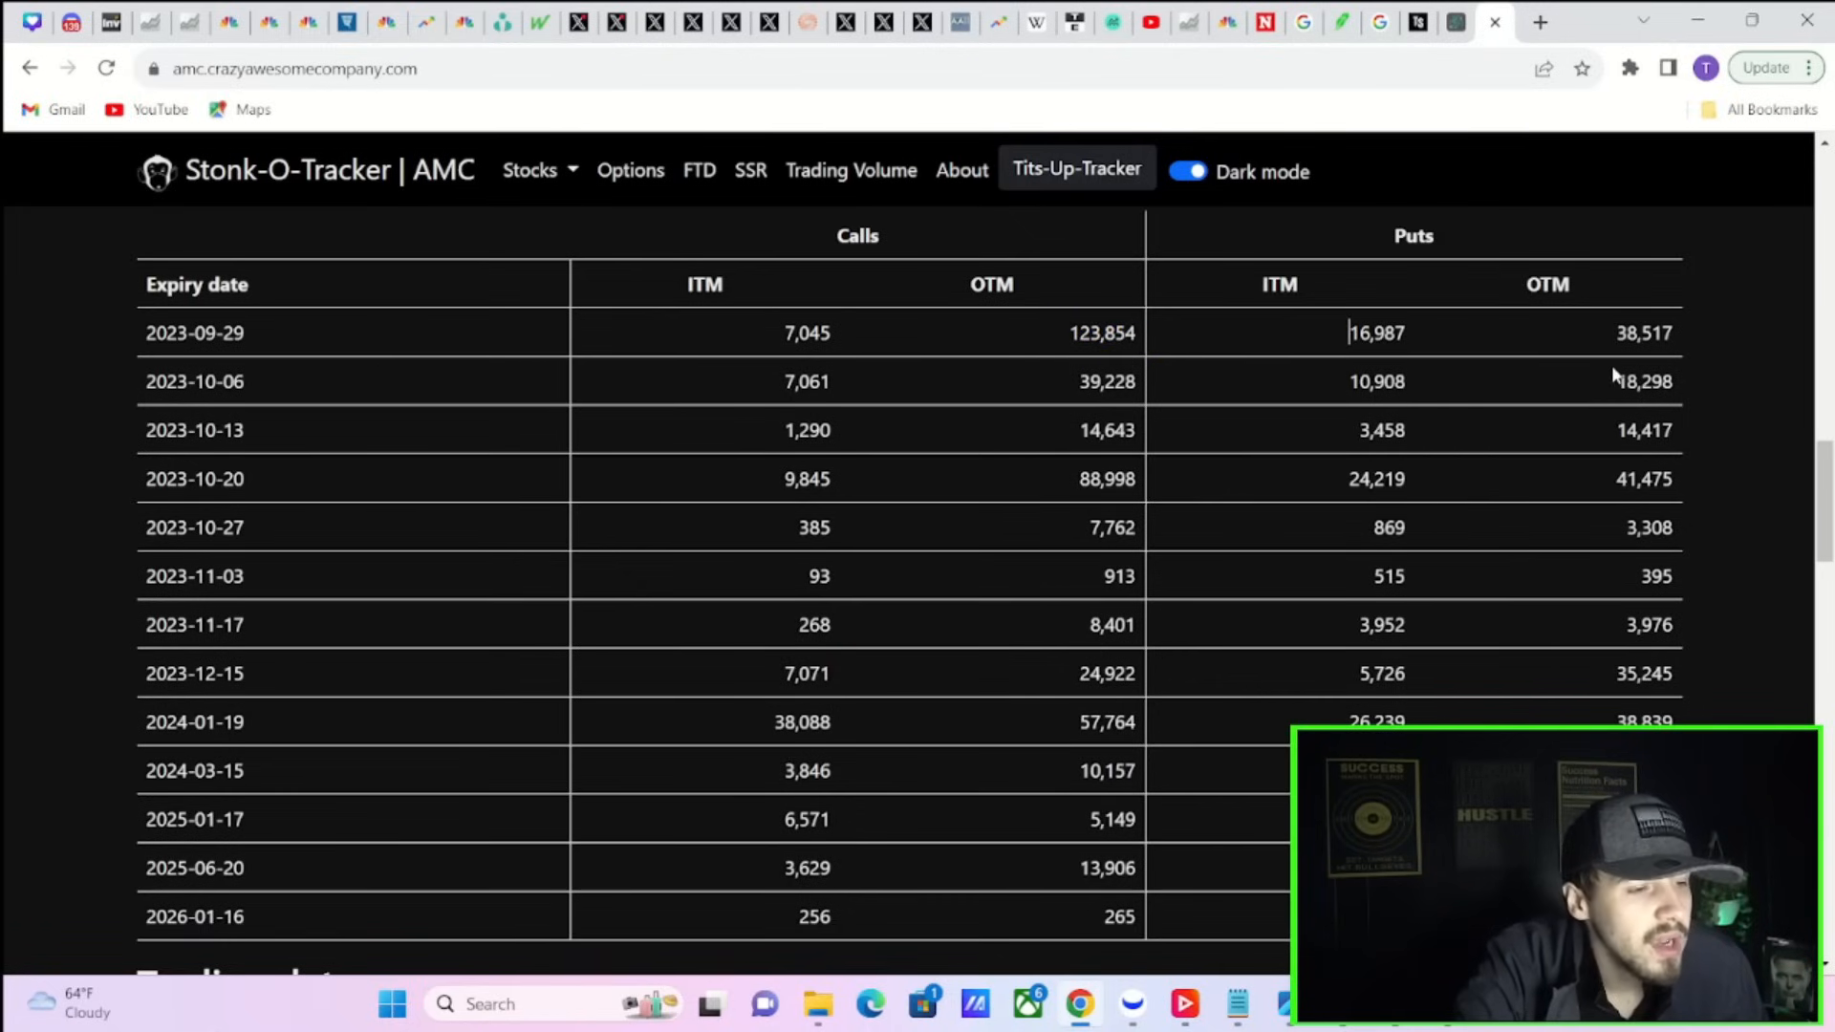
mouse_move(1706, 254)
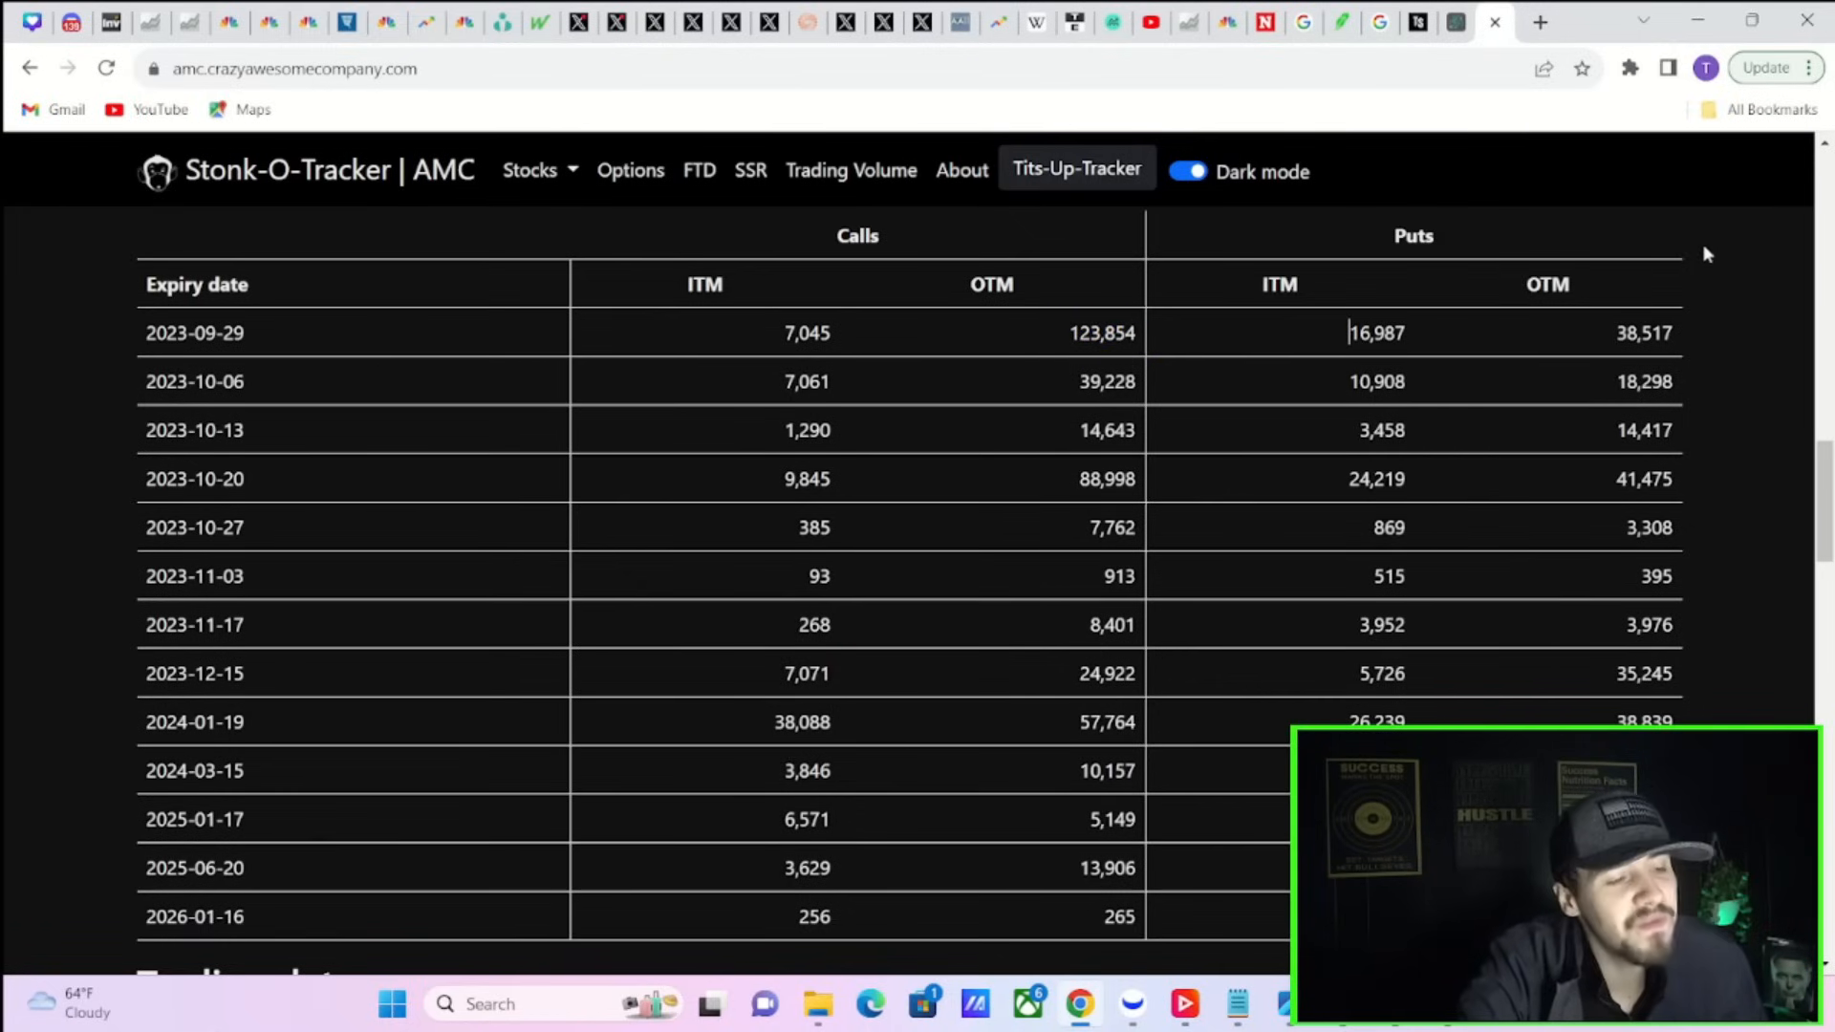
mouse_move(1725, 171)
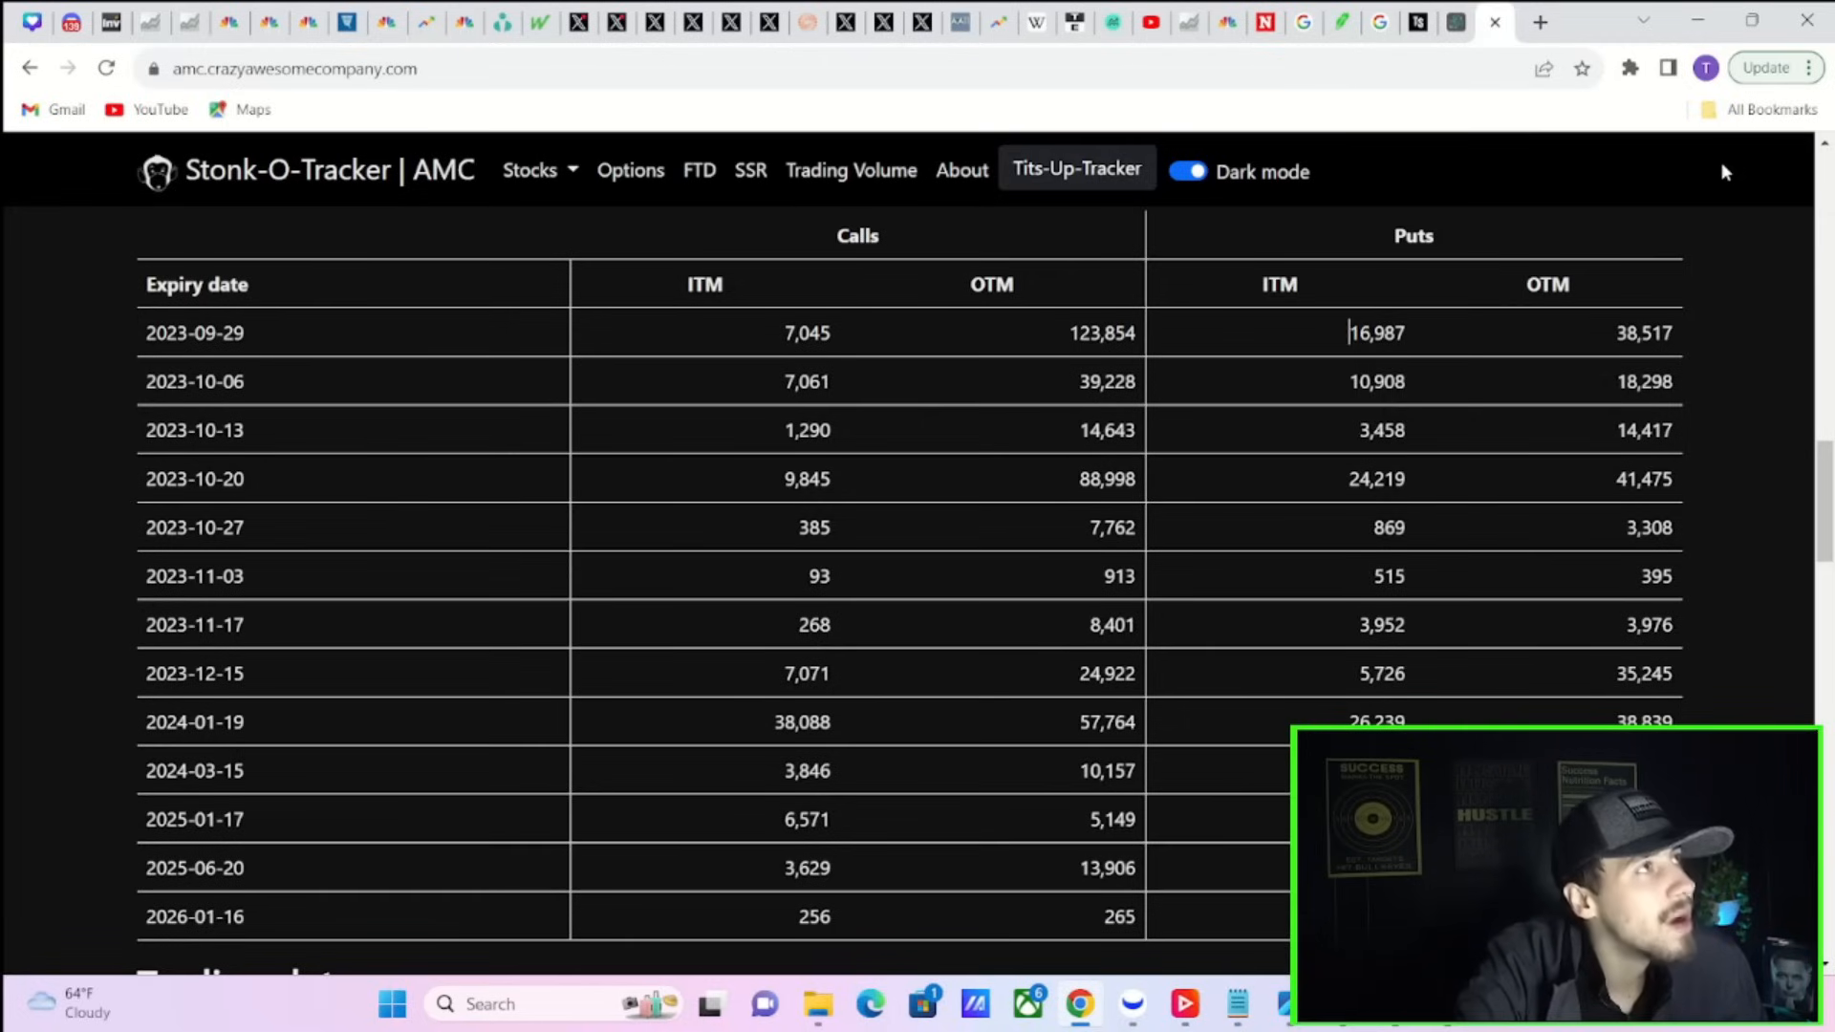
mouse_move(1179, 402)
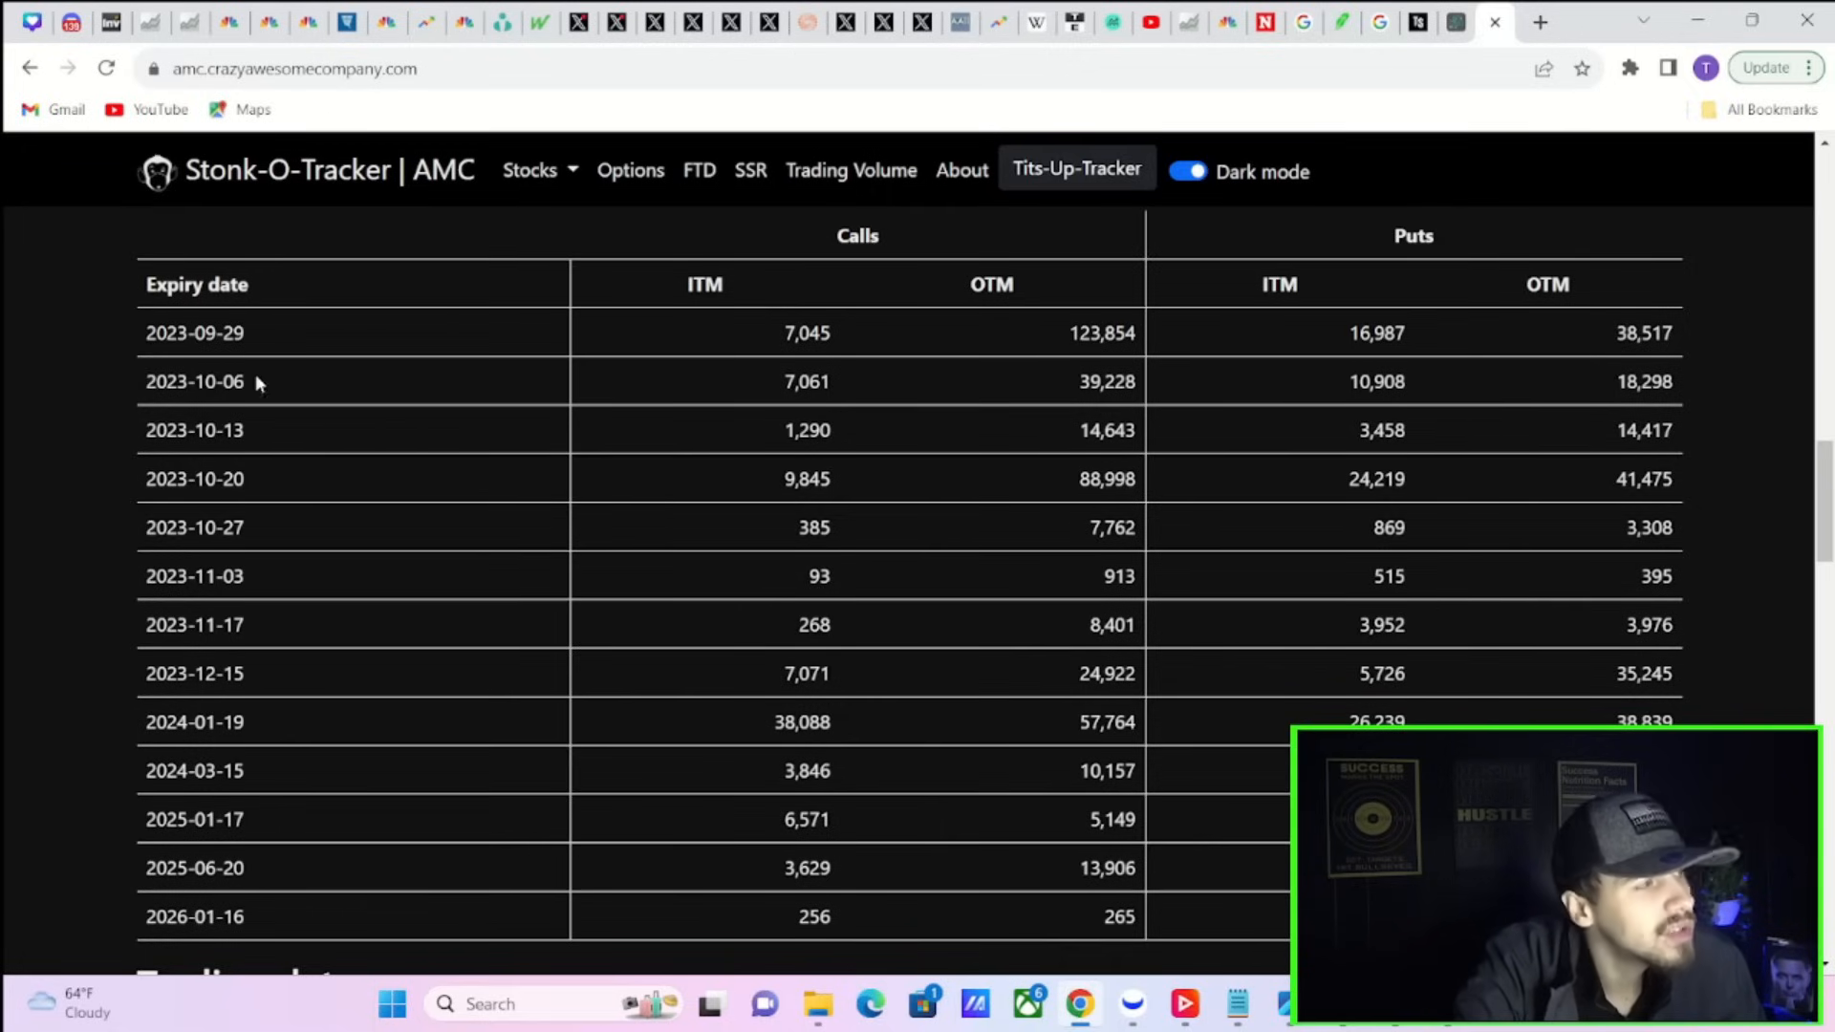
mouse_move(1243, 903)
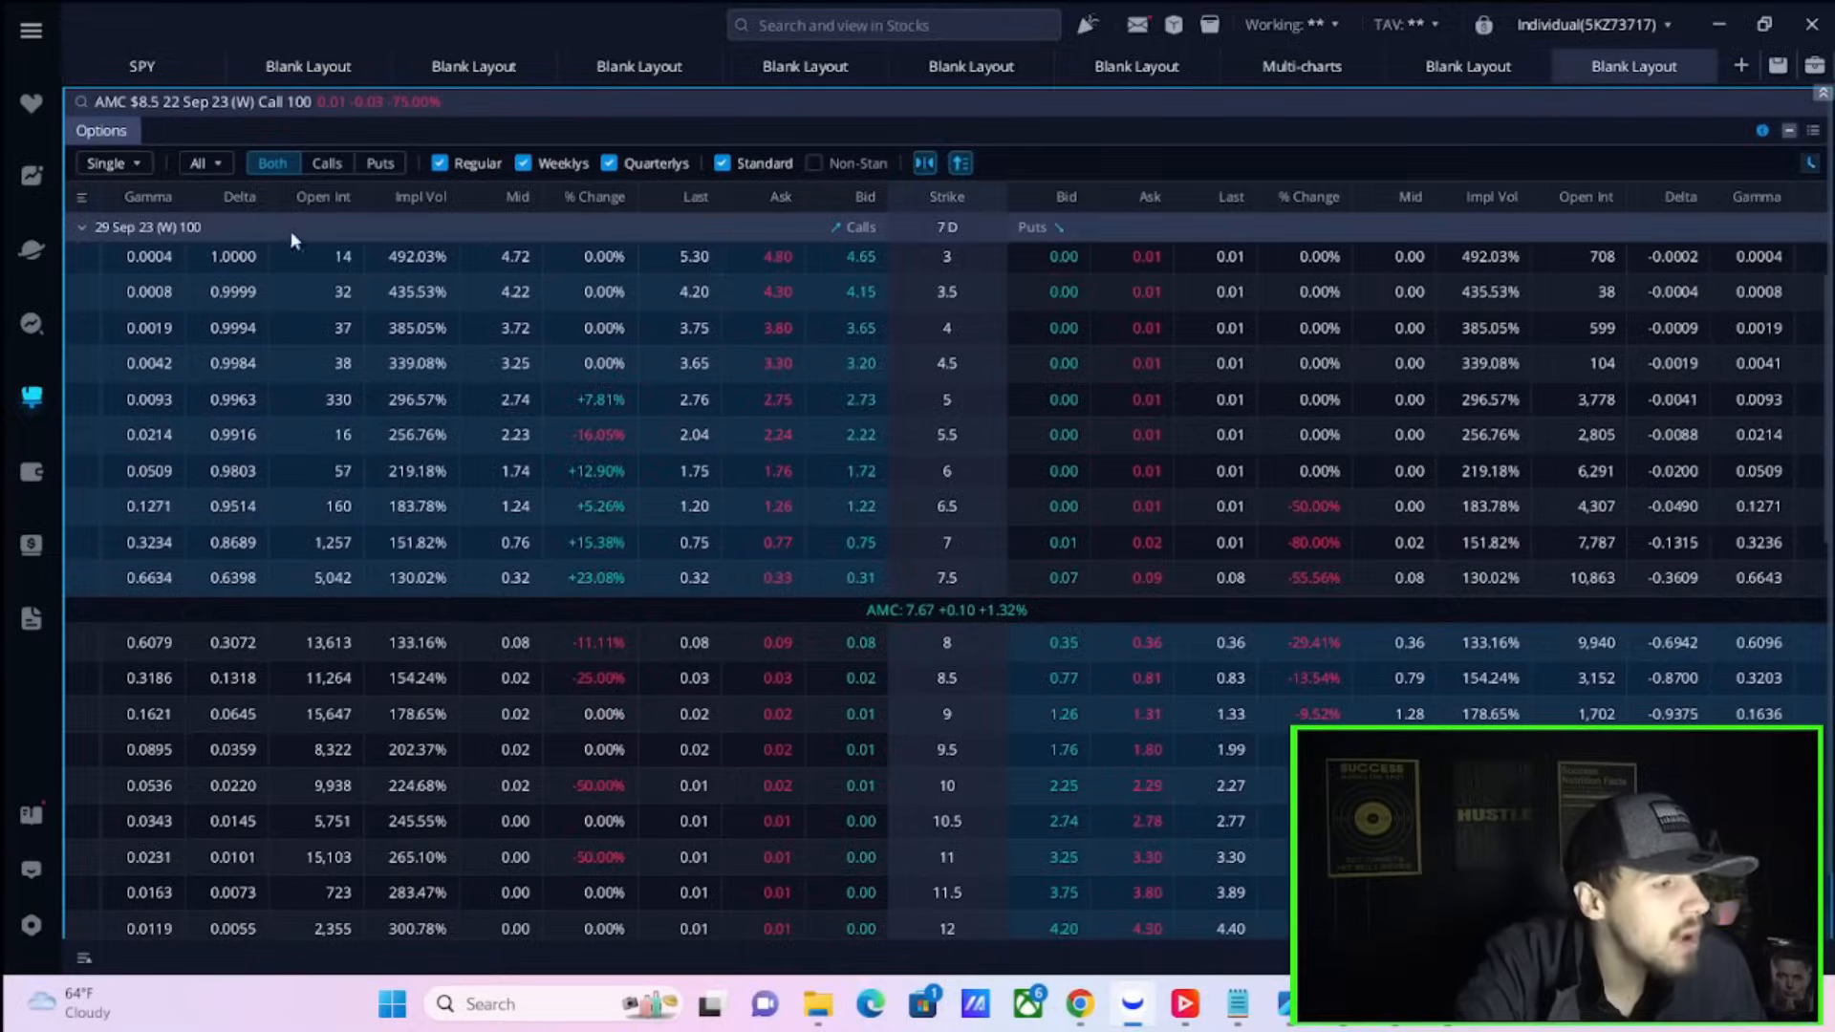
Collapse and re-expand the 29 Sep 23 expiry, then scroll through its call and put strikes
left_click(80, 228)
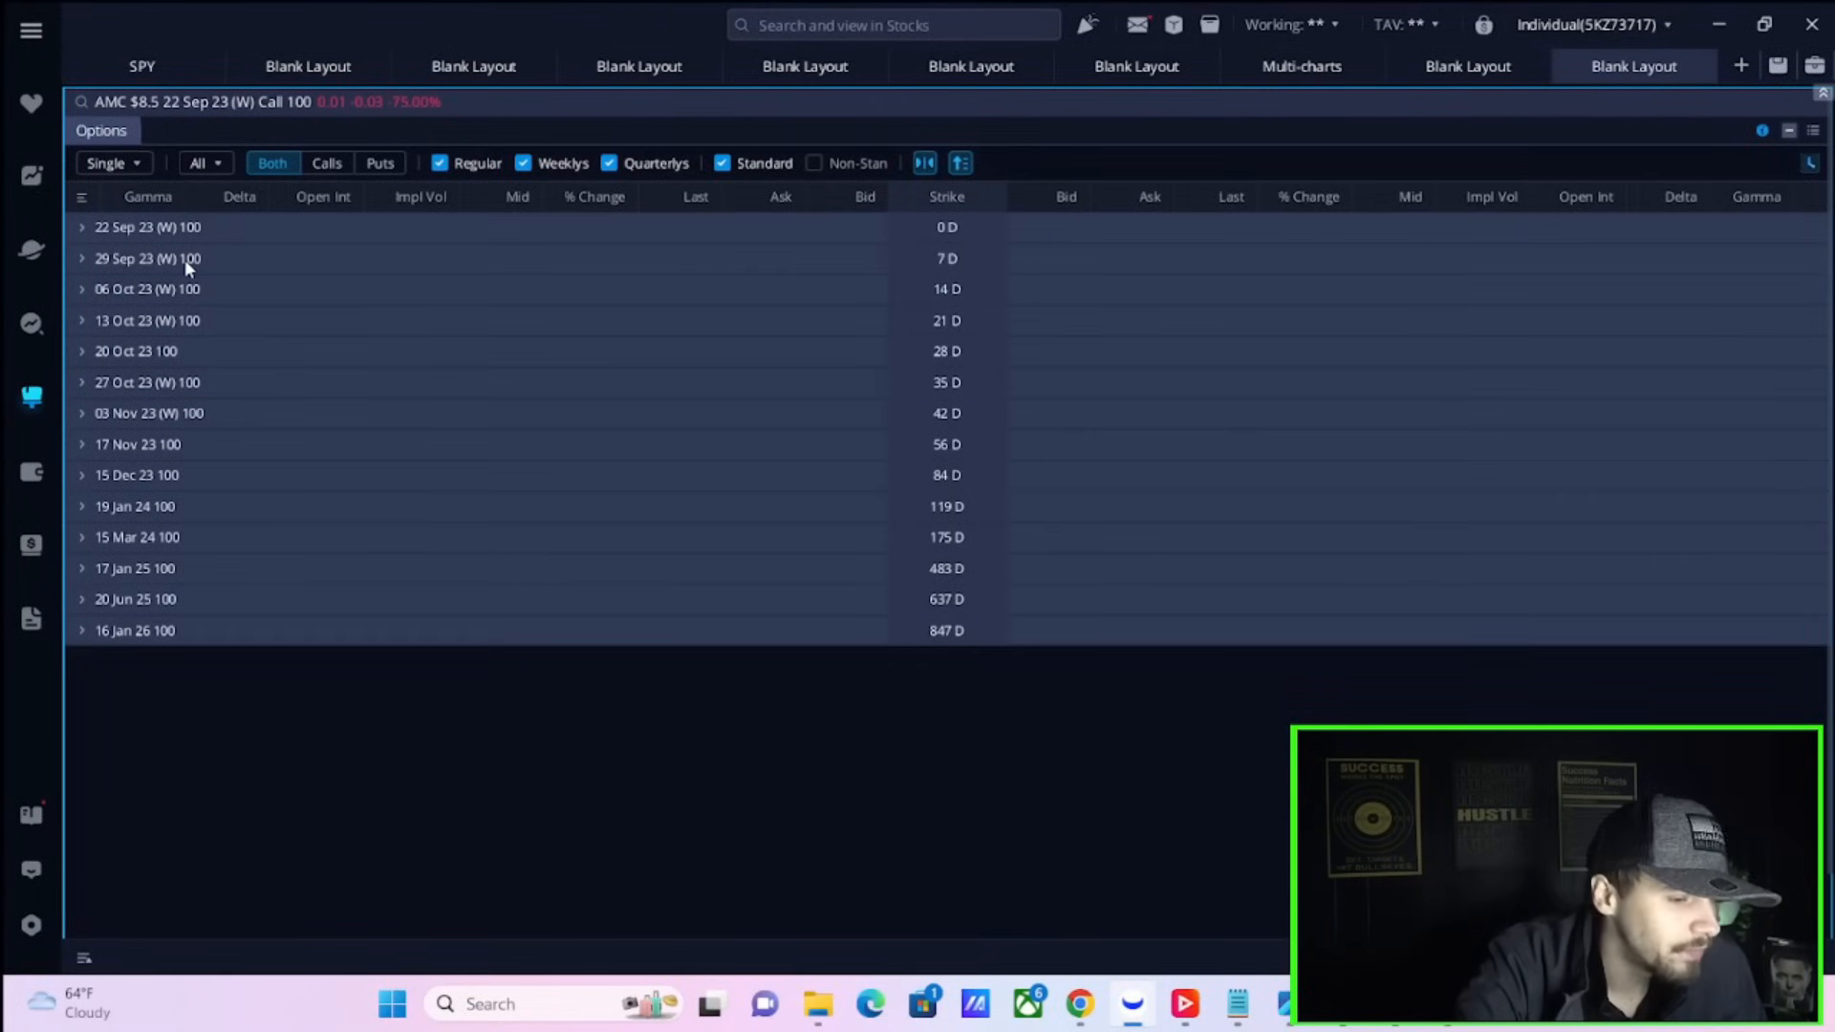
left_click(82, 259)
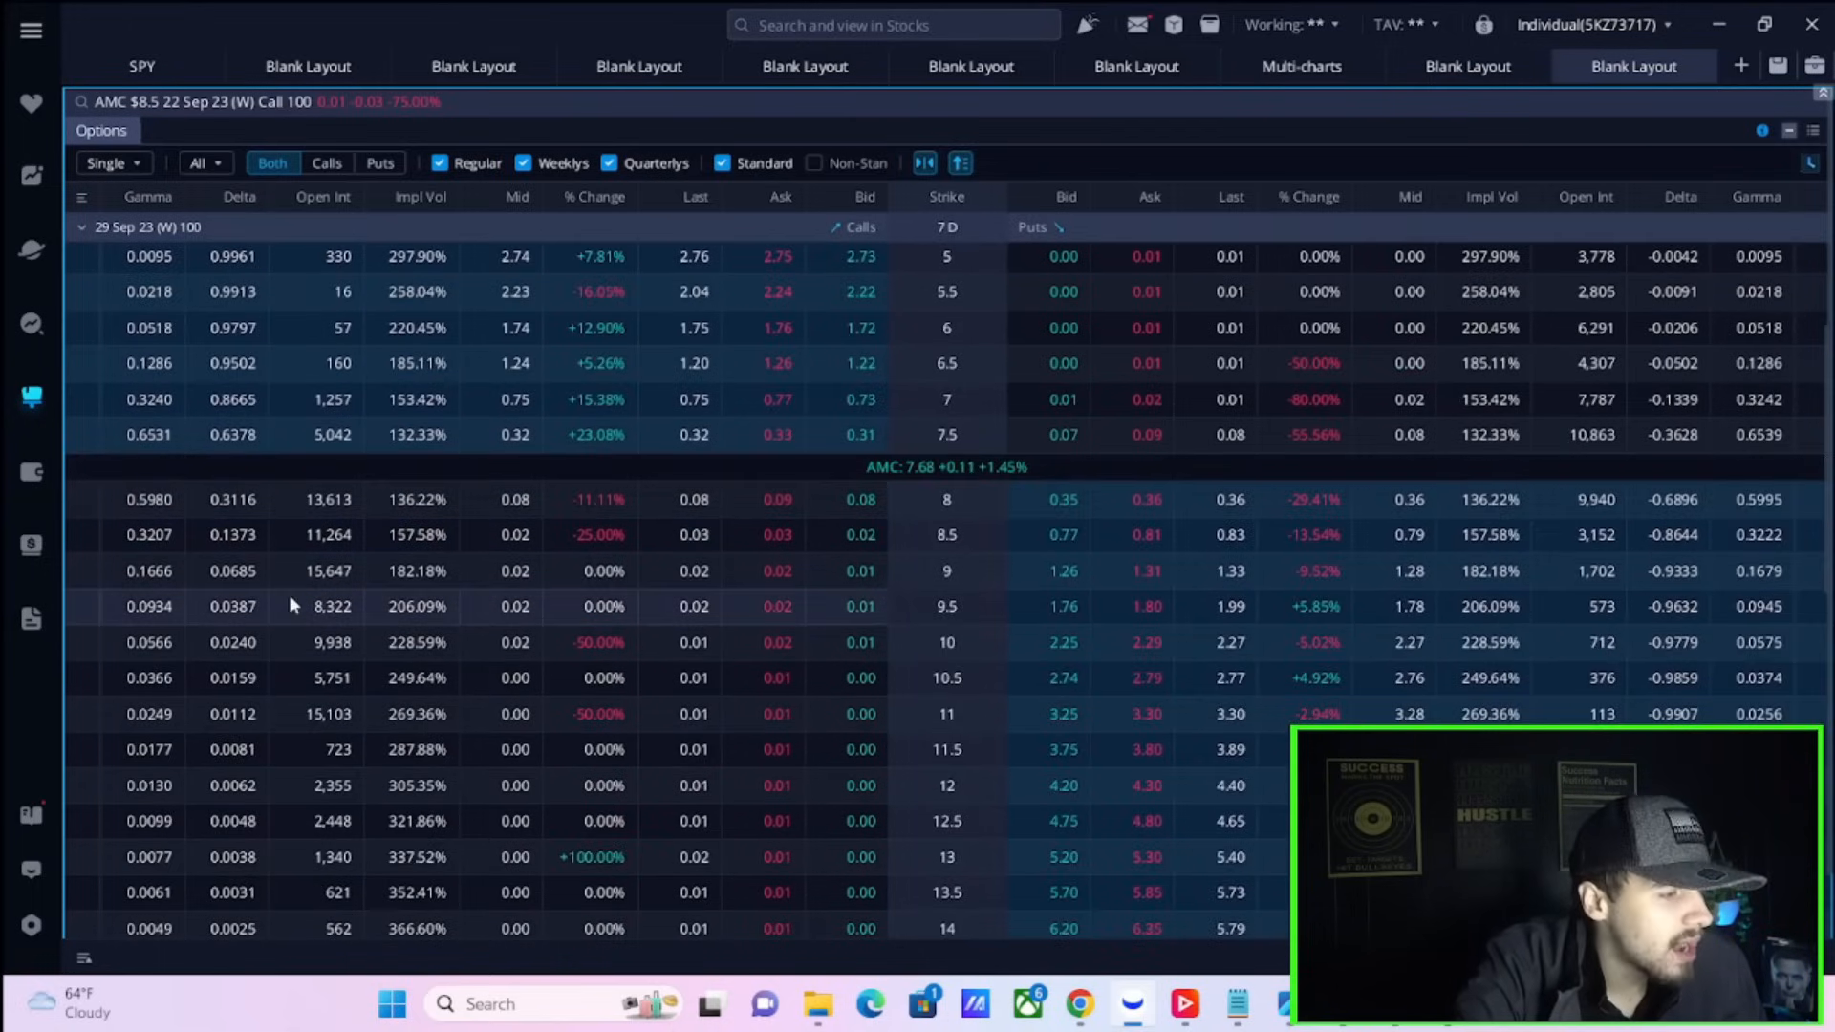
mouse_move(372, 470)
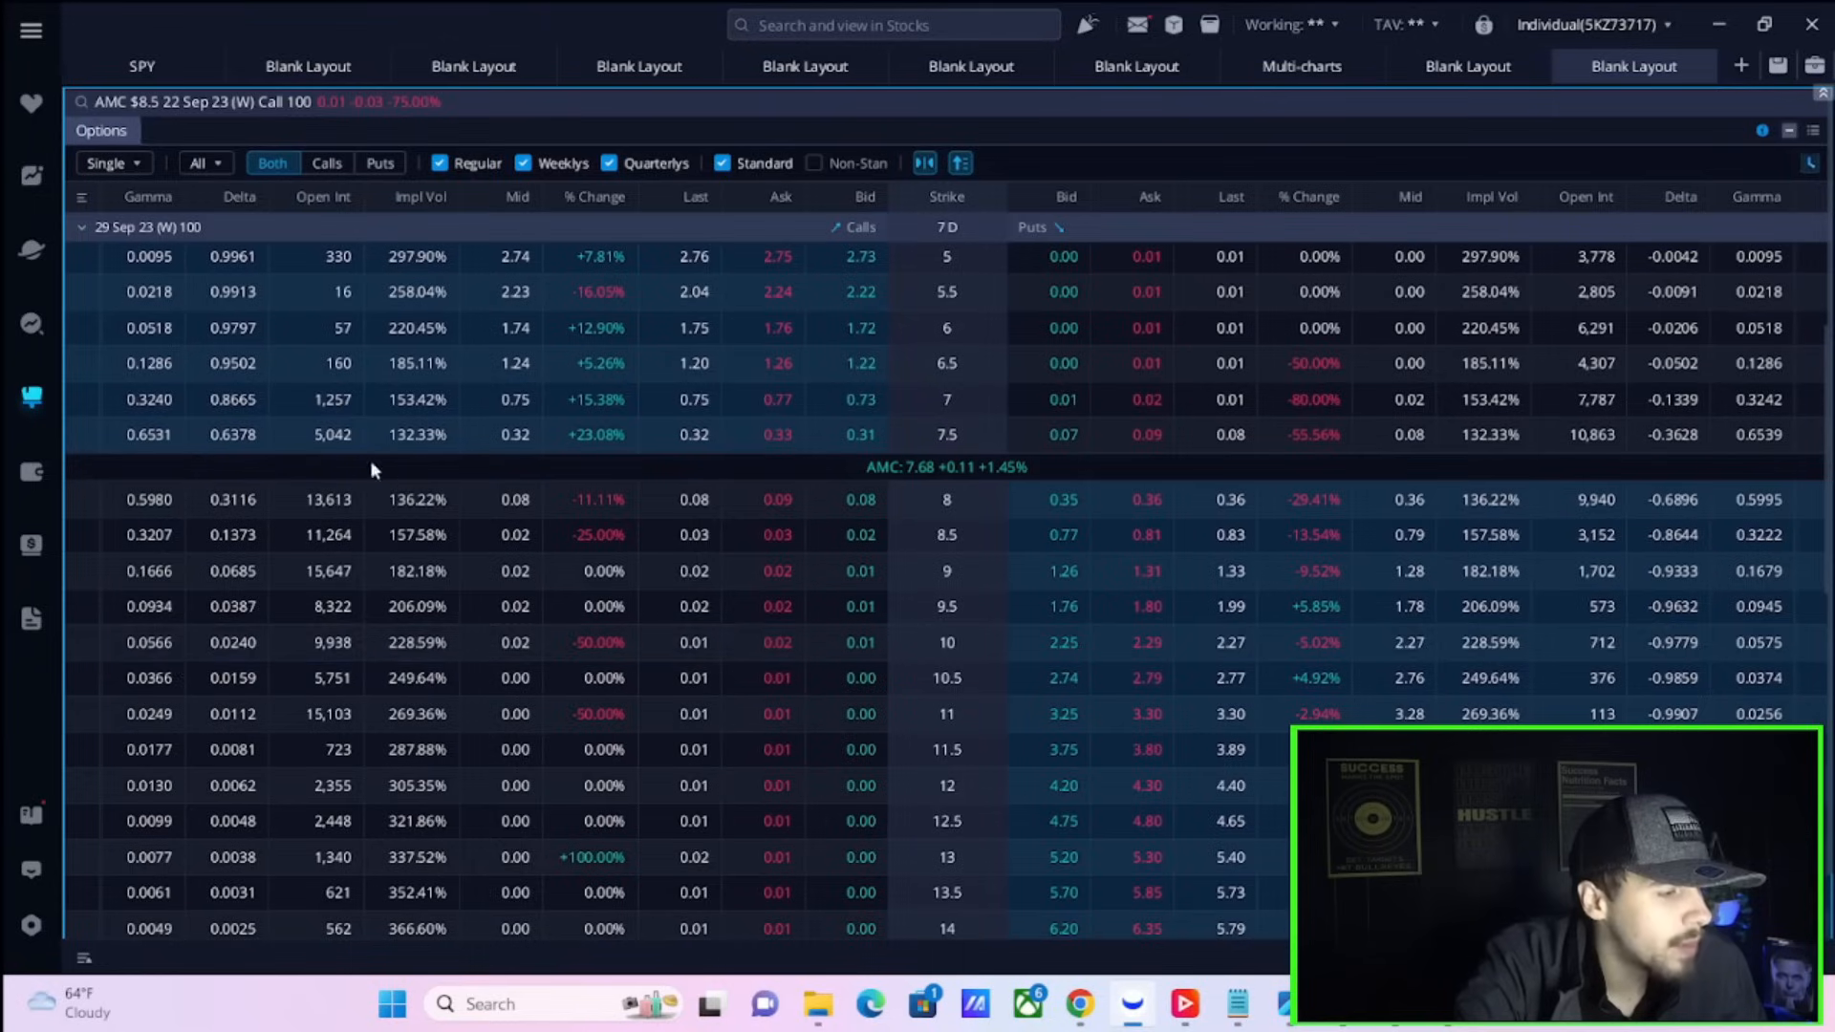
mouse_move(716, 564)
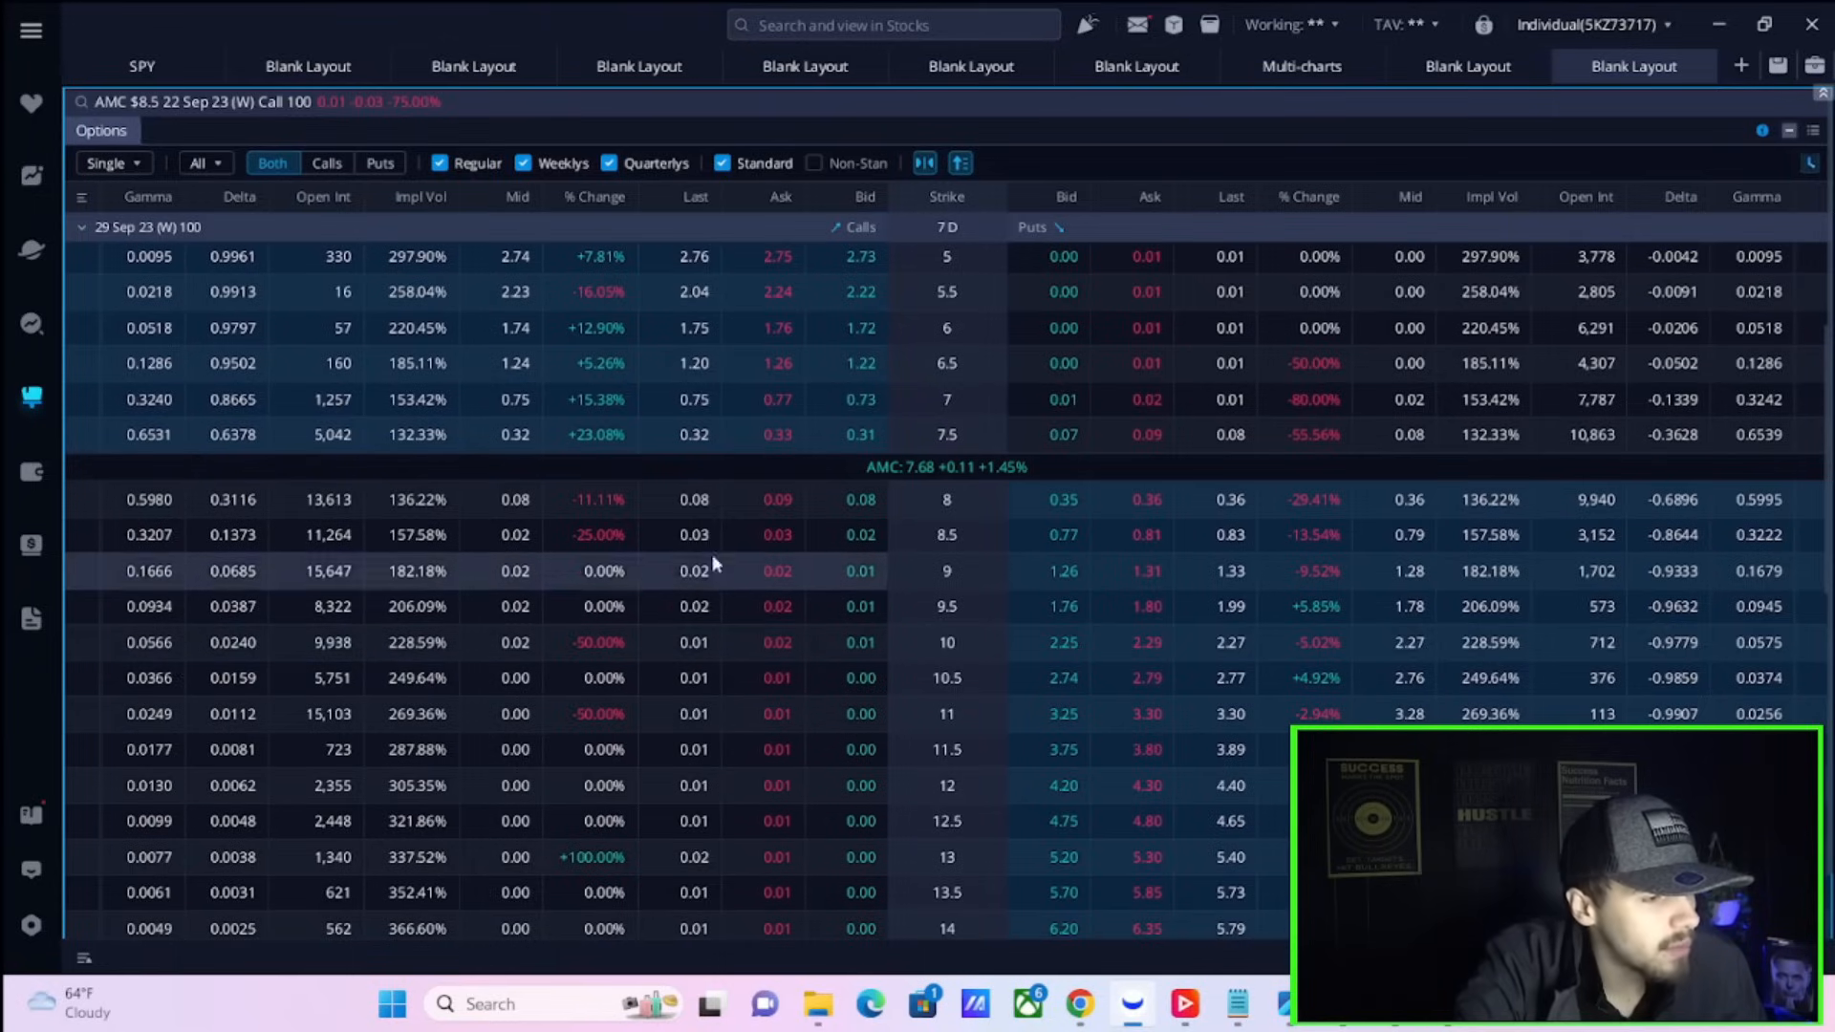
mouse_move(307, 521)
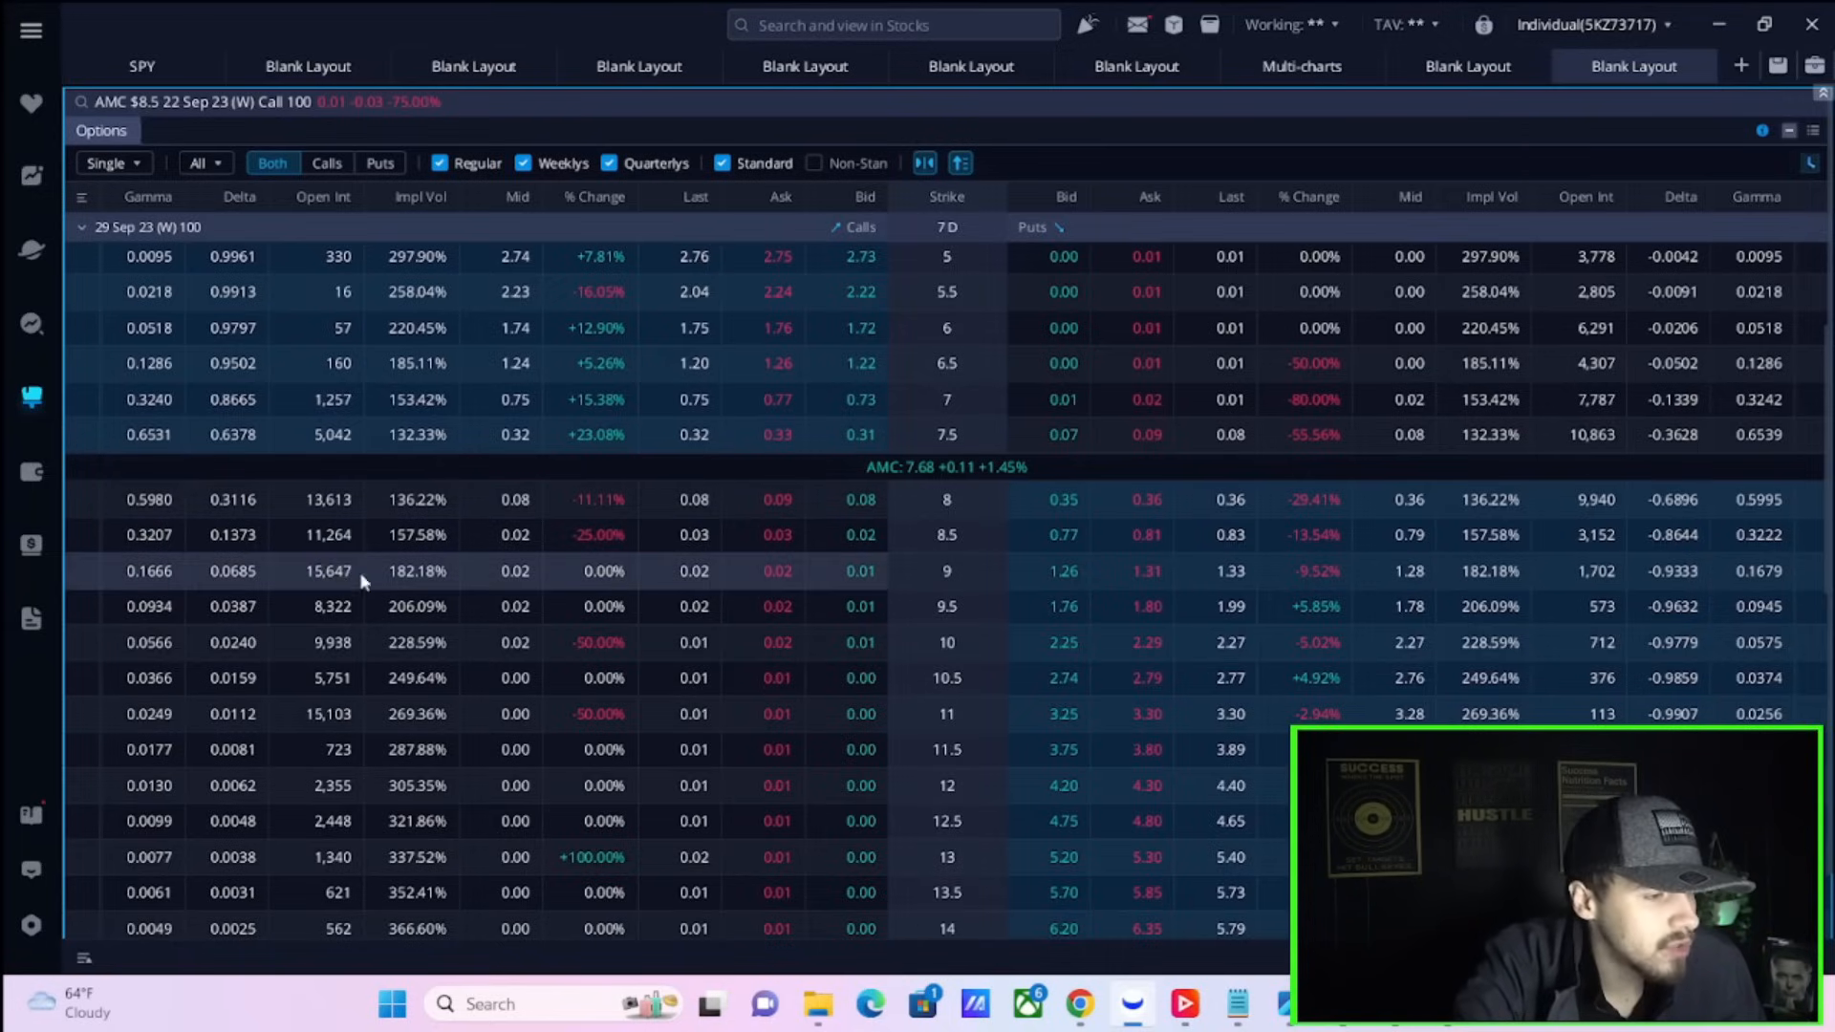
mouse_move(328, 575)
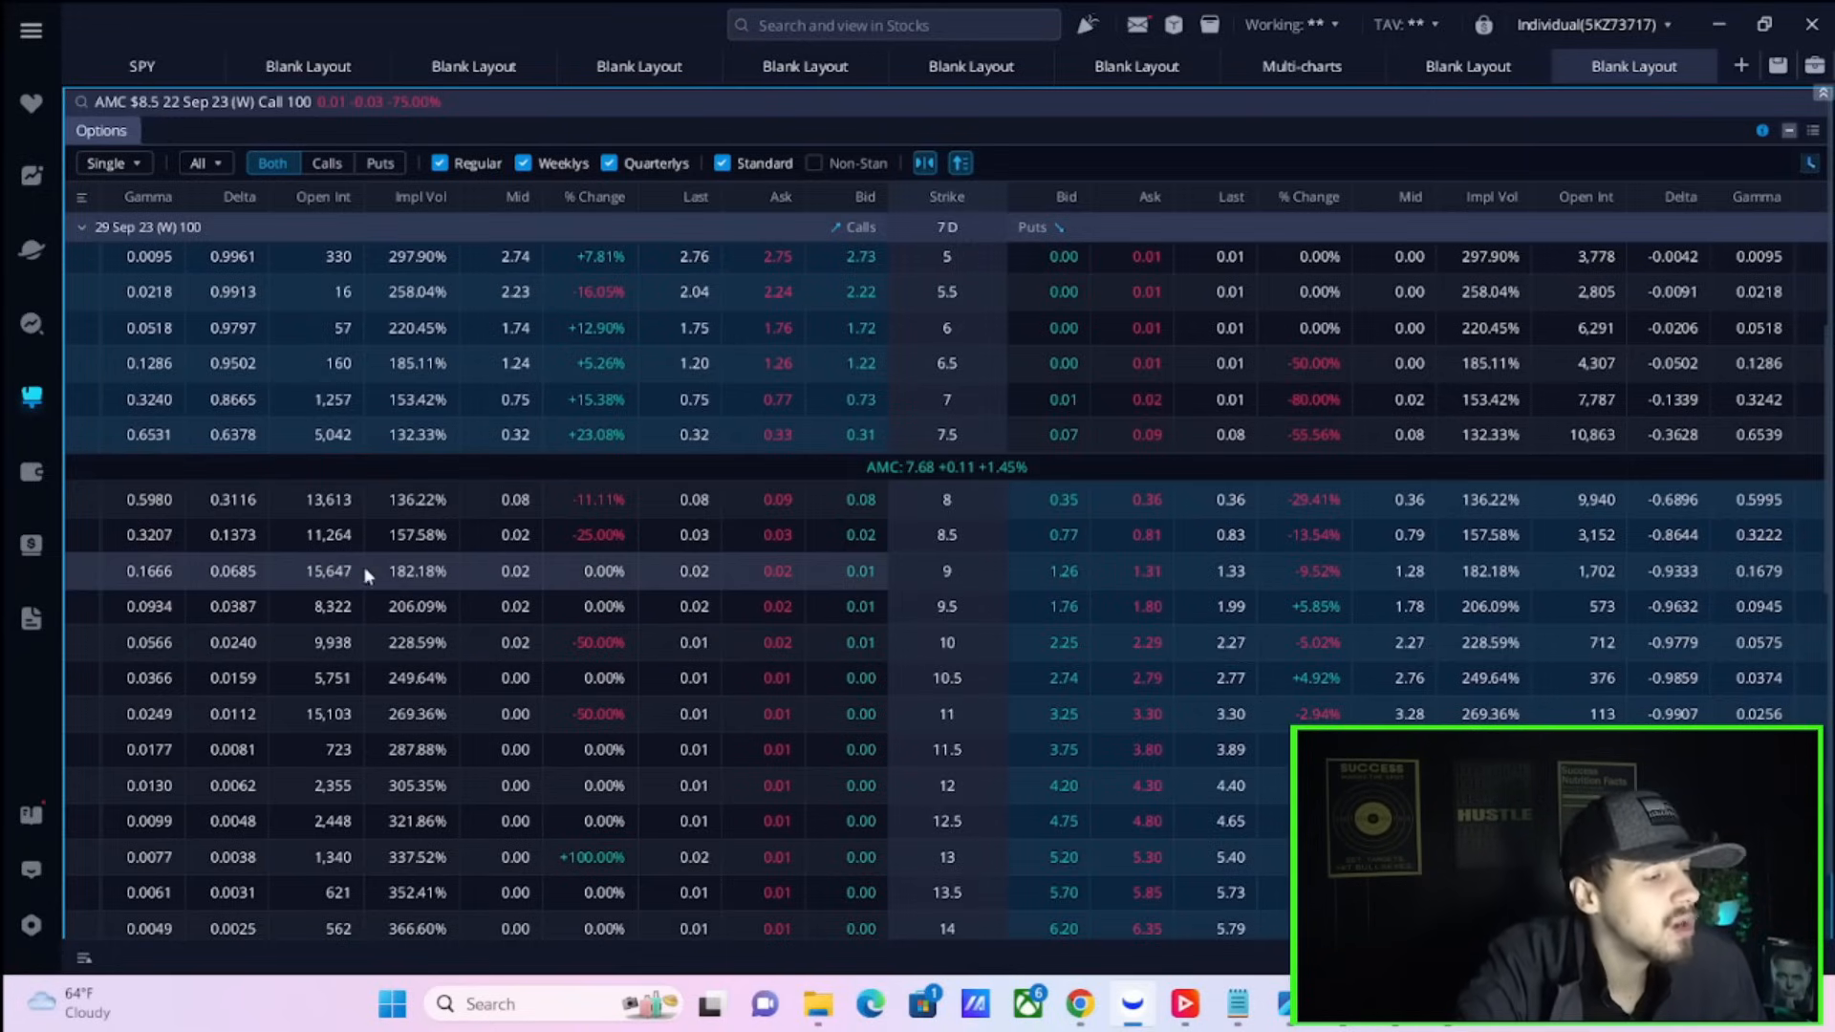
mouse_move(246, 585)
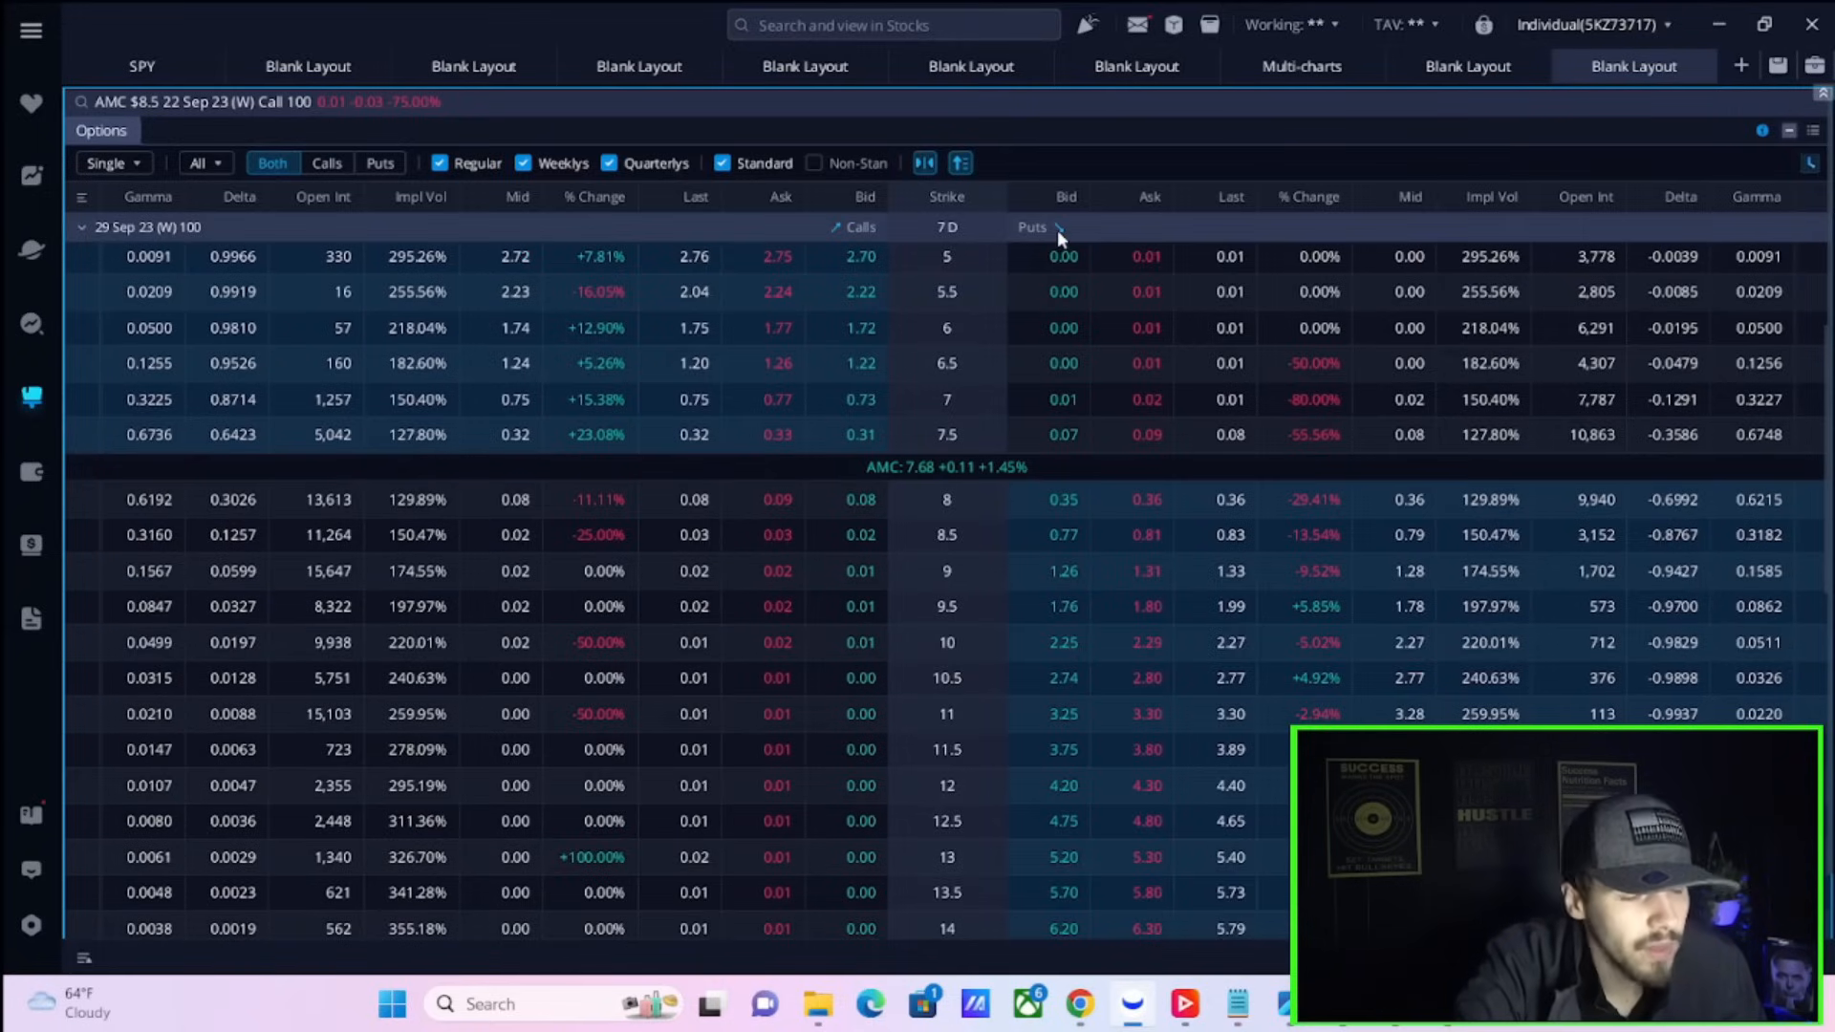
scroll("down", 3)
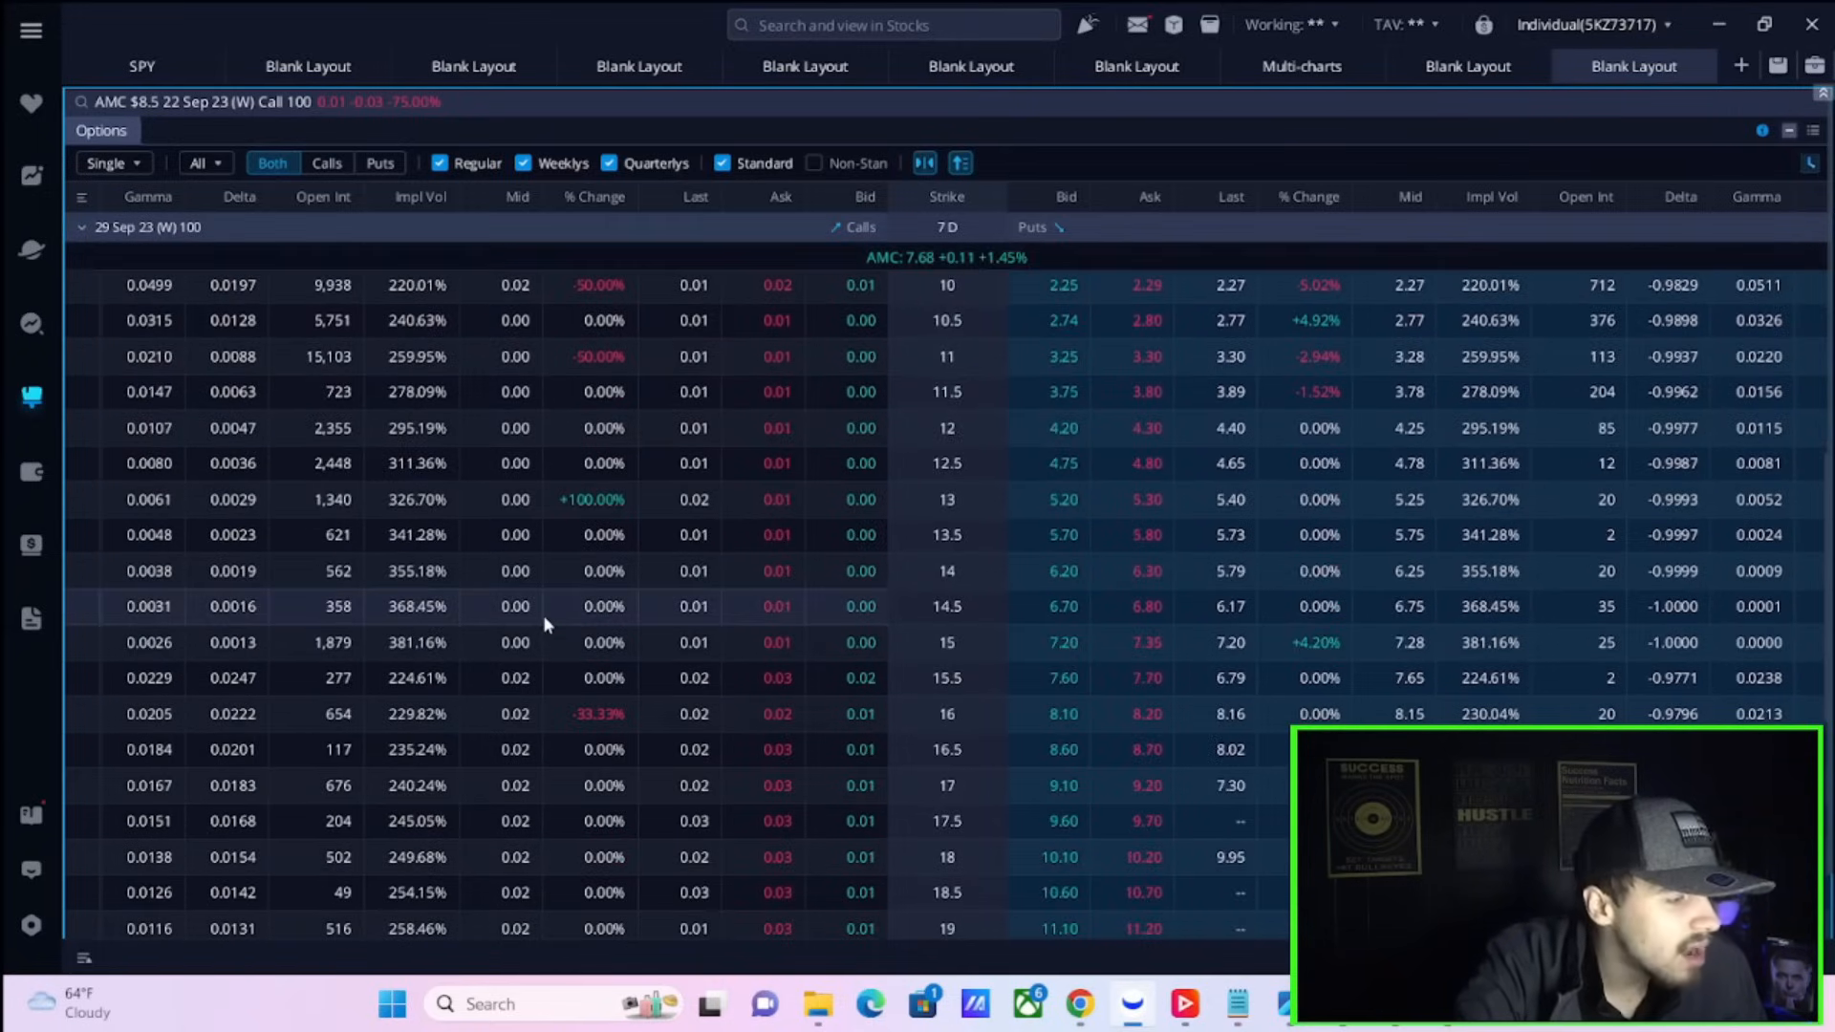
scroll("up", 3)
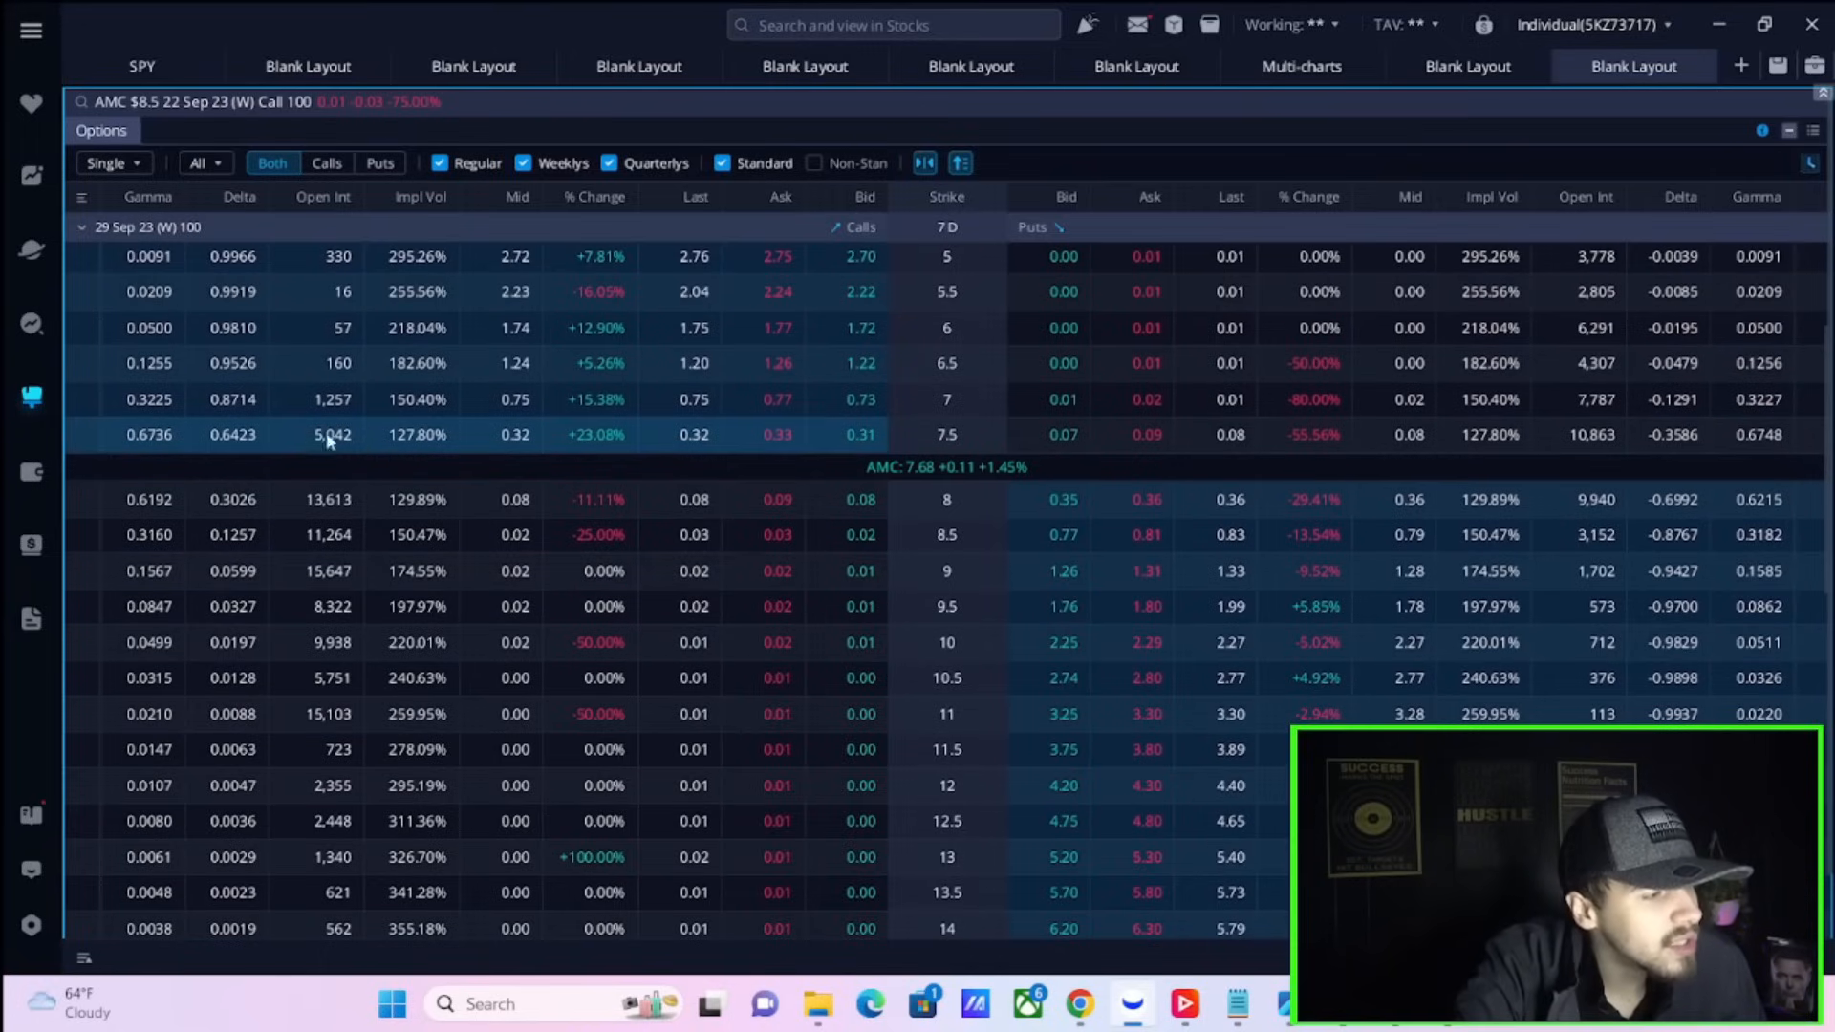
mouse_move(392, 662)
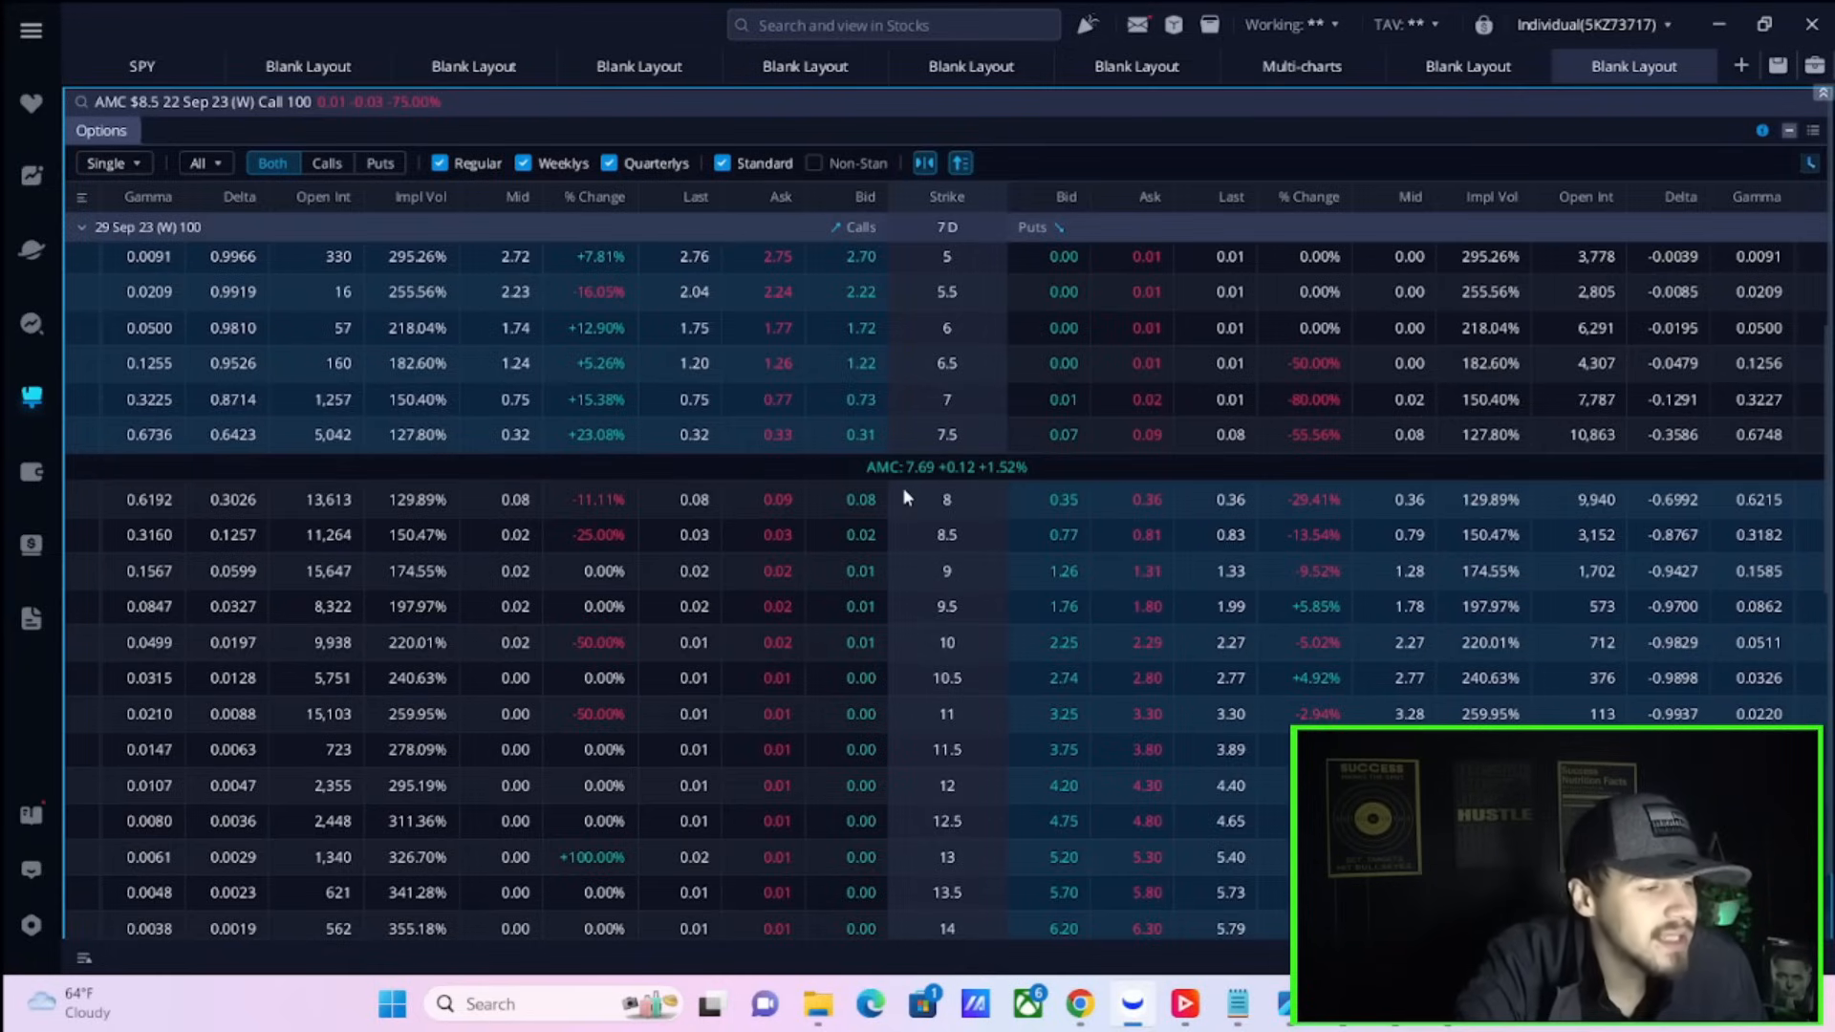
mouse_move(697, 641)
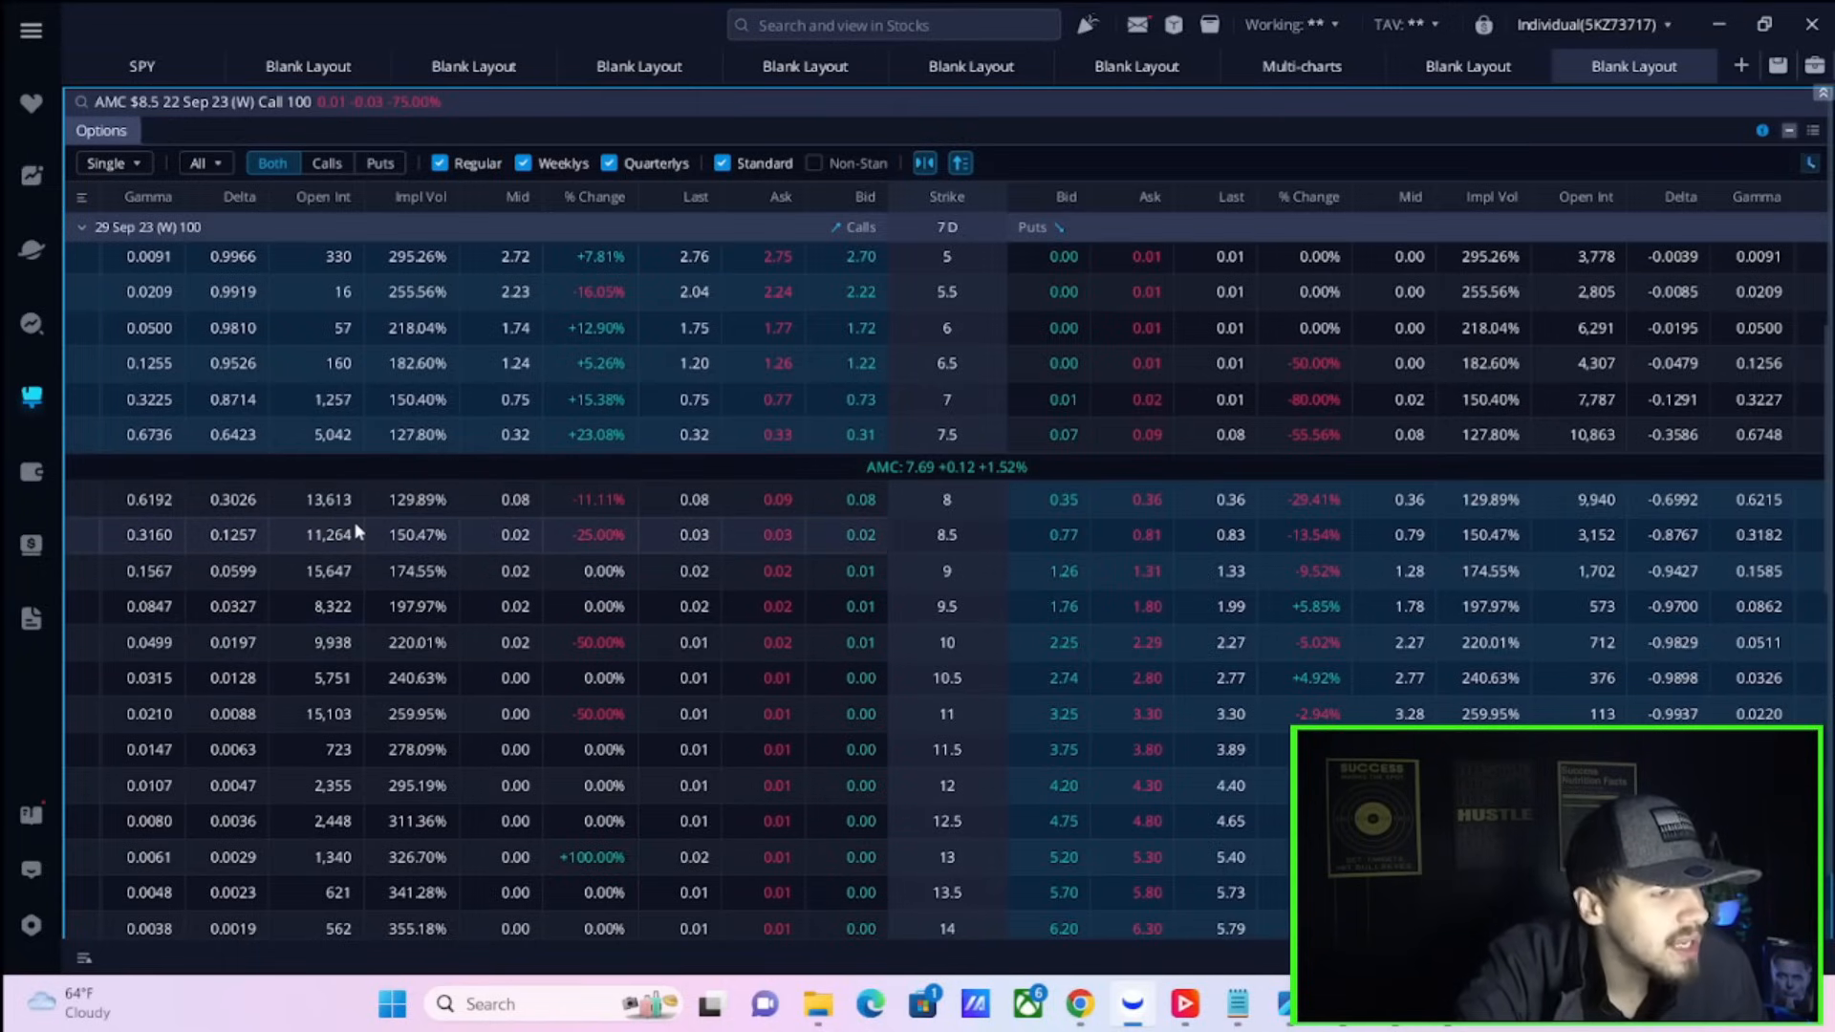
mouse_move(370, 487)
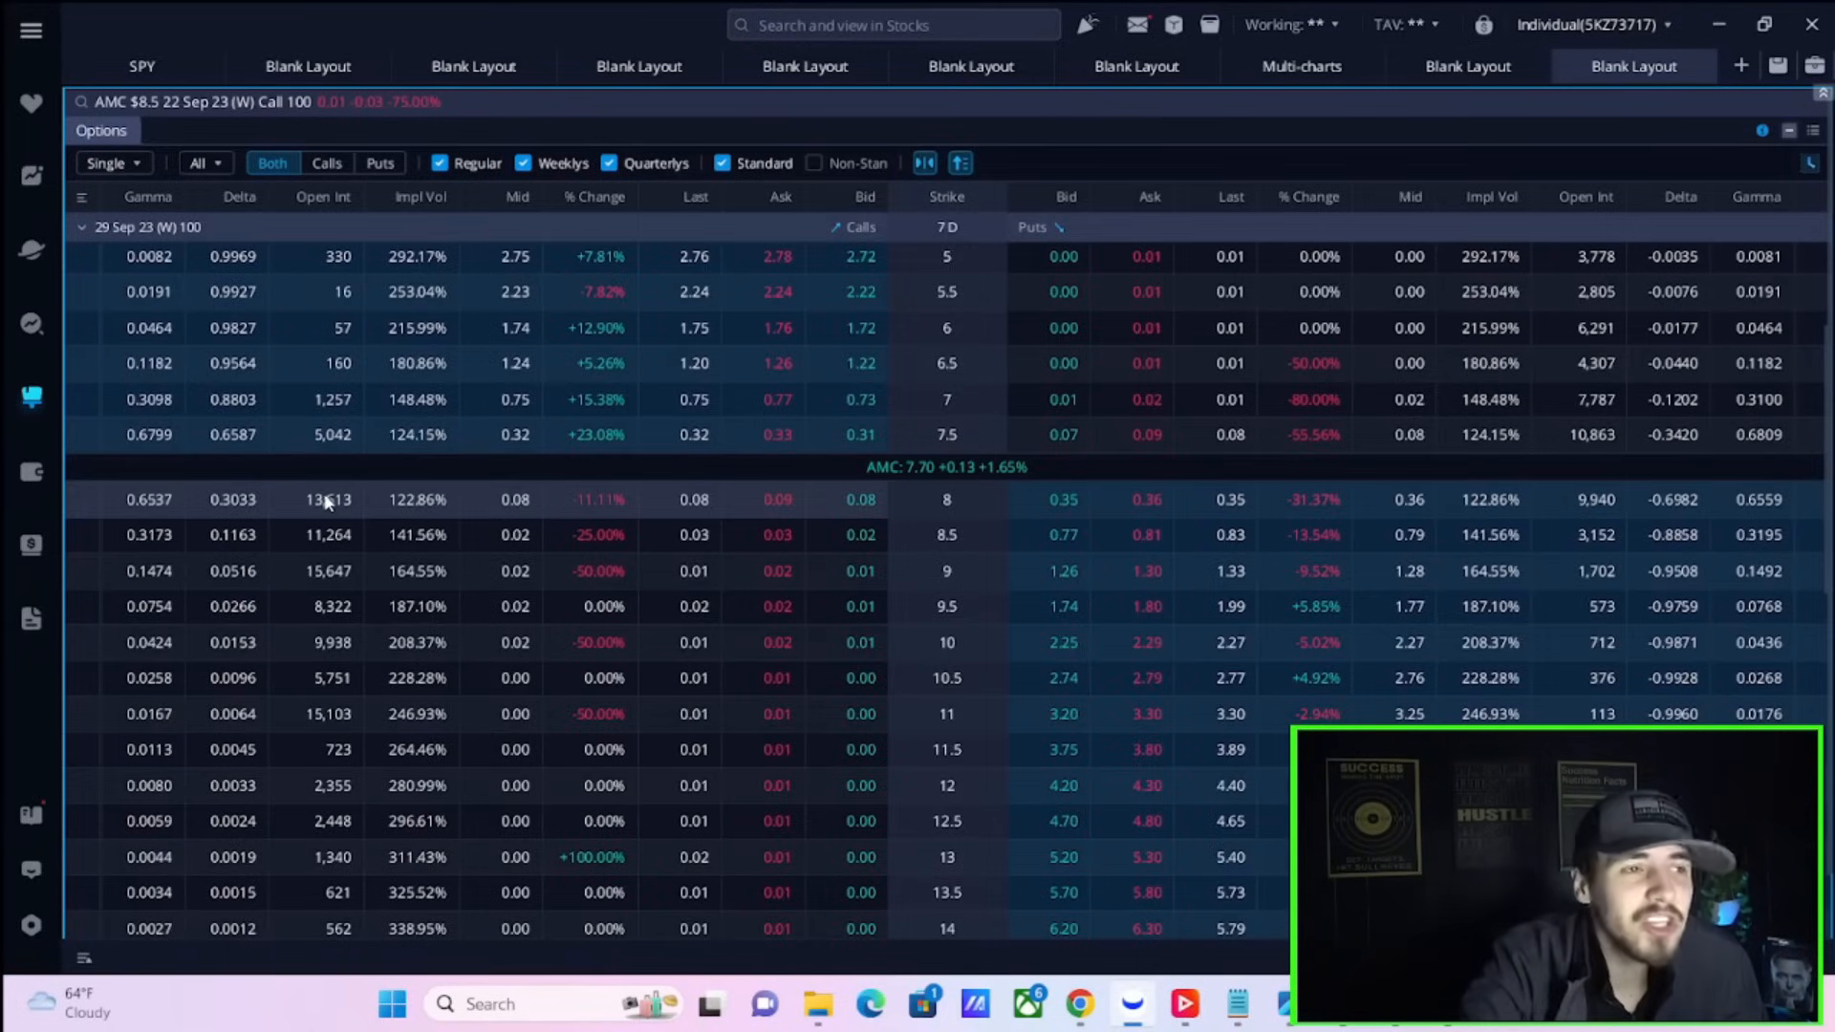
mouse_move(398, 505)
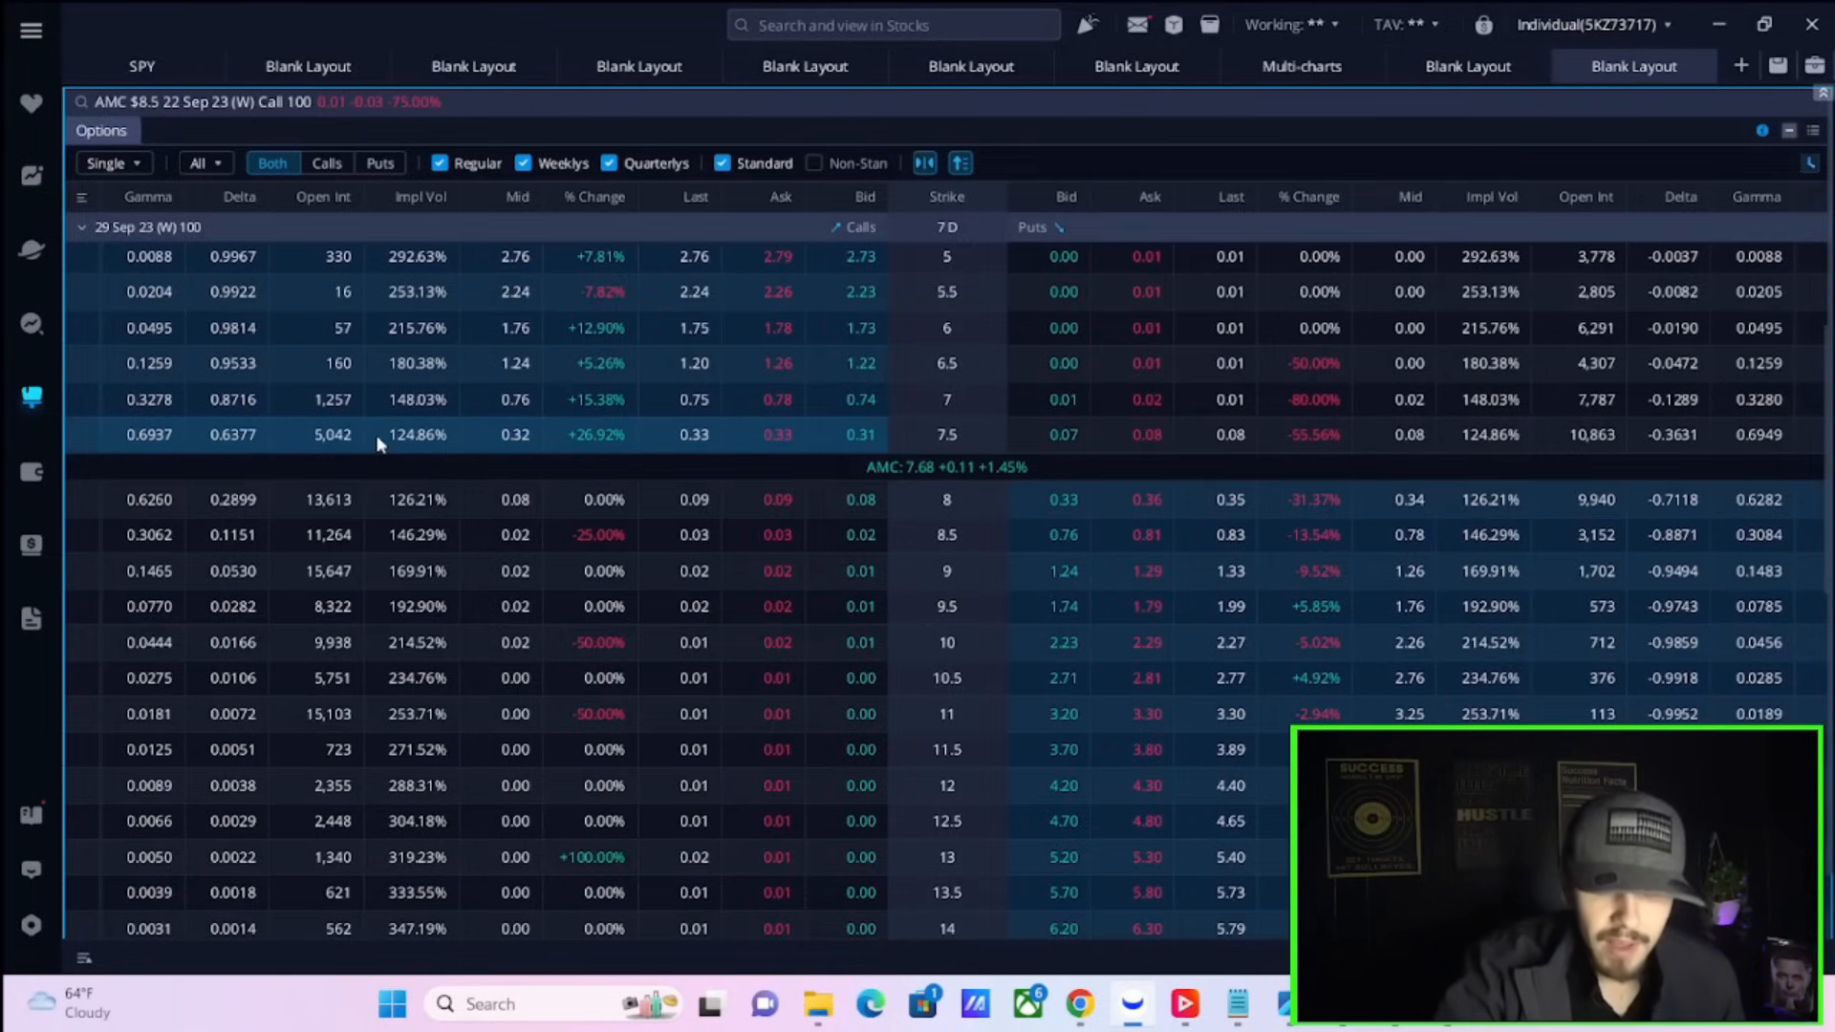
mouse_move(333, 399)
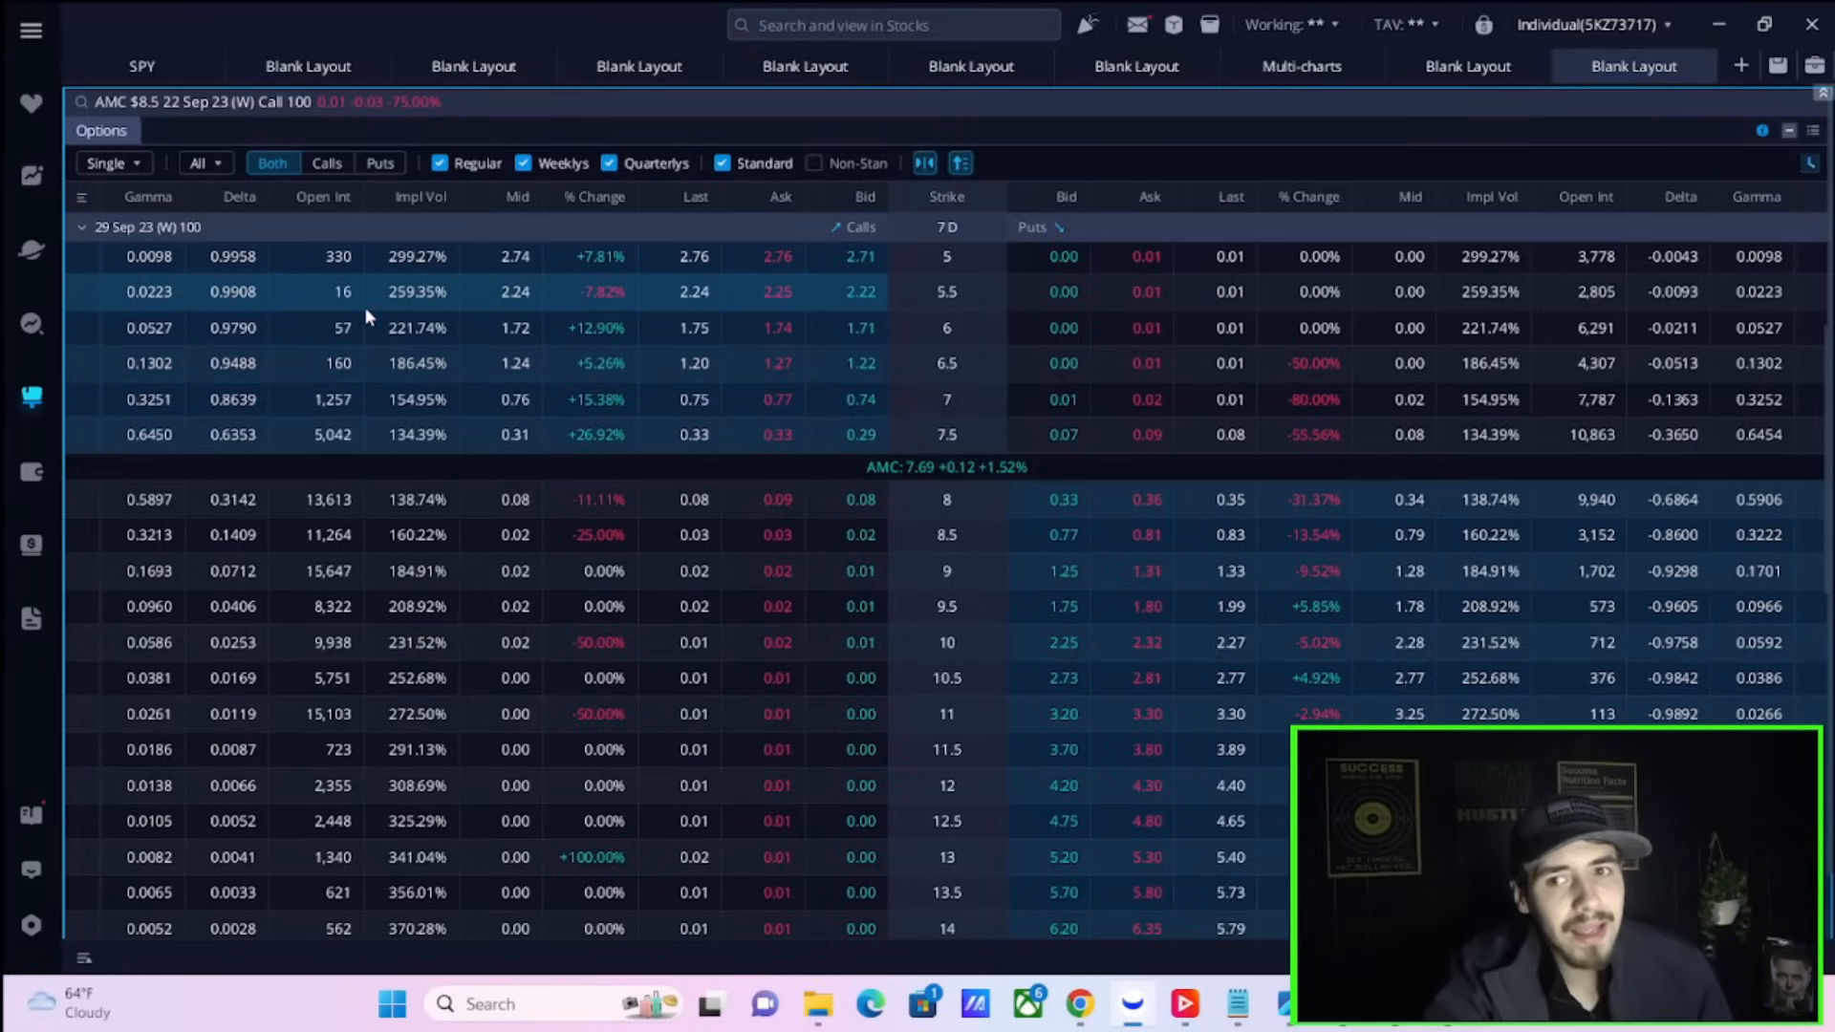
mouse_move(416, 295)
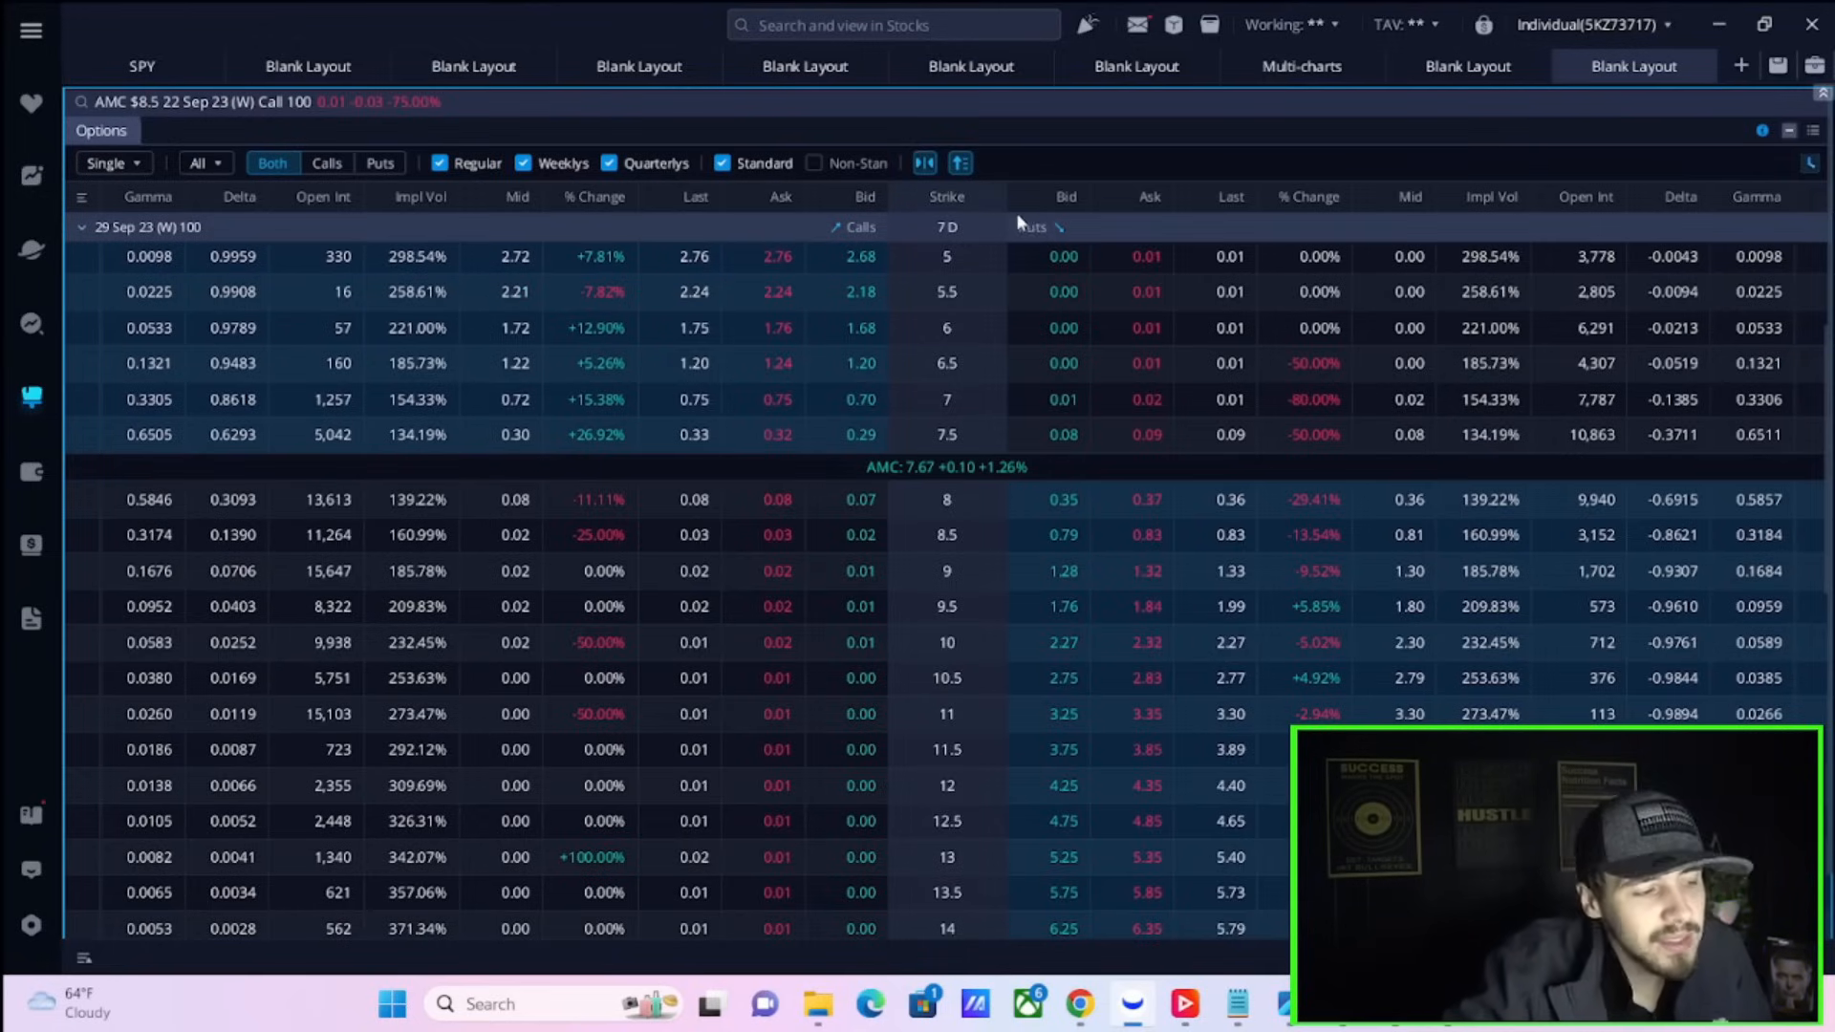
mouse_move(869, 480)
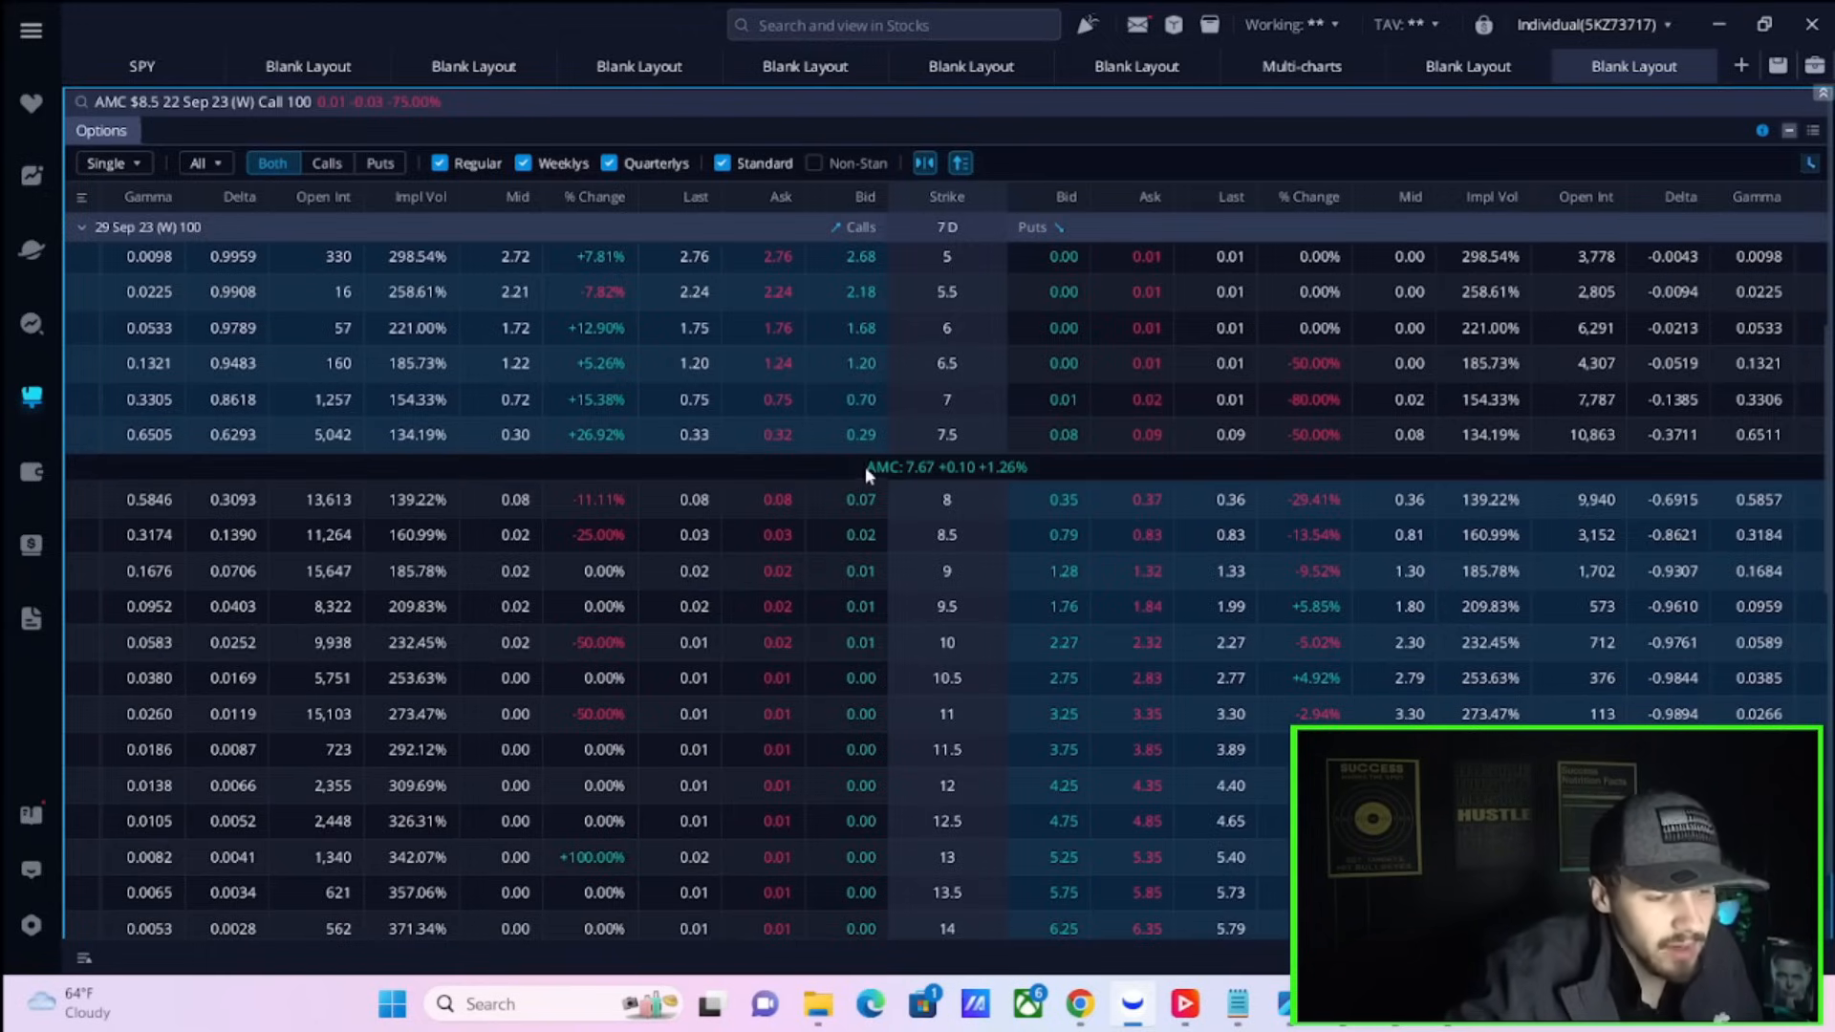
mouse_move(902, 333)
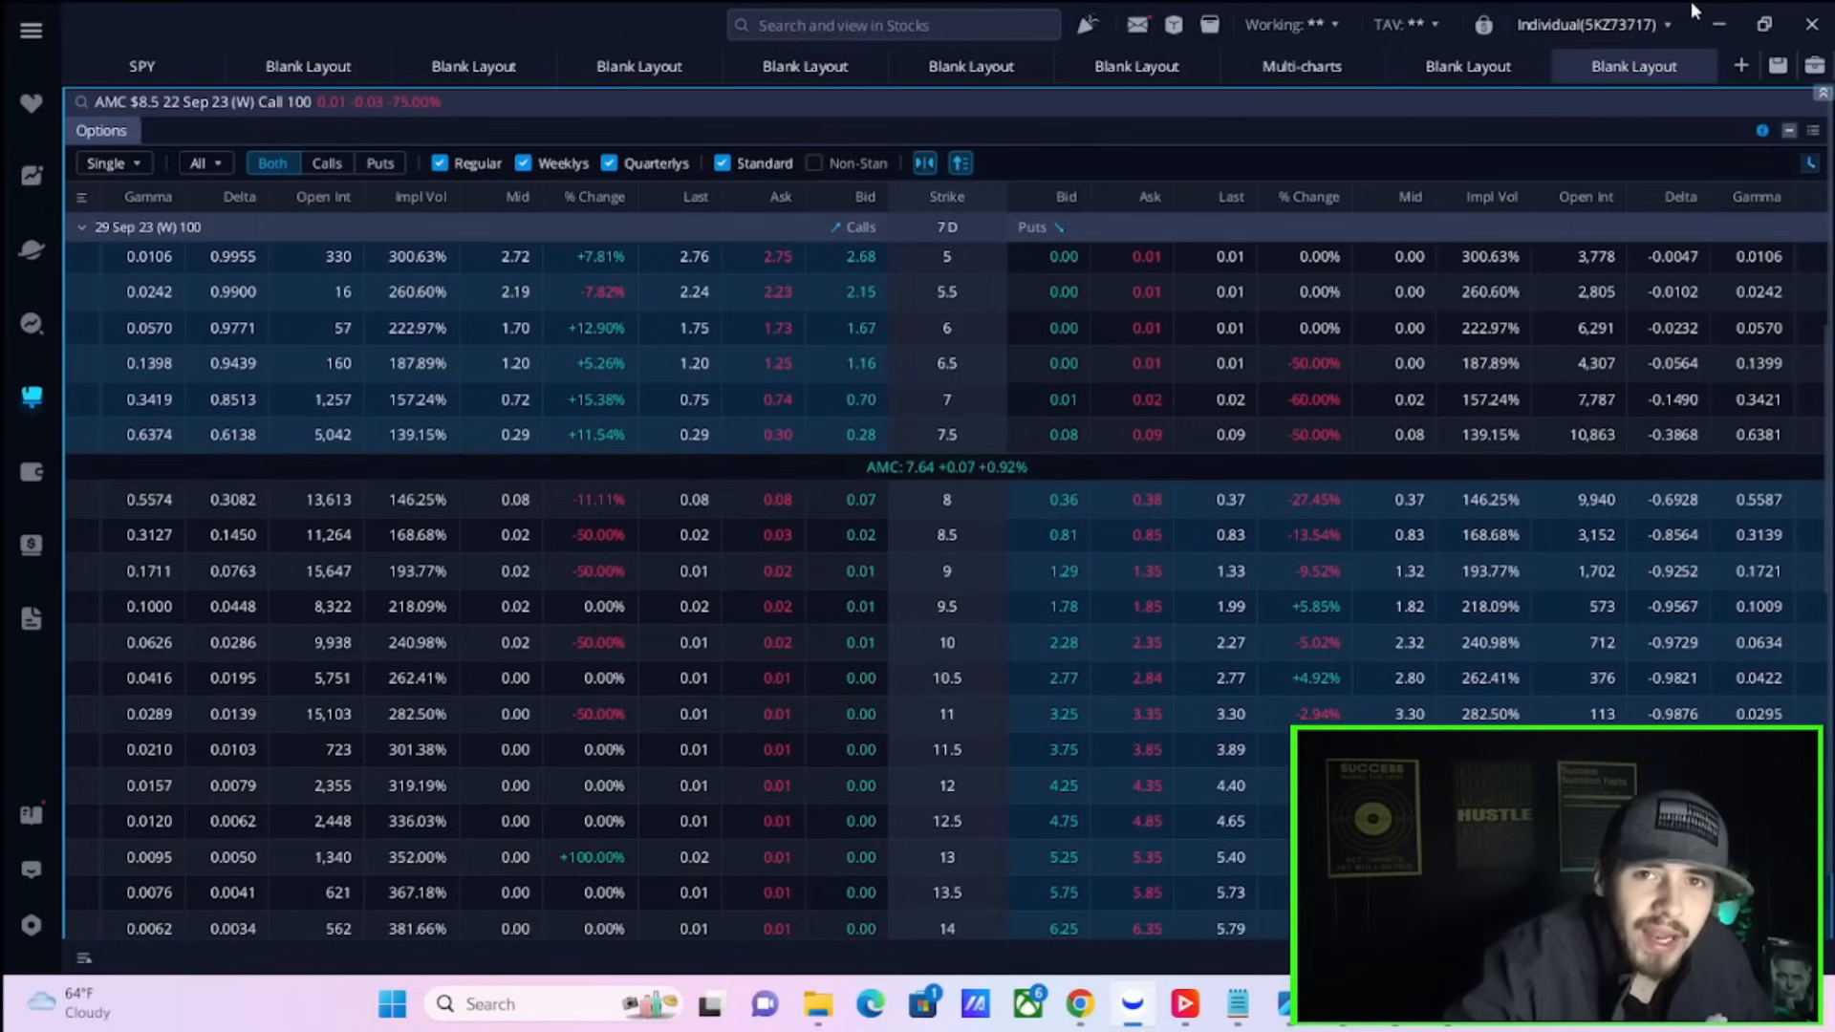
mouse_move(938, 11)
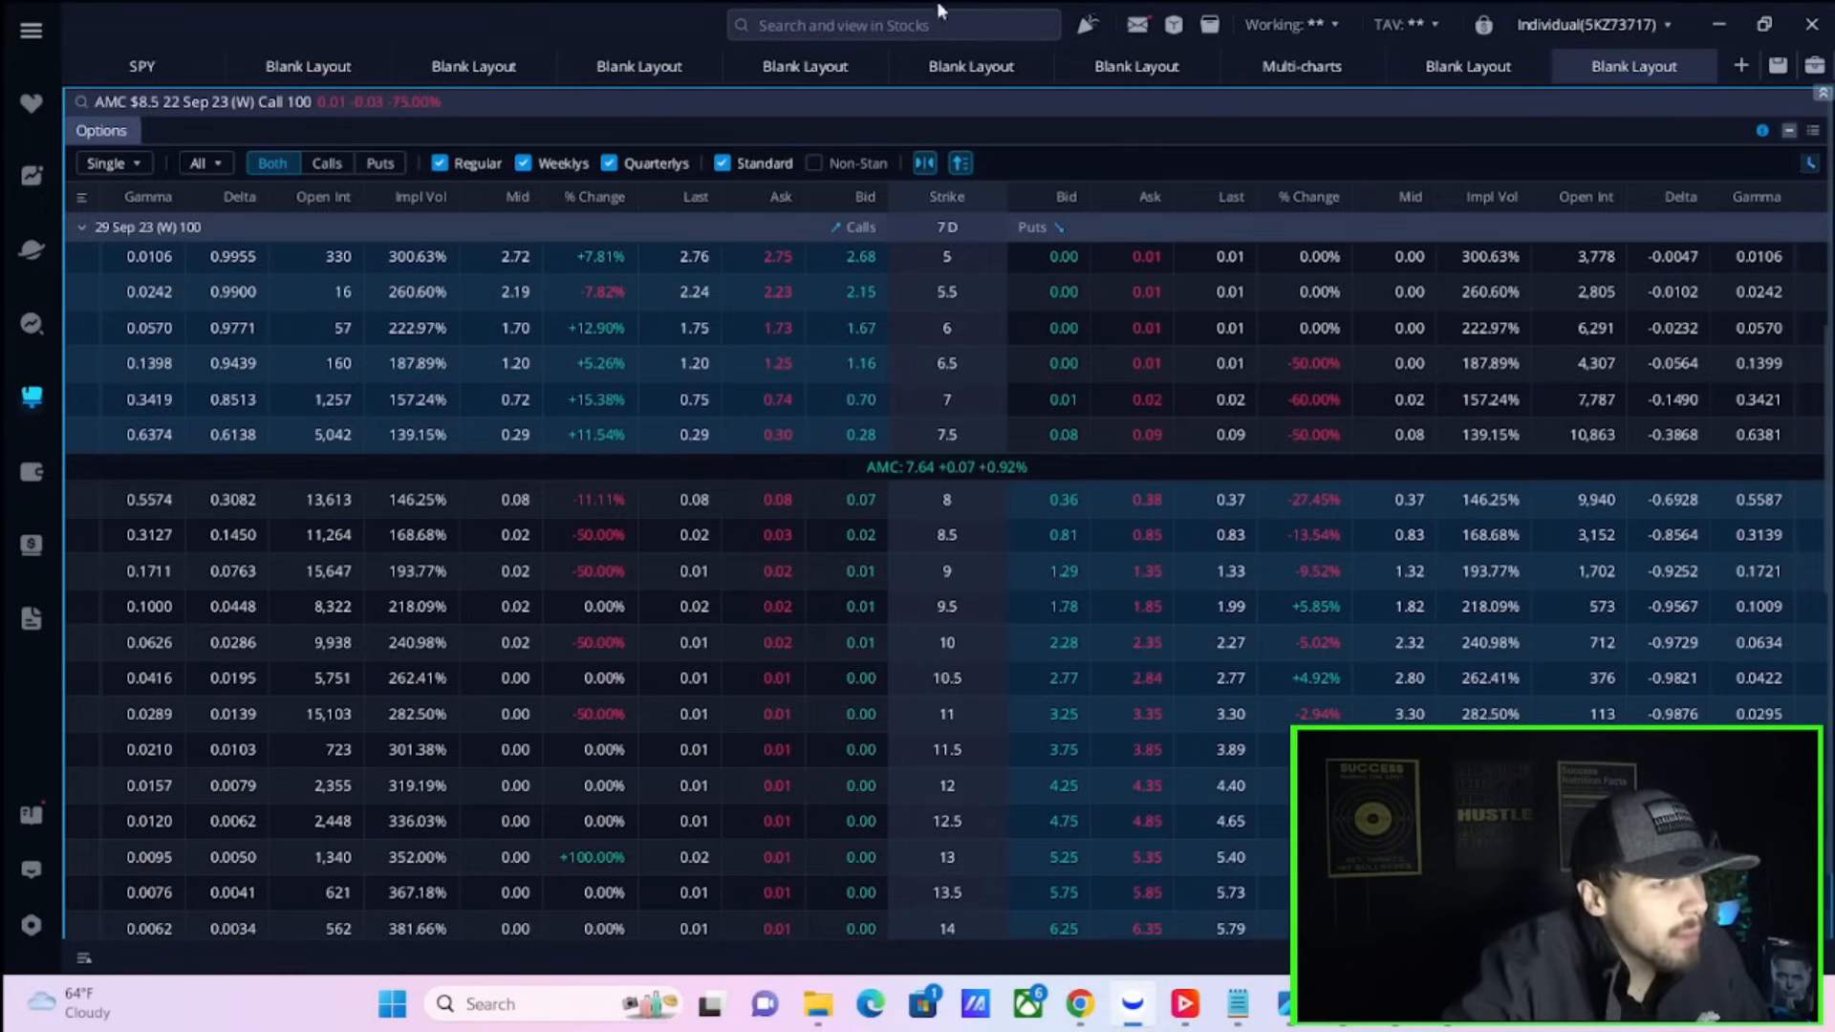
mouse_move(308, 66)
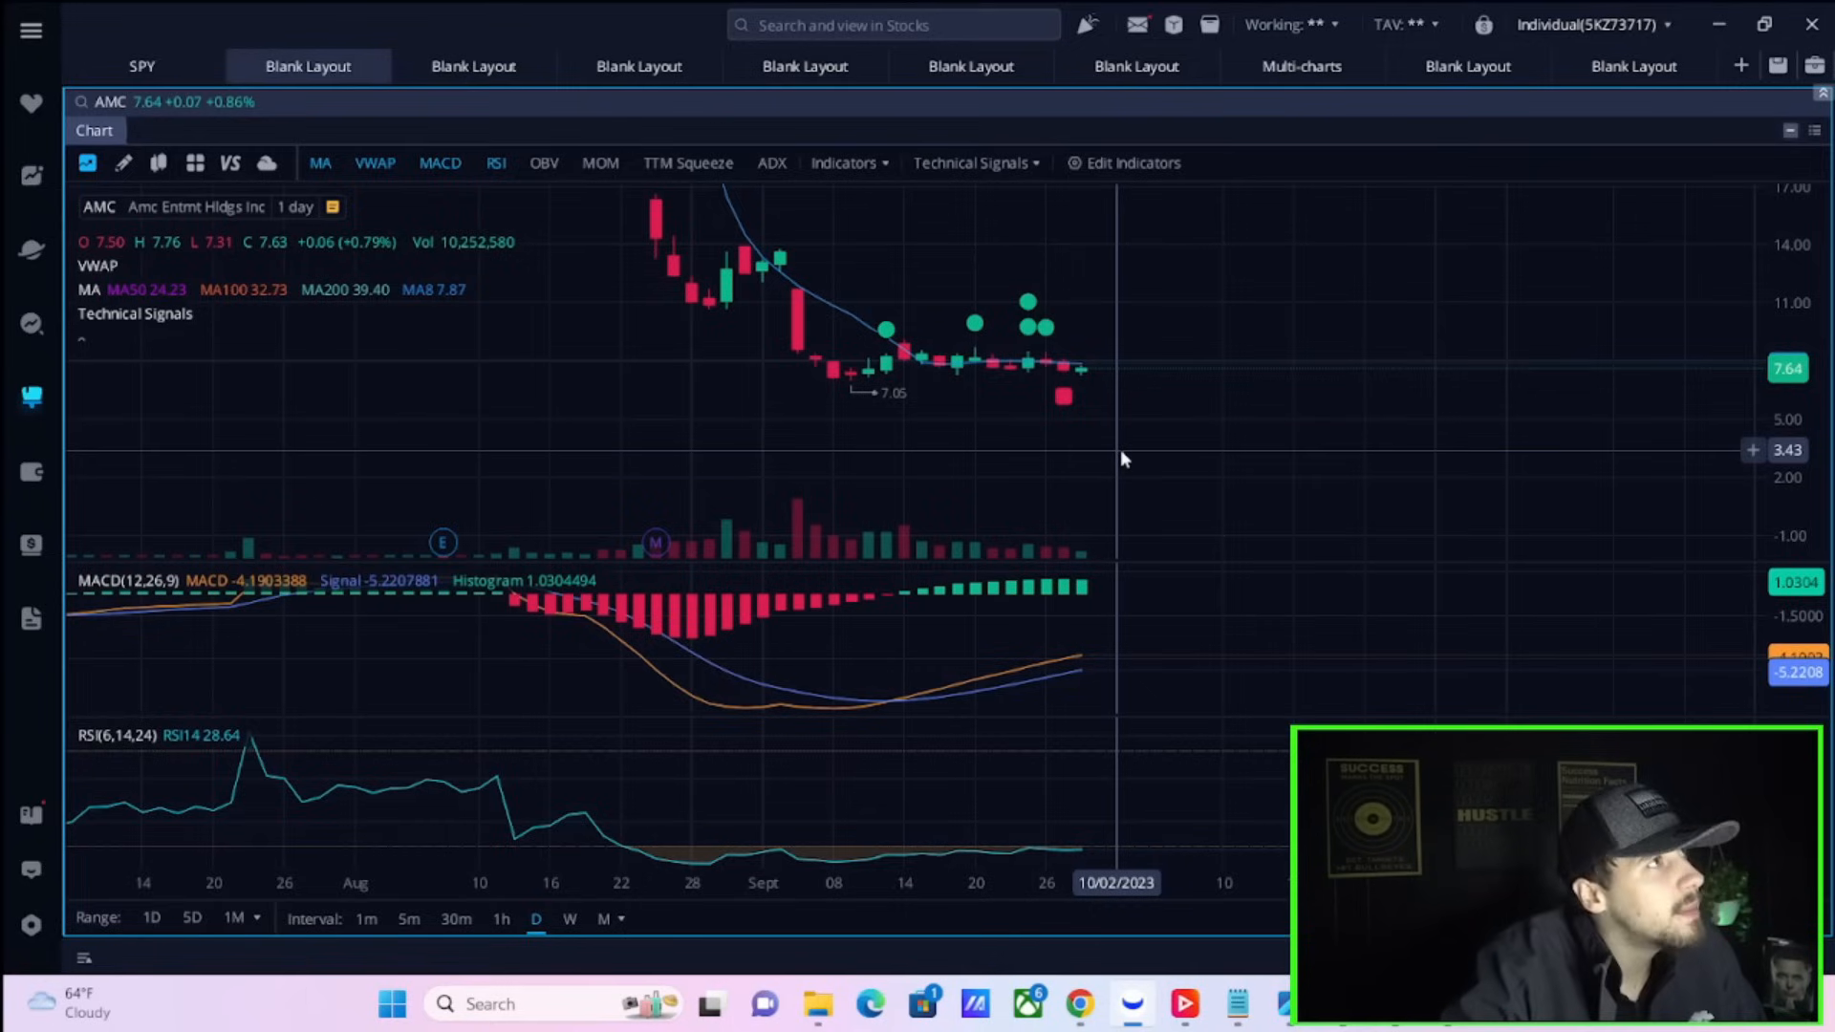
mouse_move(1145, 459)
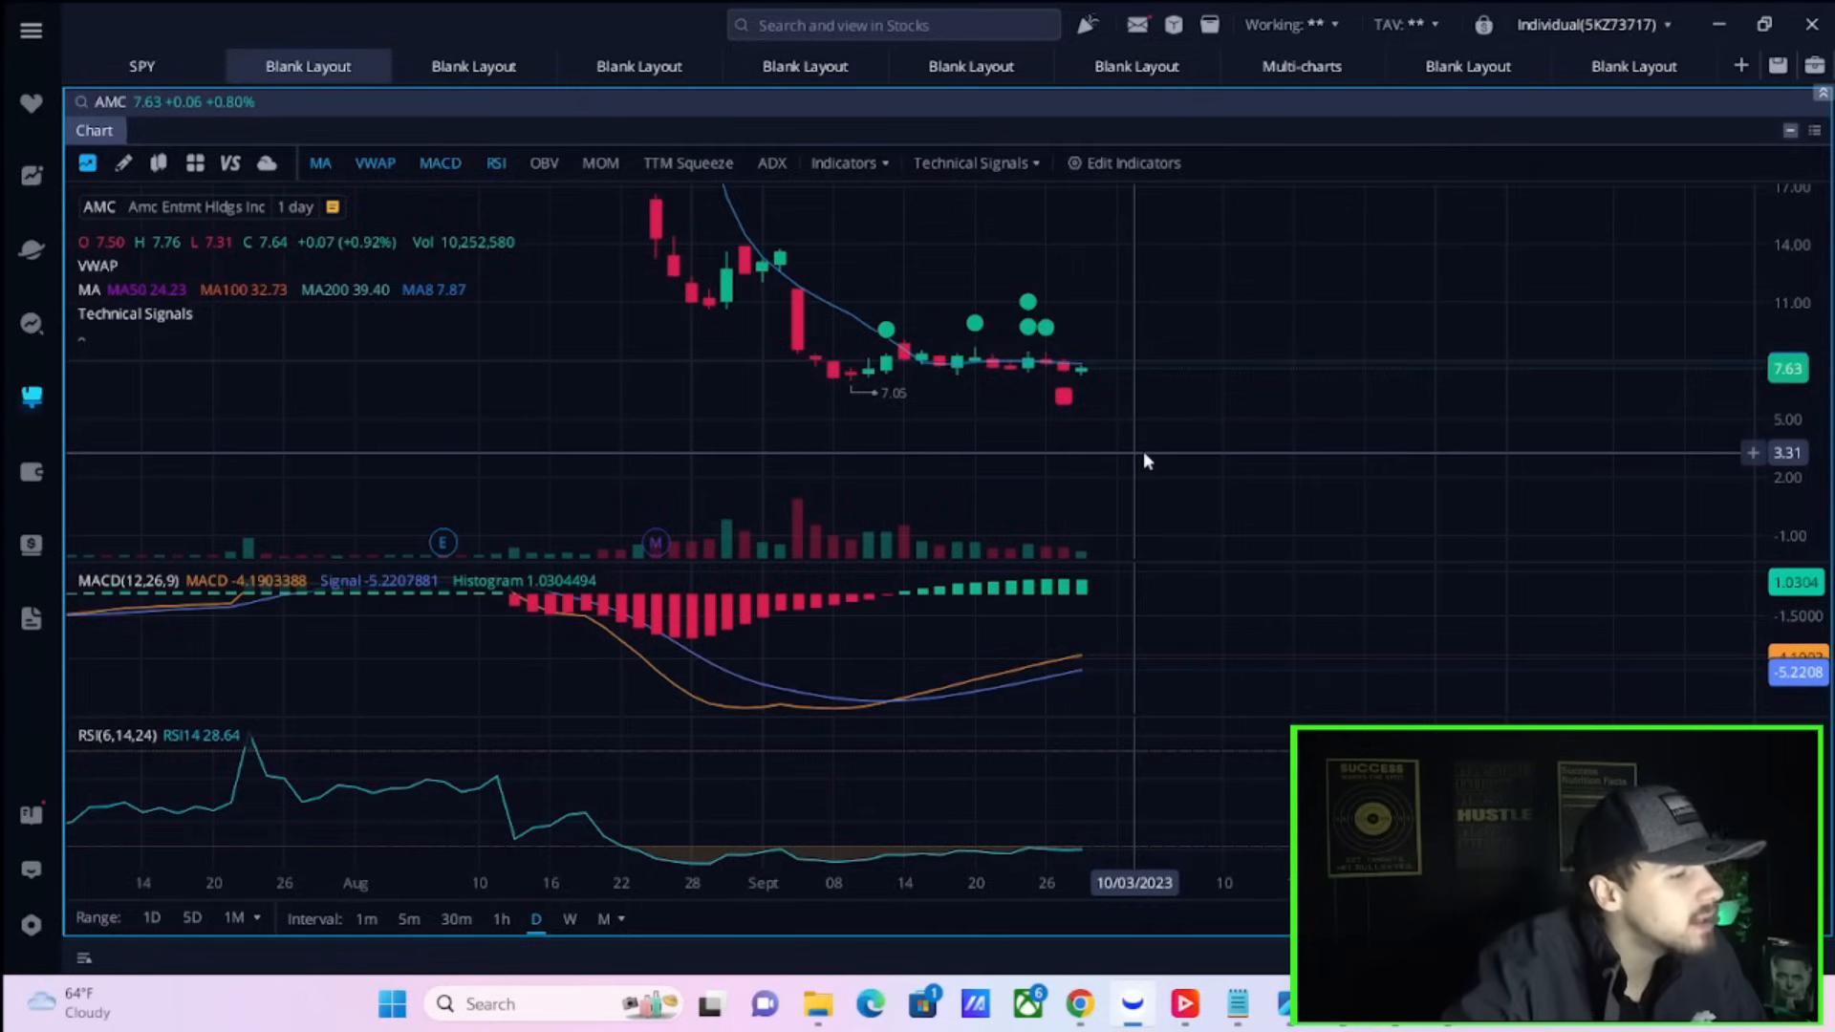
mouse_move(1185, 450)
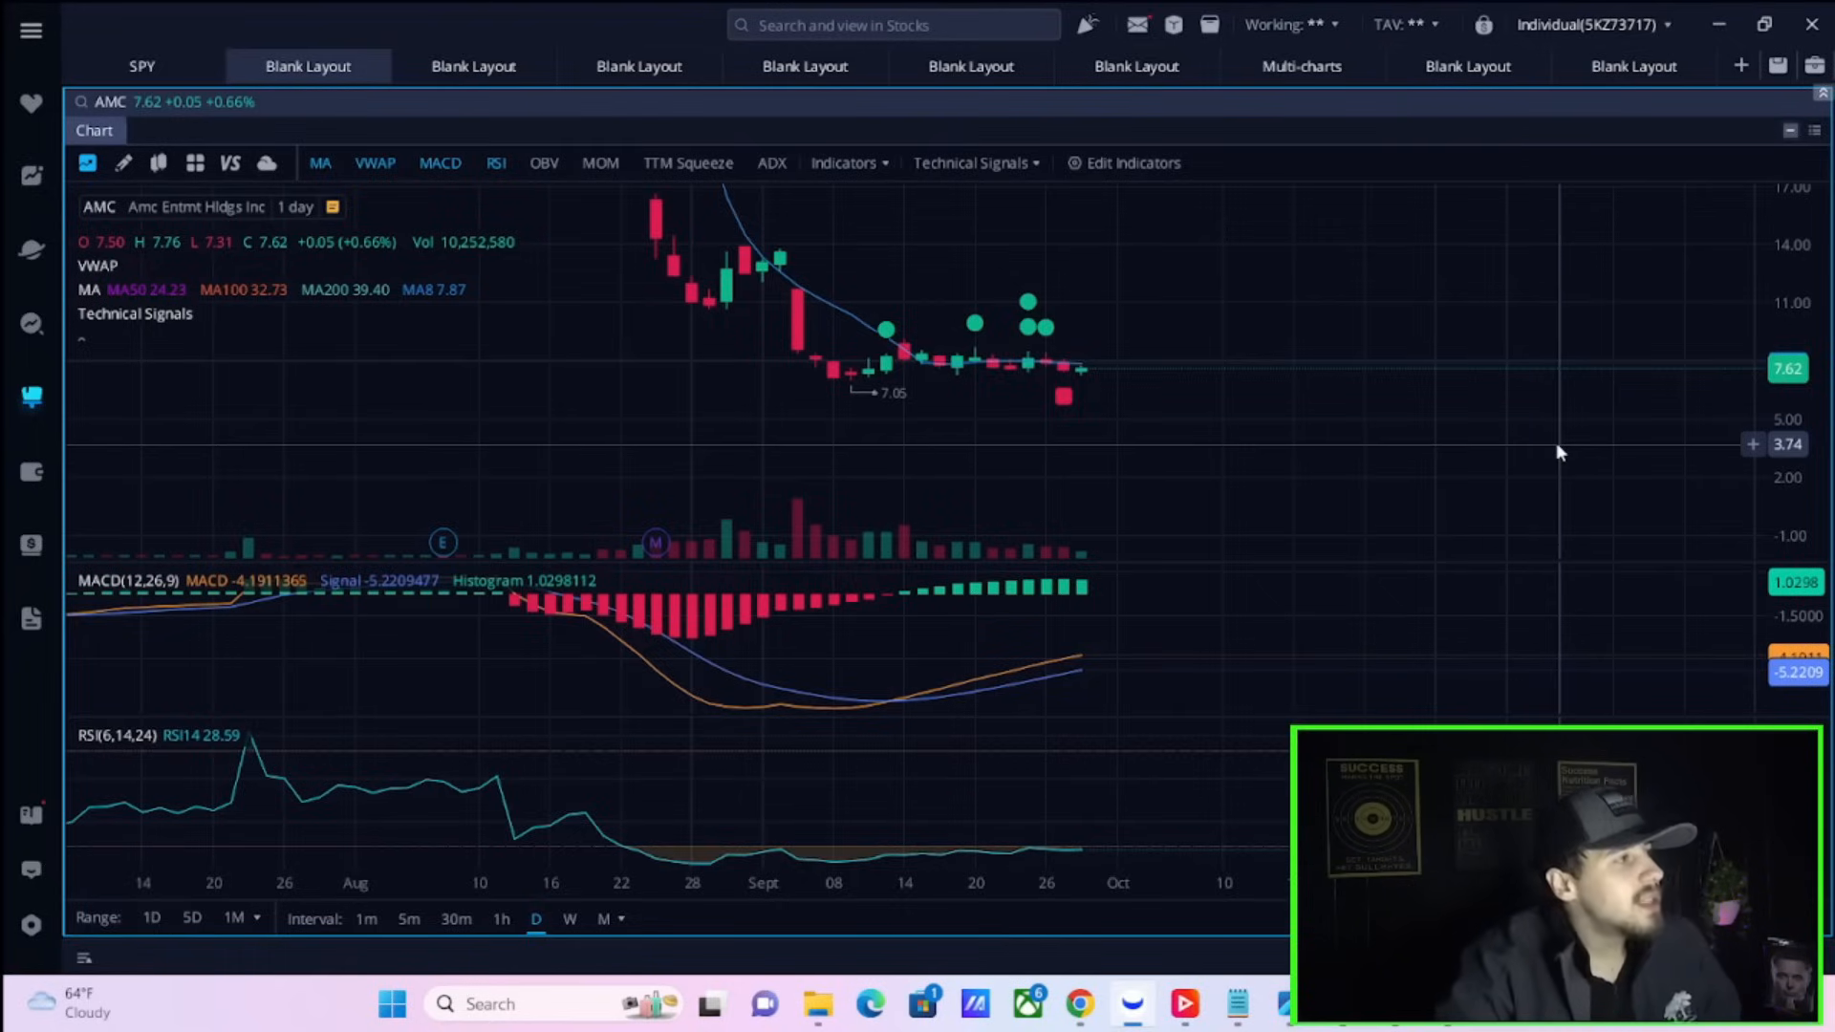
mouse_move(1225, 497)
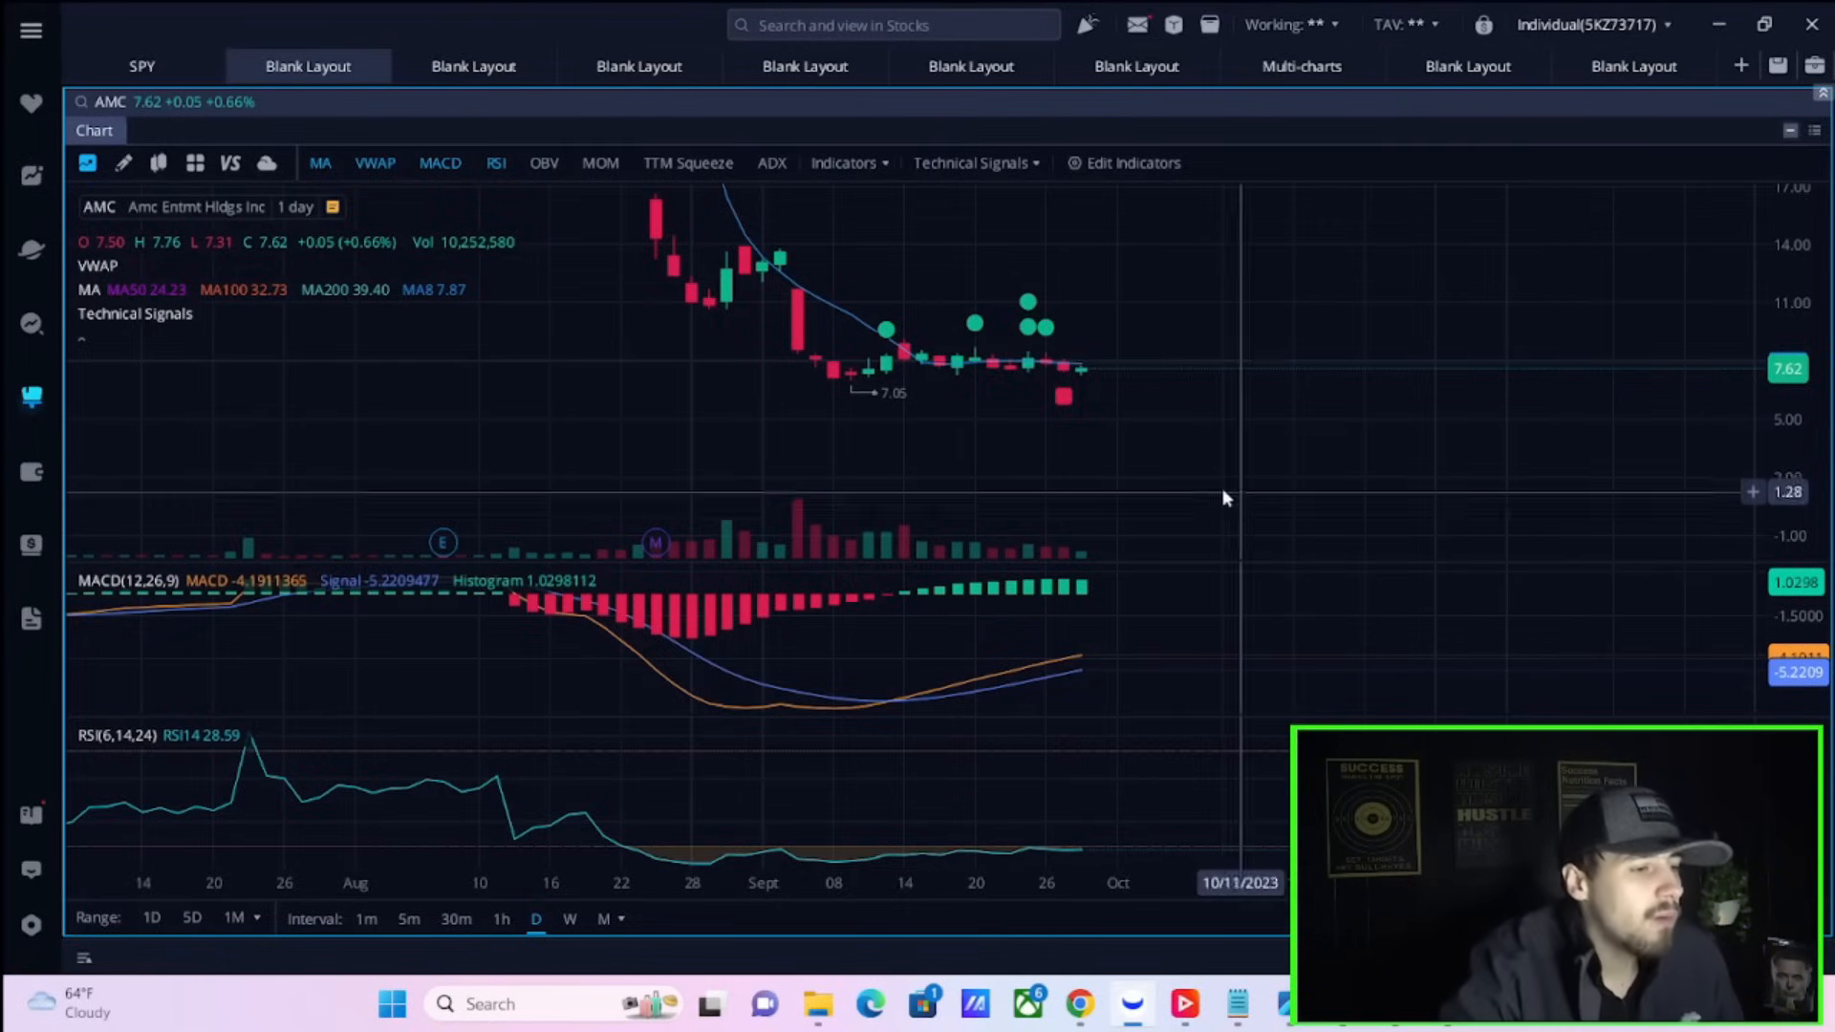
mouse_move(1118, 444)
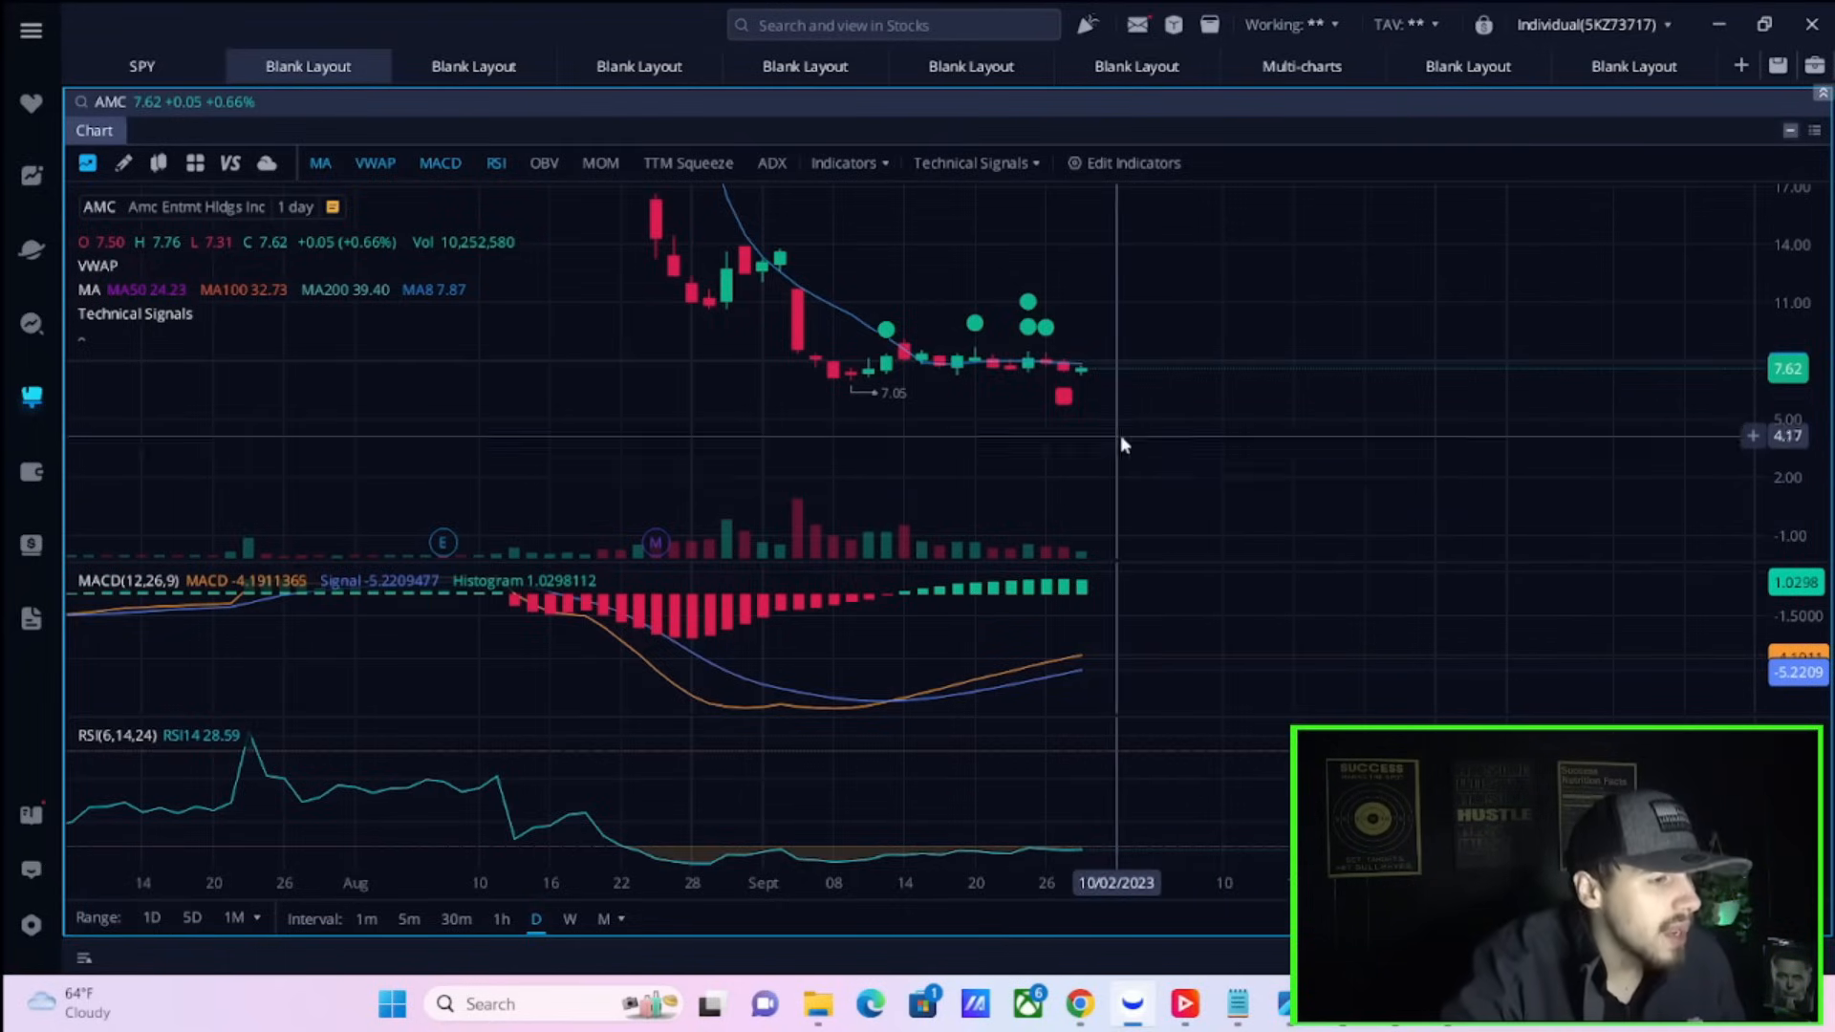
mouse_move(1045, 375)
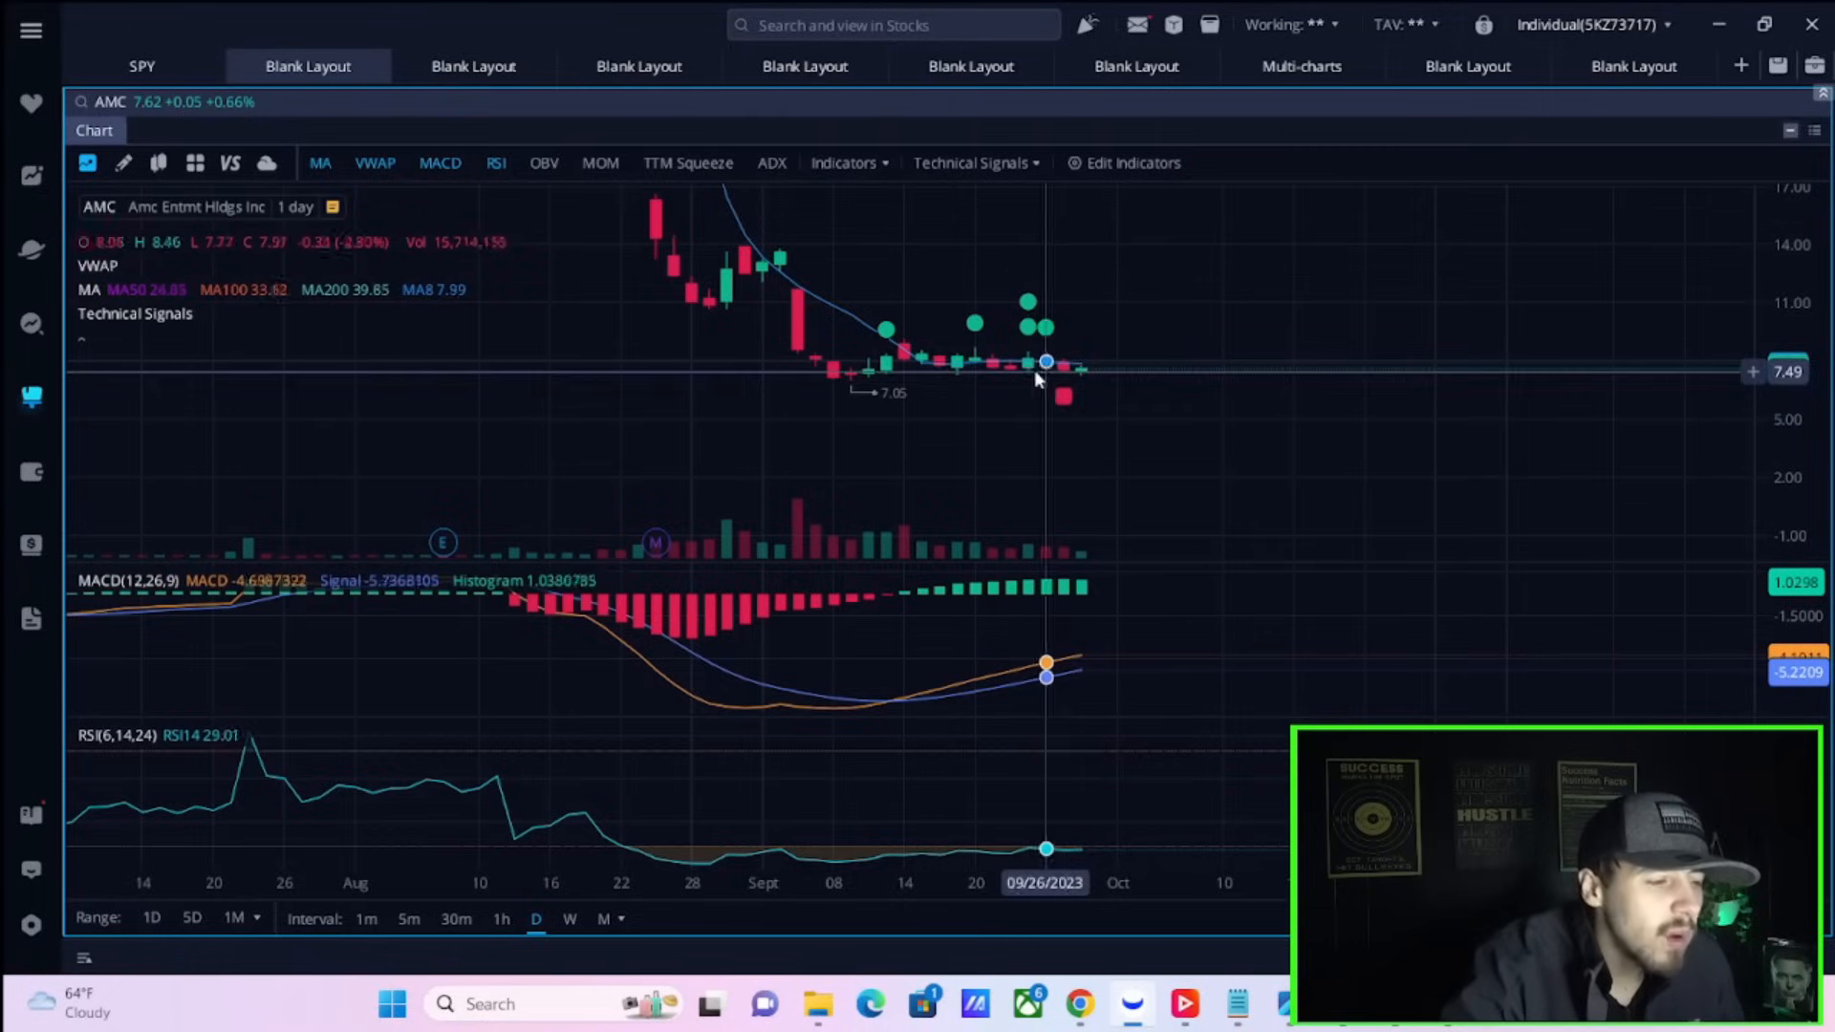
mouse_move(1028, 375)
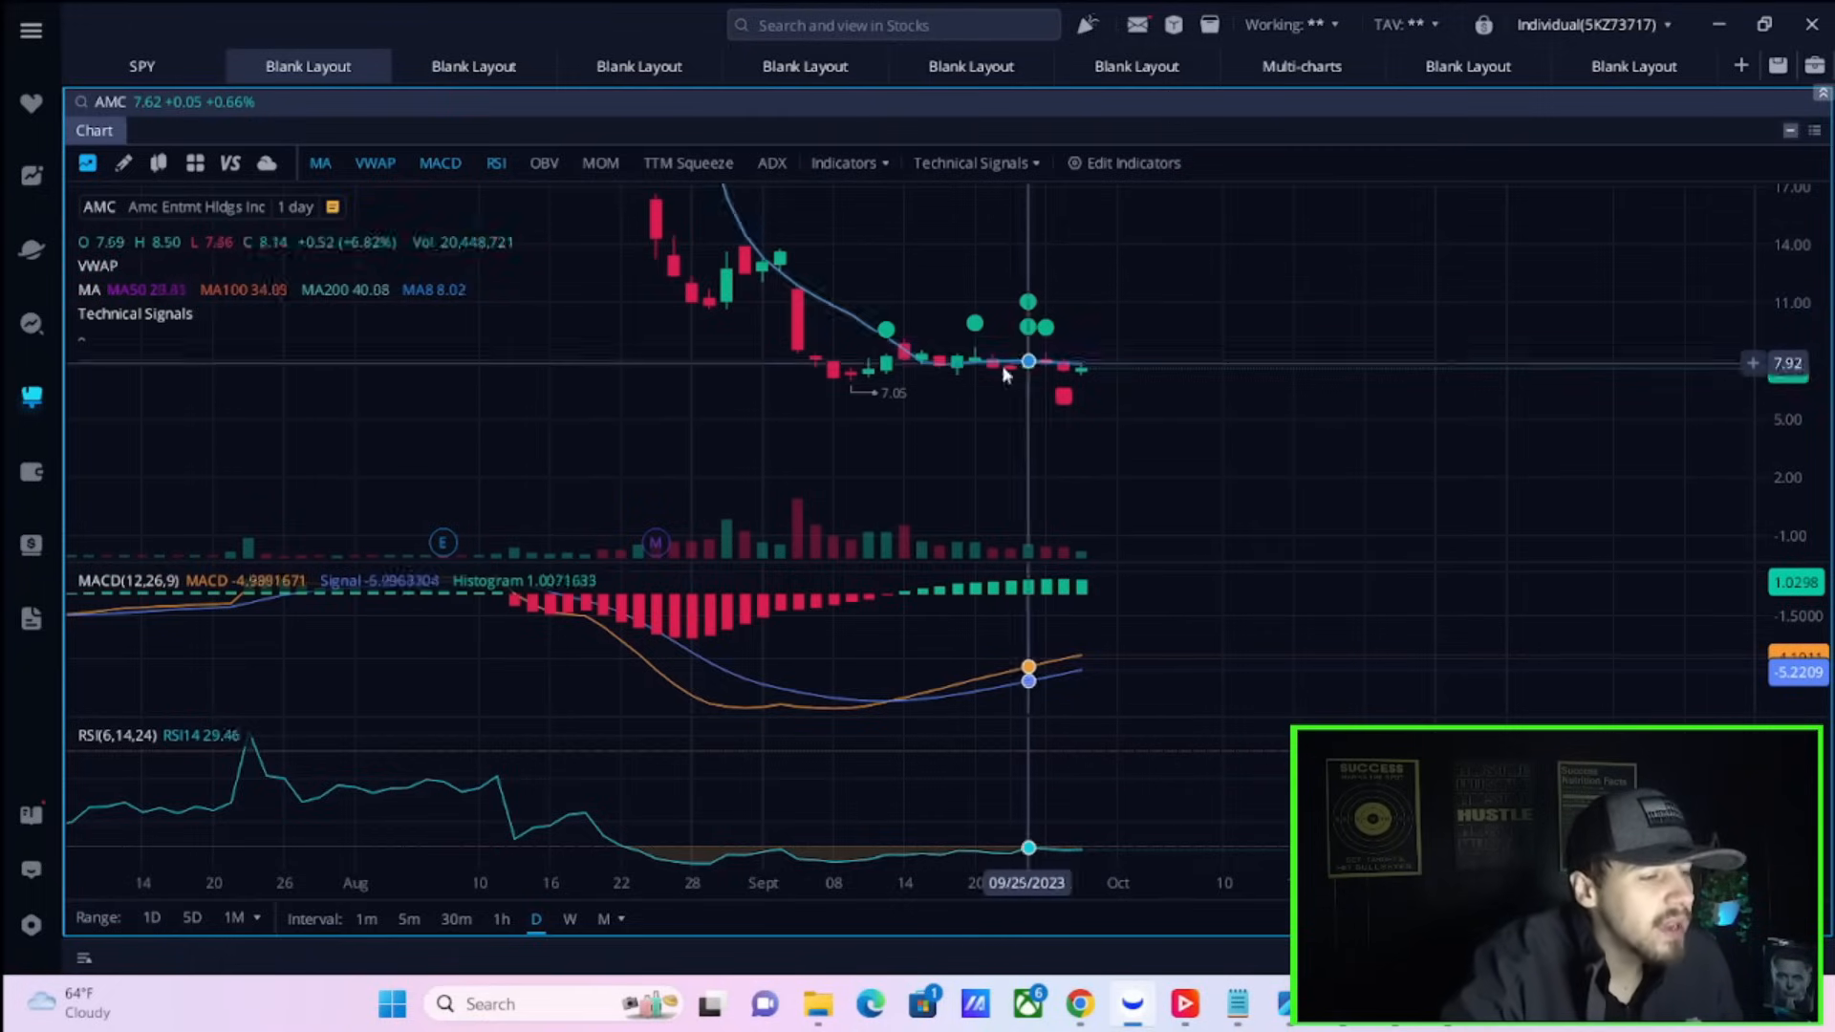
Toggle between the SPY trendline chart and the AMC daily chart tabs
left_click(140, 66)
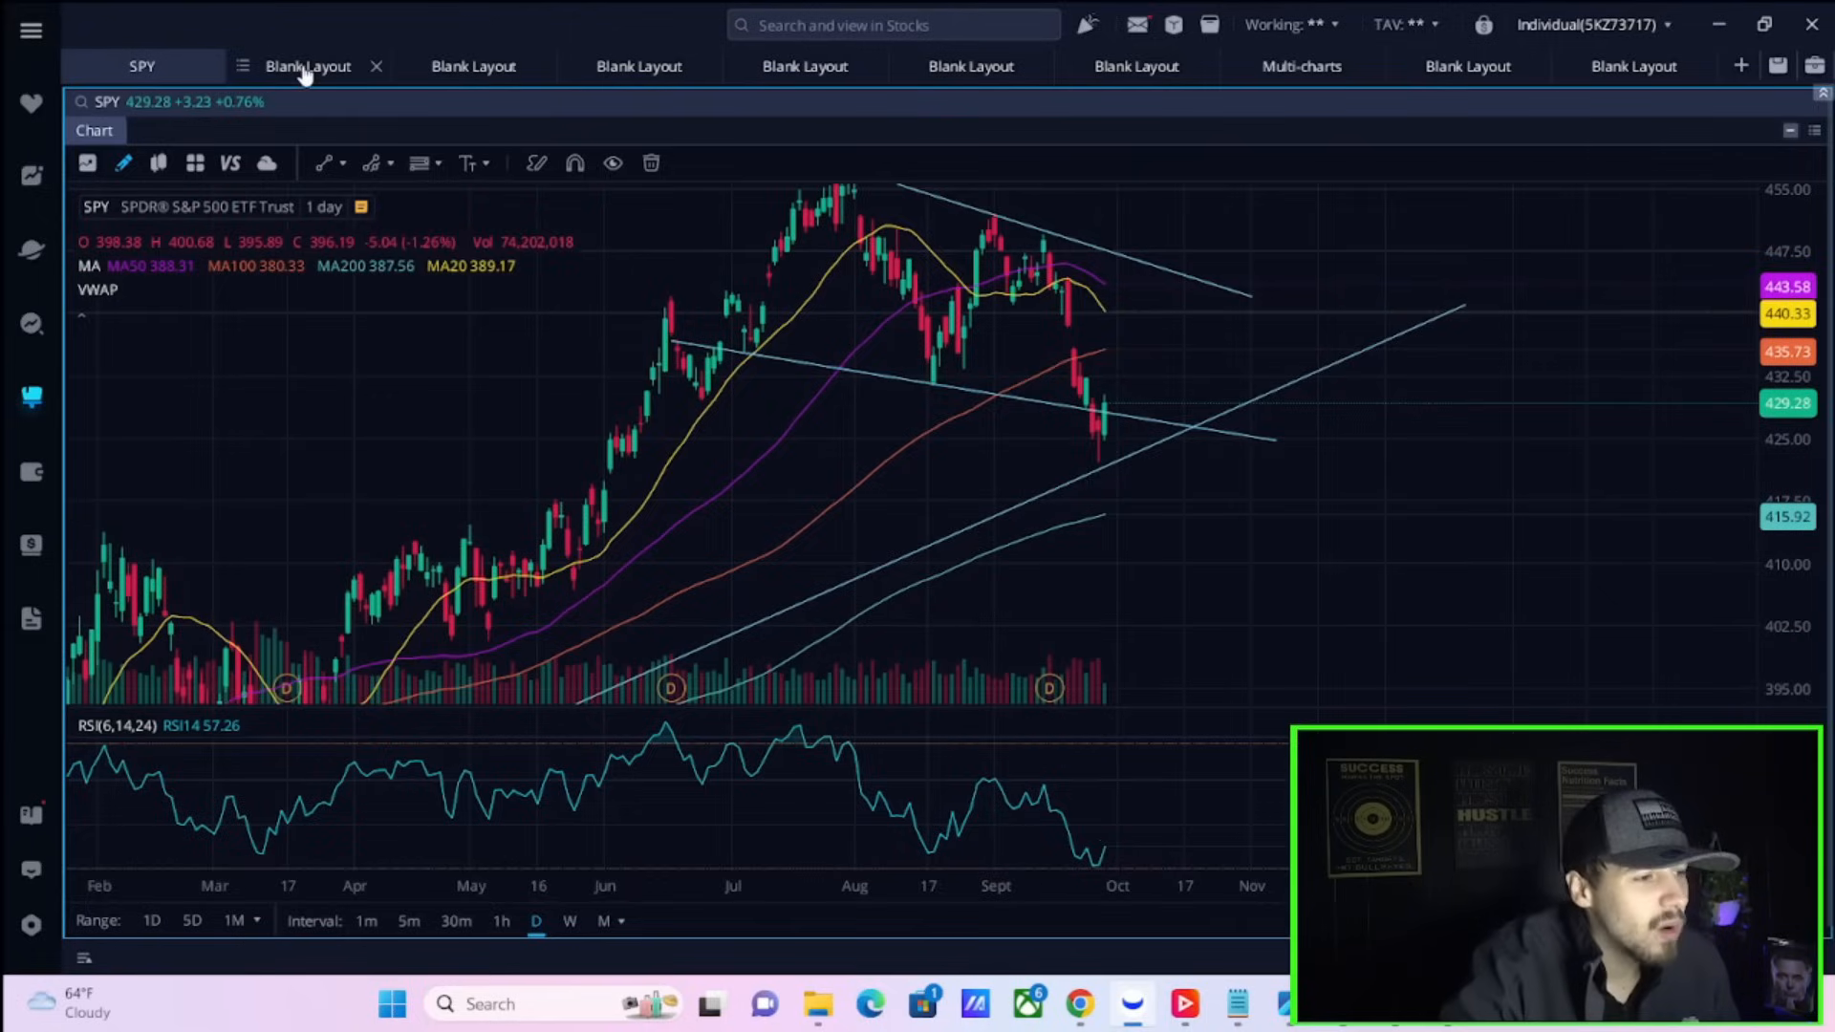
left_click(308, 66)
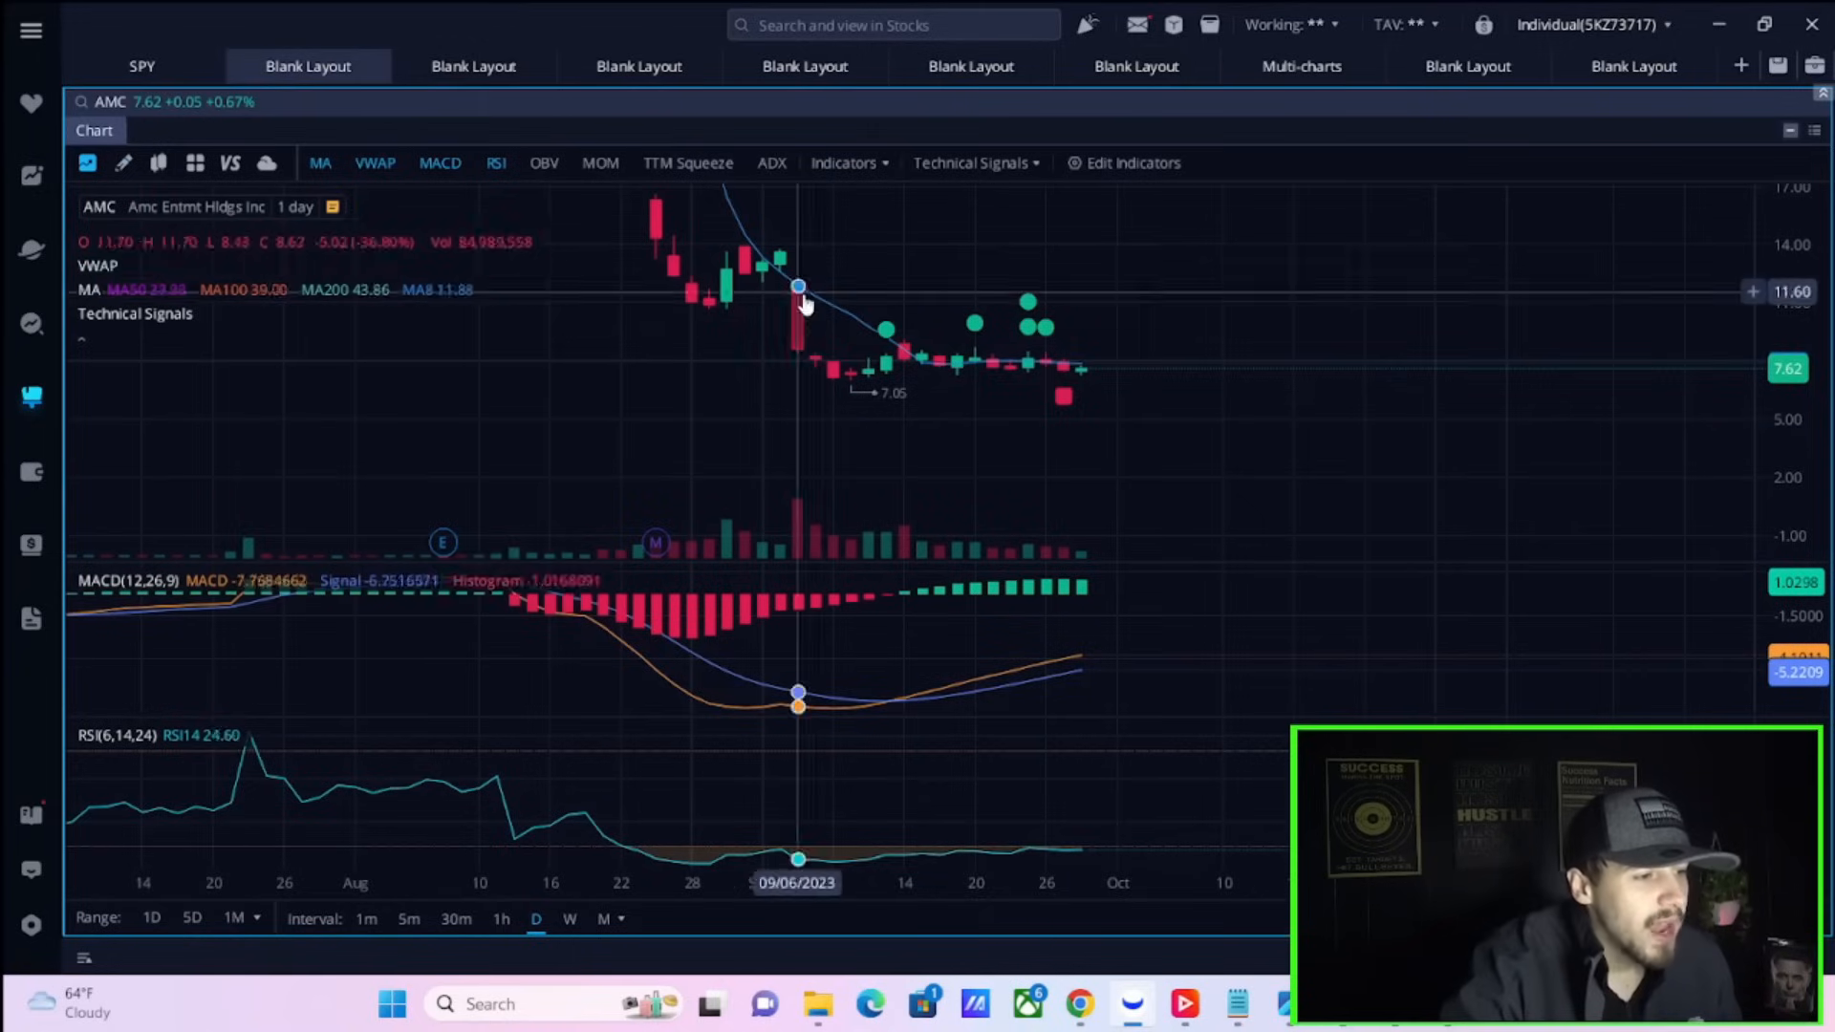
left_click(141, 66)
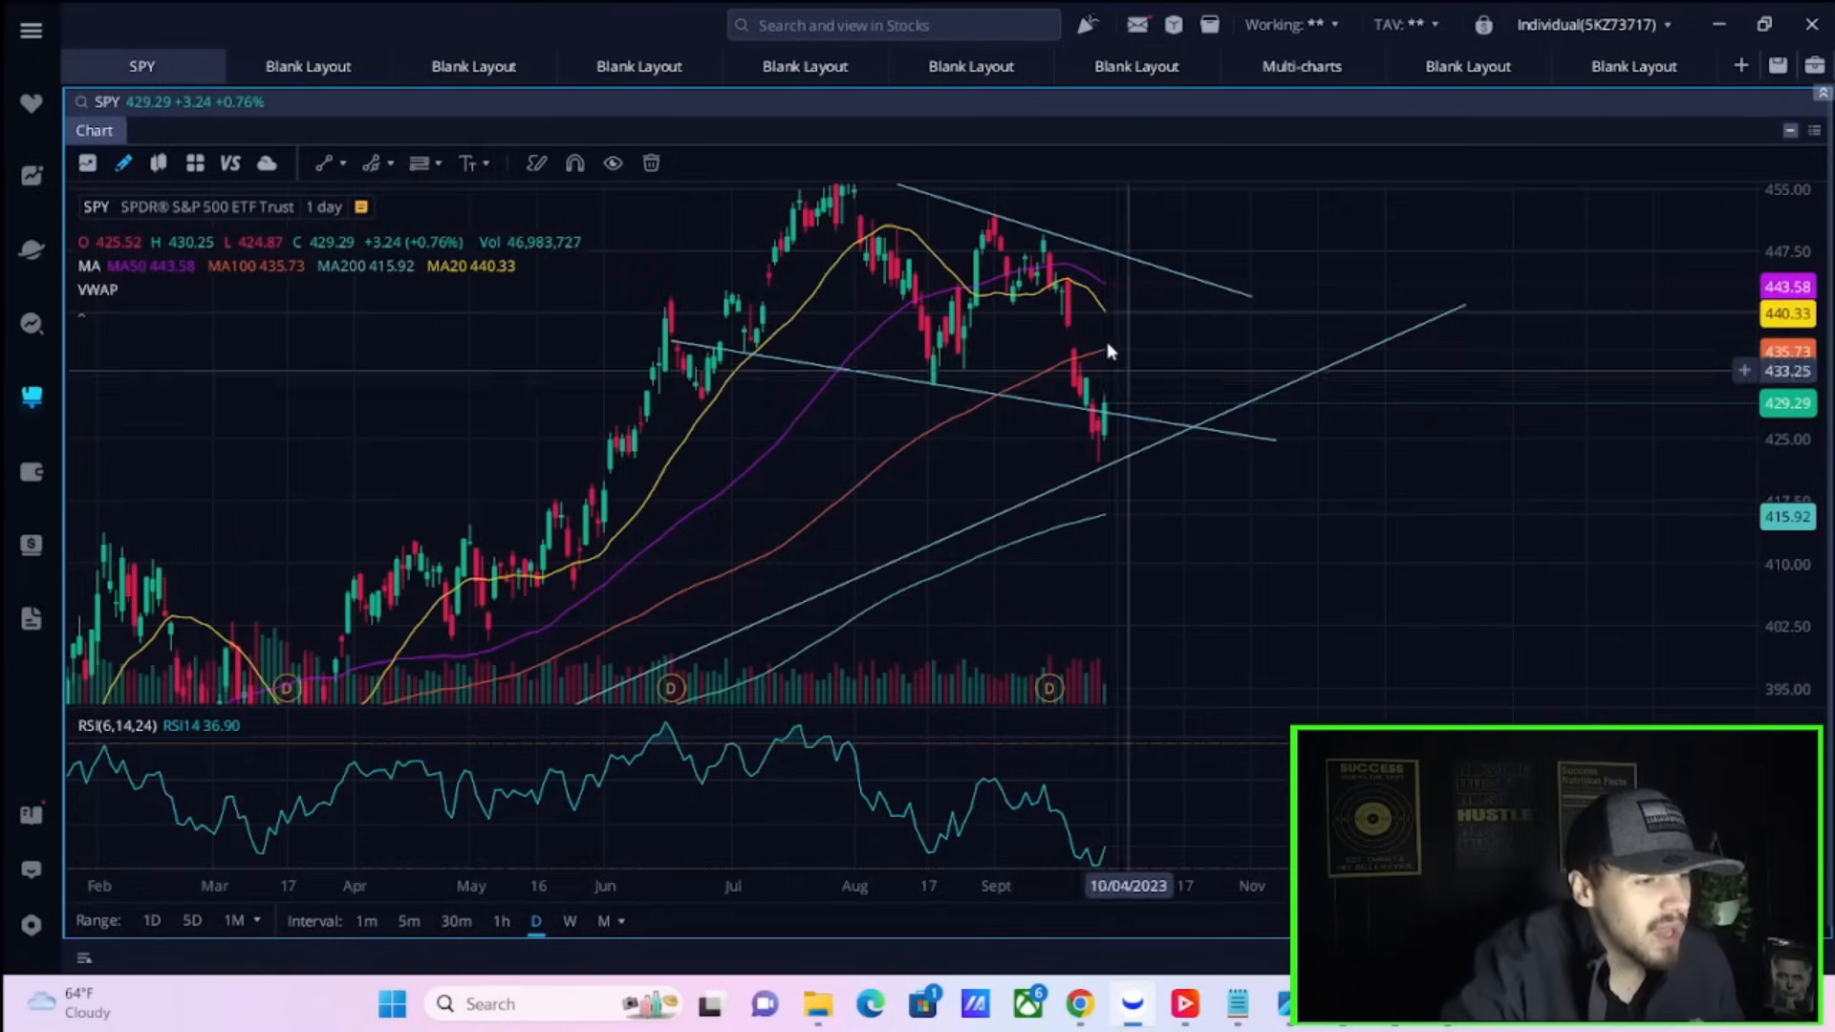
mouse_move(1091, 458)
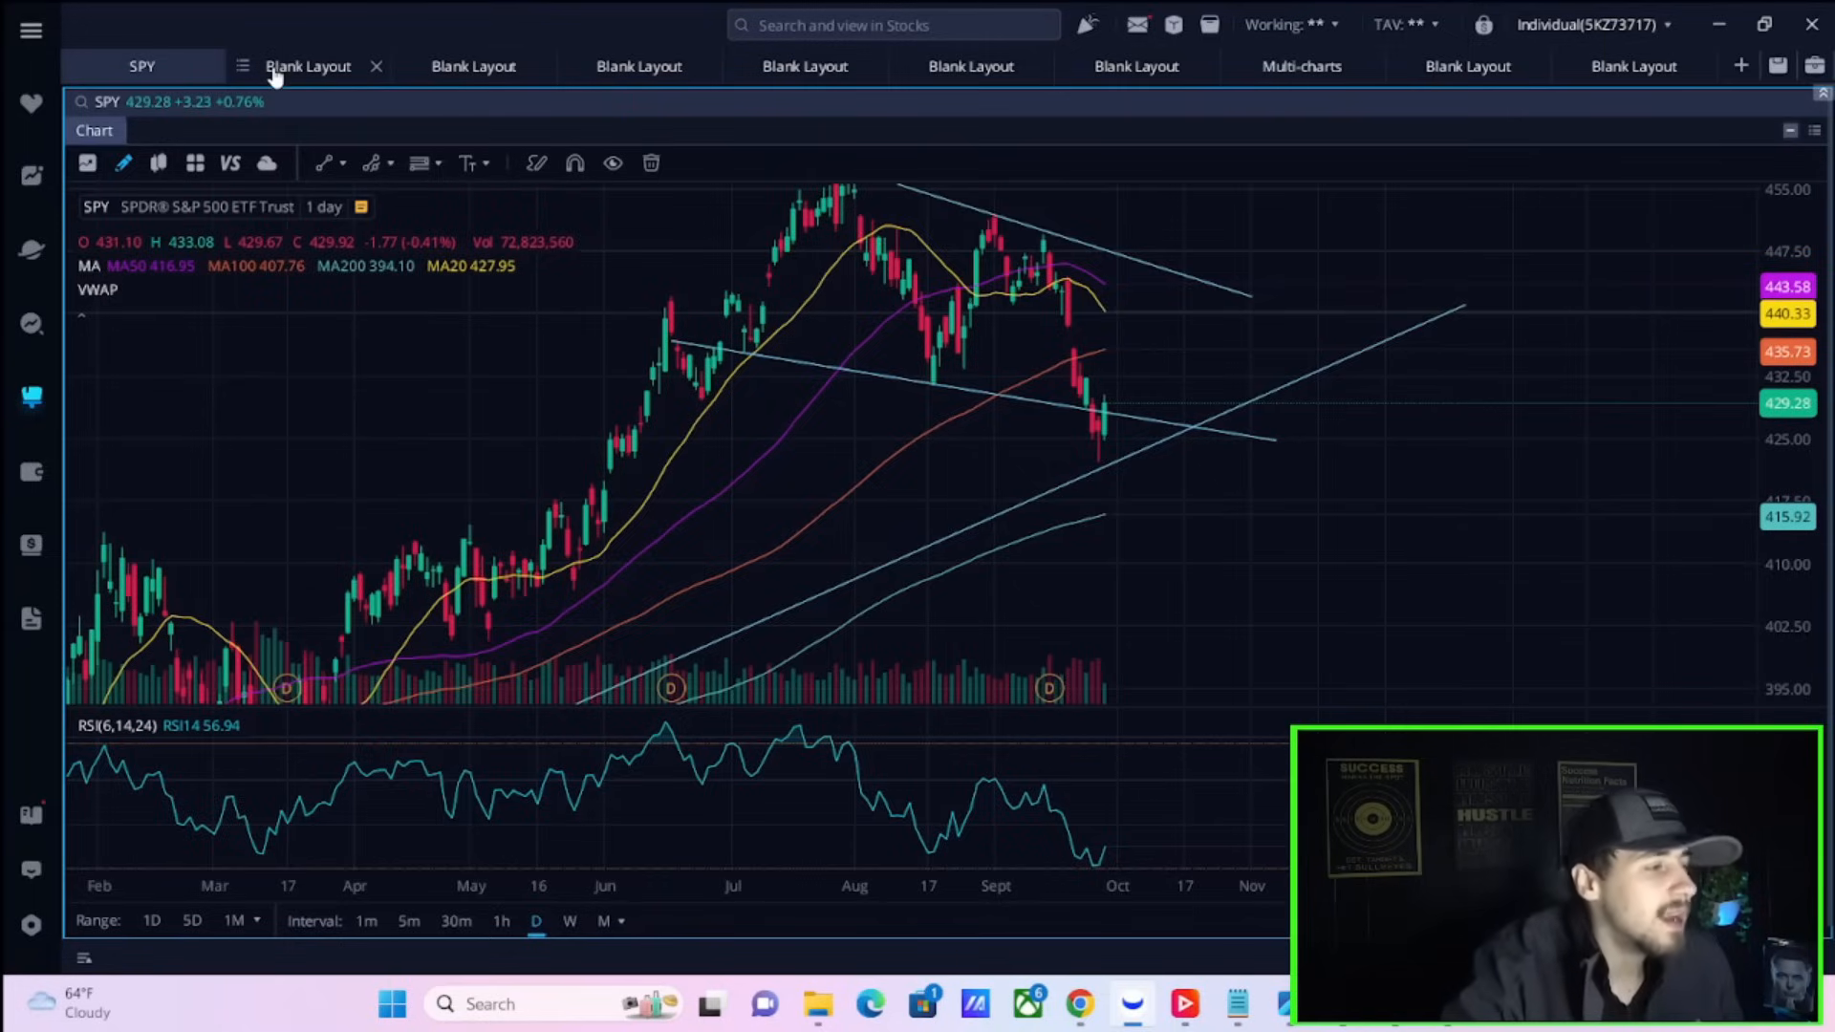
left_click(307, 66)
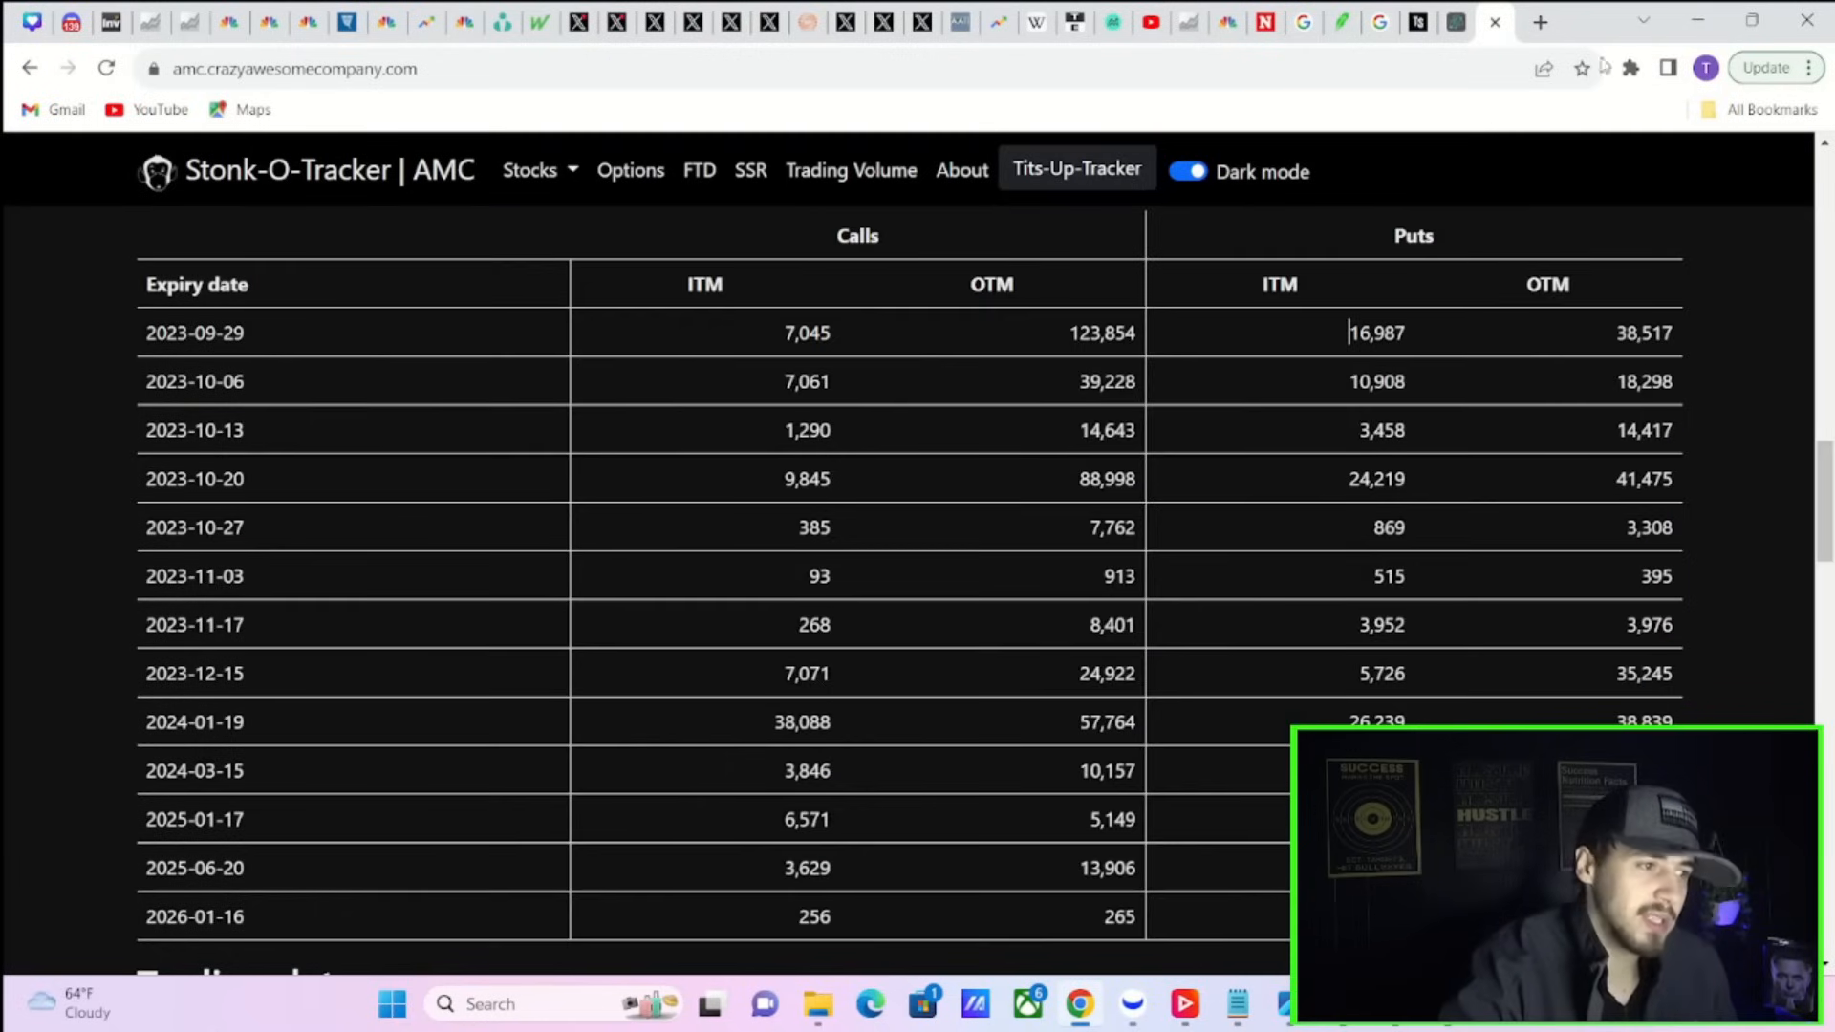
mouse_move(1455, 21)
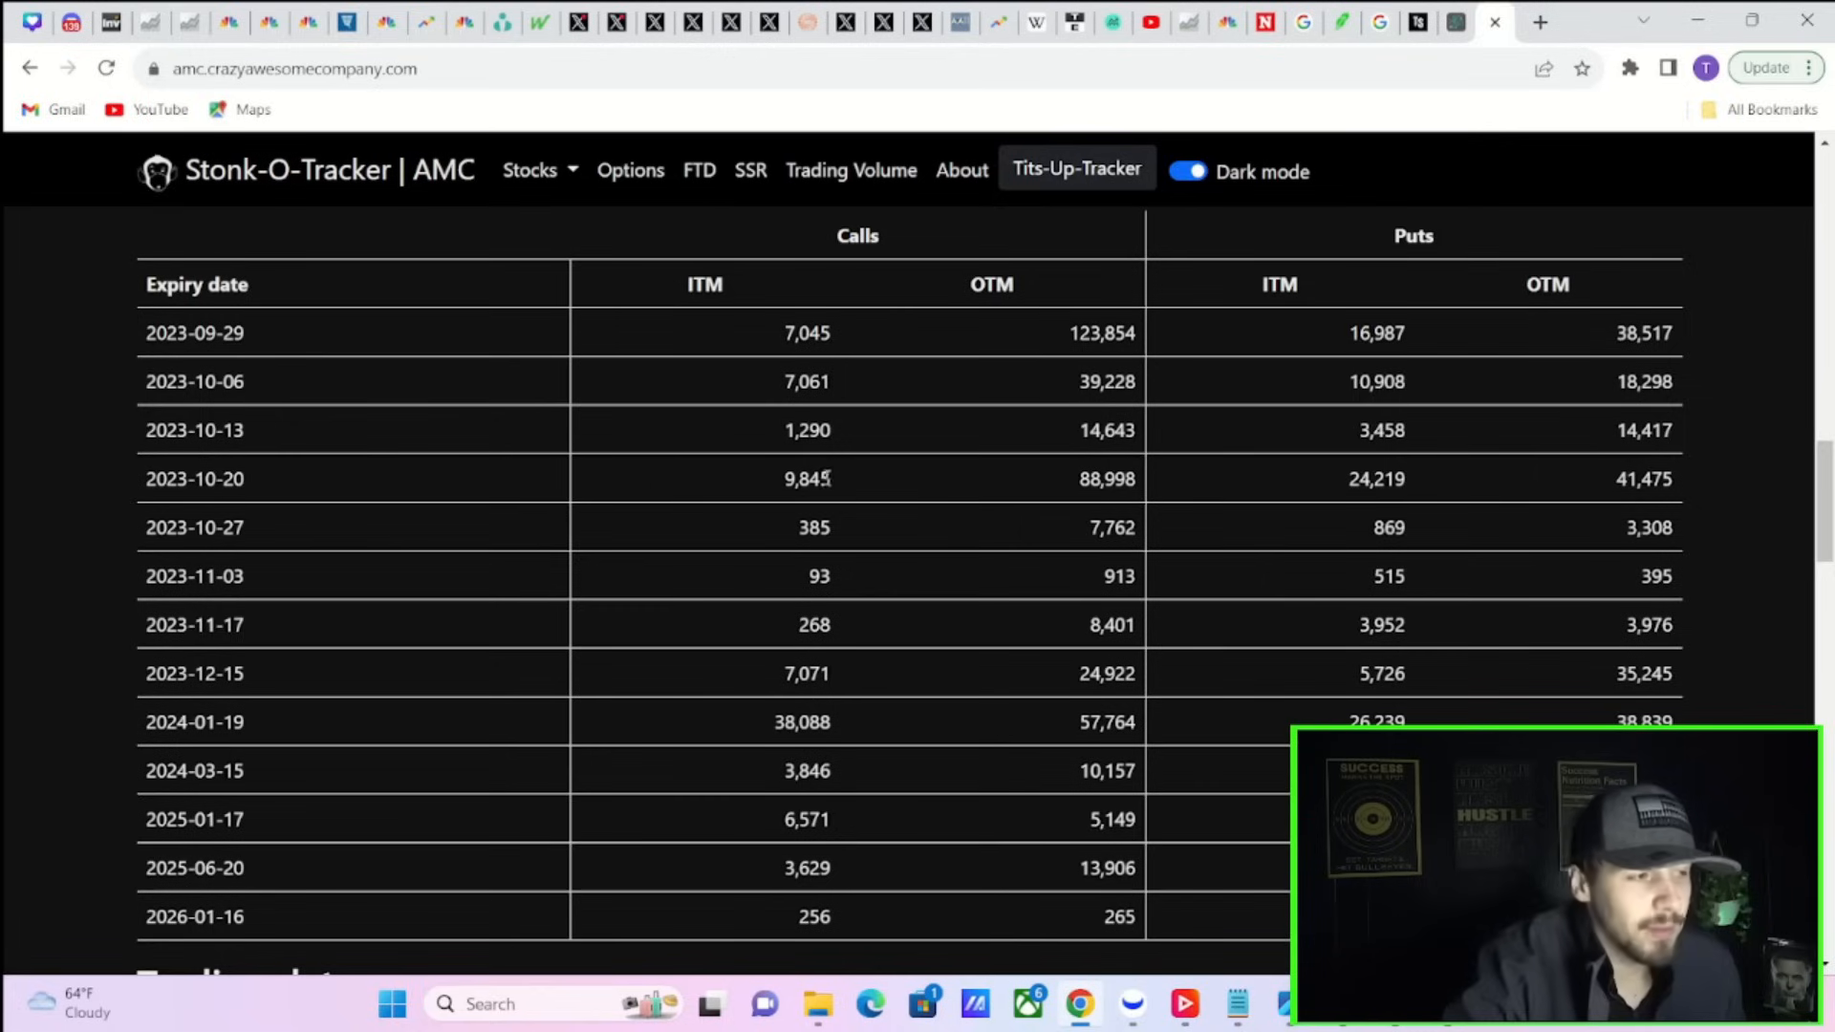
mouse_move(503, 22)
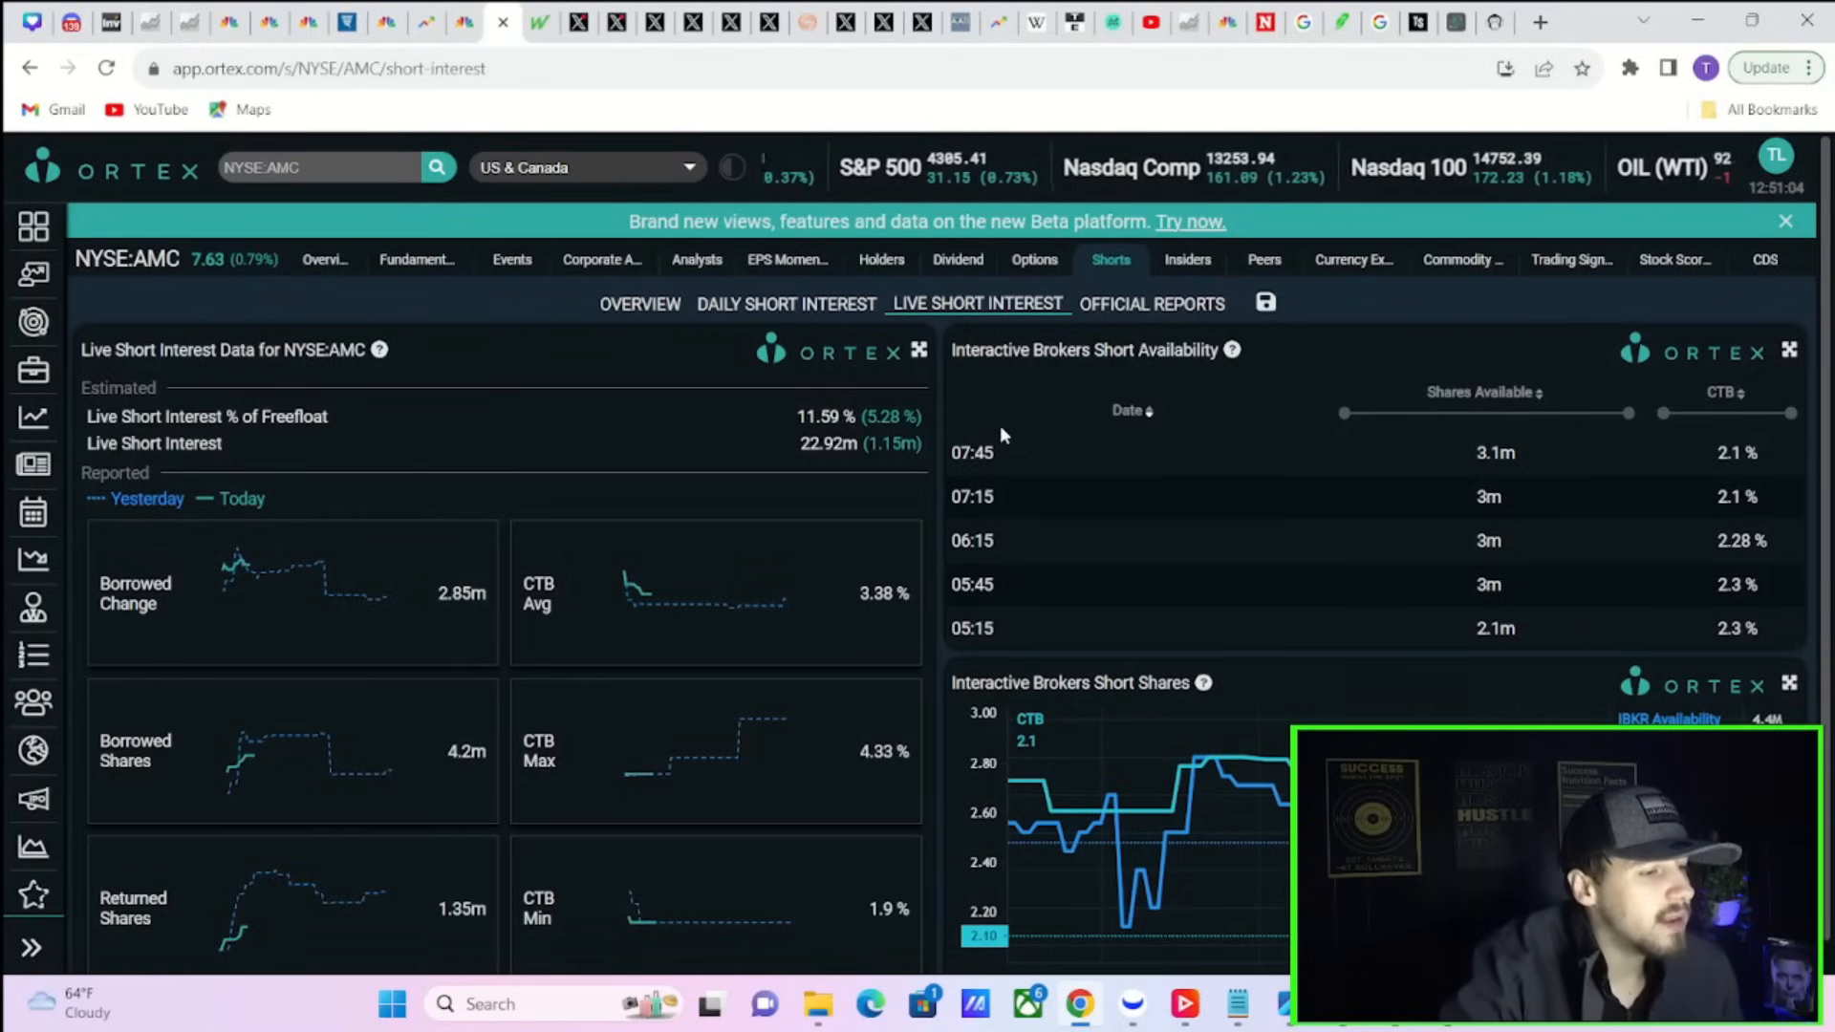
Inspect AMC's MACD and RSI around mid-September 2023 on the daily chart
double_click(819, 443)
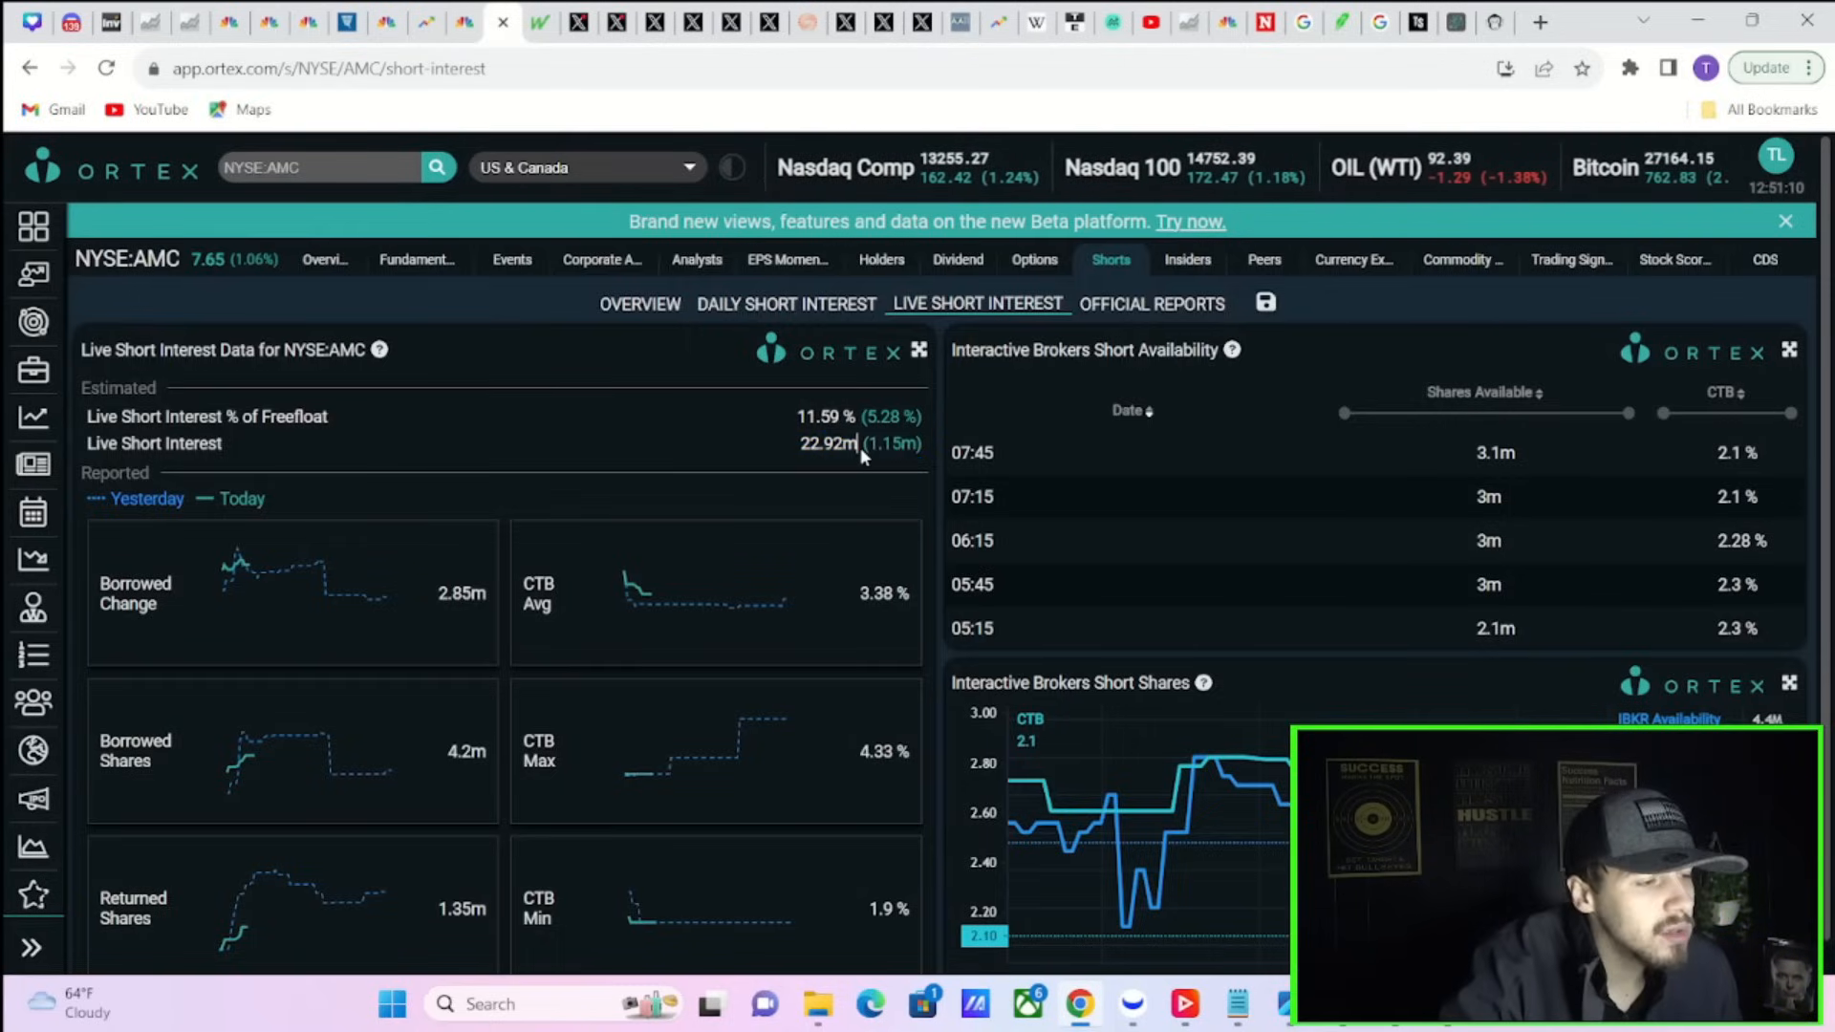
double_click(887, 443)
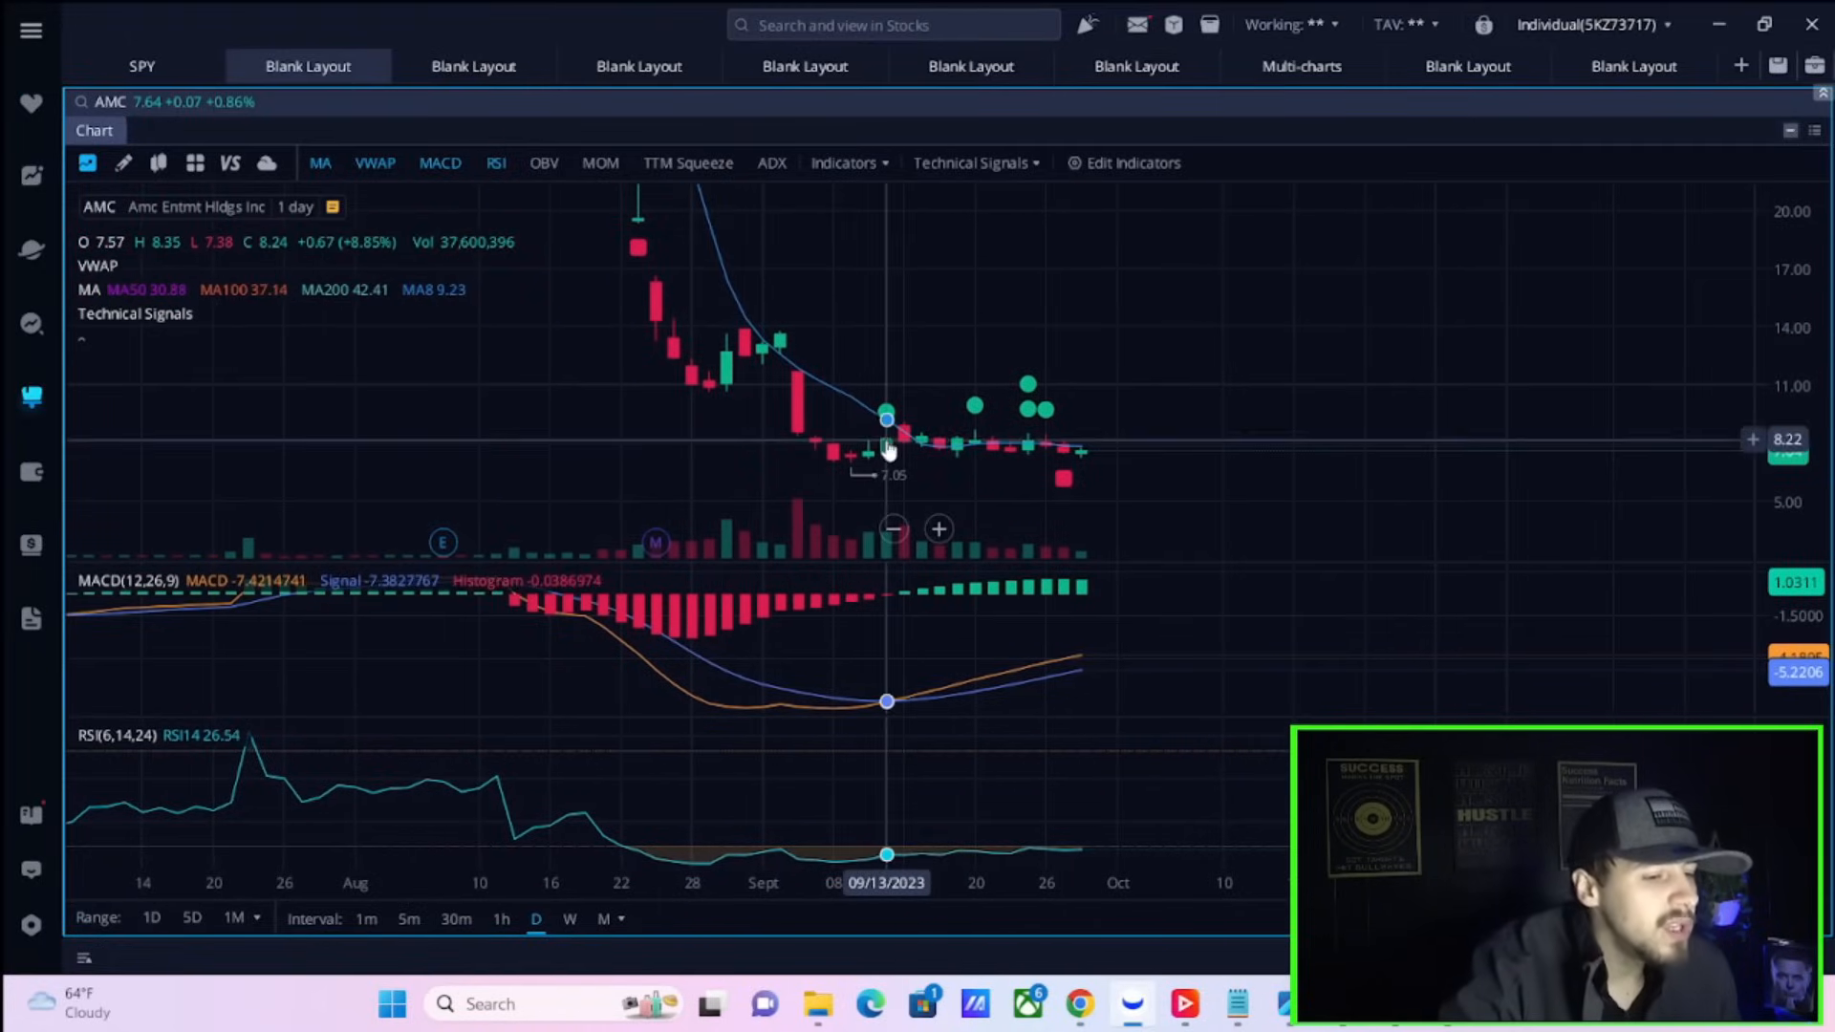
mouse_move(1009, 437)
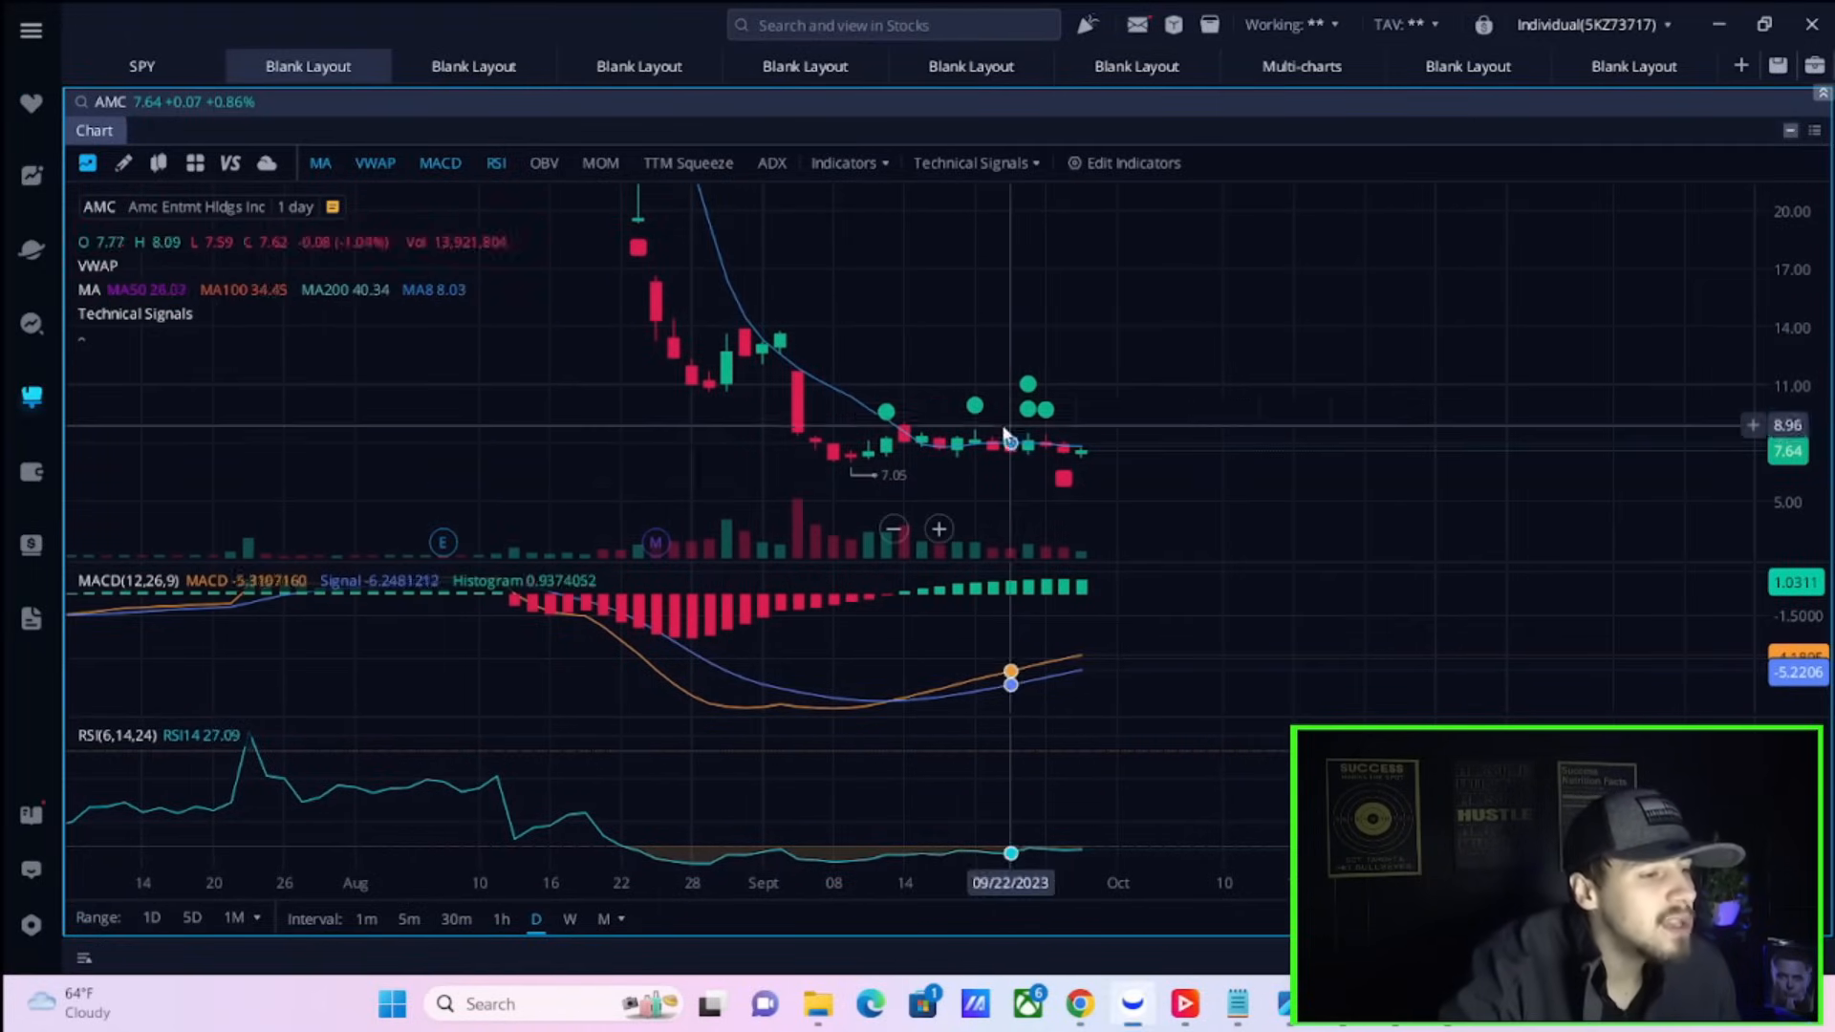
mouse_move(726, 398)
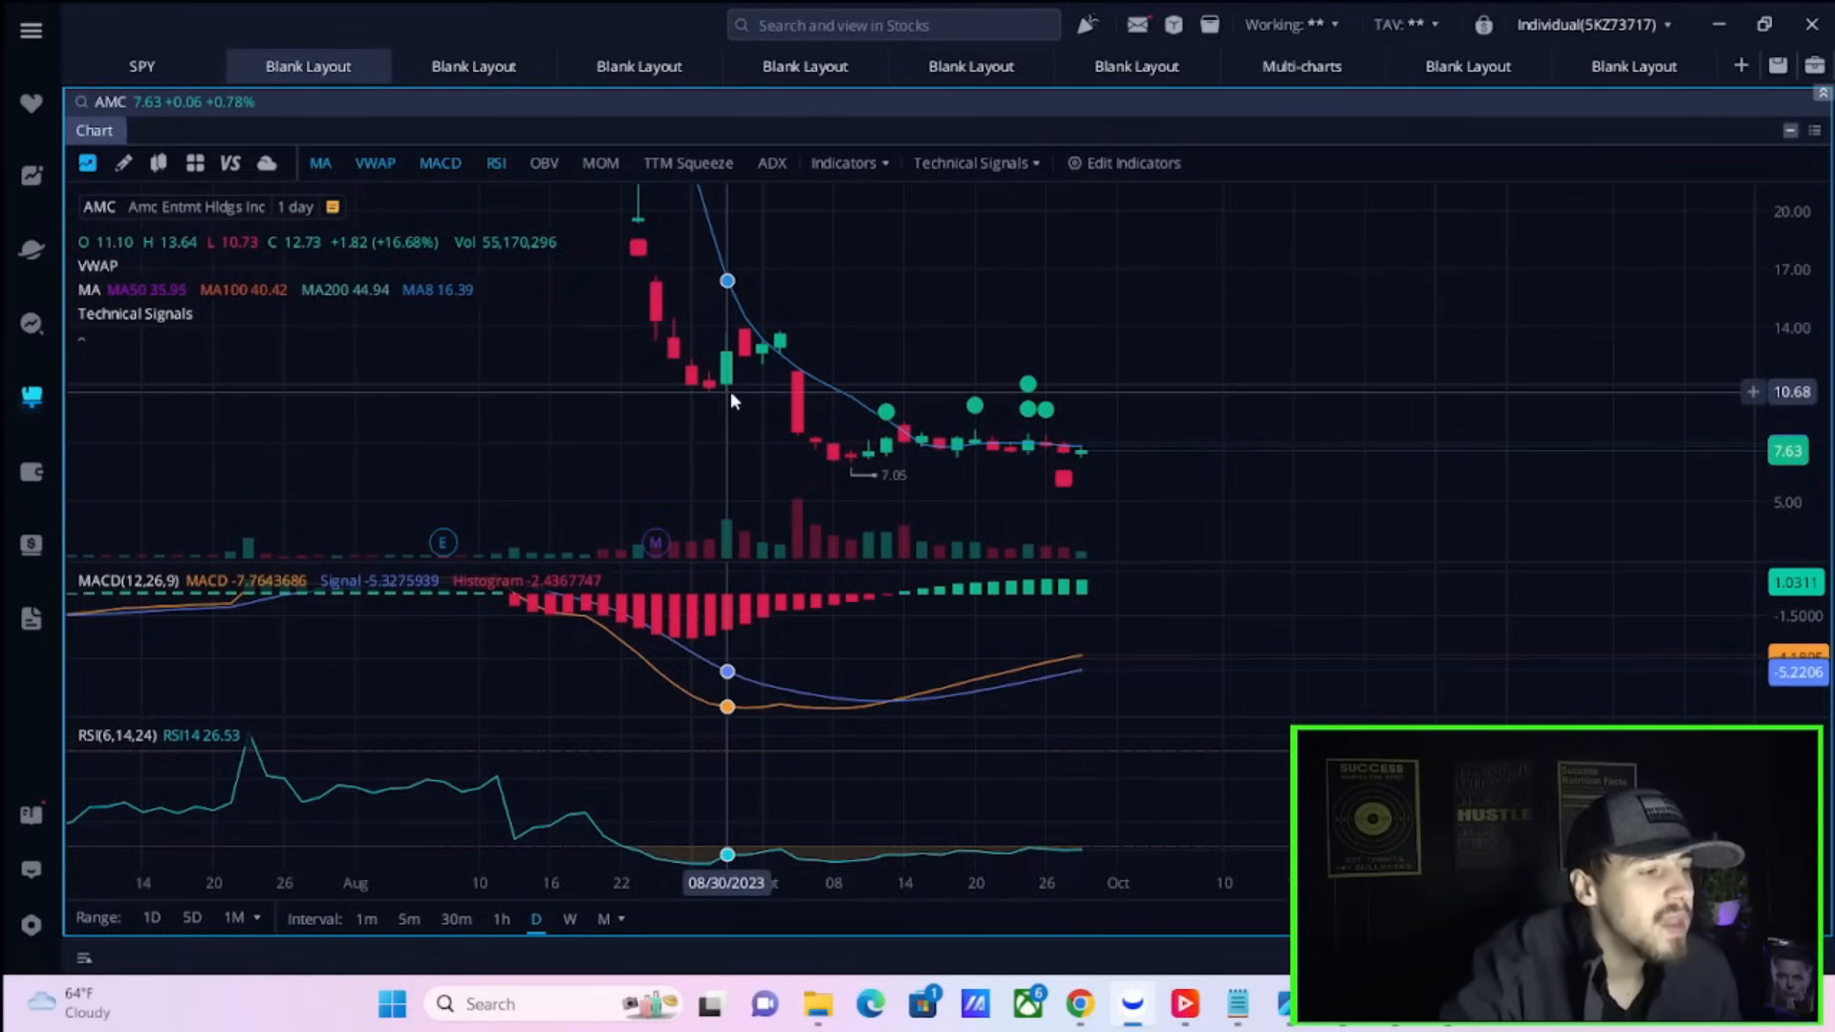
mouse_move(732, 396)
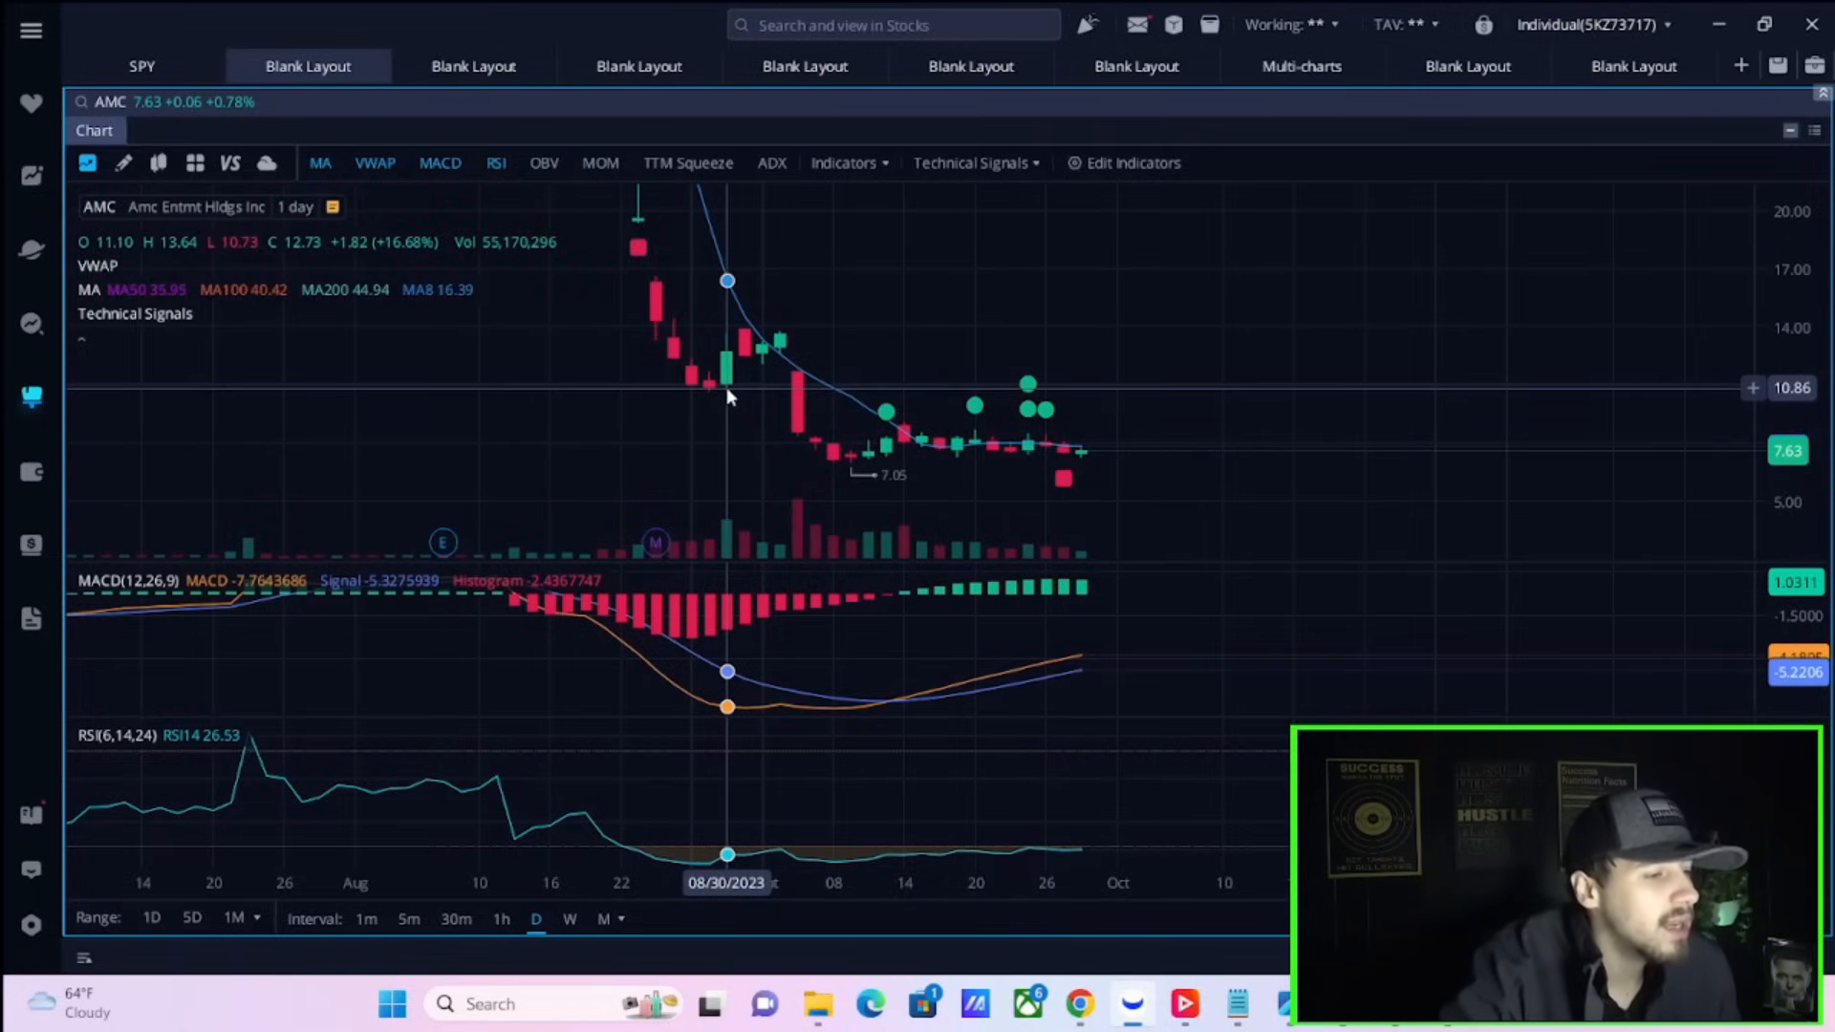
mouse_move(886, 448)
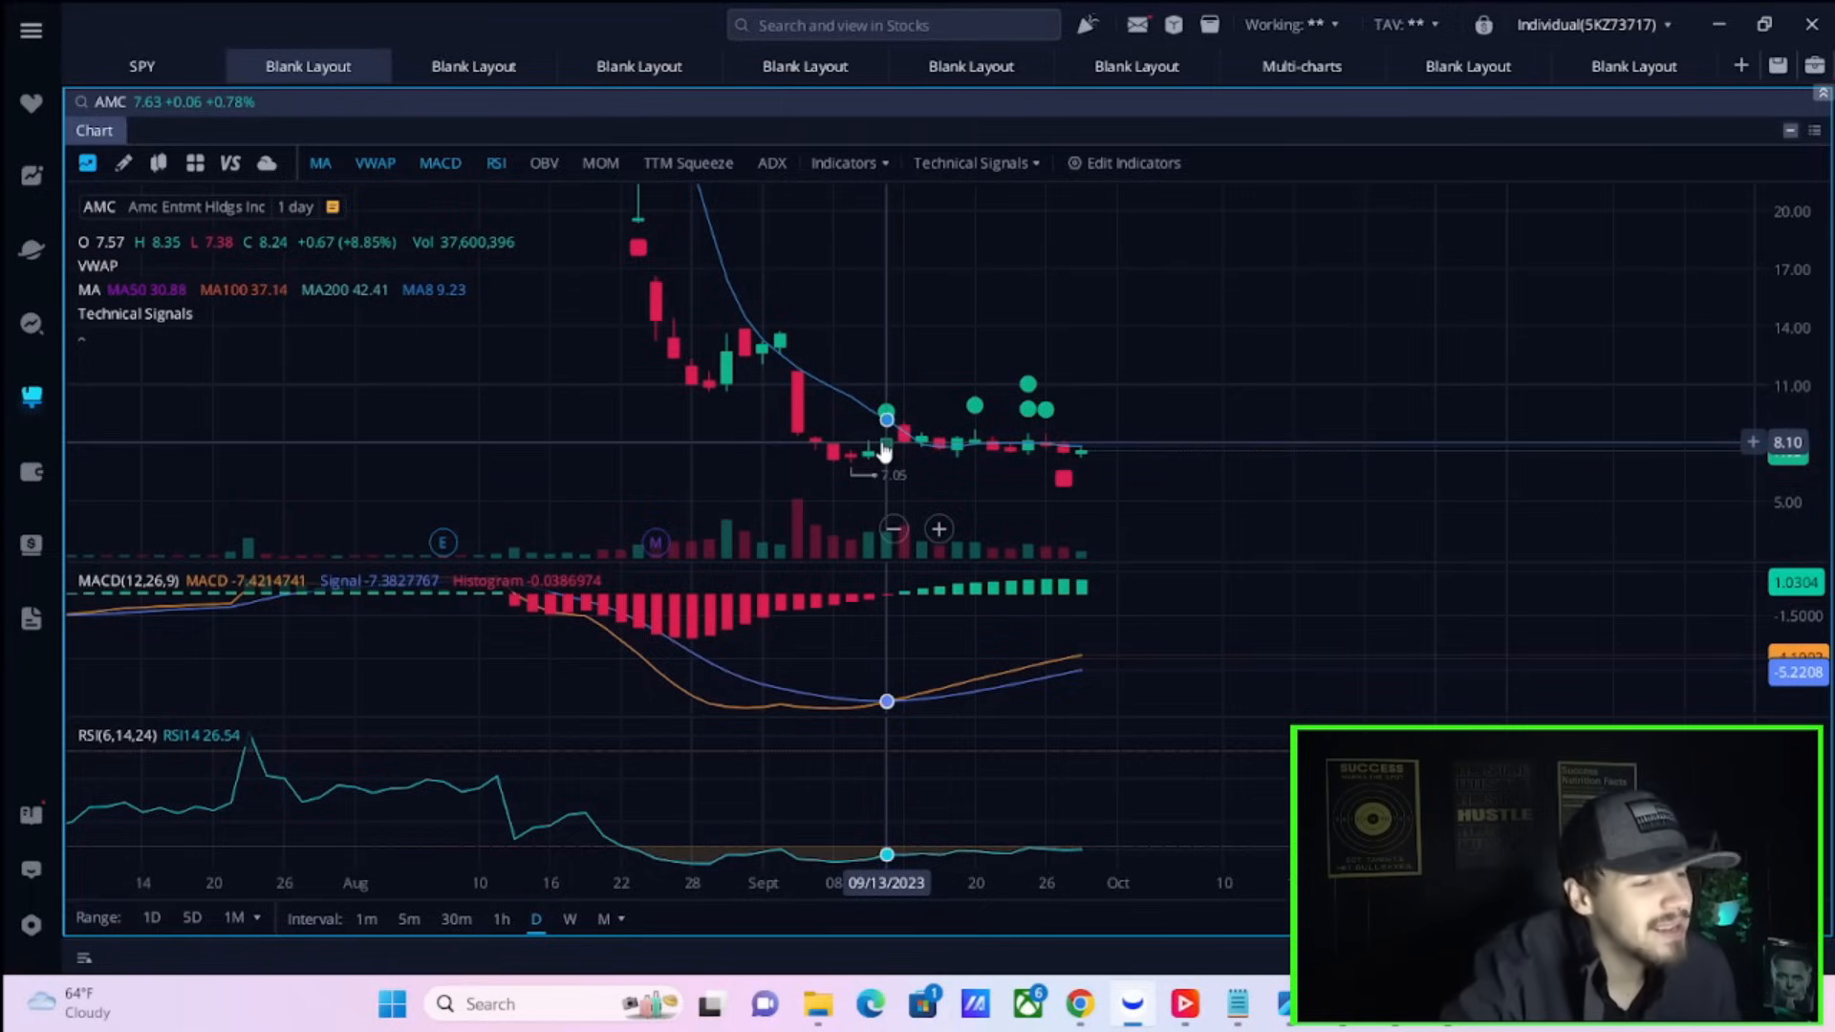
mouse_move(996, 450)
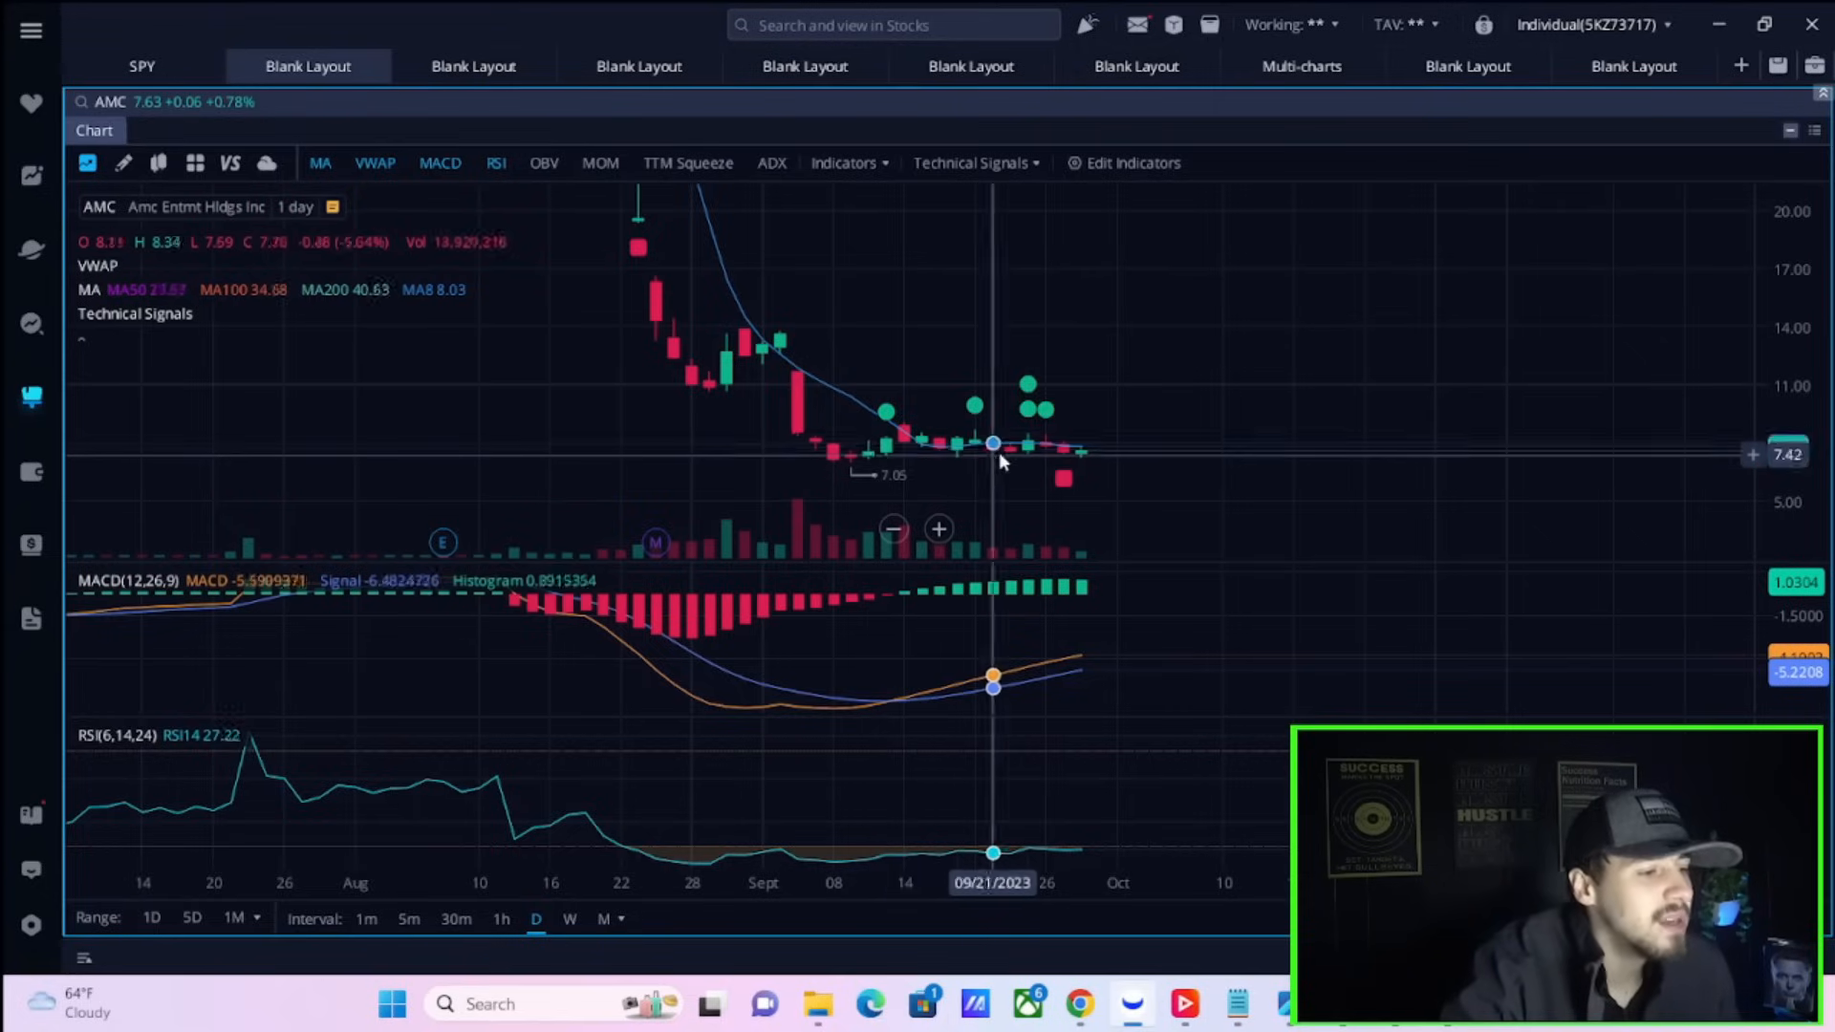
mouse_move(958, 457)
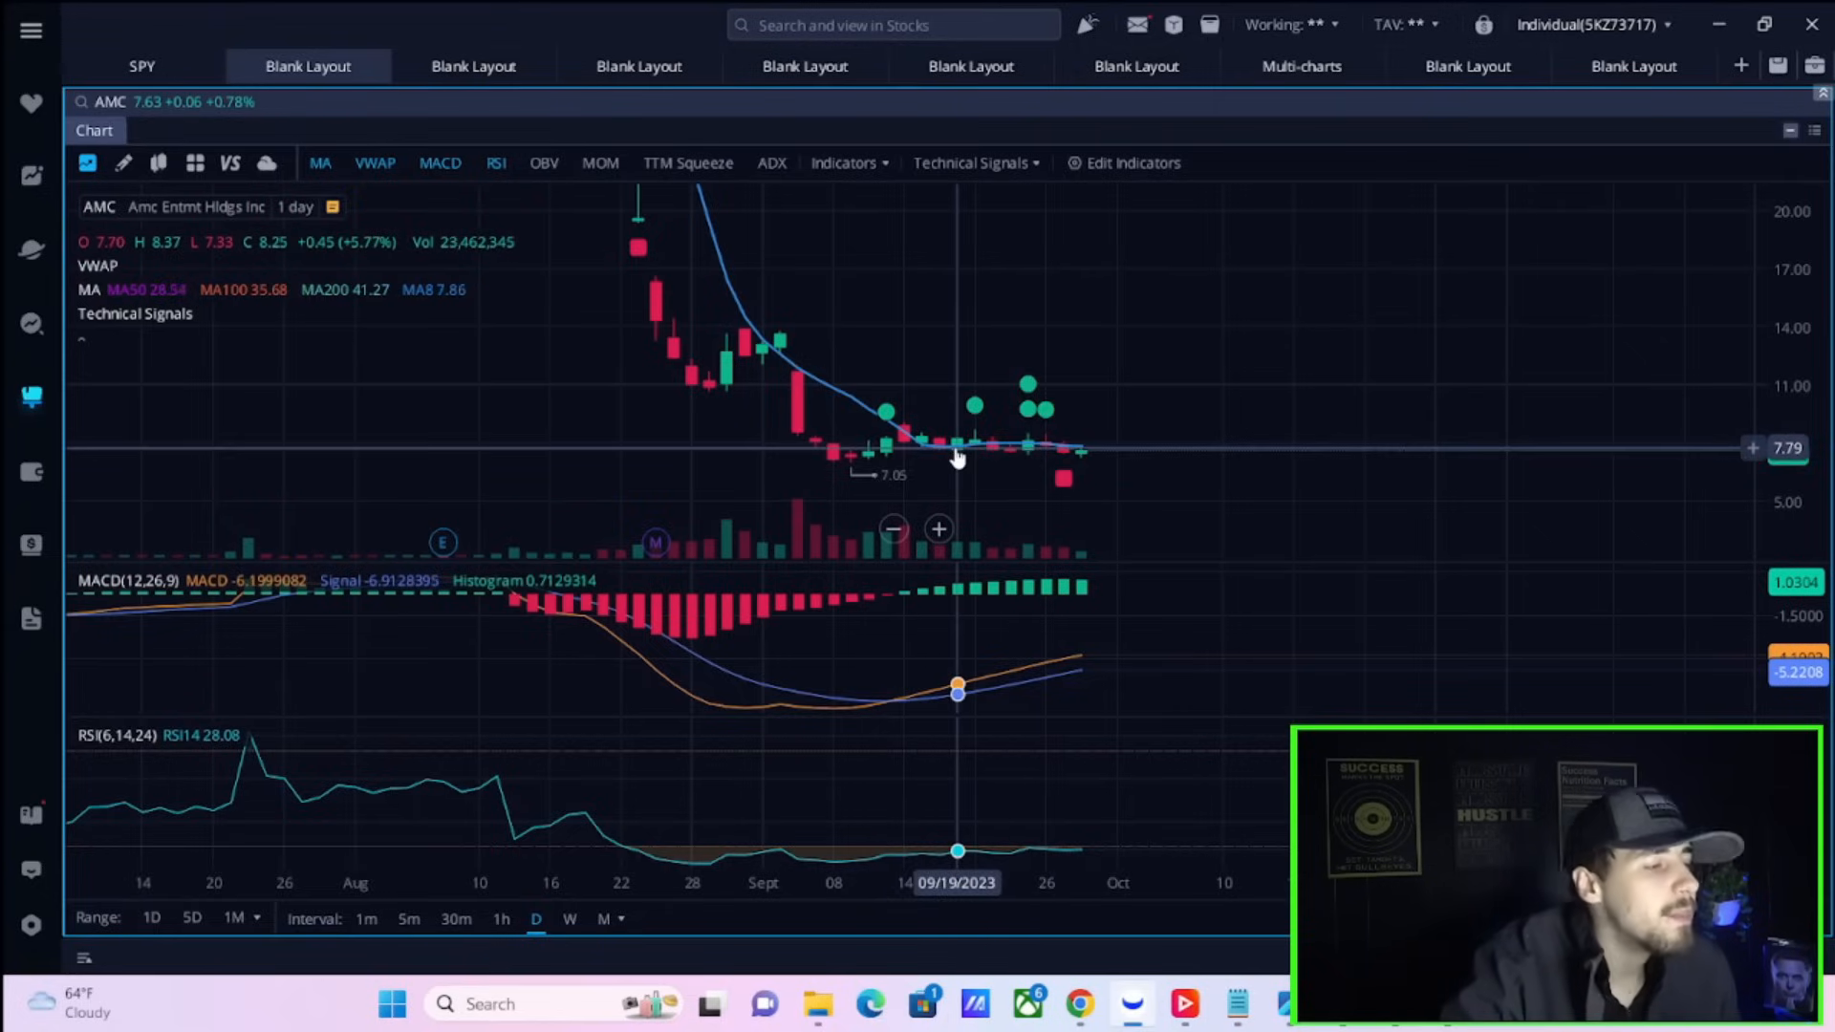
mouse_move(888, 448)
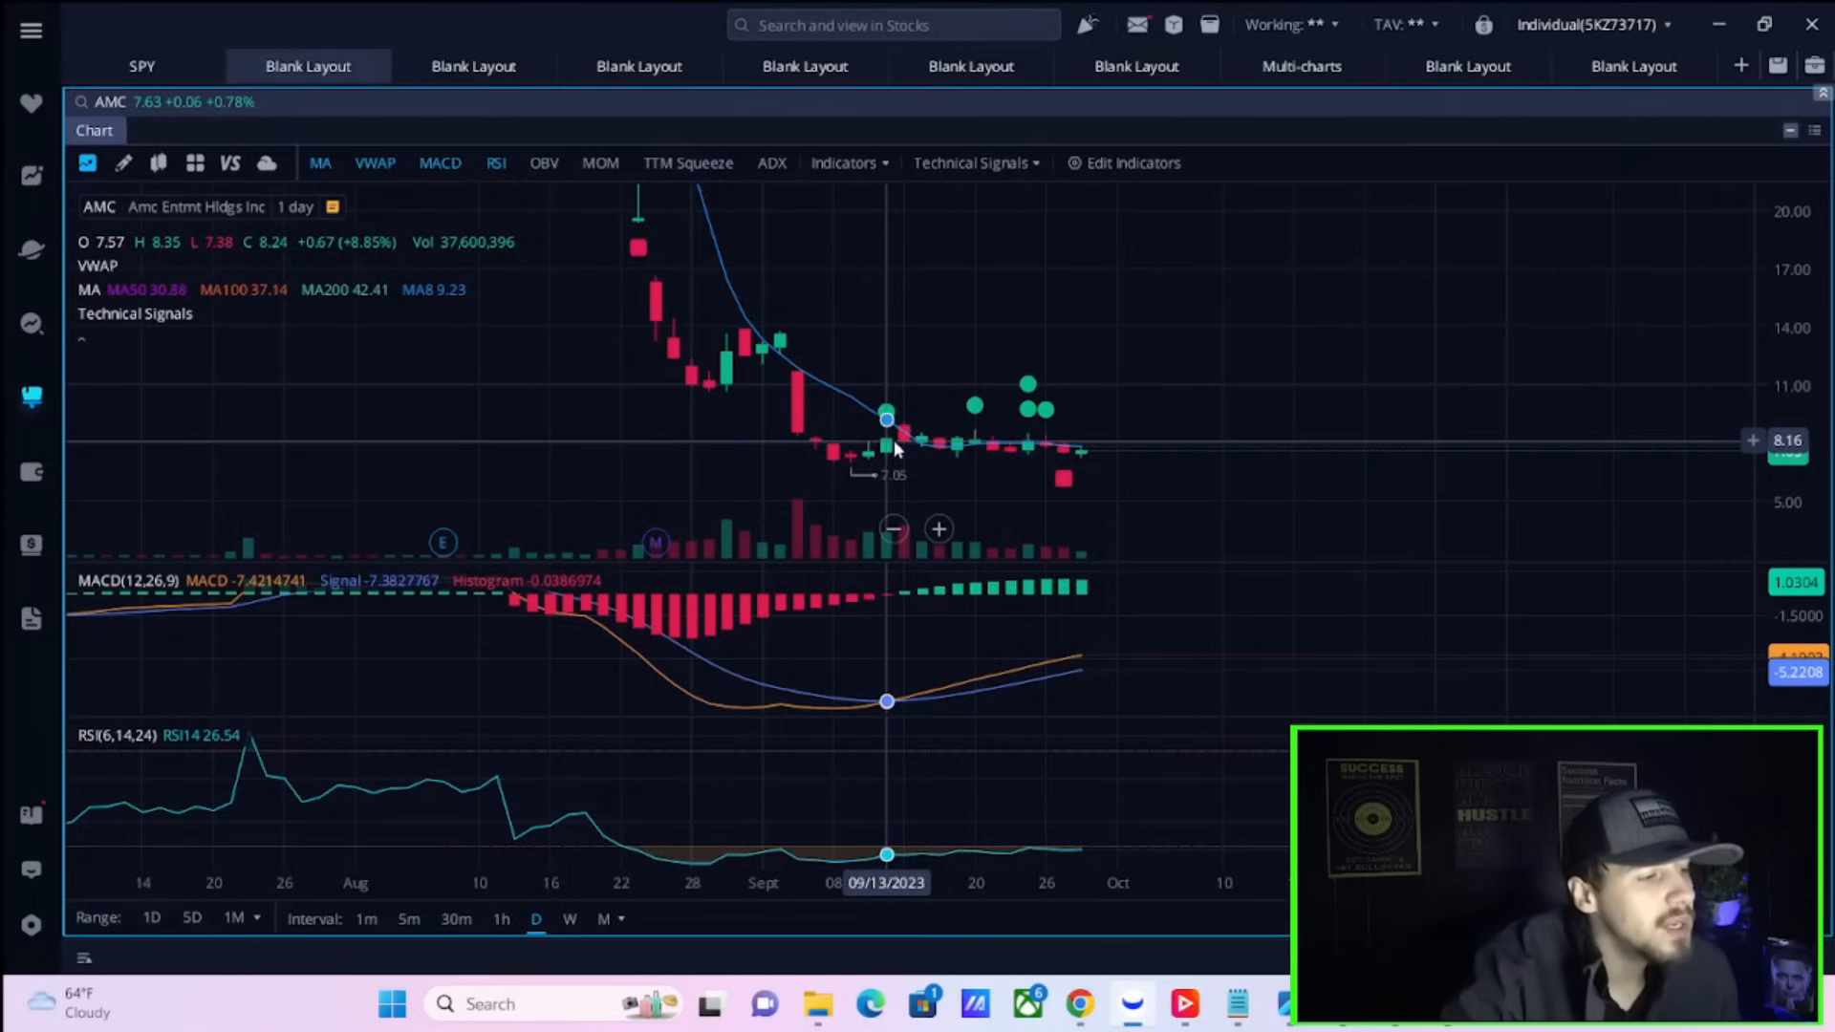
mouse_move(860, 457)
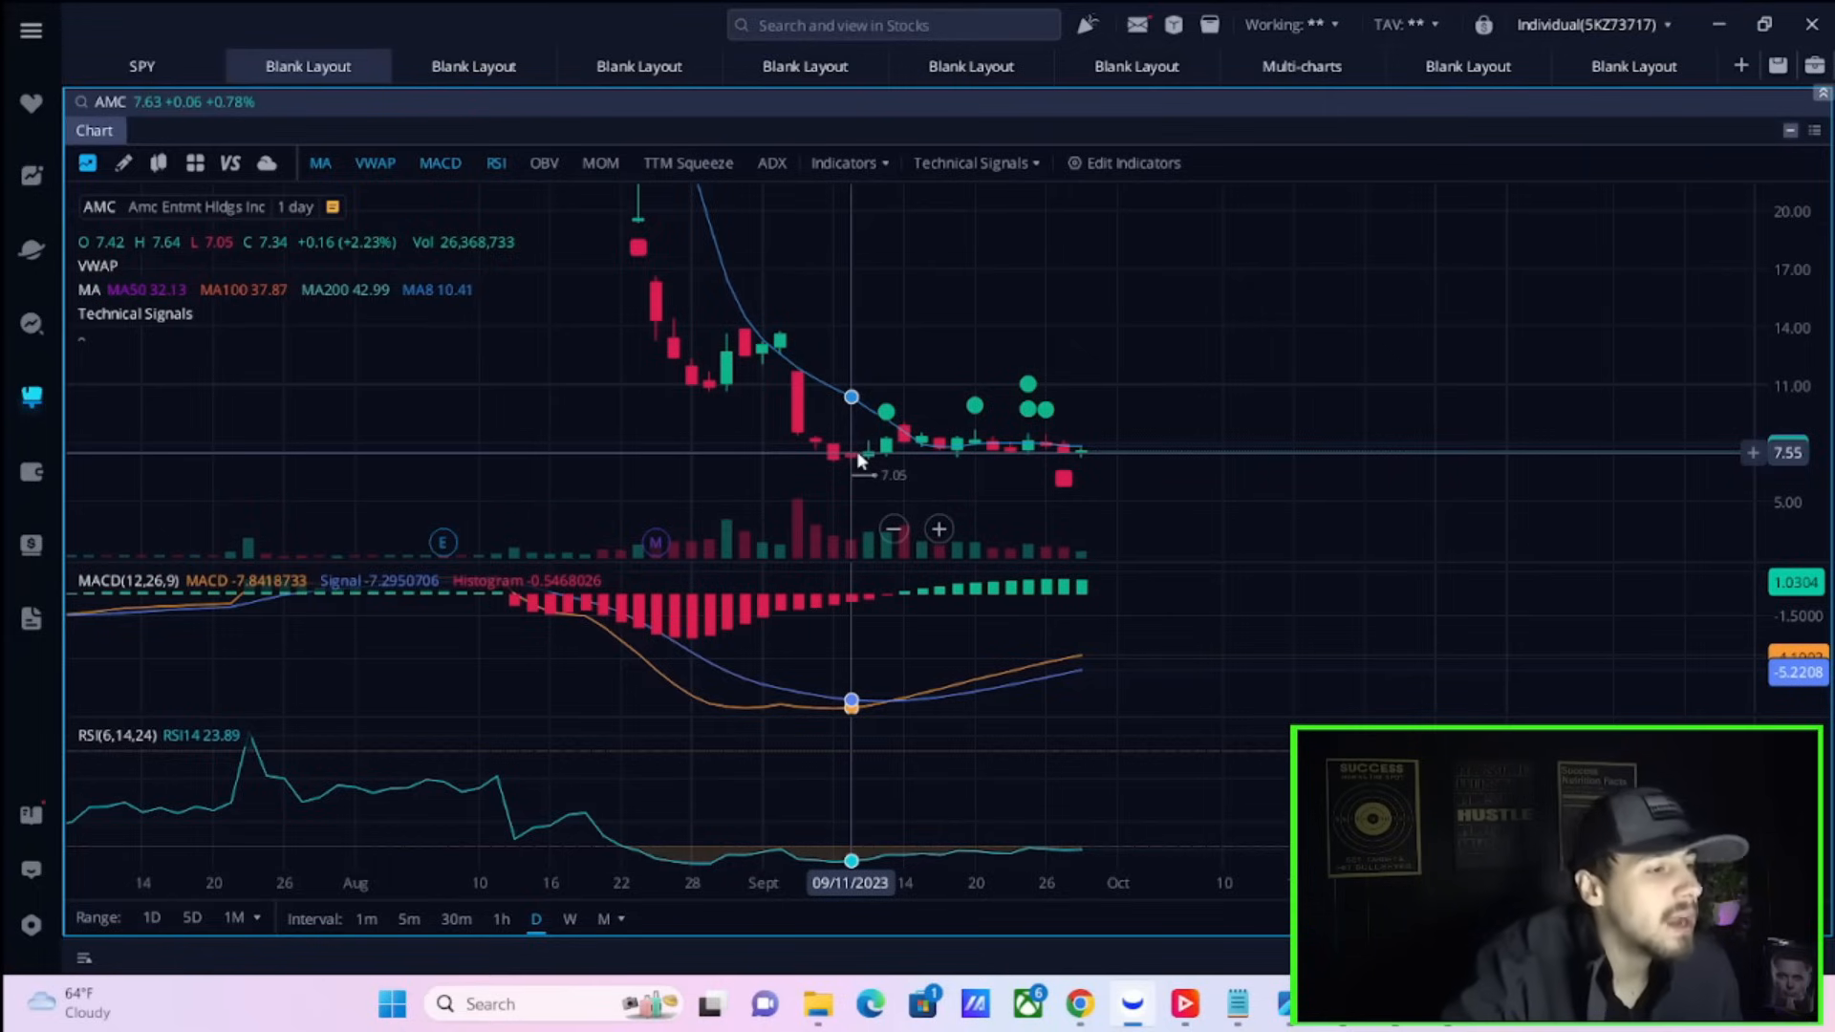
mouse_move(824, 454)
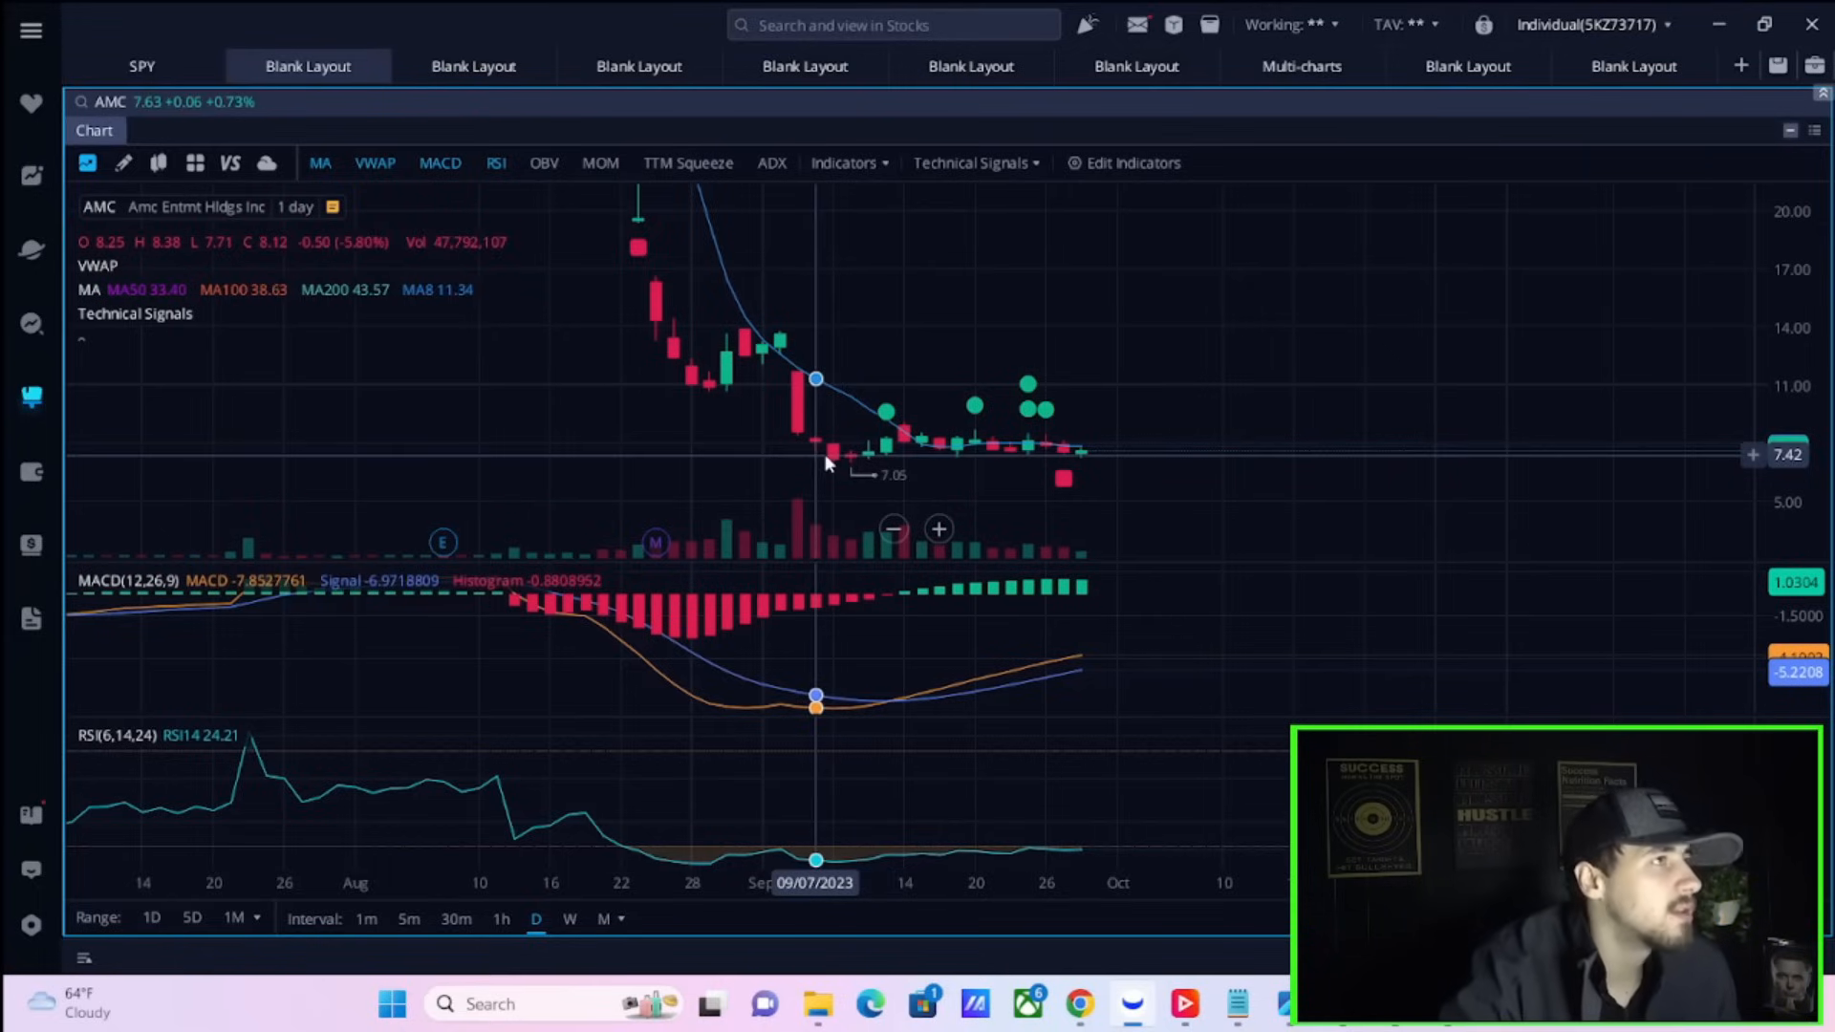
mouse_move(831, 454)
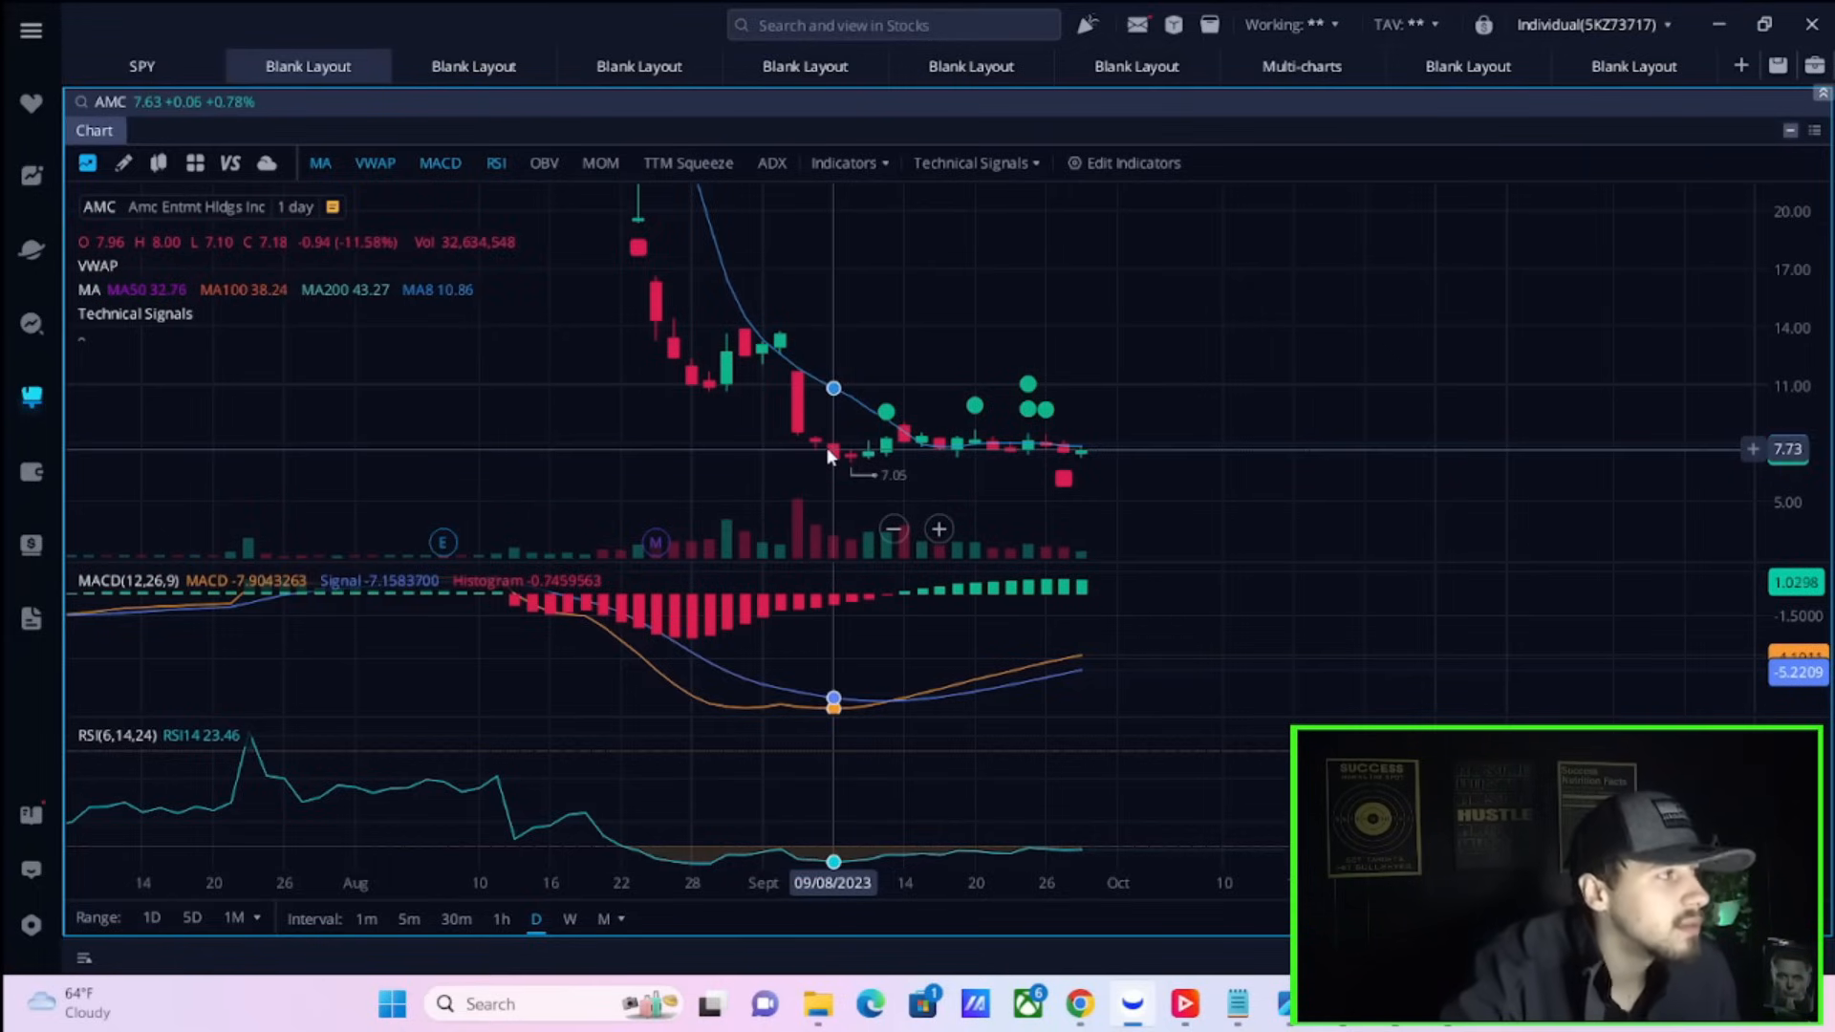
mouse_move(743, 340)
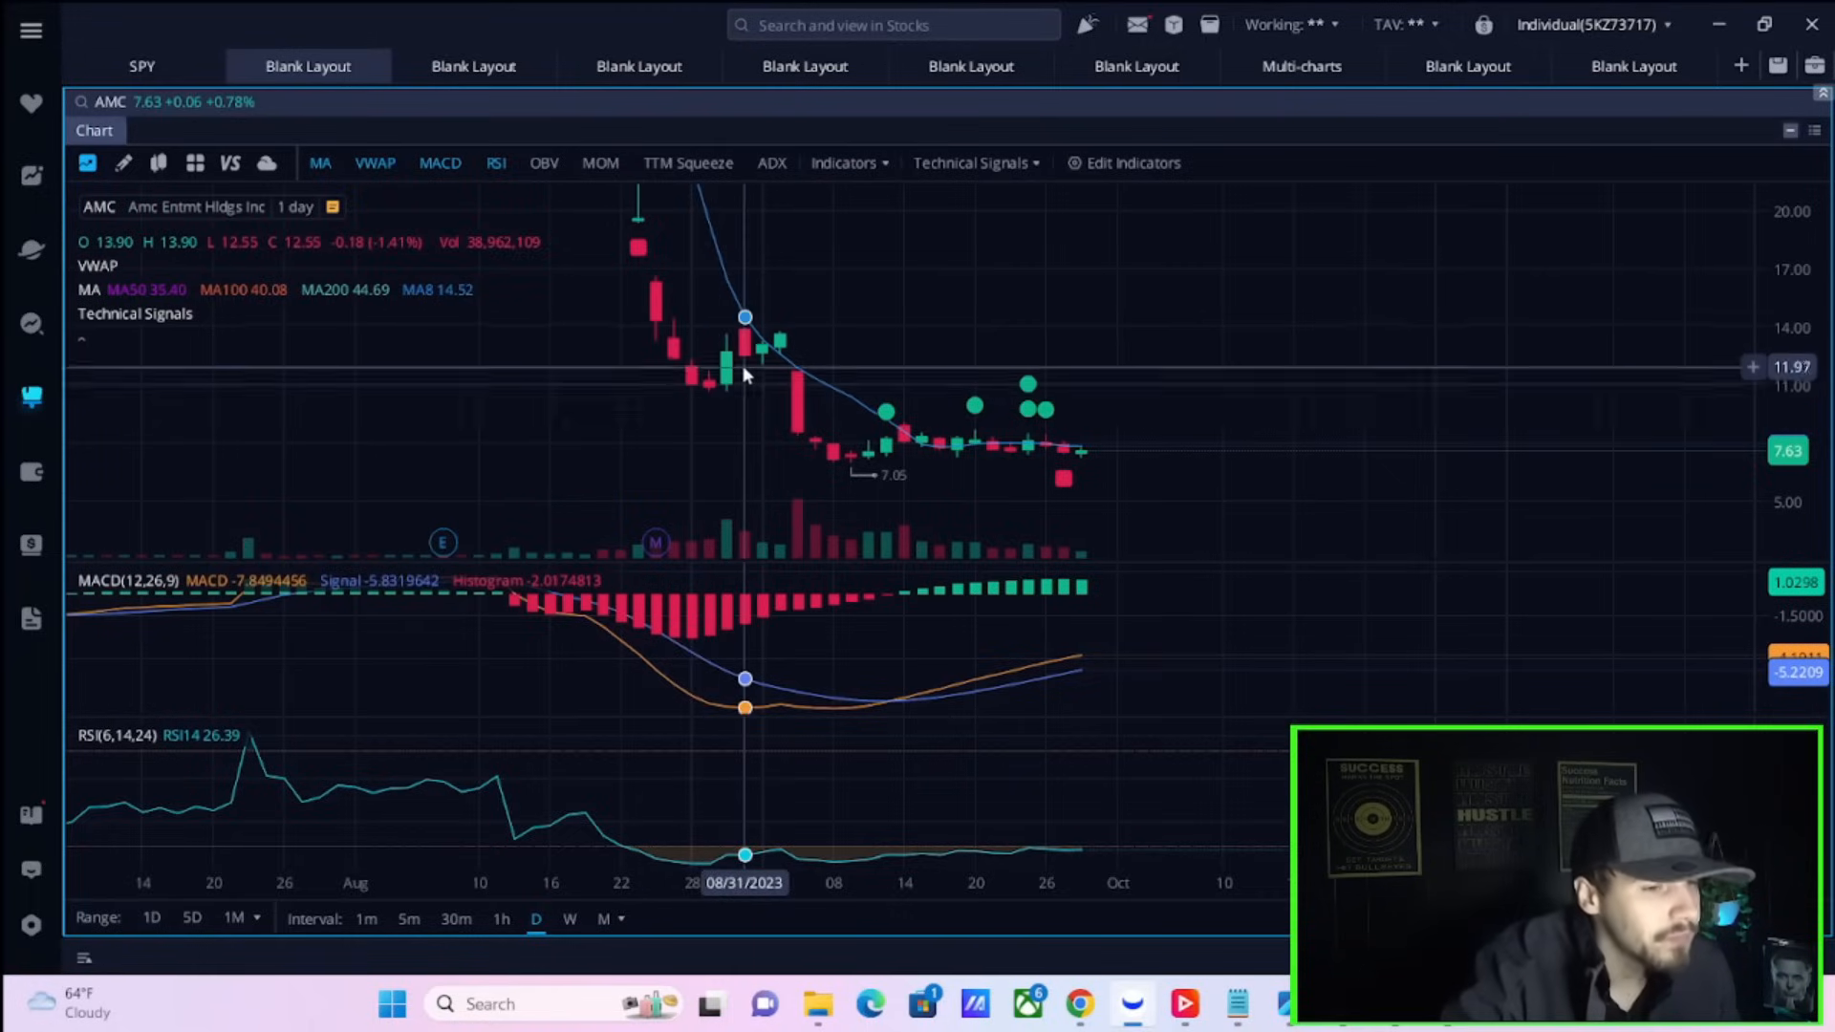
mouse_move(716, 398)
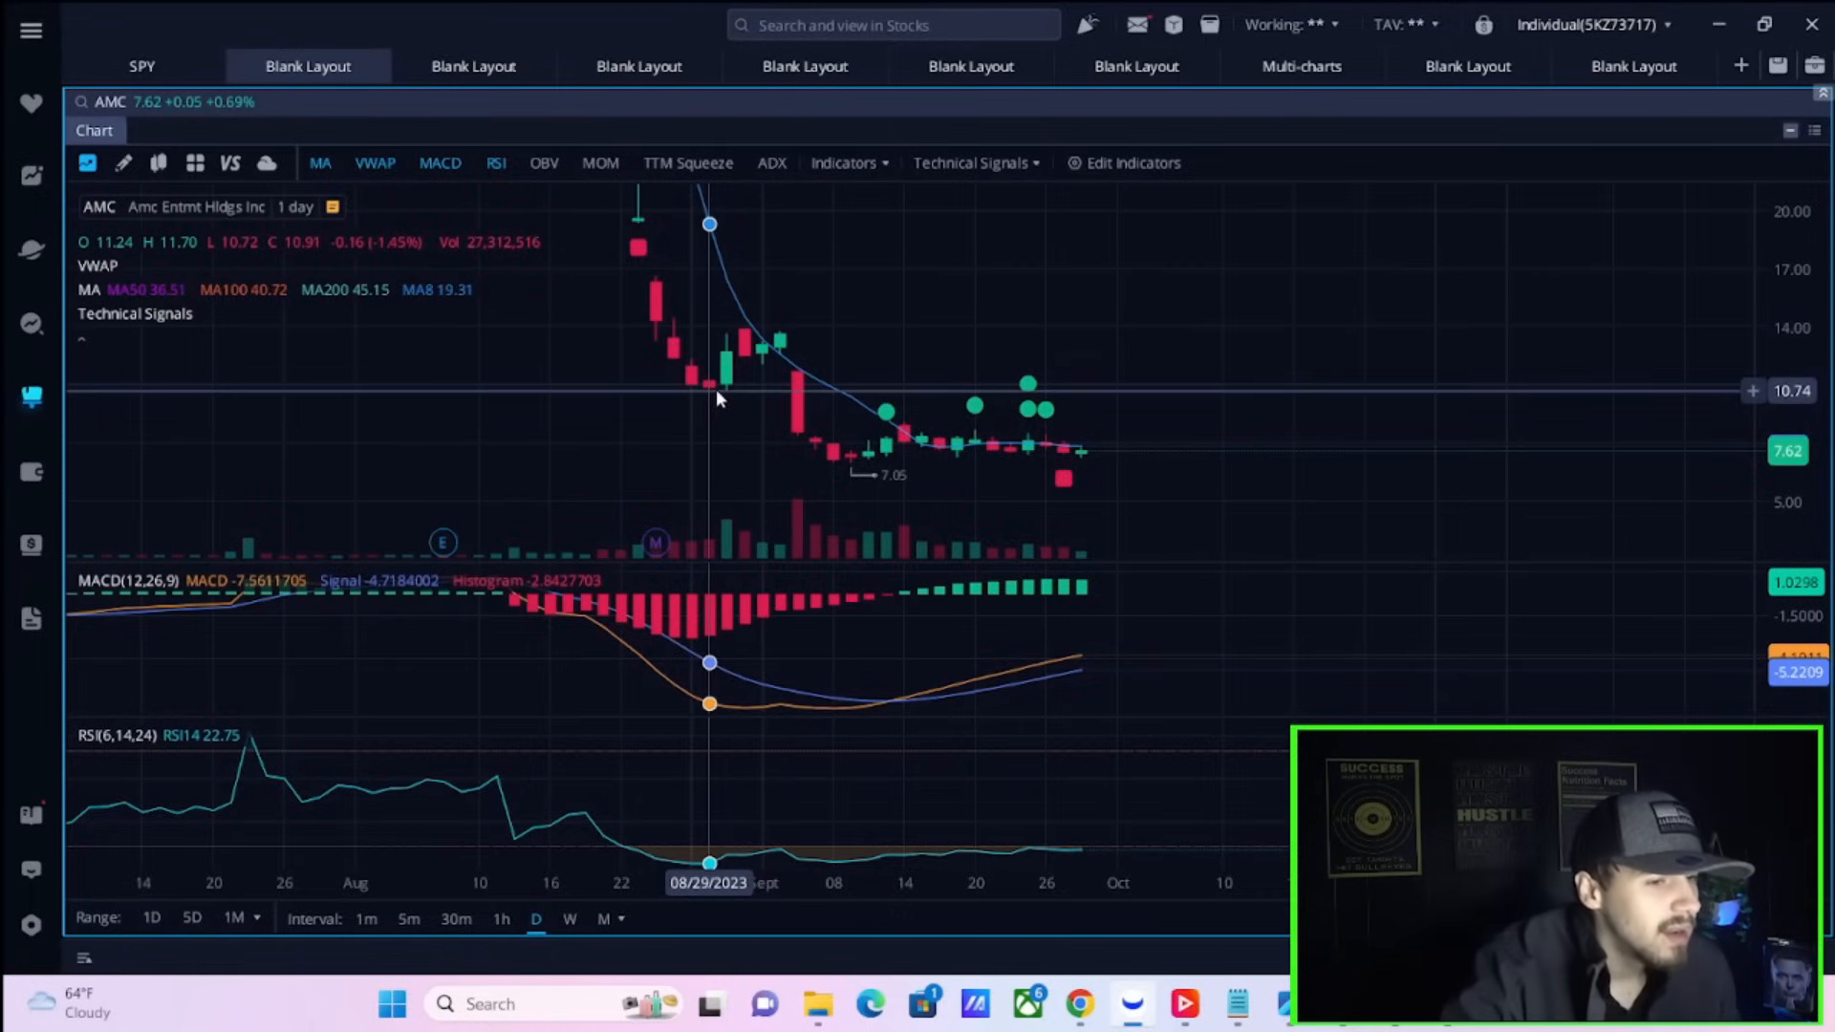
mouse_move(761, 332)
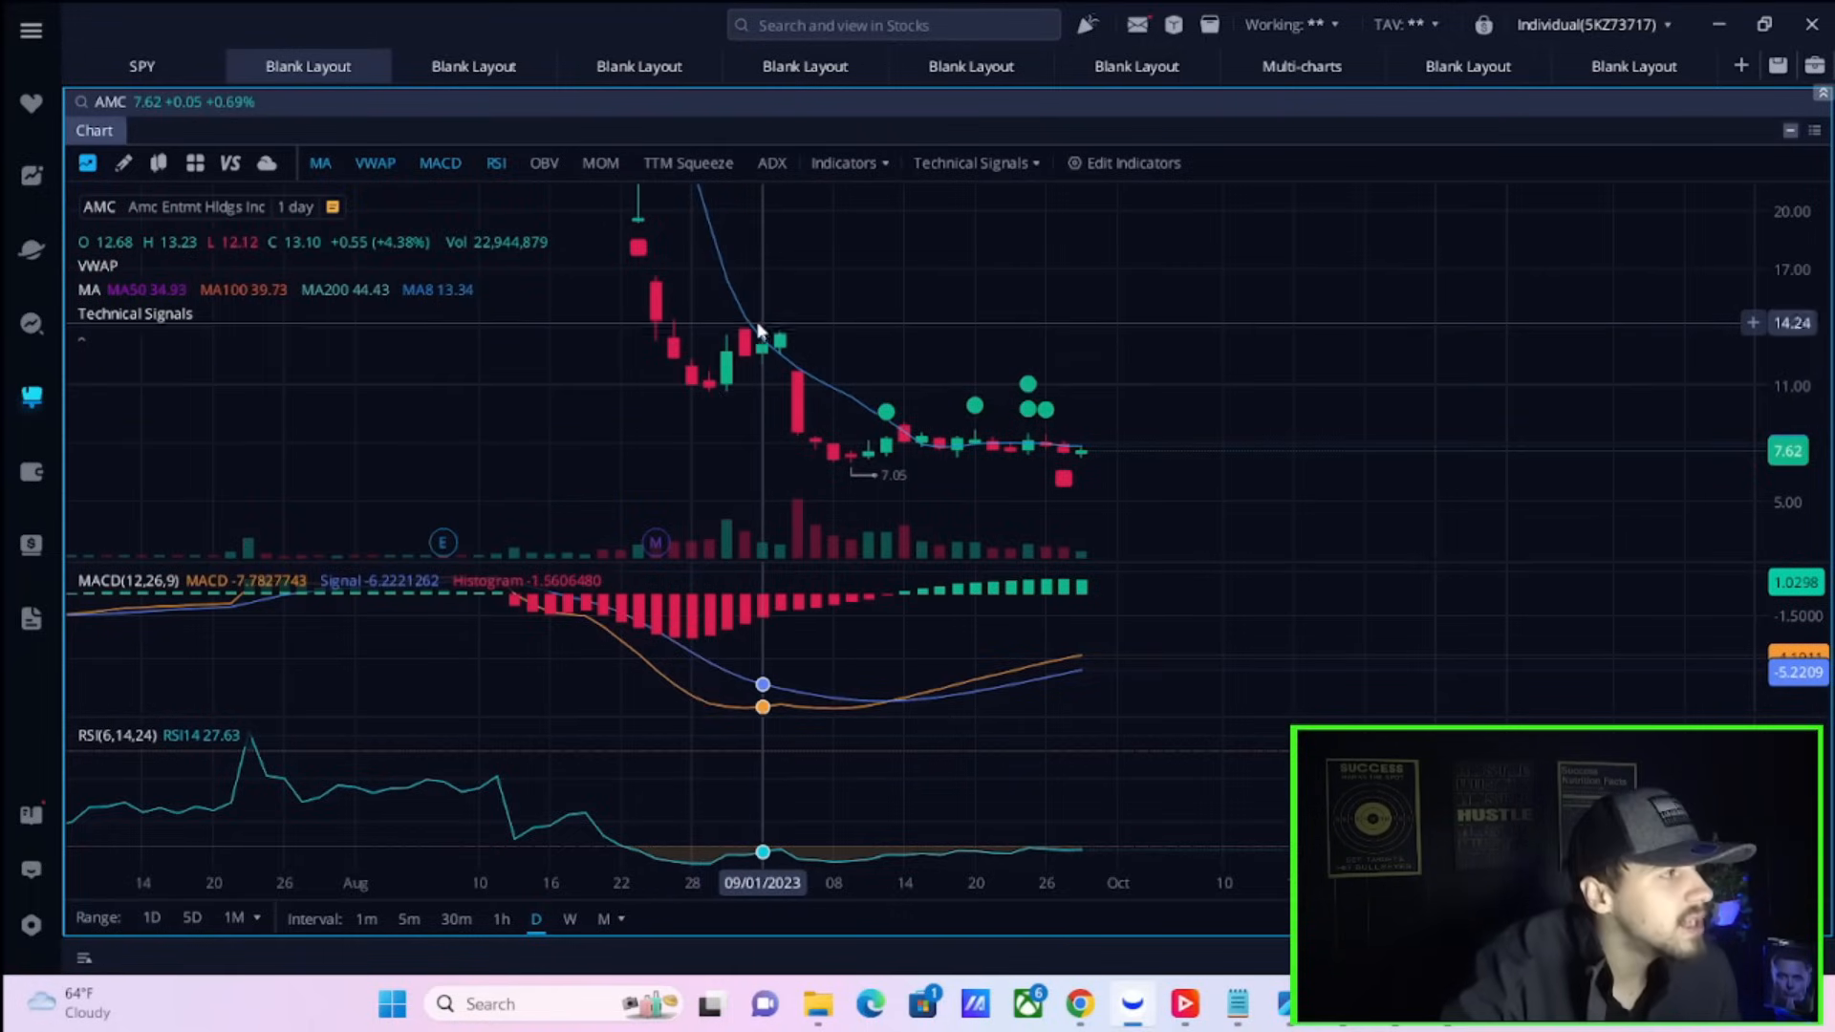
mouse_move(550, 603)
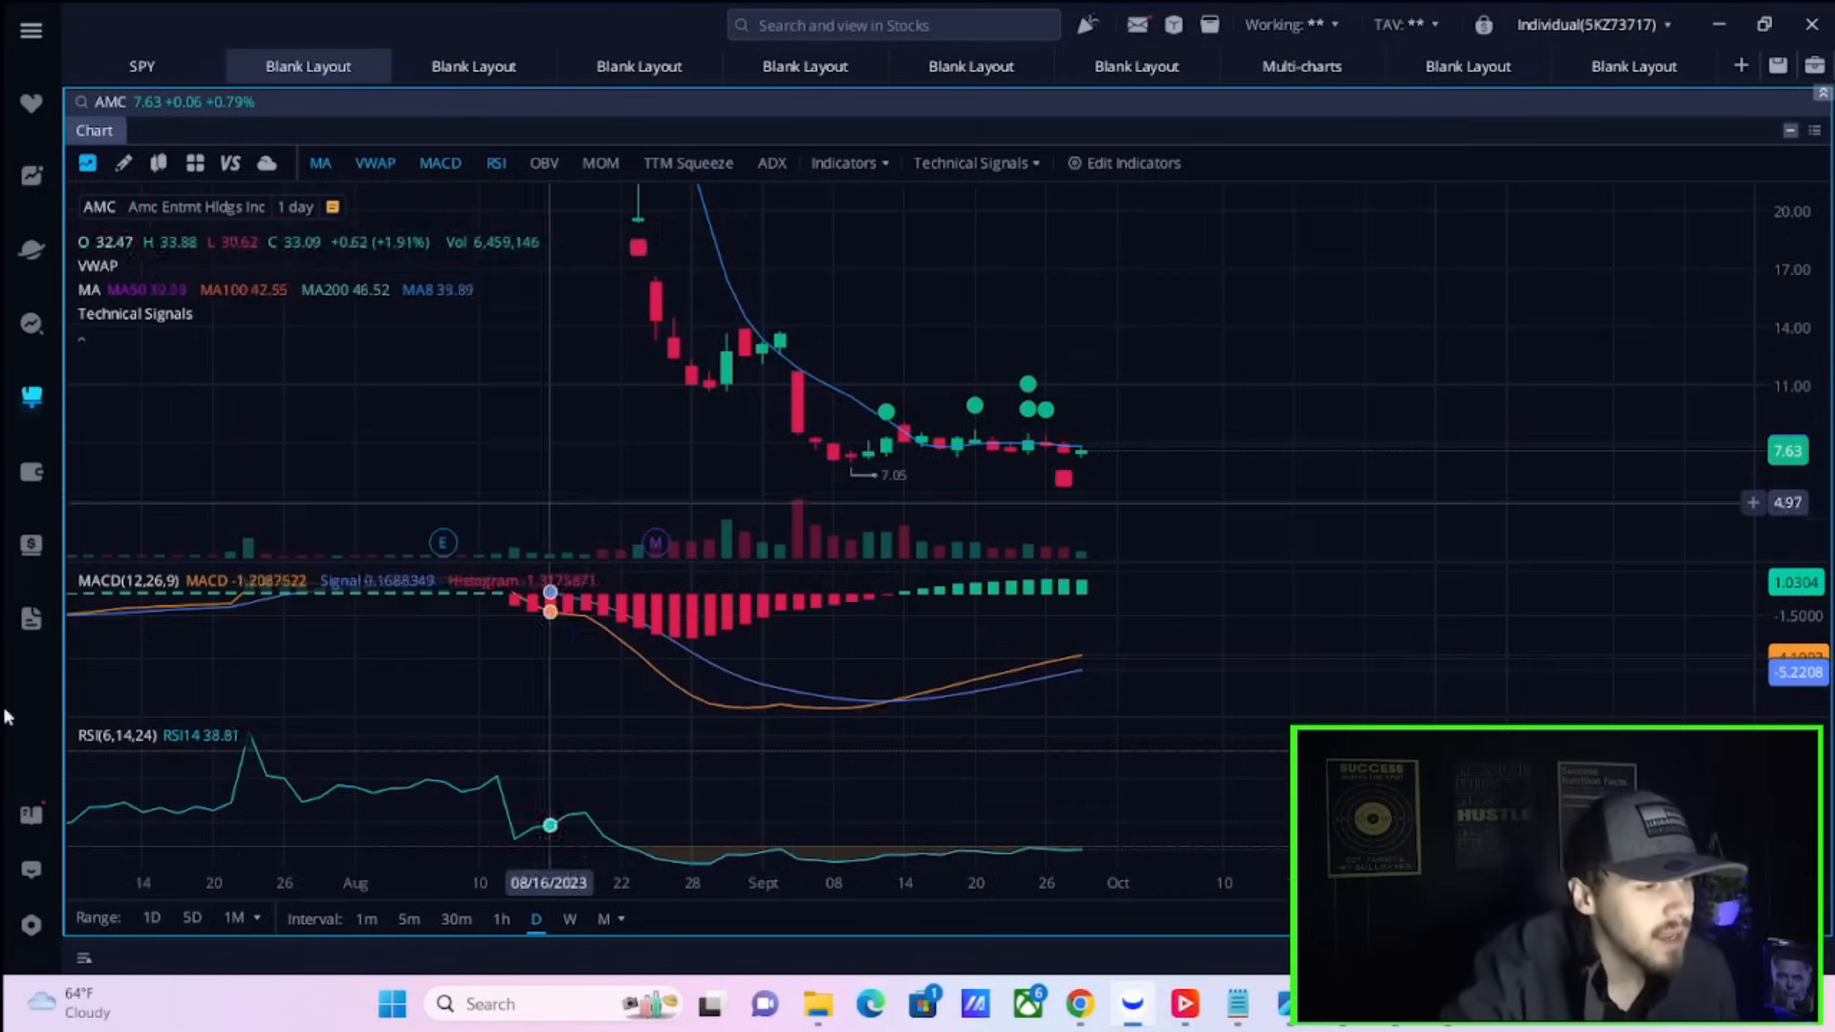
mouse_move(817, 463)
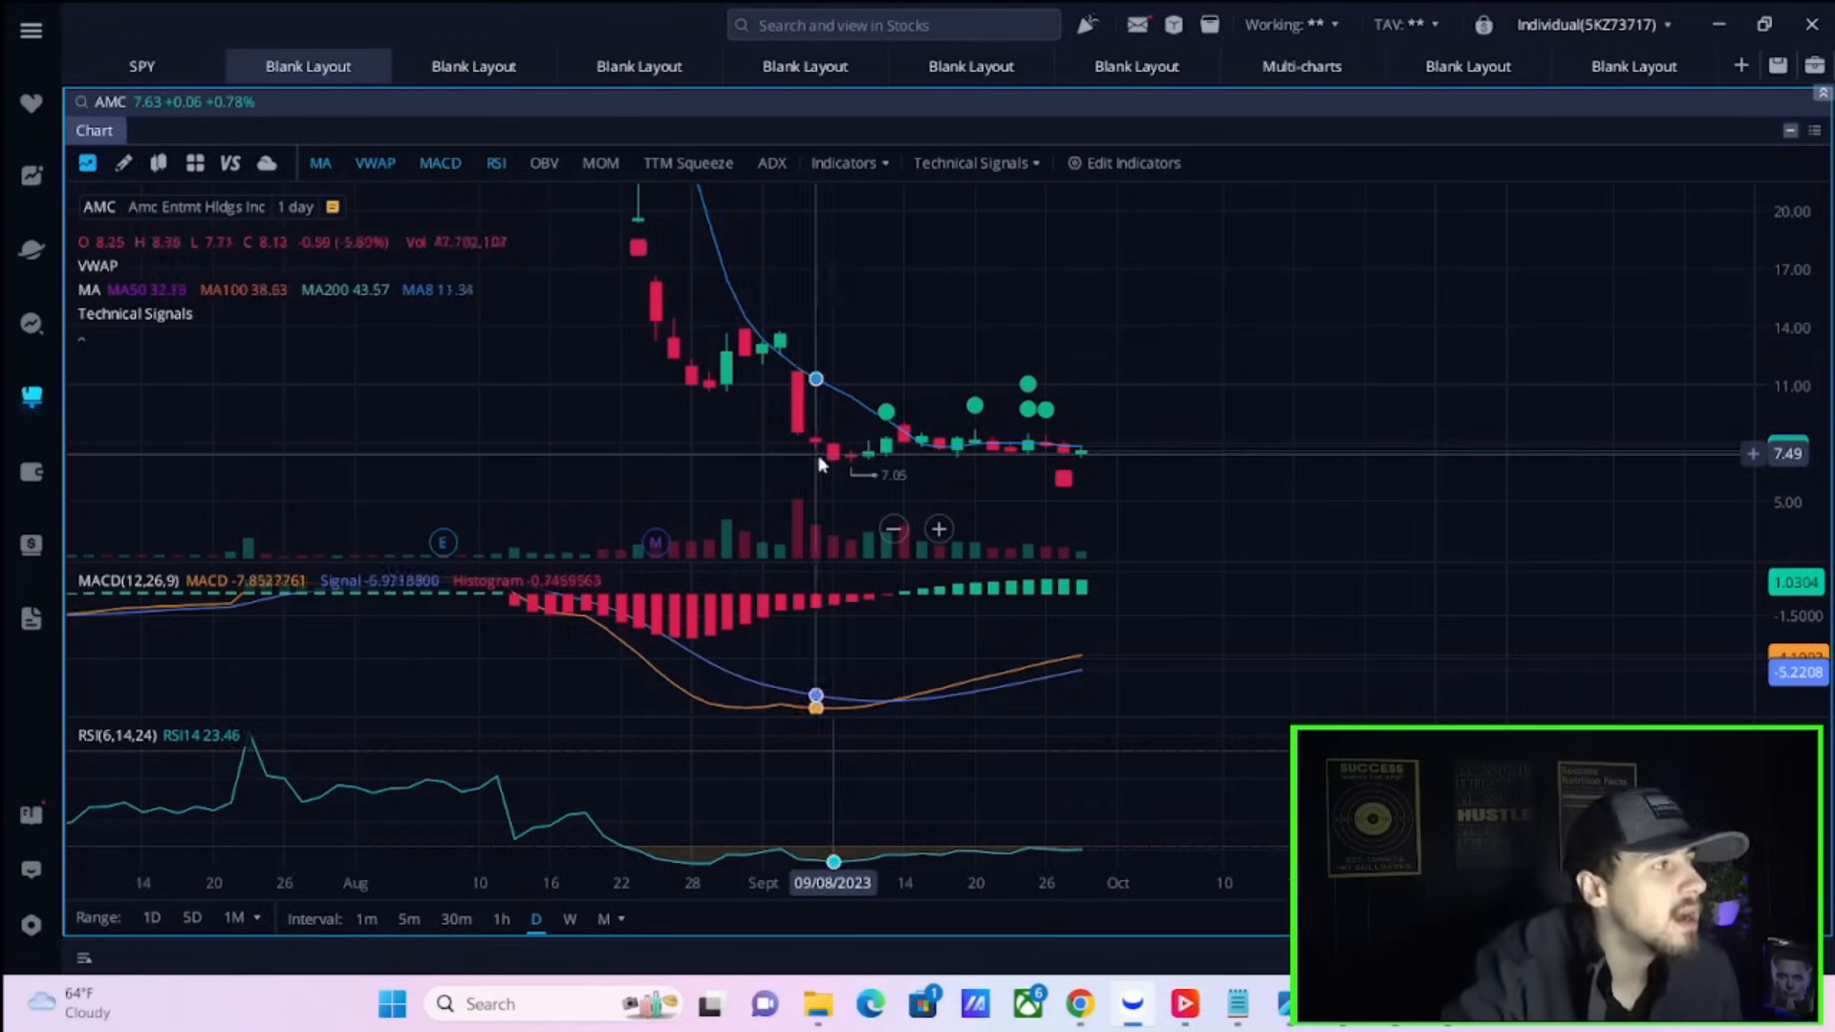
mouse_move(1116, 441)
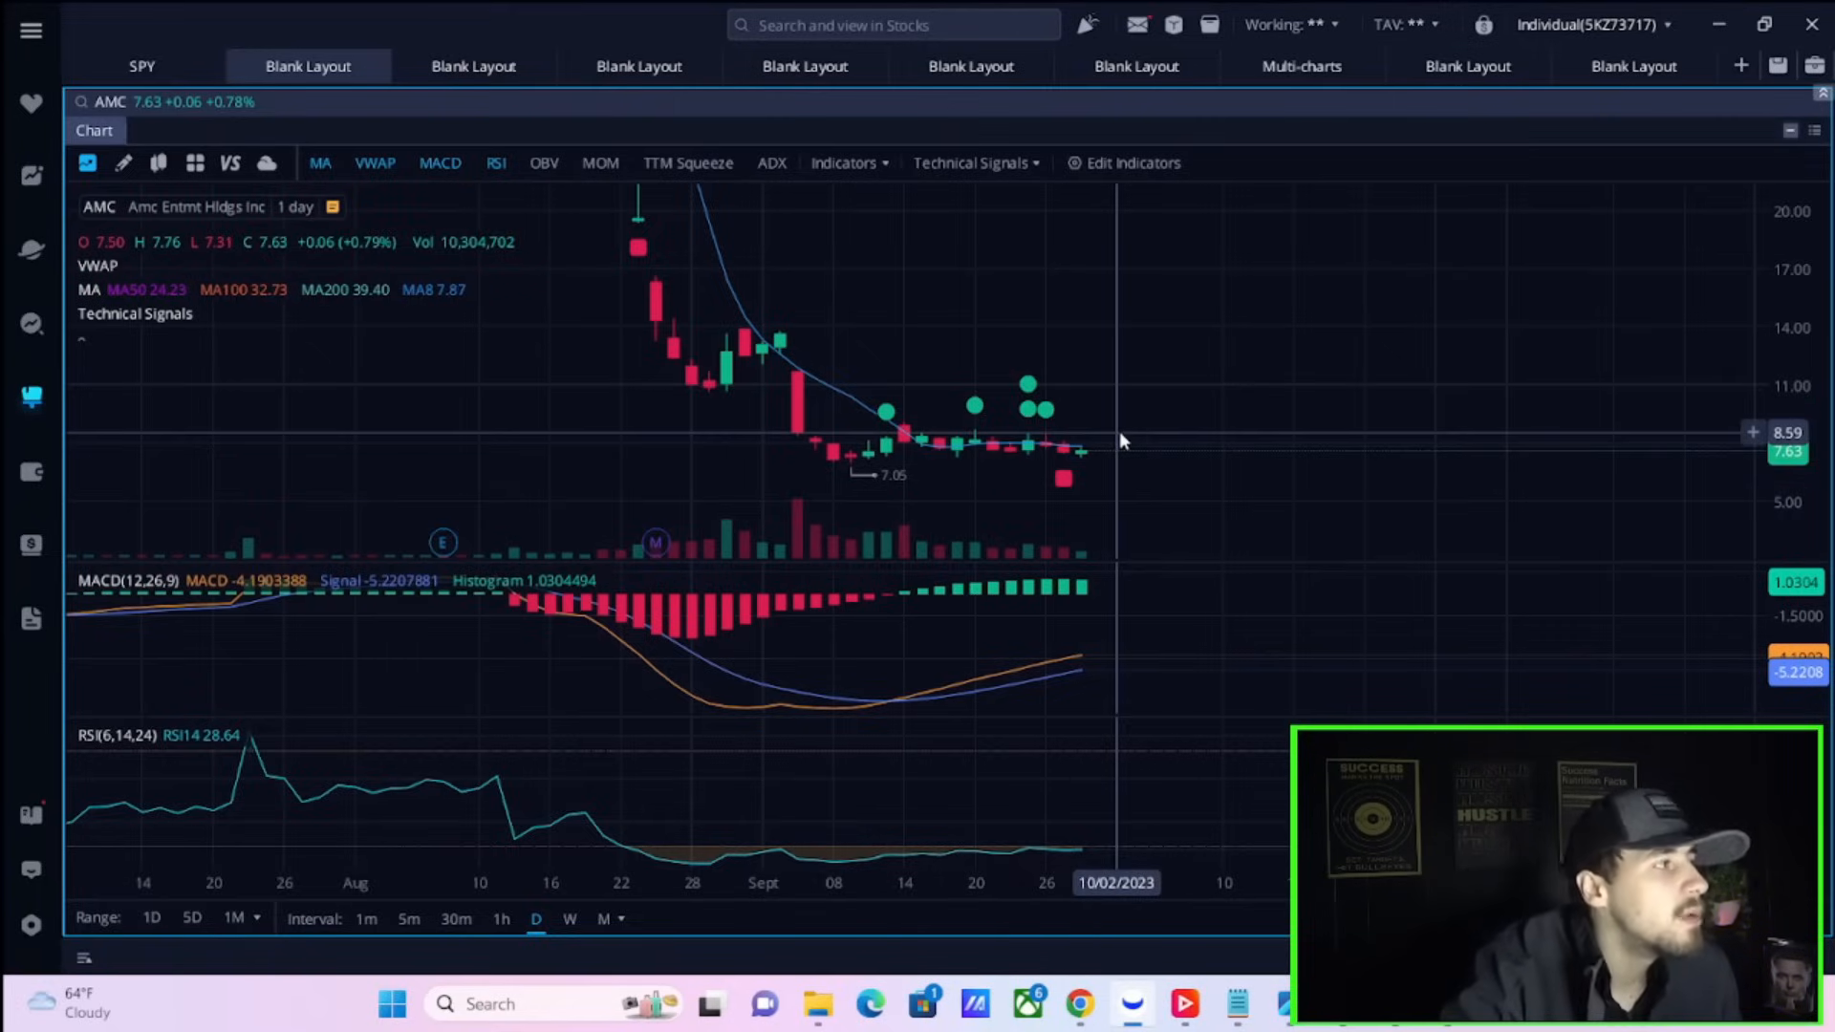
mouse_move(903, 346)
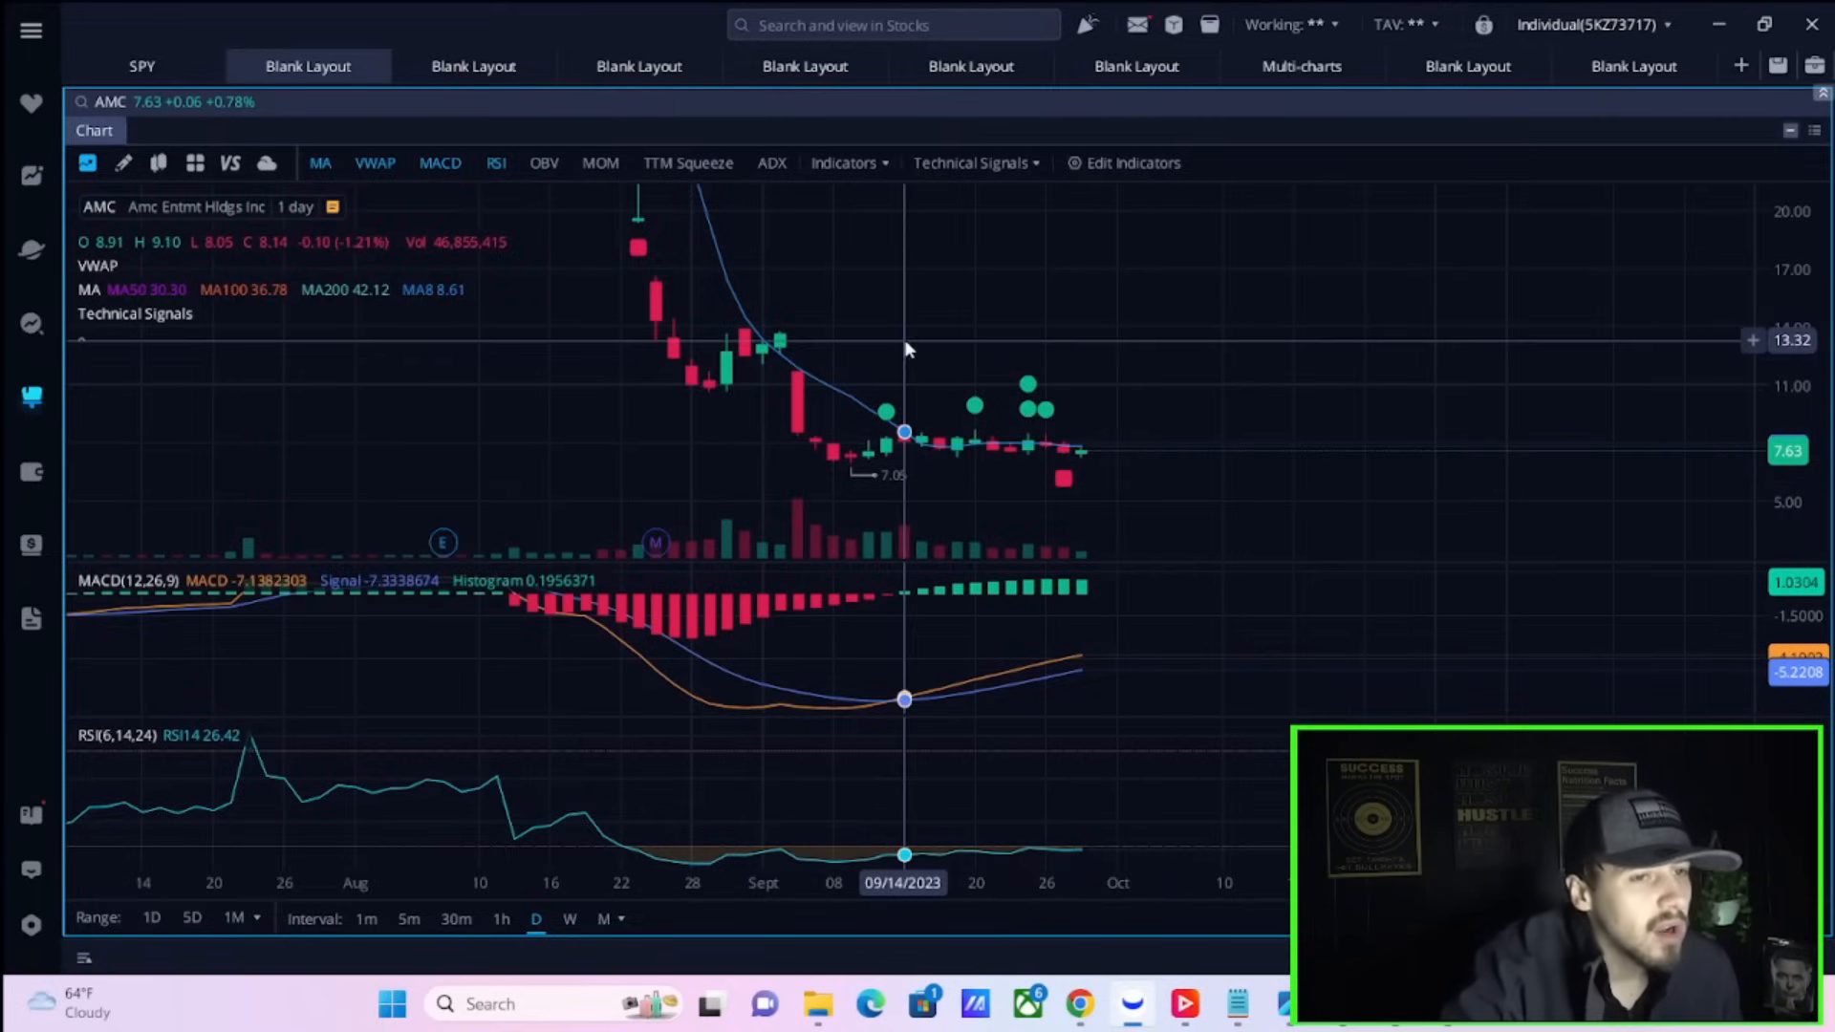
Load AMC Entertainment into the Option Statistics widget for 09/28/2023
left_click(1467, 66)
type("a")
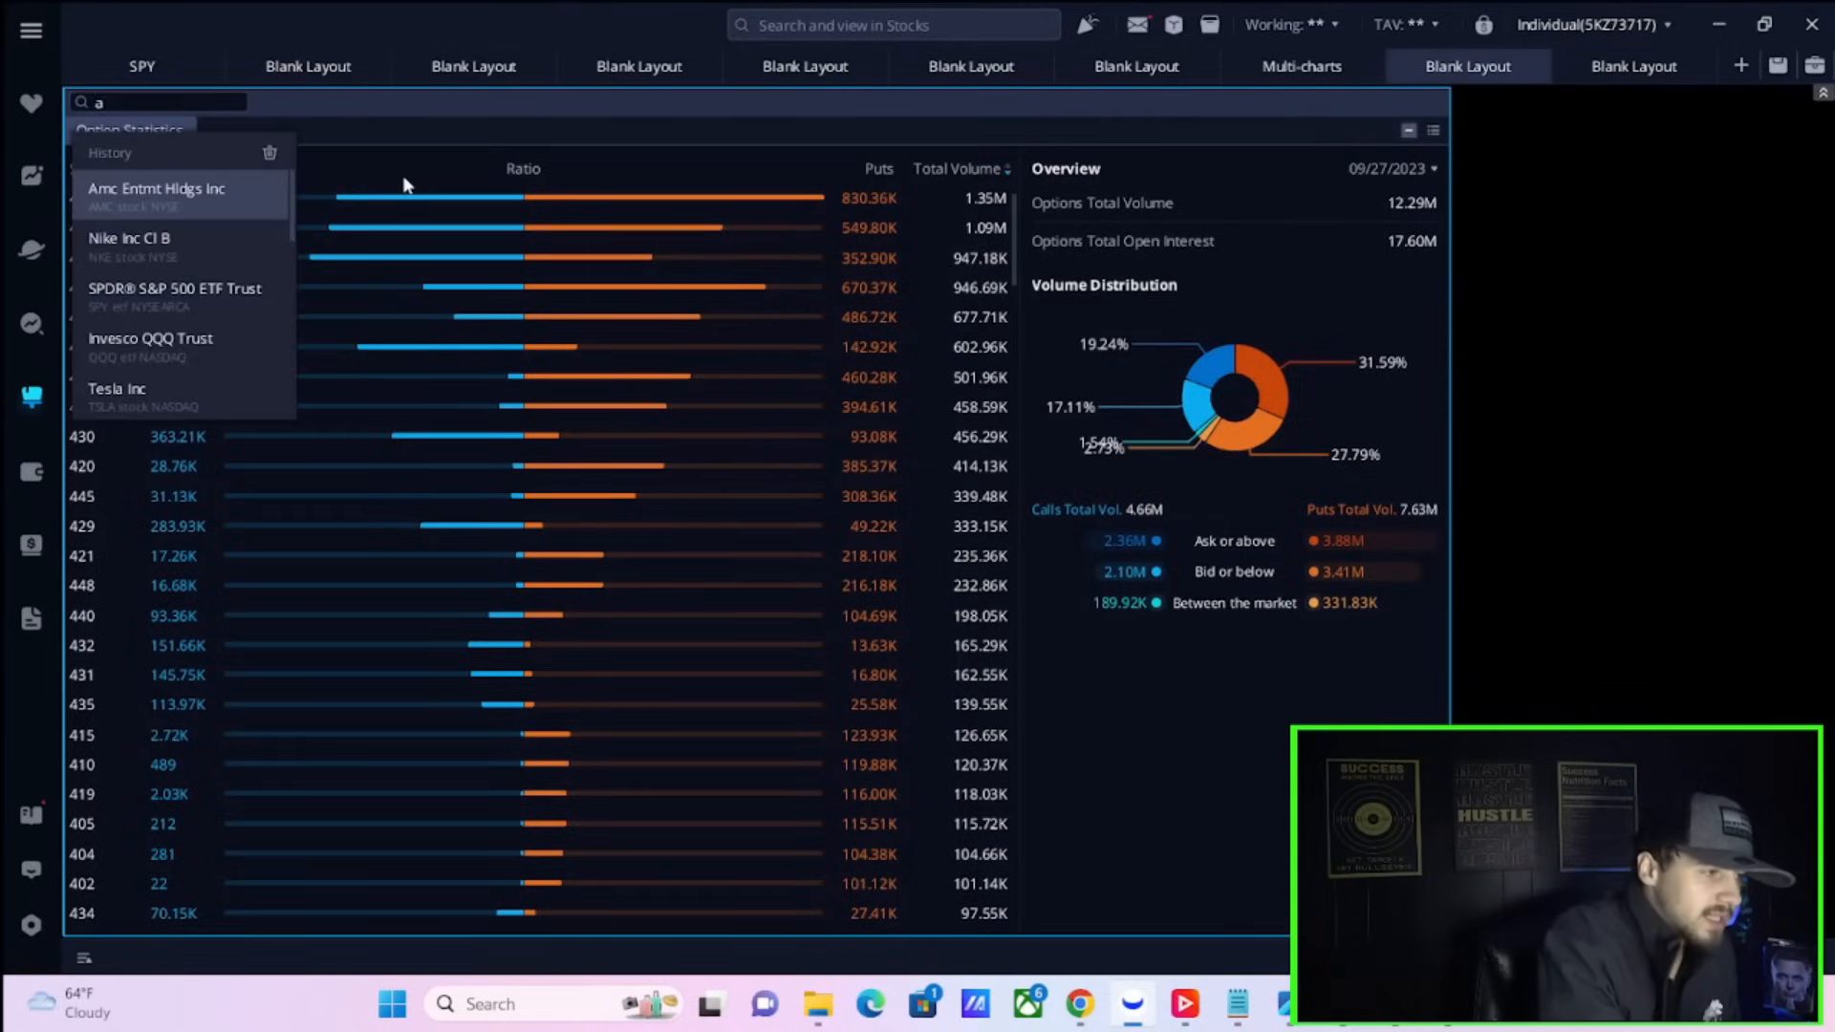
type("mc")
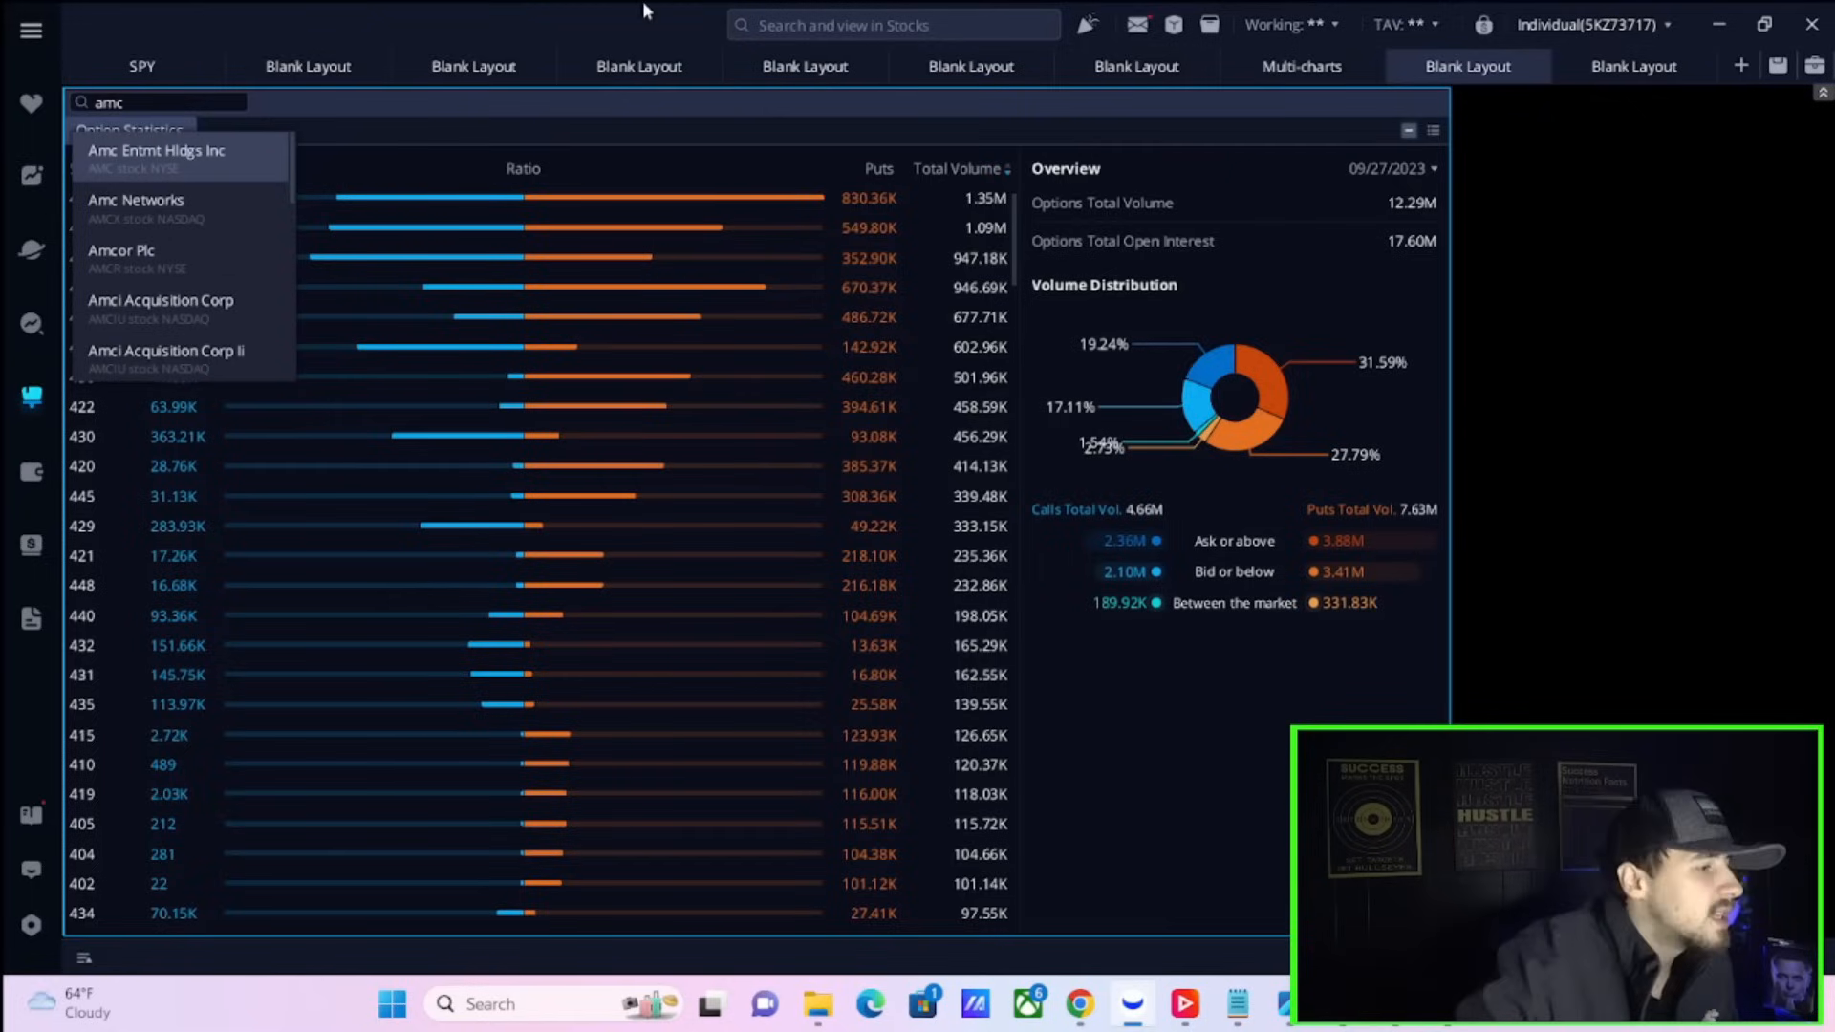
left_click(156, 157)
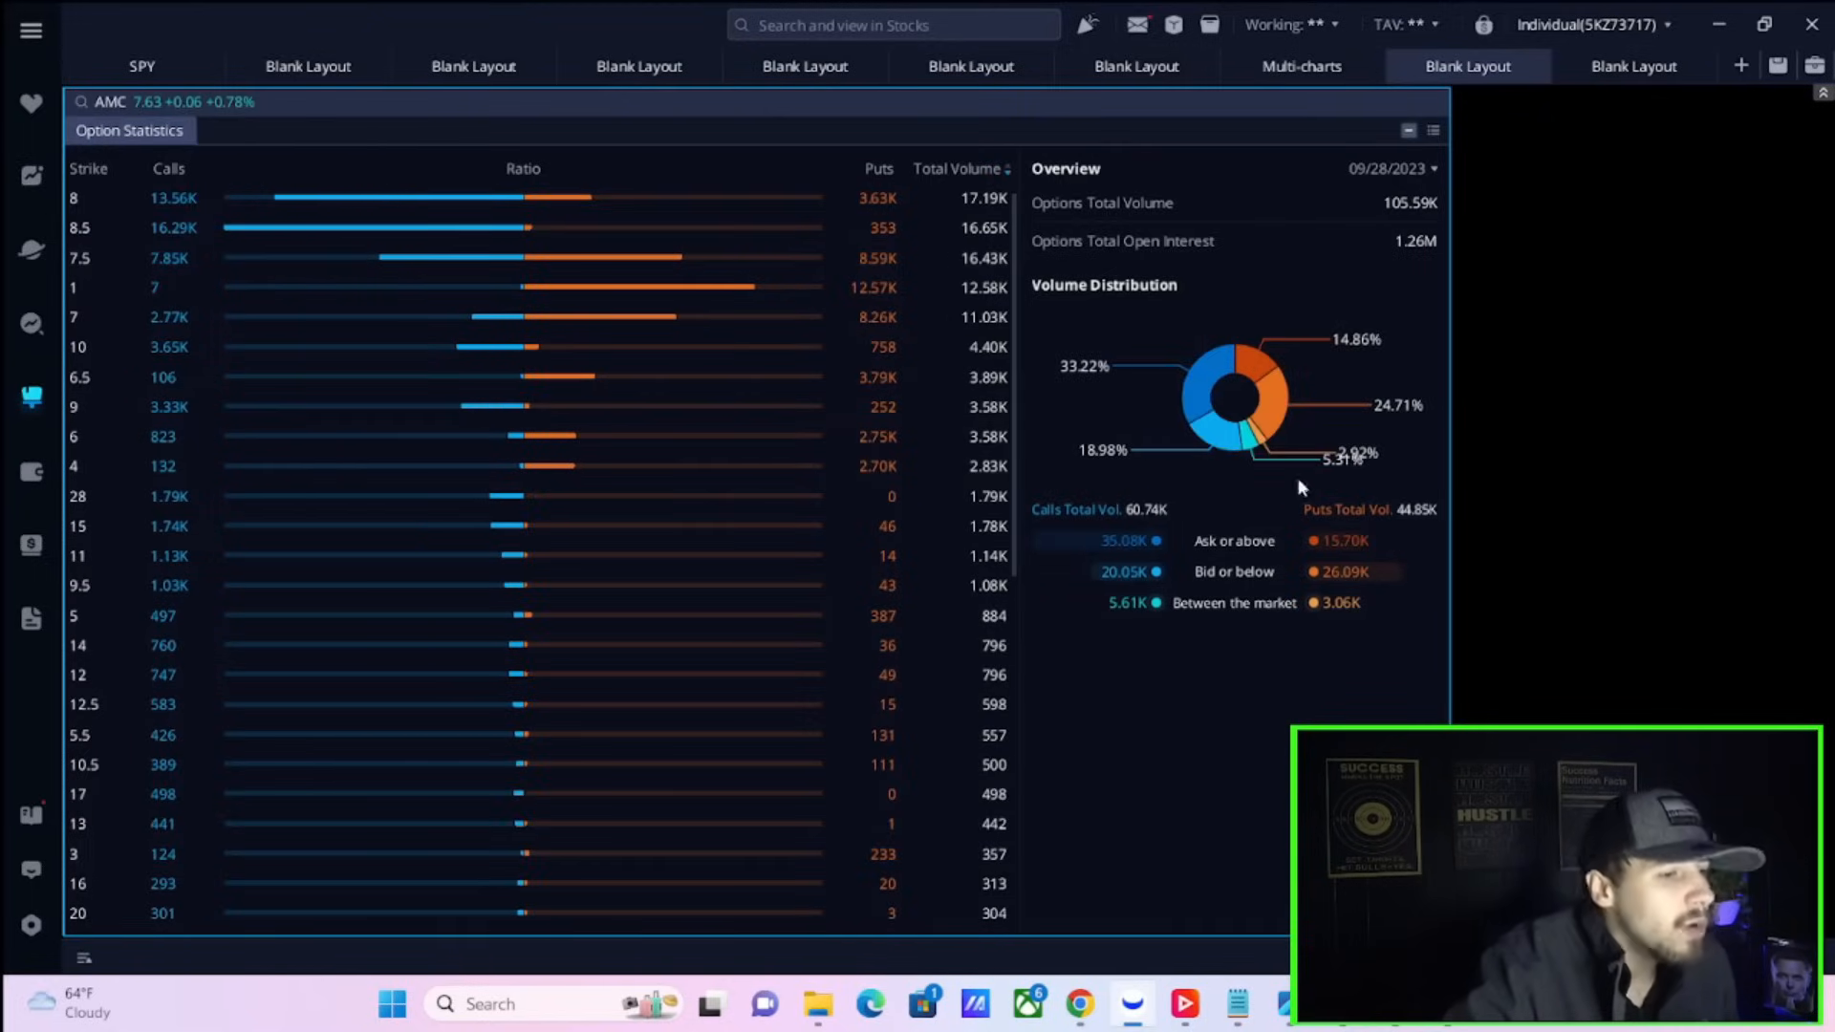
mouse_move(1185, 608)
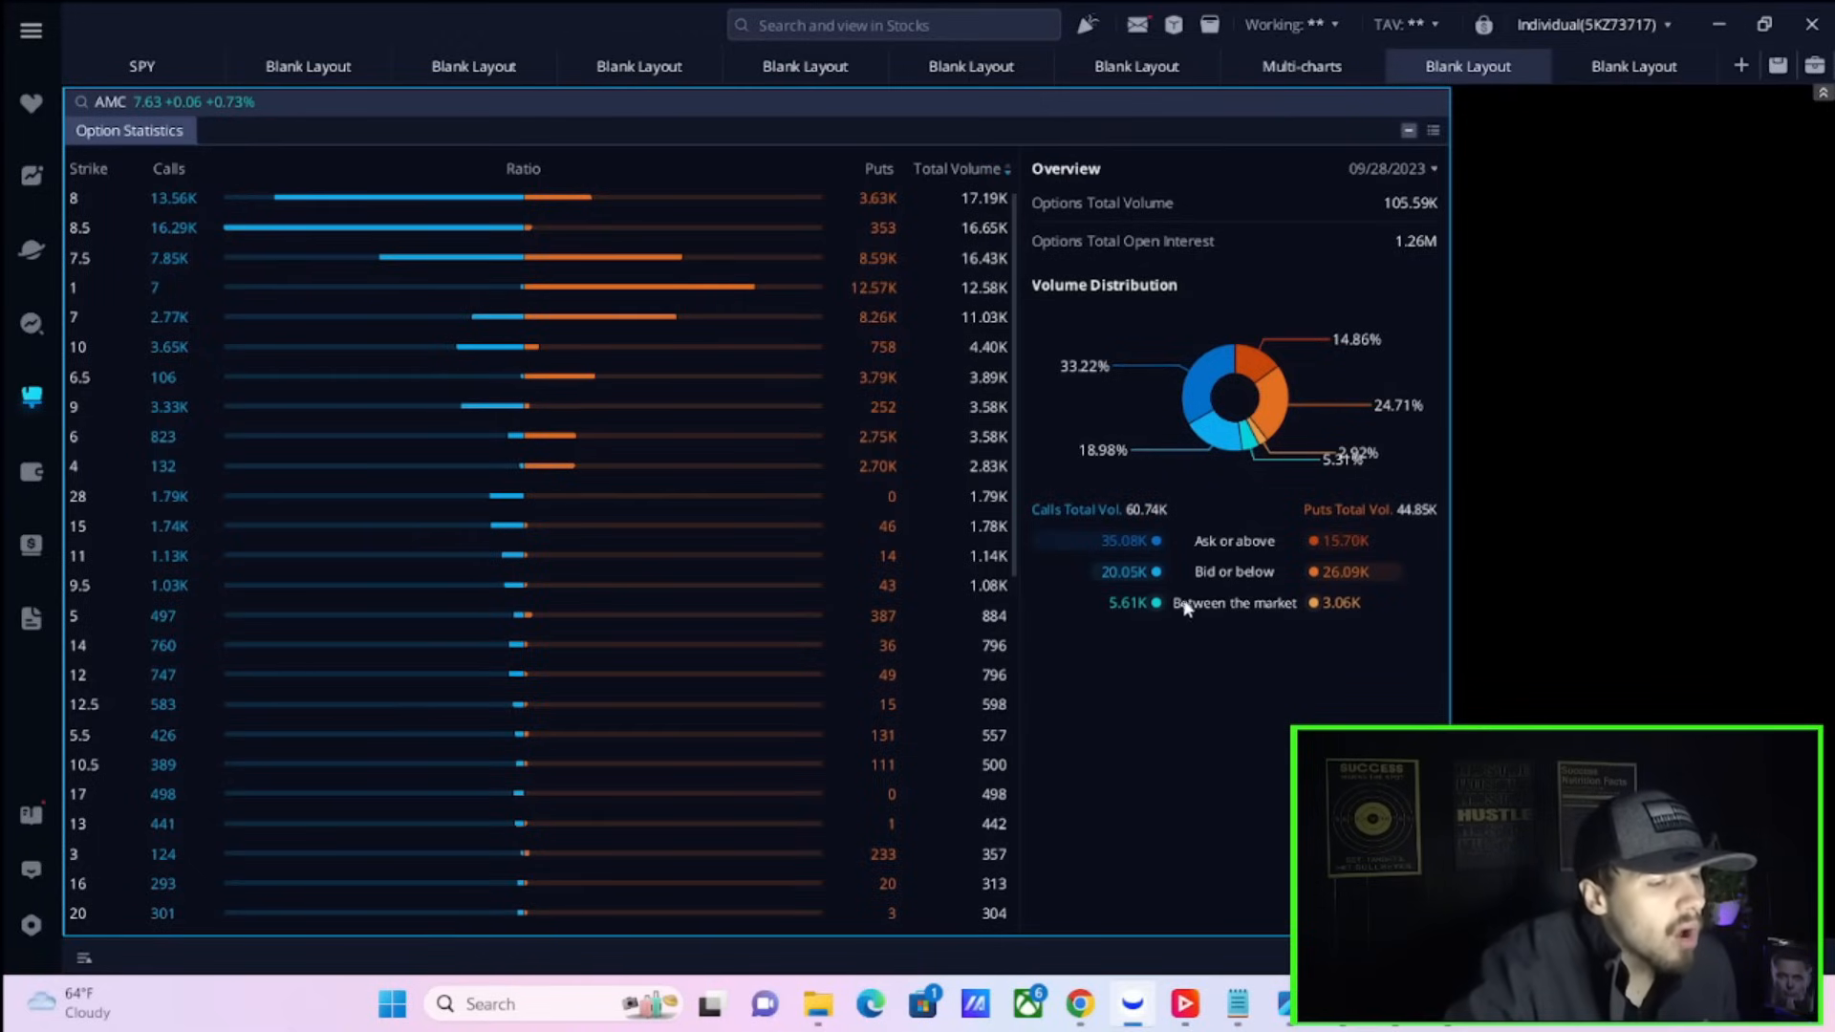
mouse_move(1151, 524)
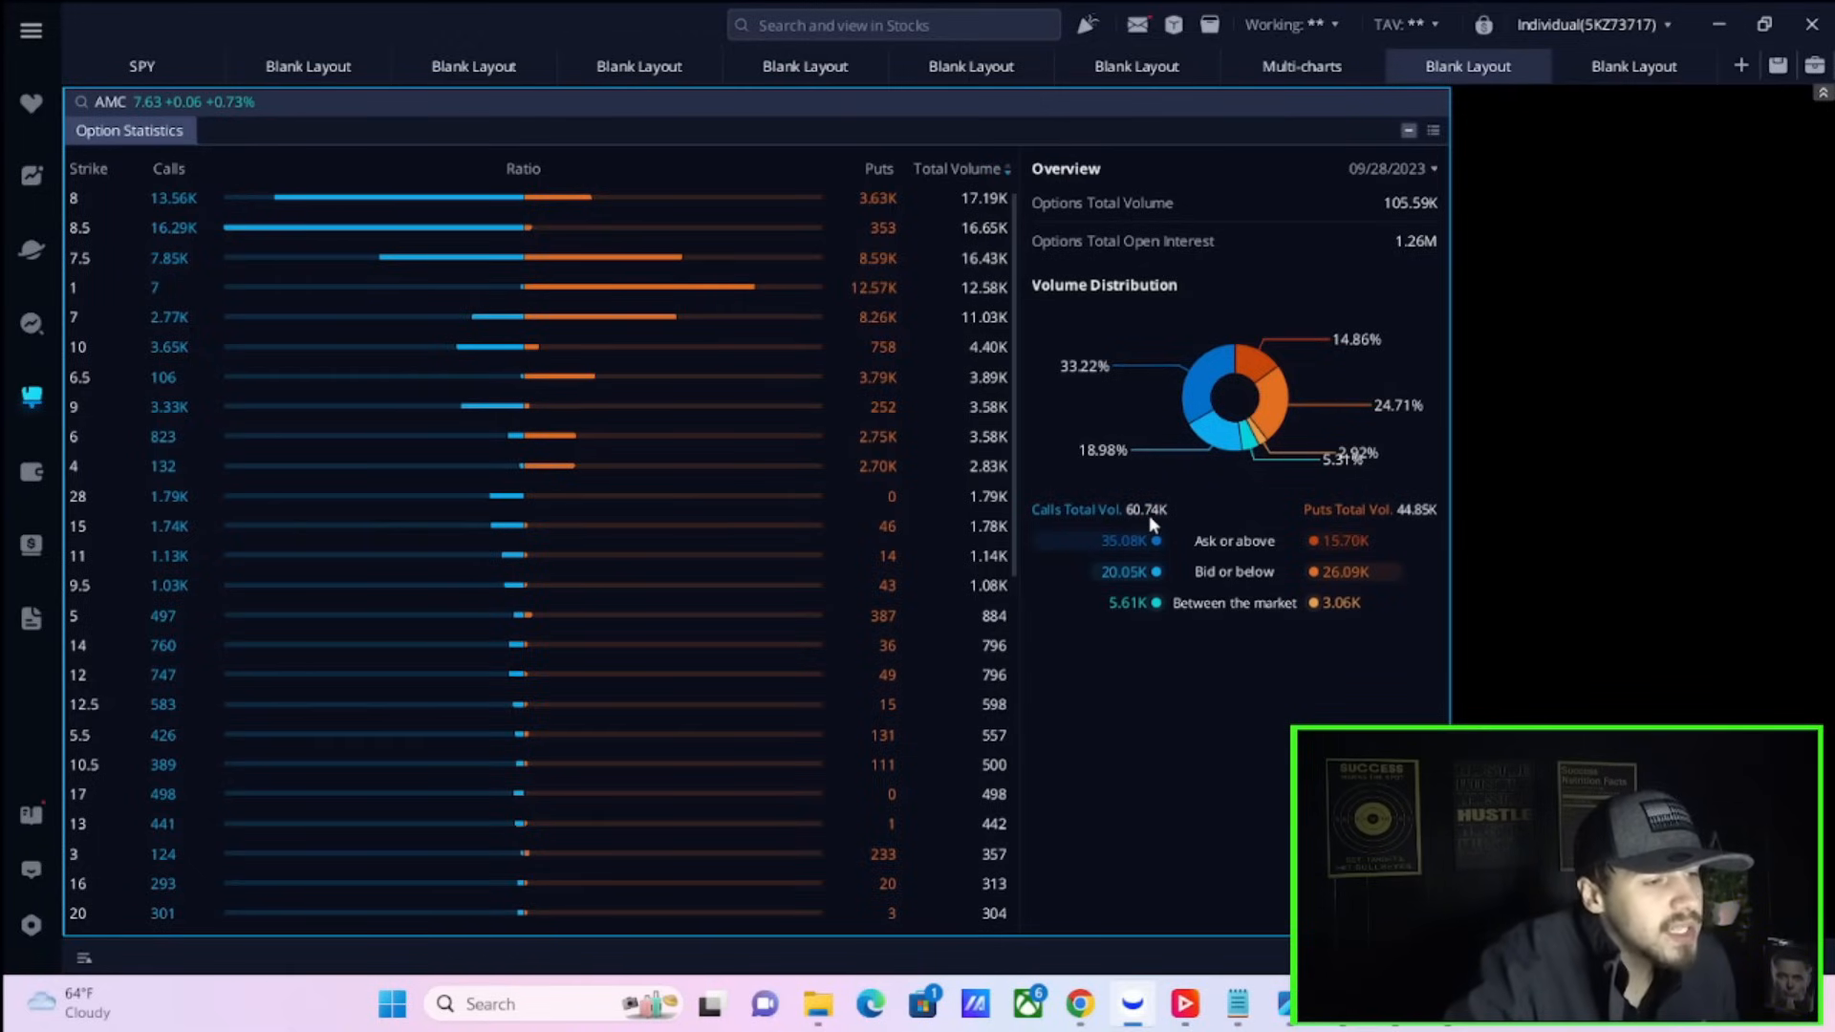
mouse_move(1411, 542)
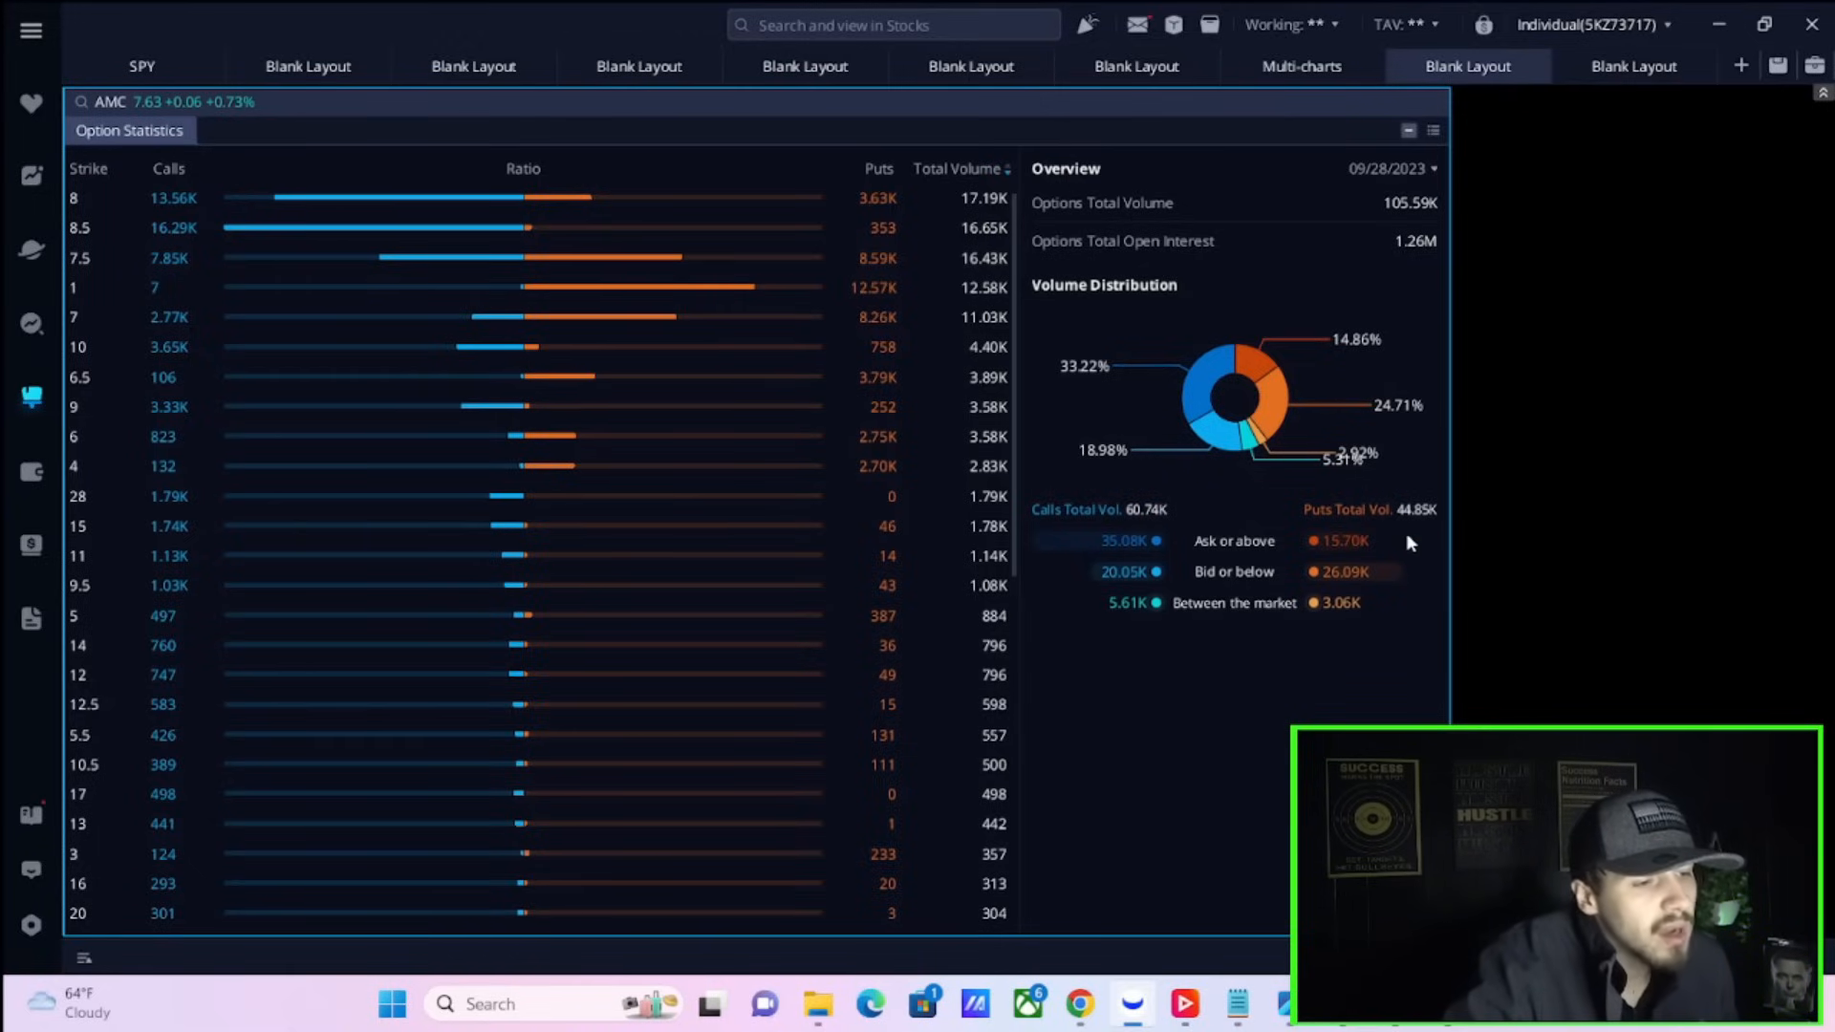
mouse_move(1404, 541)
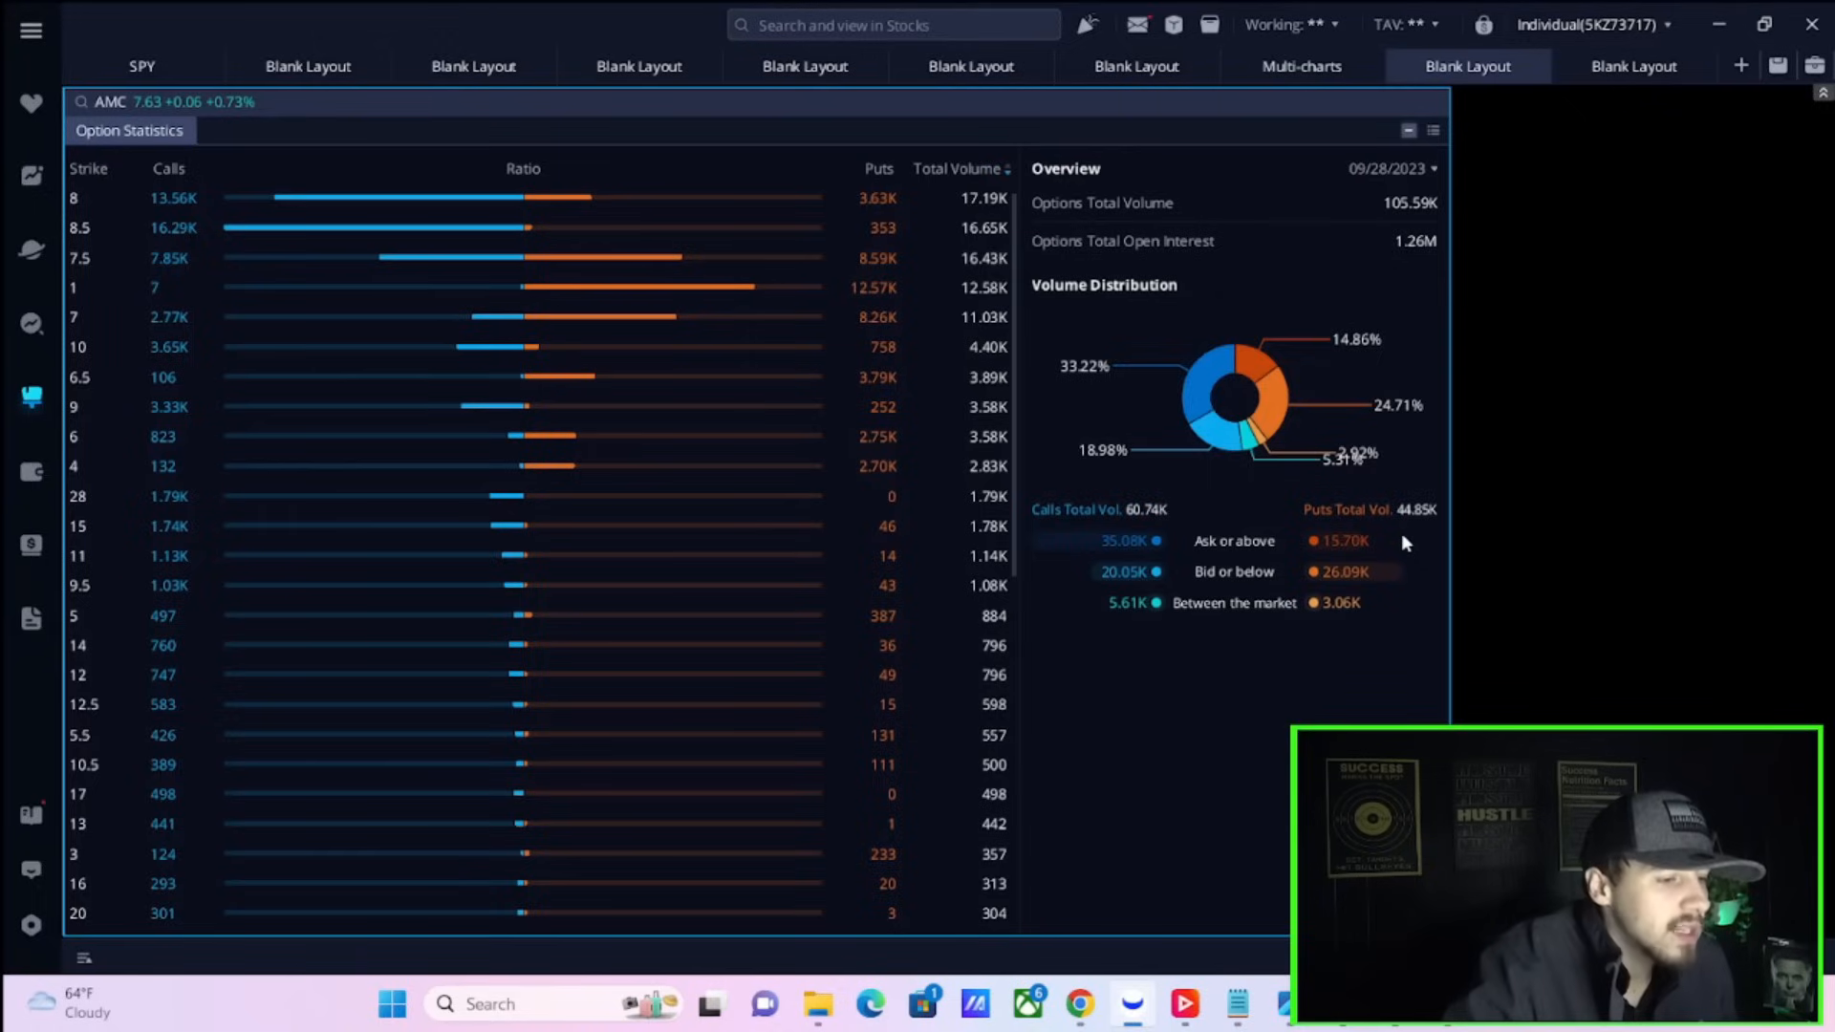
mouse_move(1118, 552)
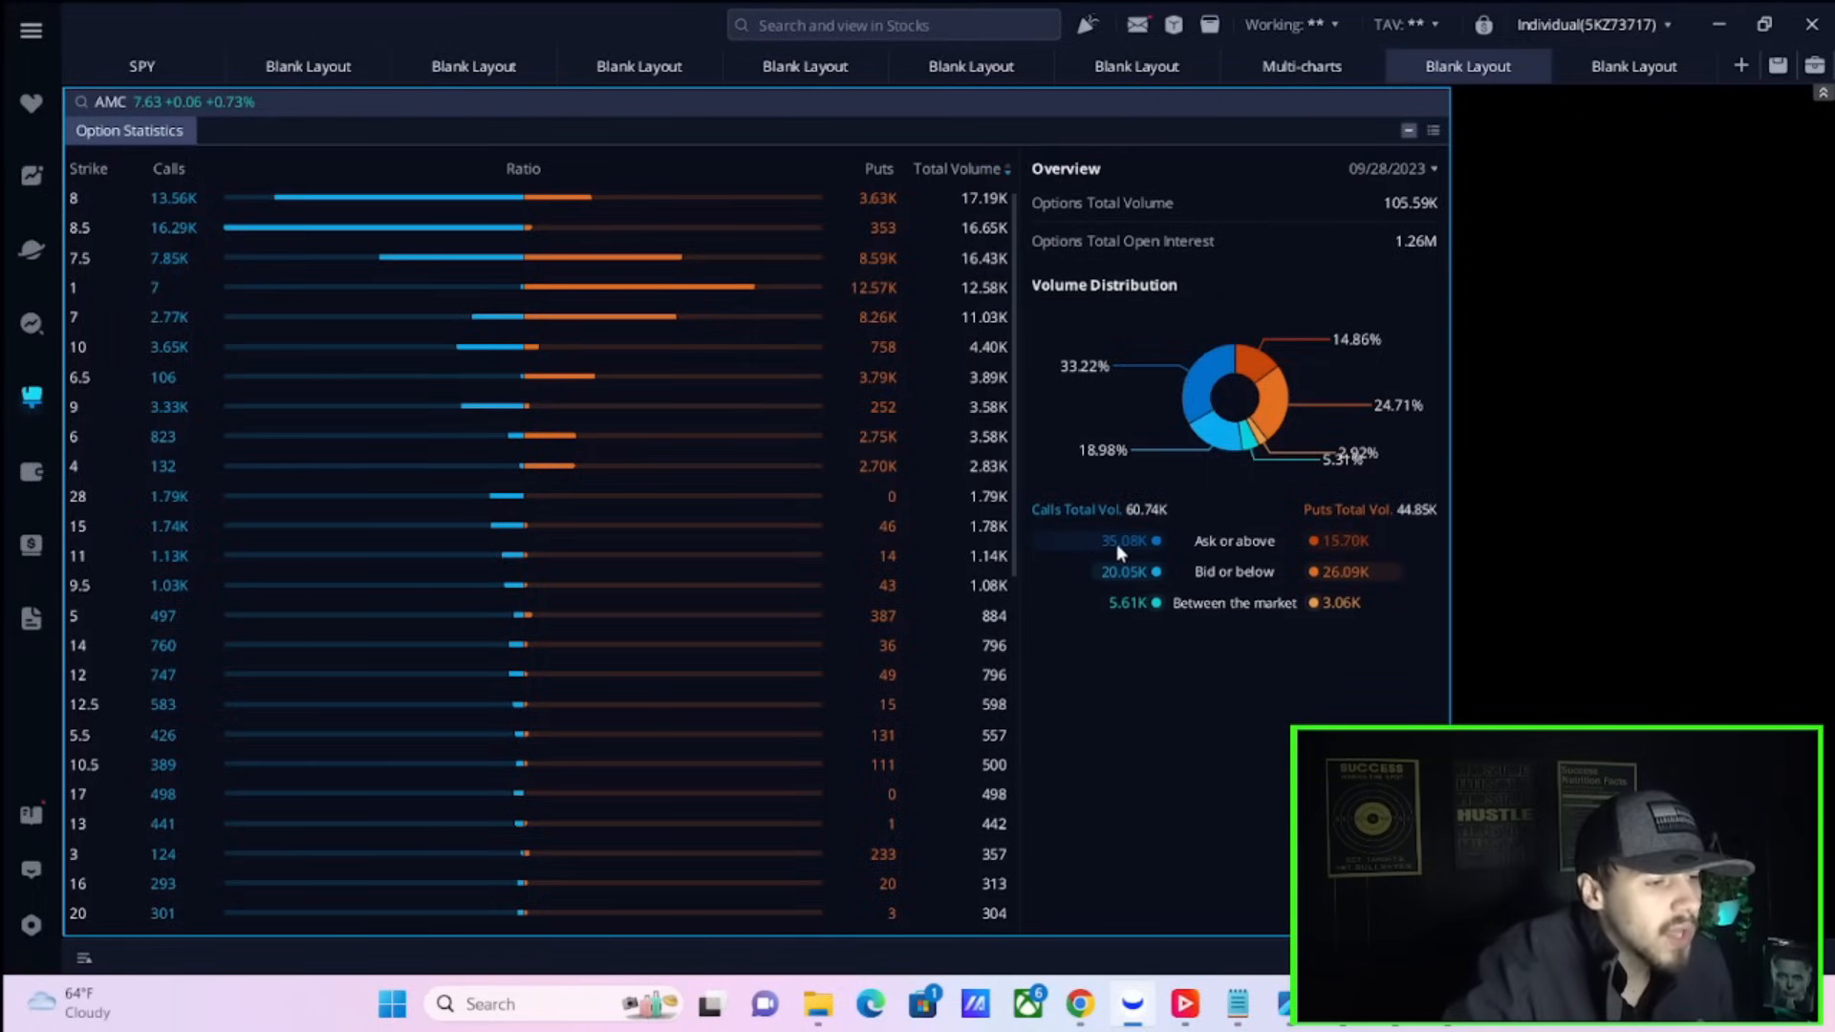
mouse_move(1110, 564)
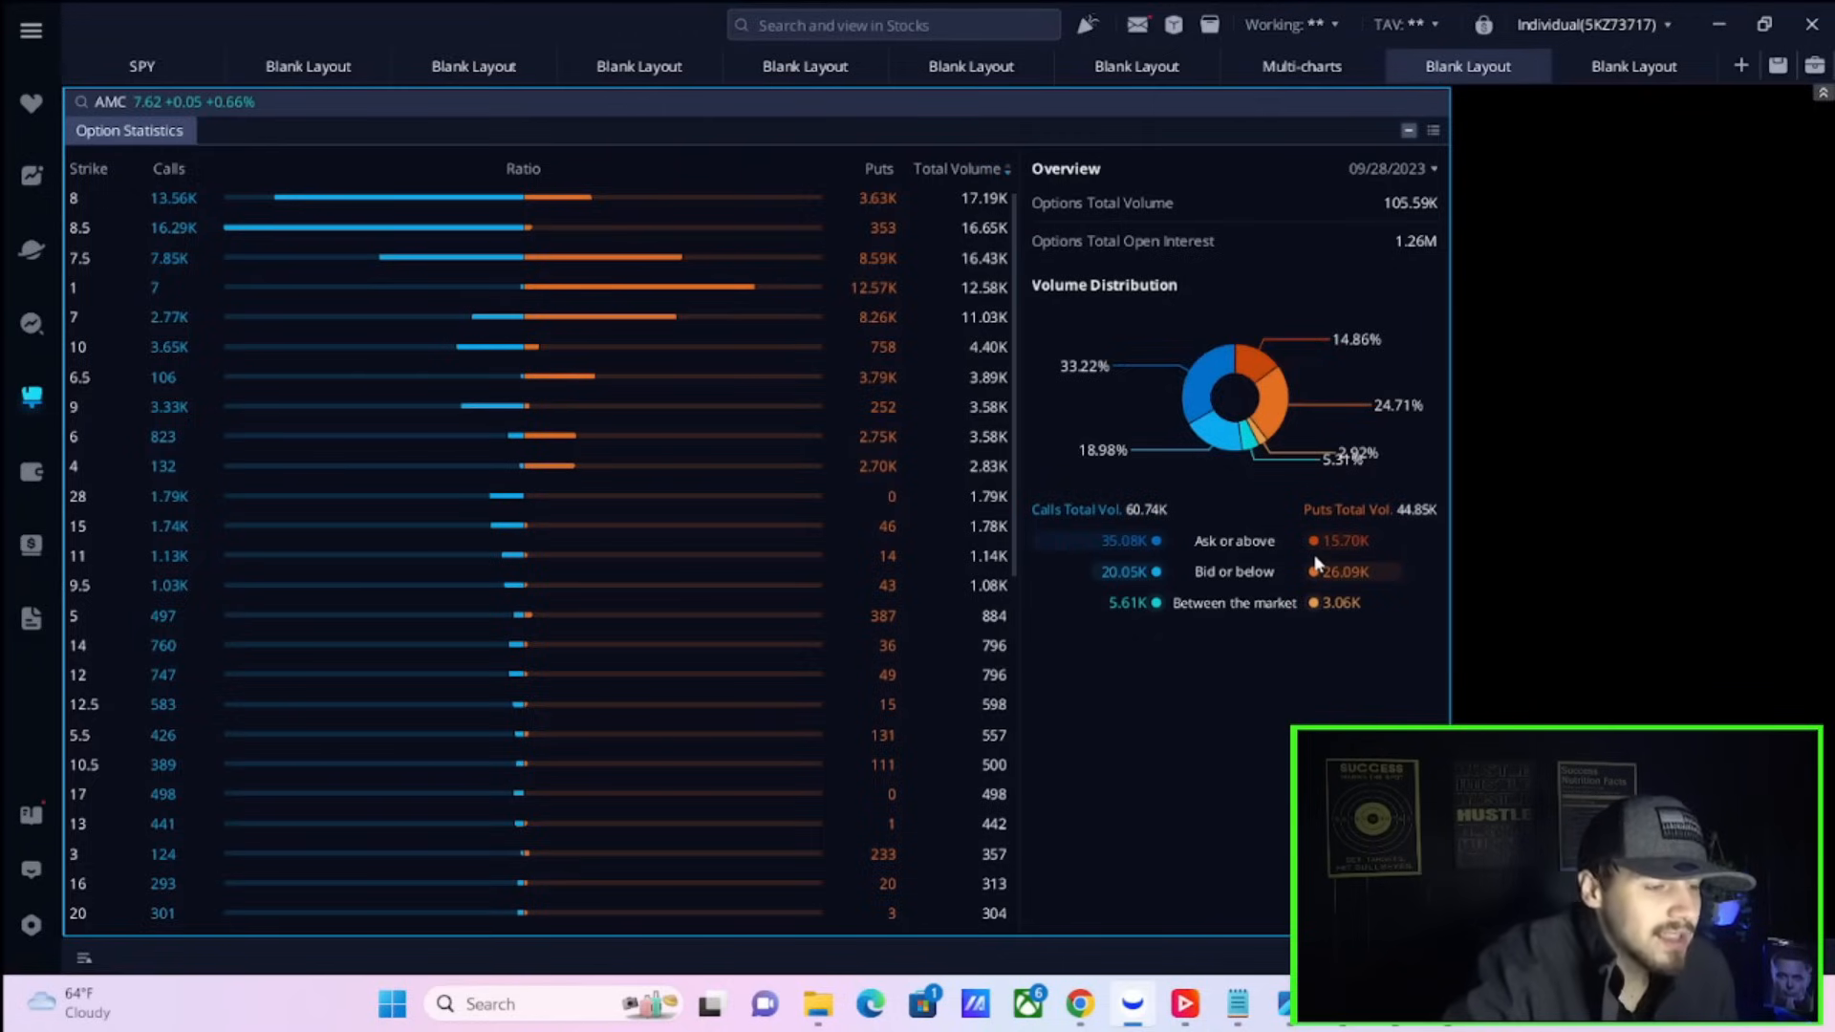
mouse_move(1315, 542)
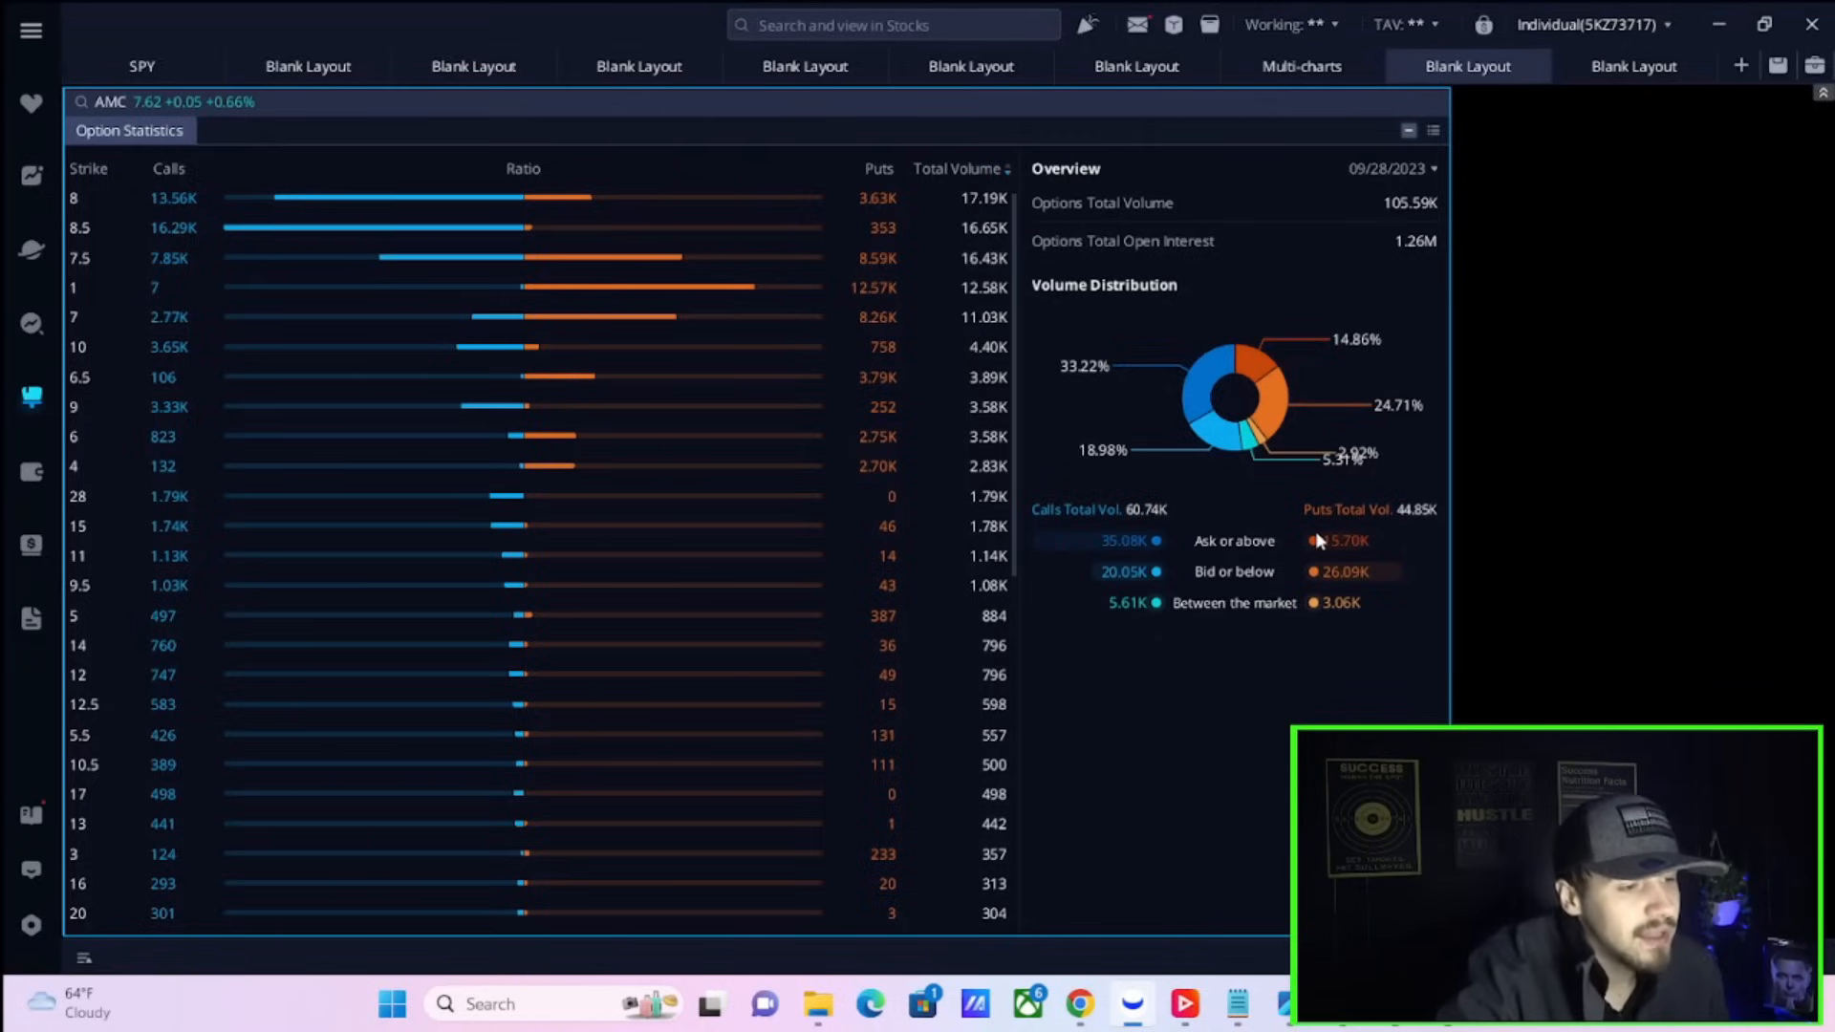
mouse_move(1042, 532)
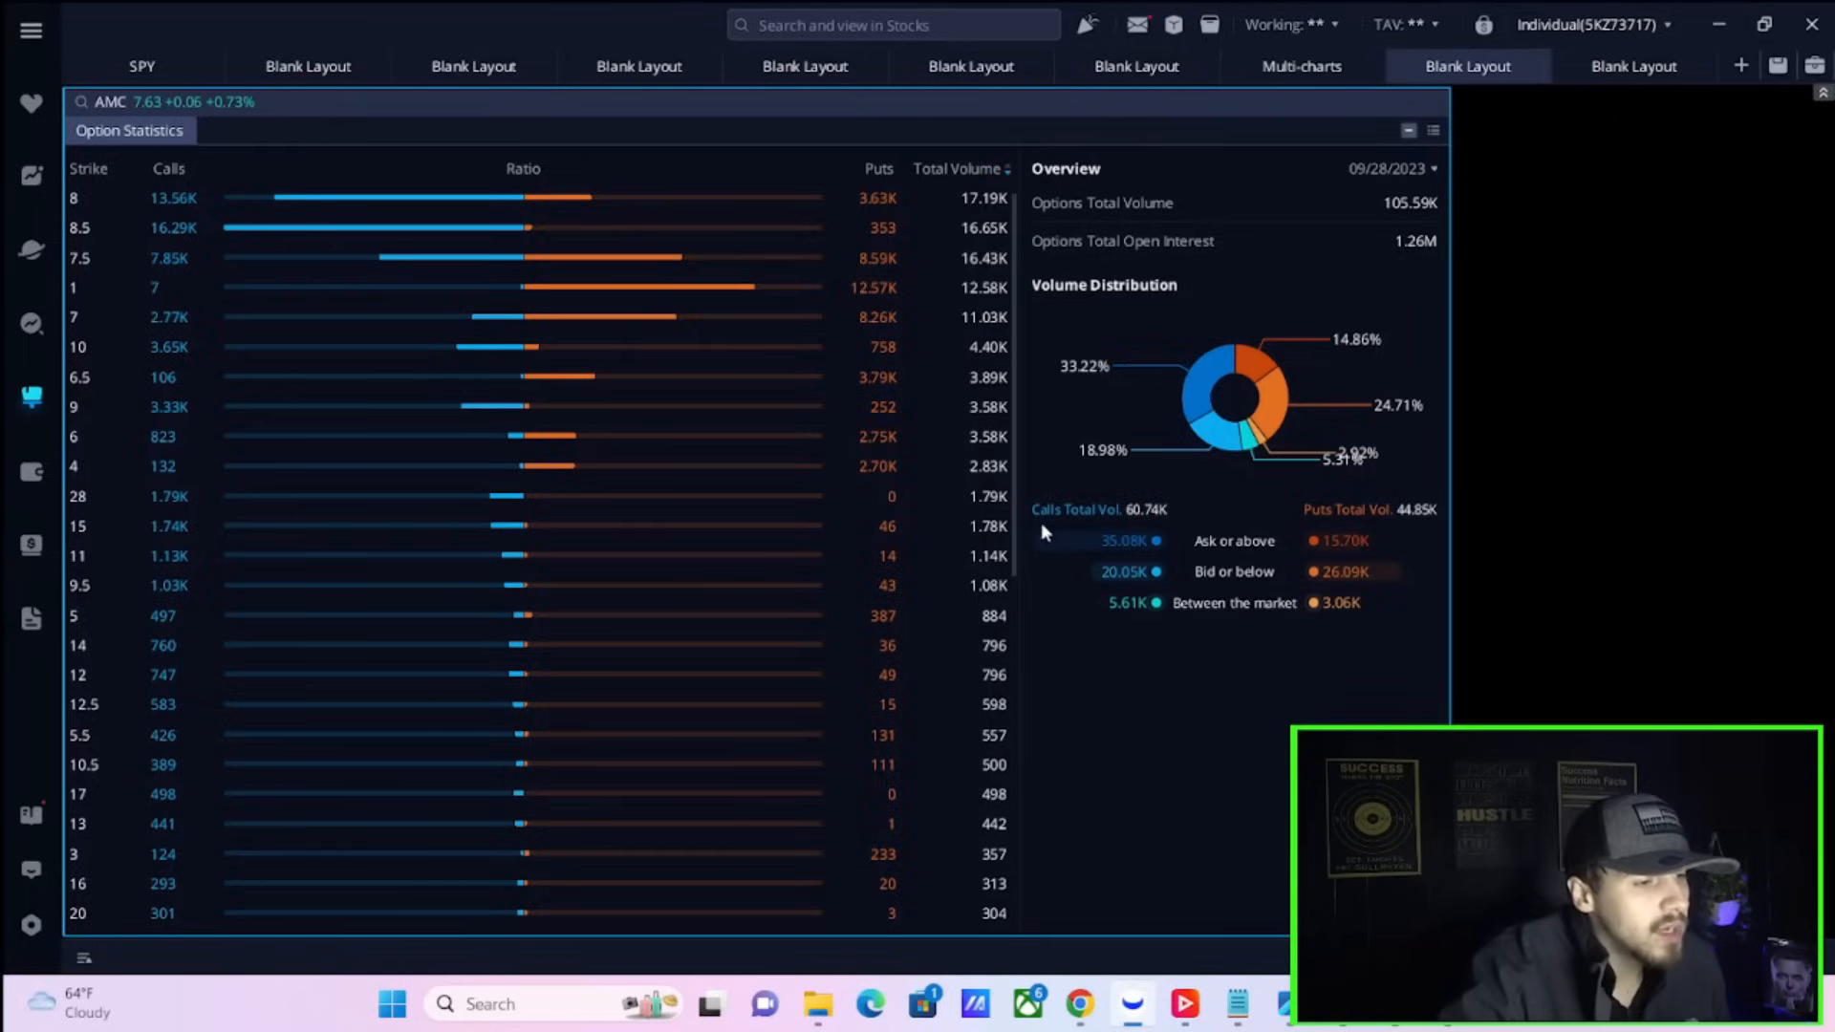
mouse_move(1196, 573)
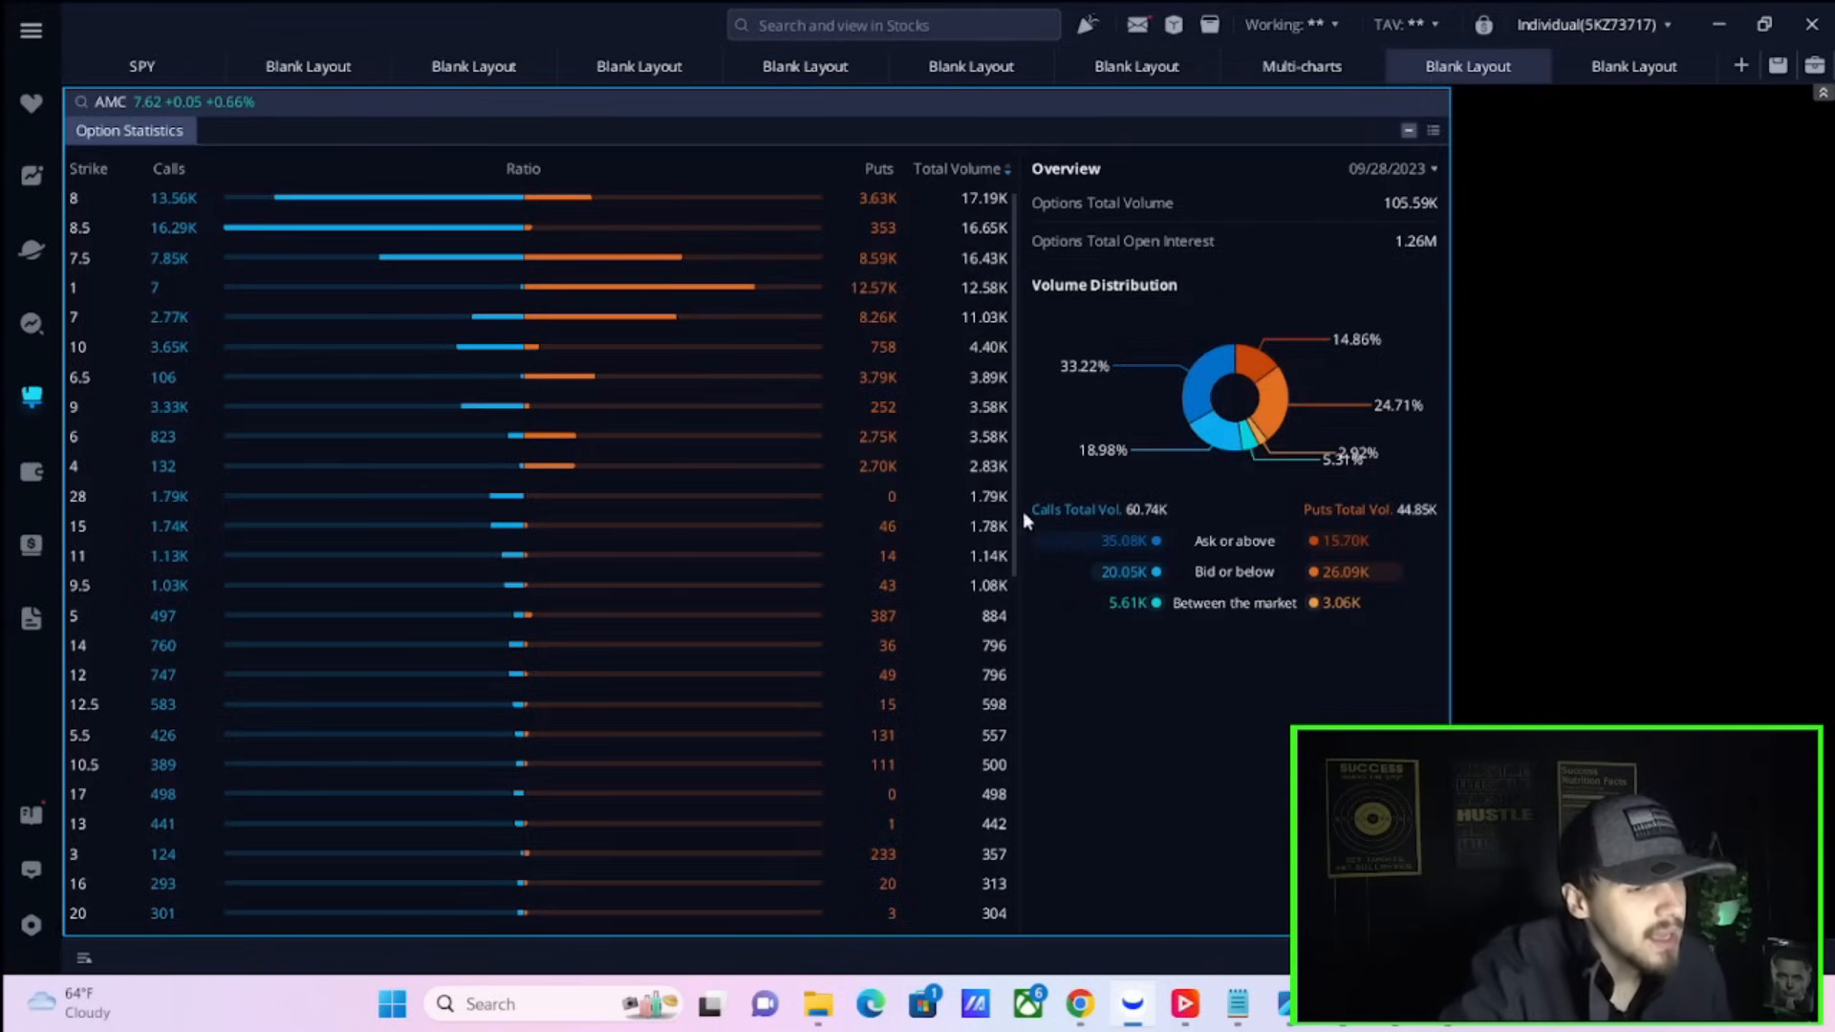
mouse_move(1069, 478)
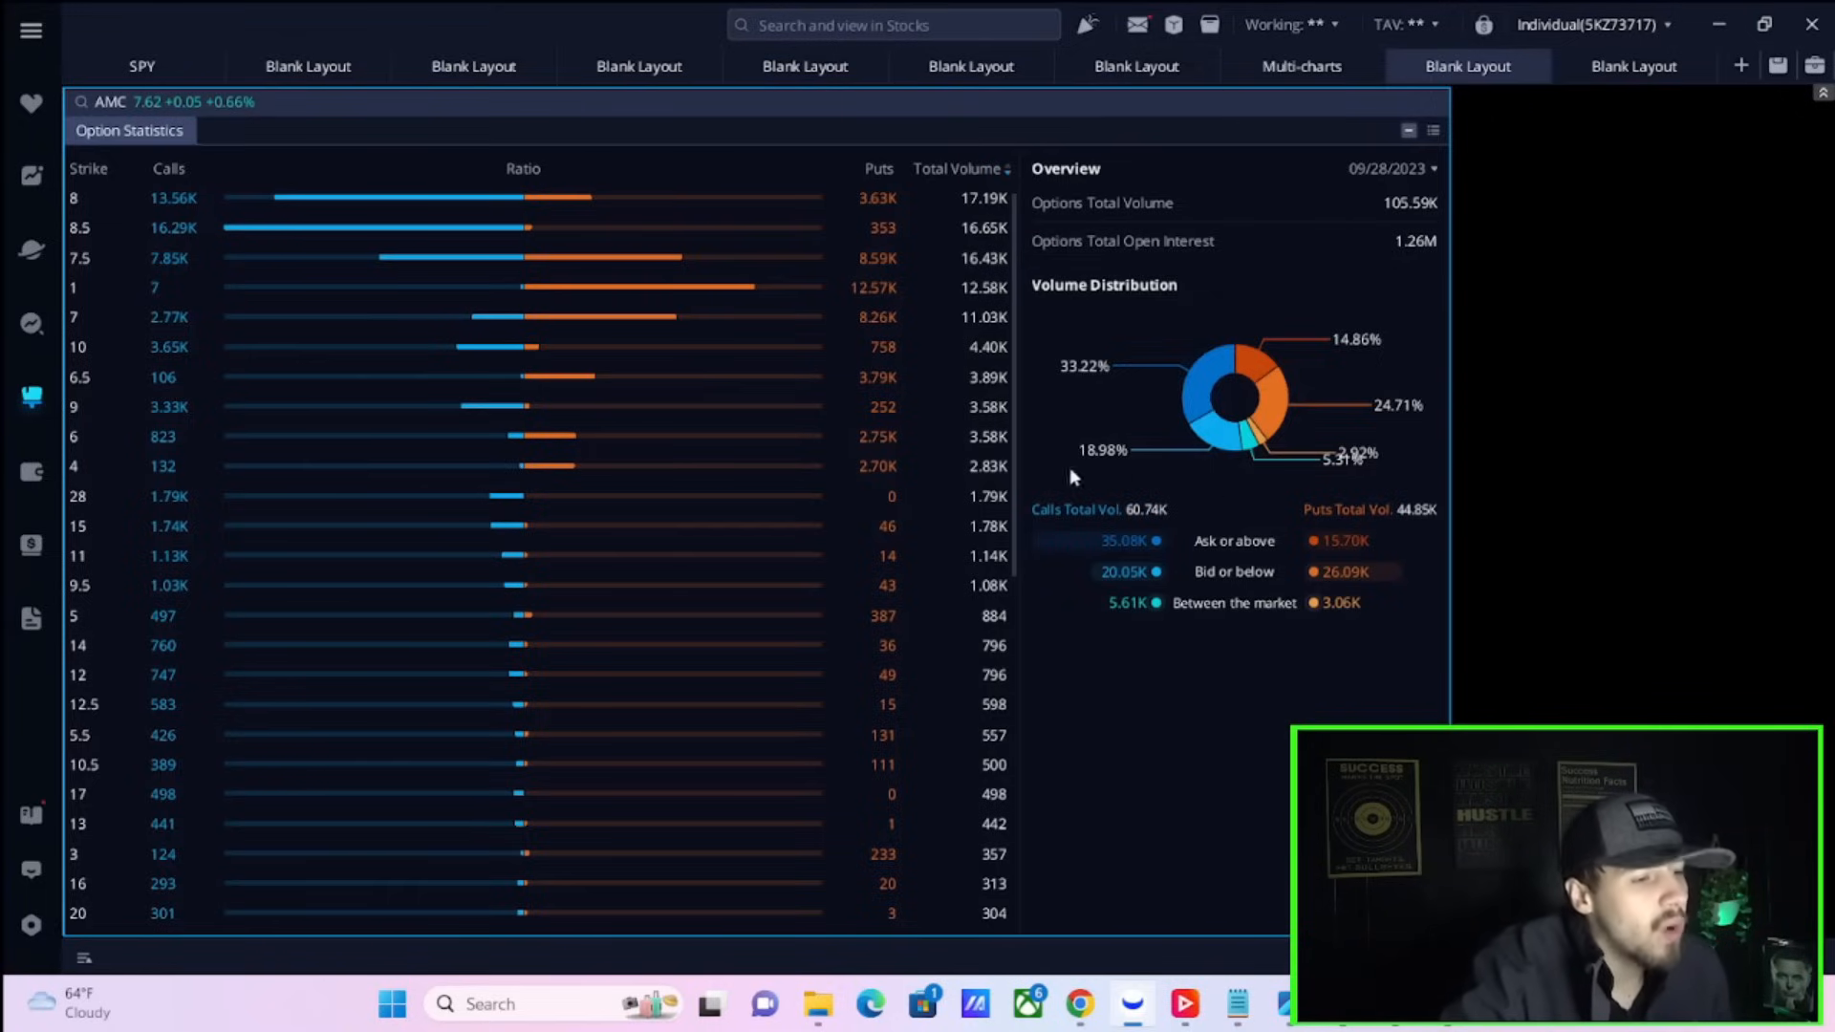
mouse_move(1167, 524)
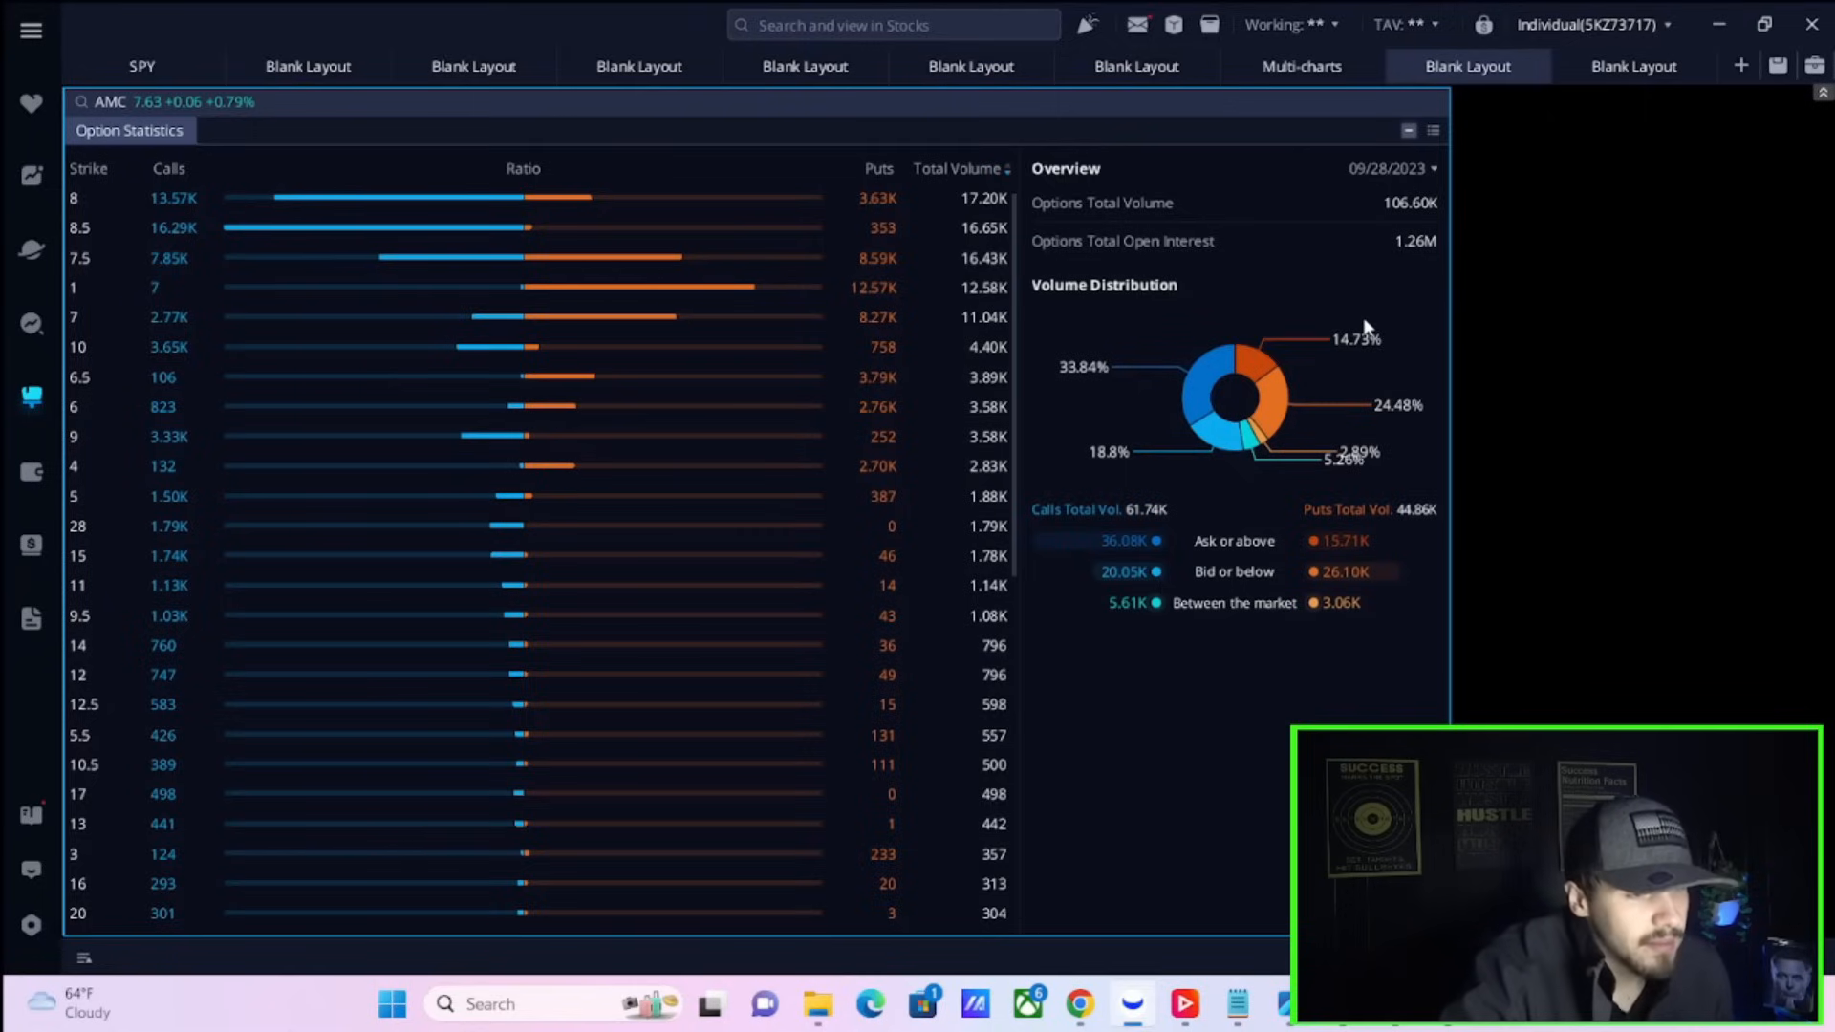
mouse_move(1223, 492)
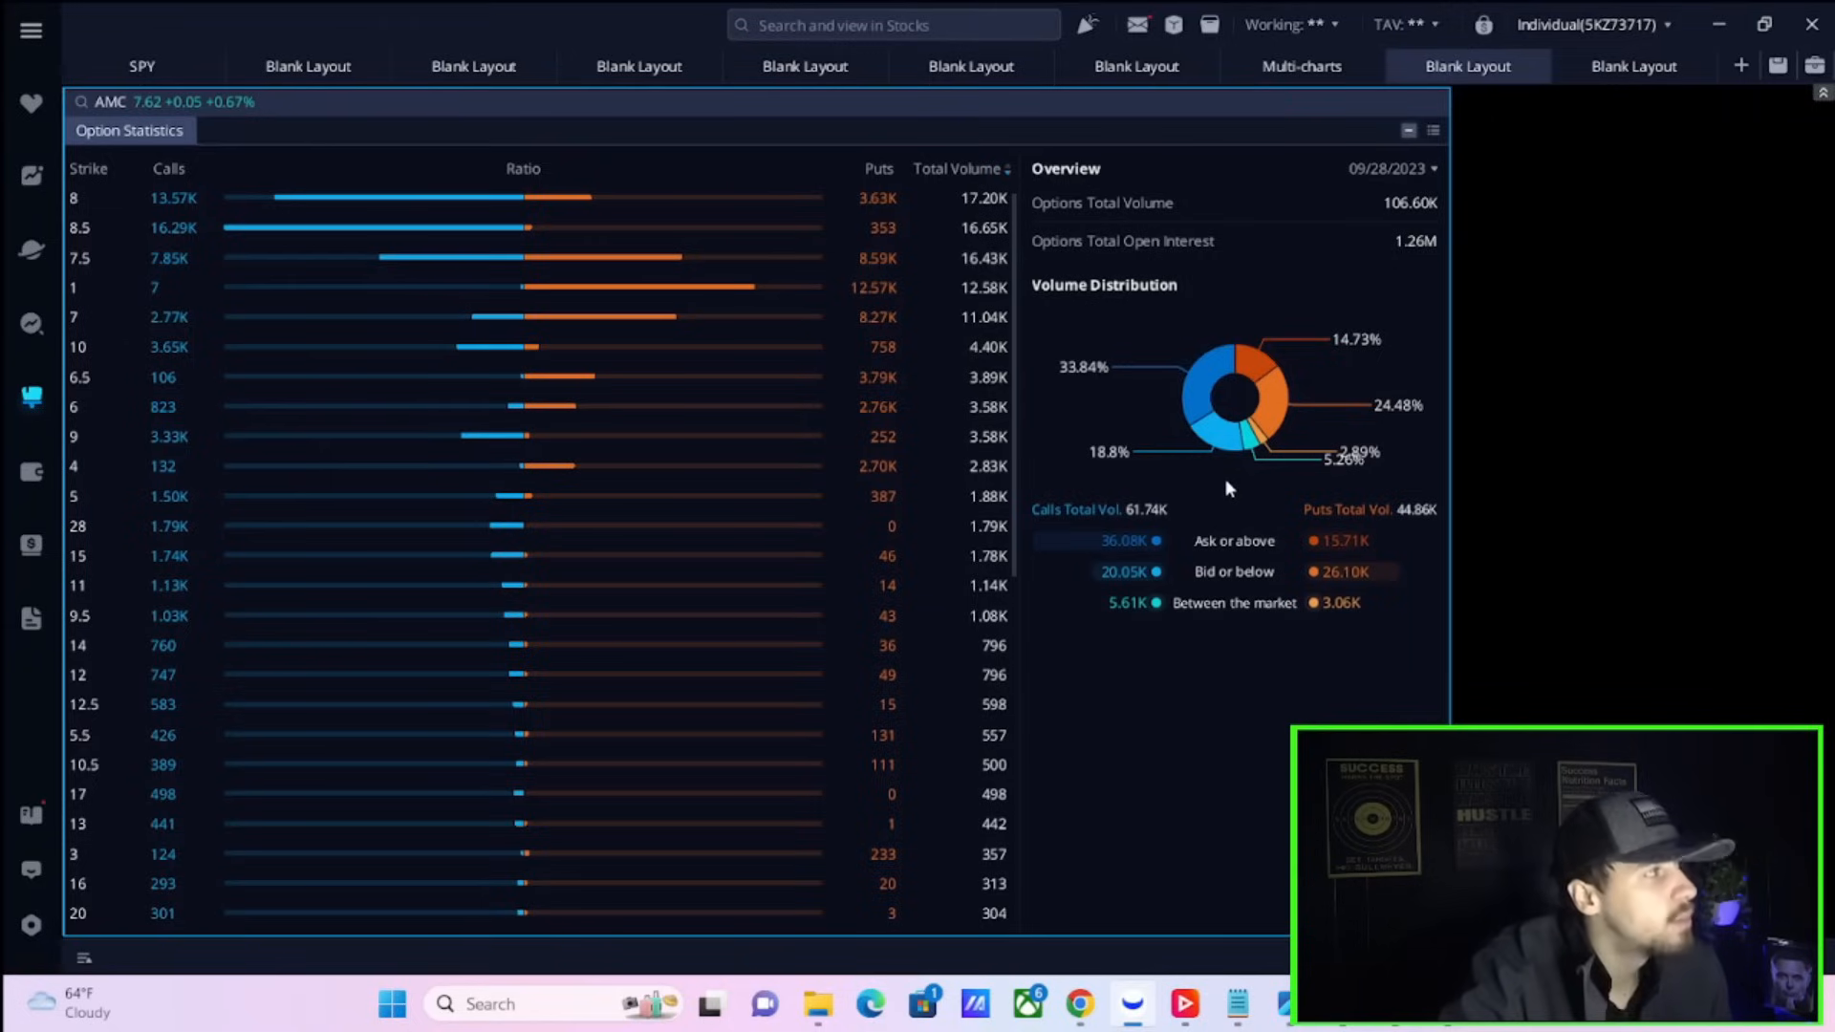
mouse_move(474, 90)
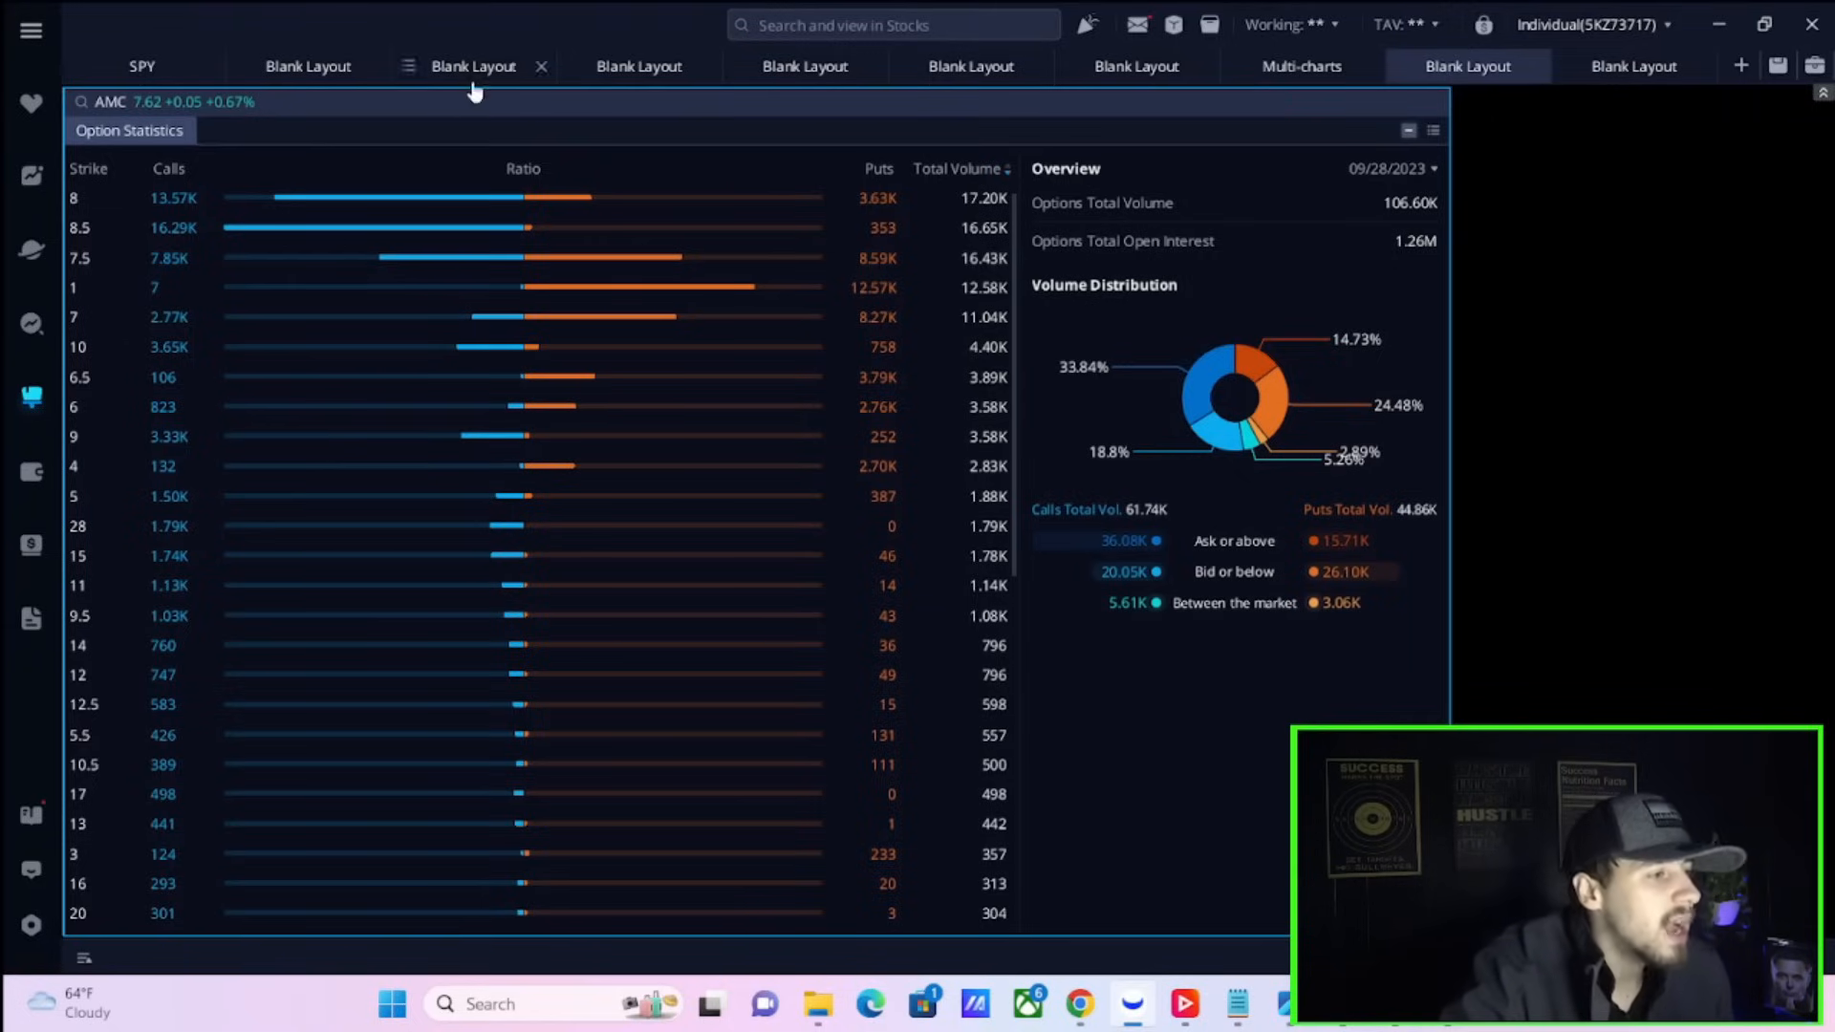
Cycle through AMC's Ortex Official, Live and Daily short interest tabs, ending on Official Reports
left_click(473, 66)
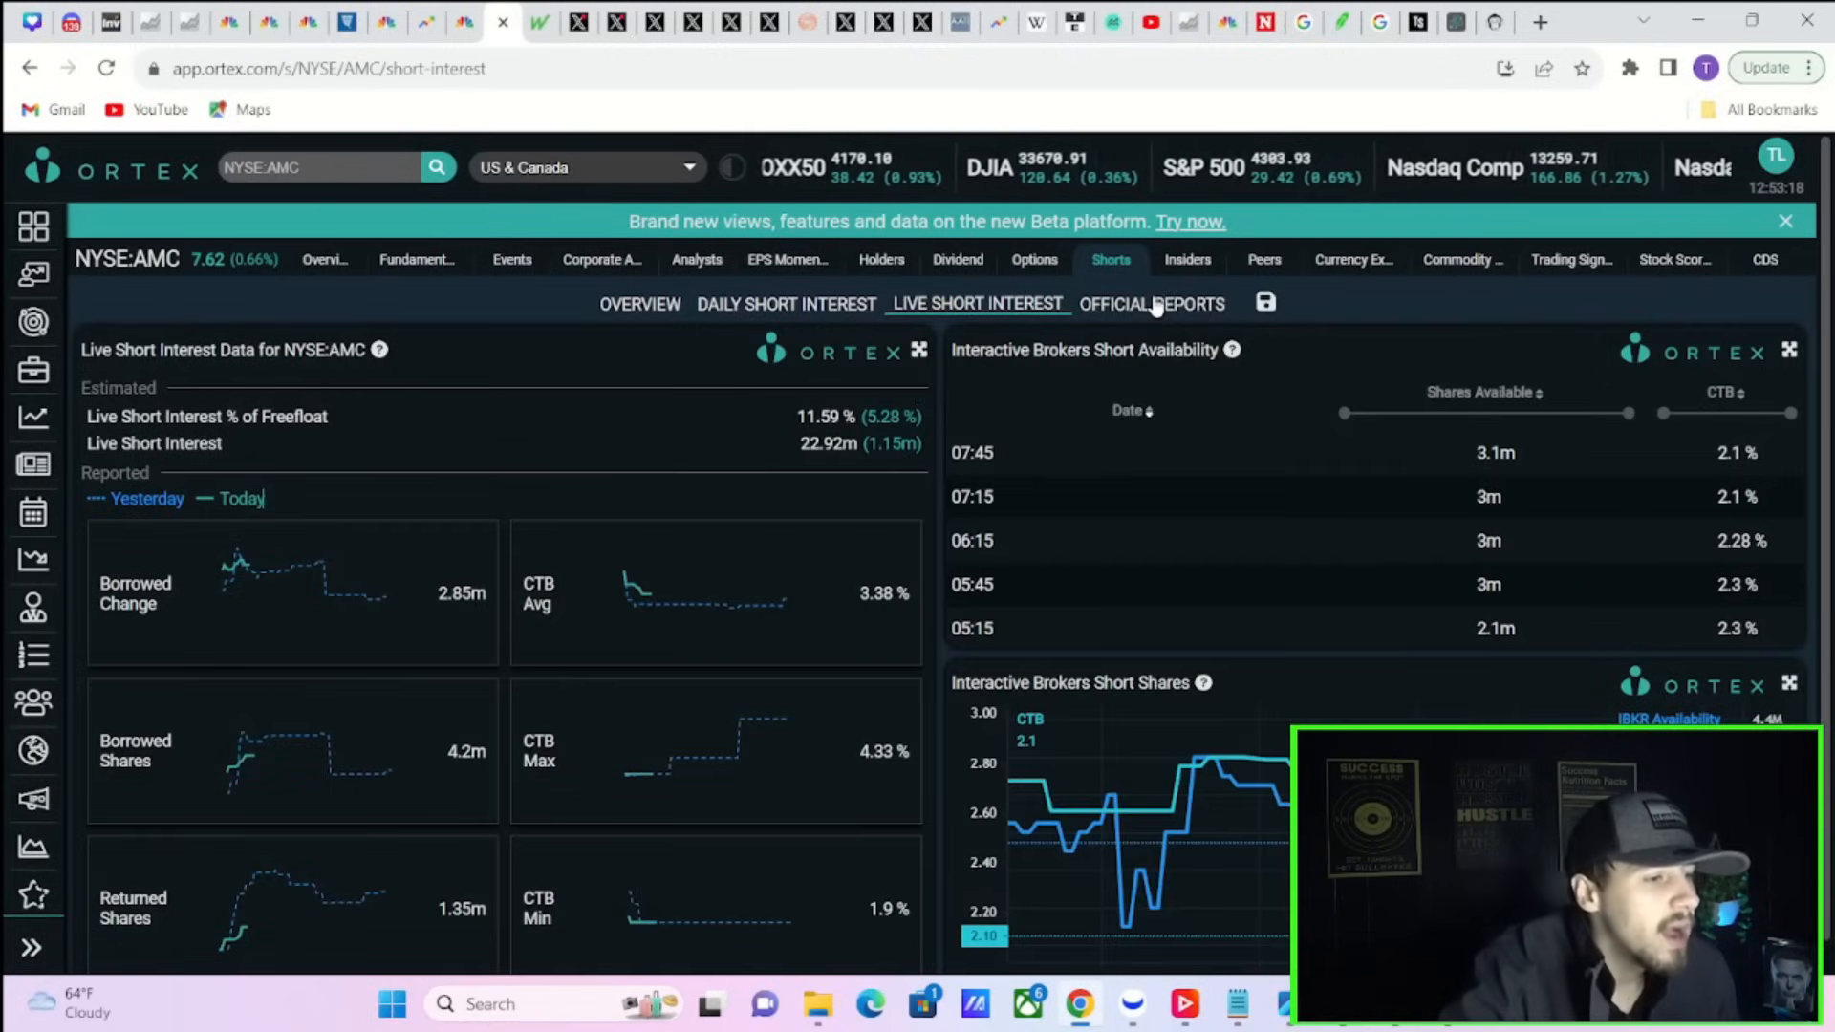
left_click(1151, 303)
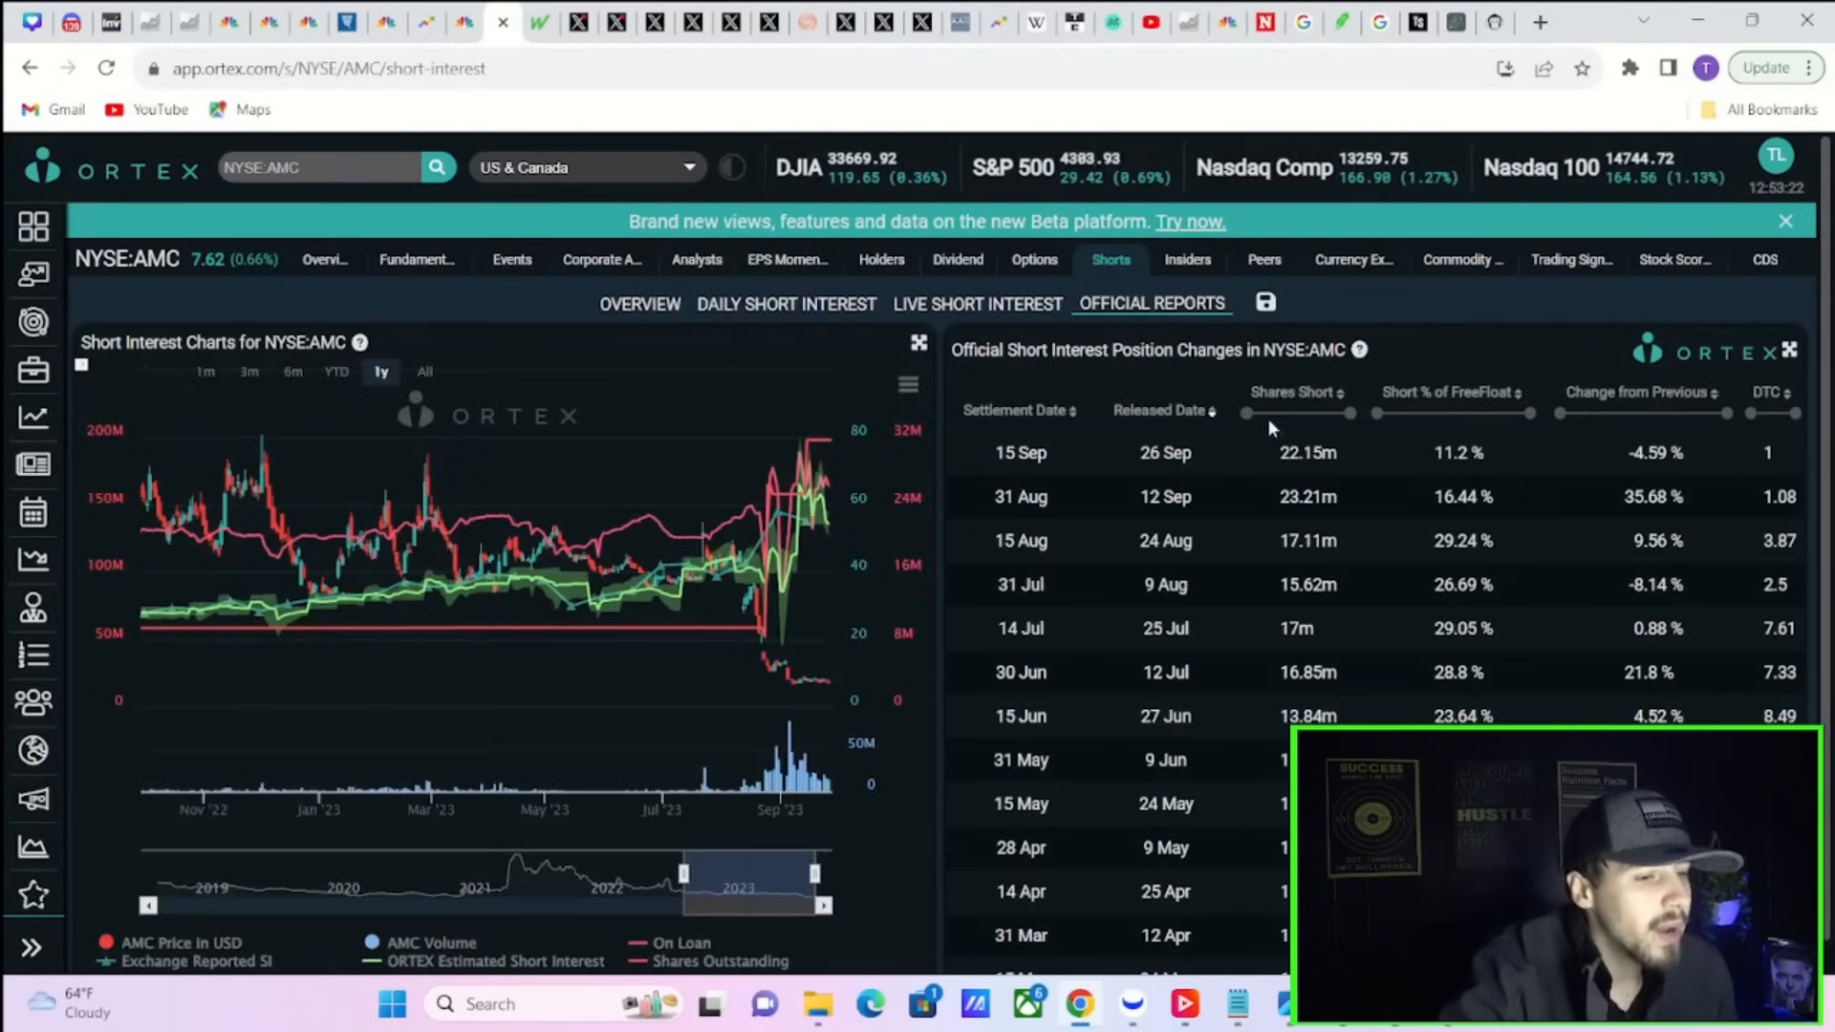
left_click(977, 303)
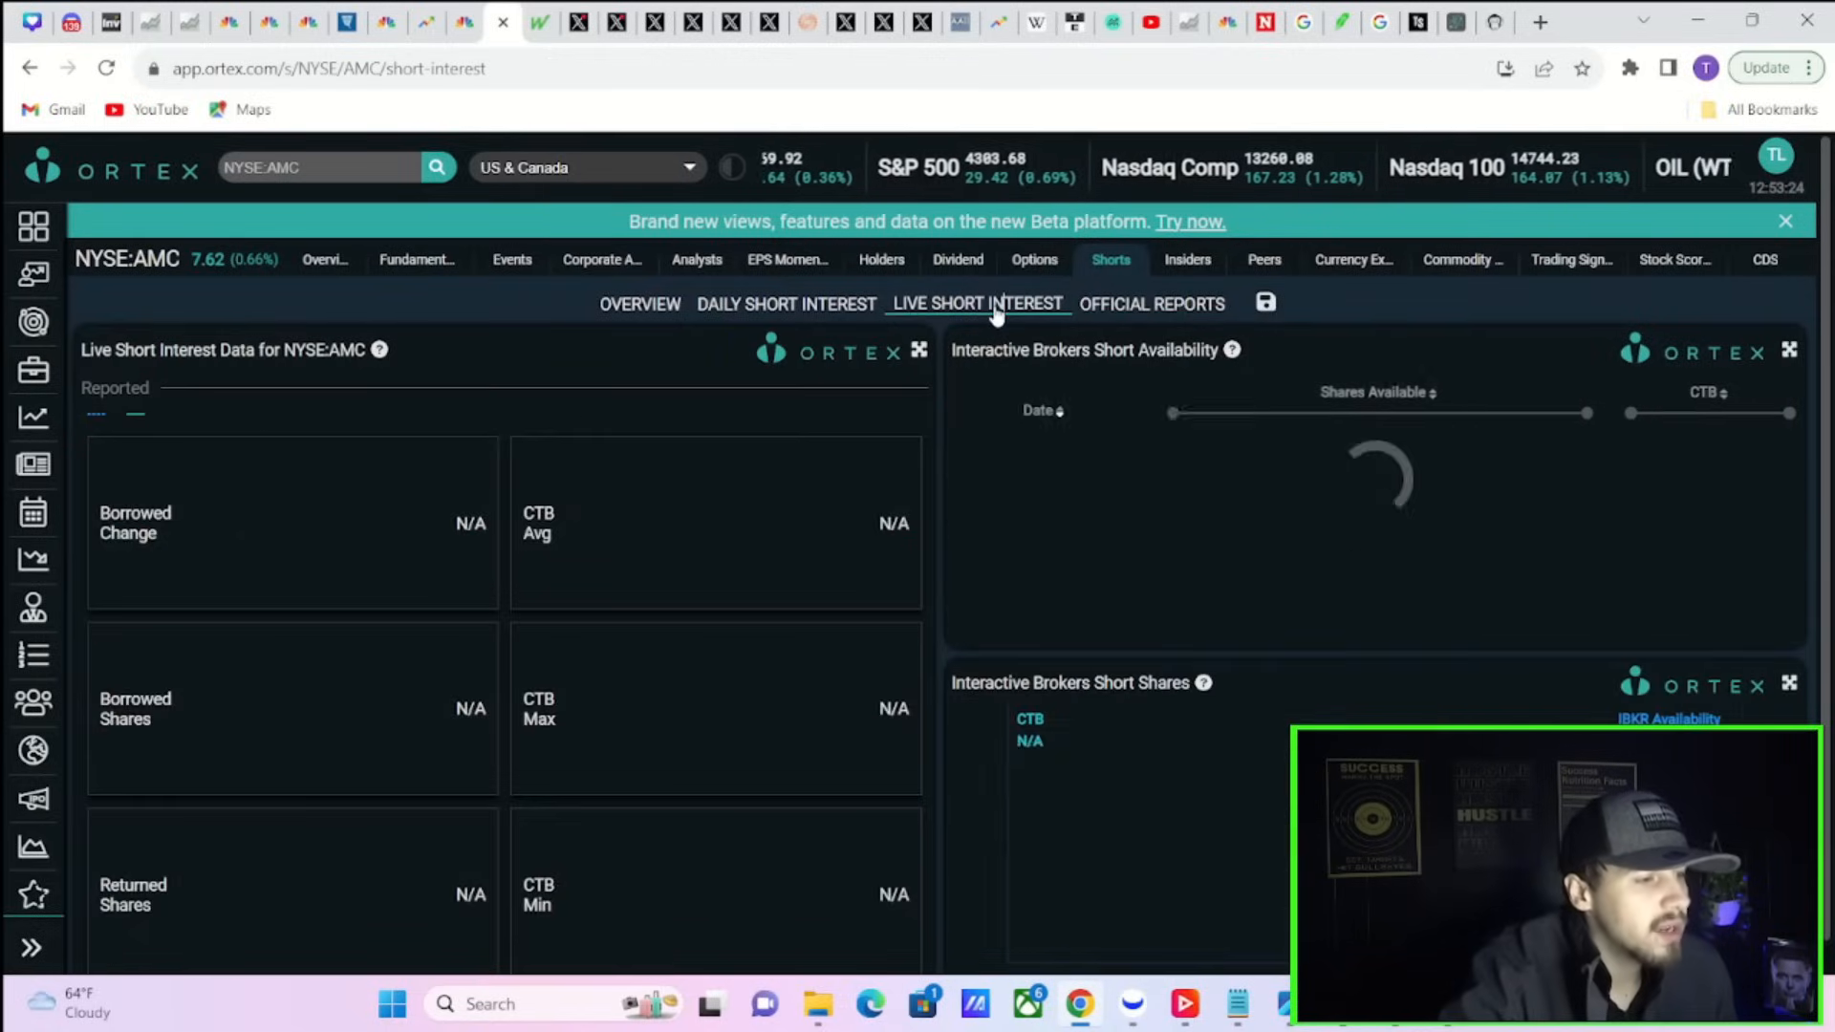
left_click(786, 304)
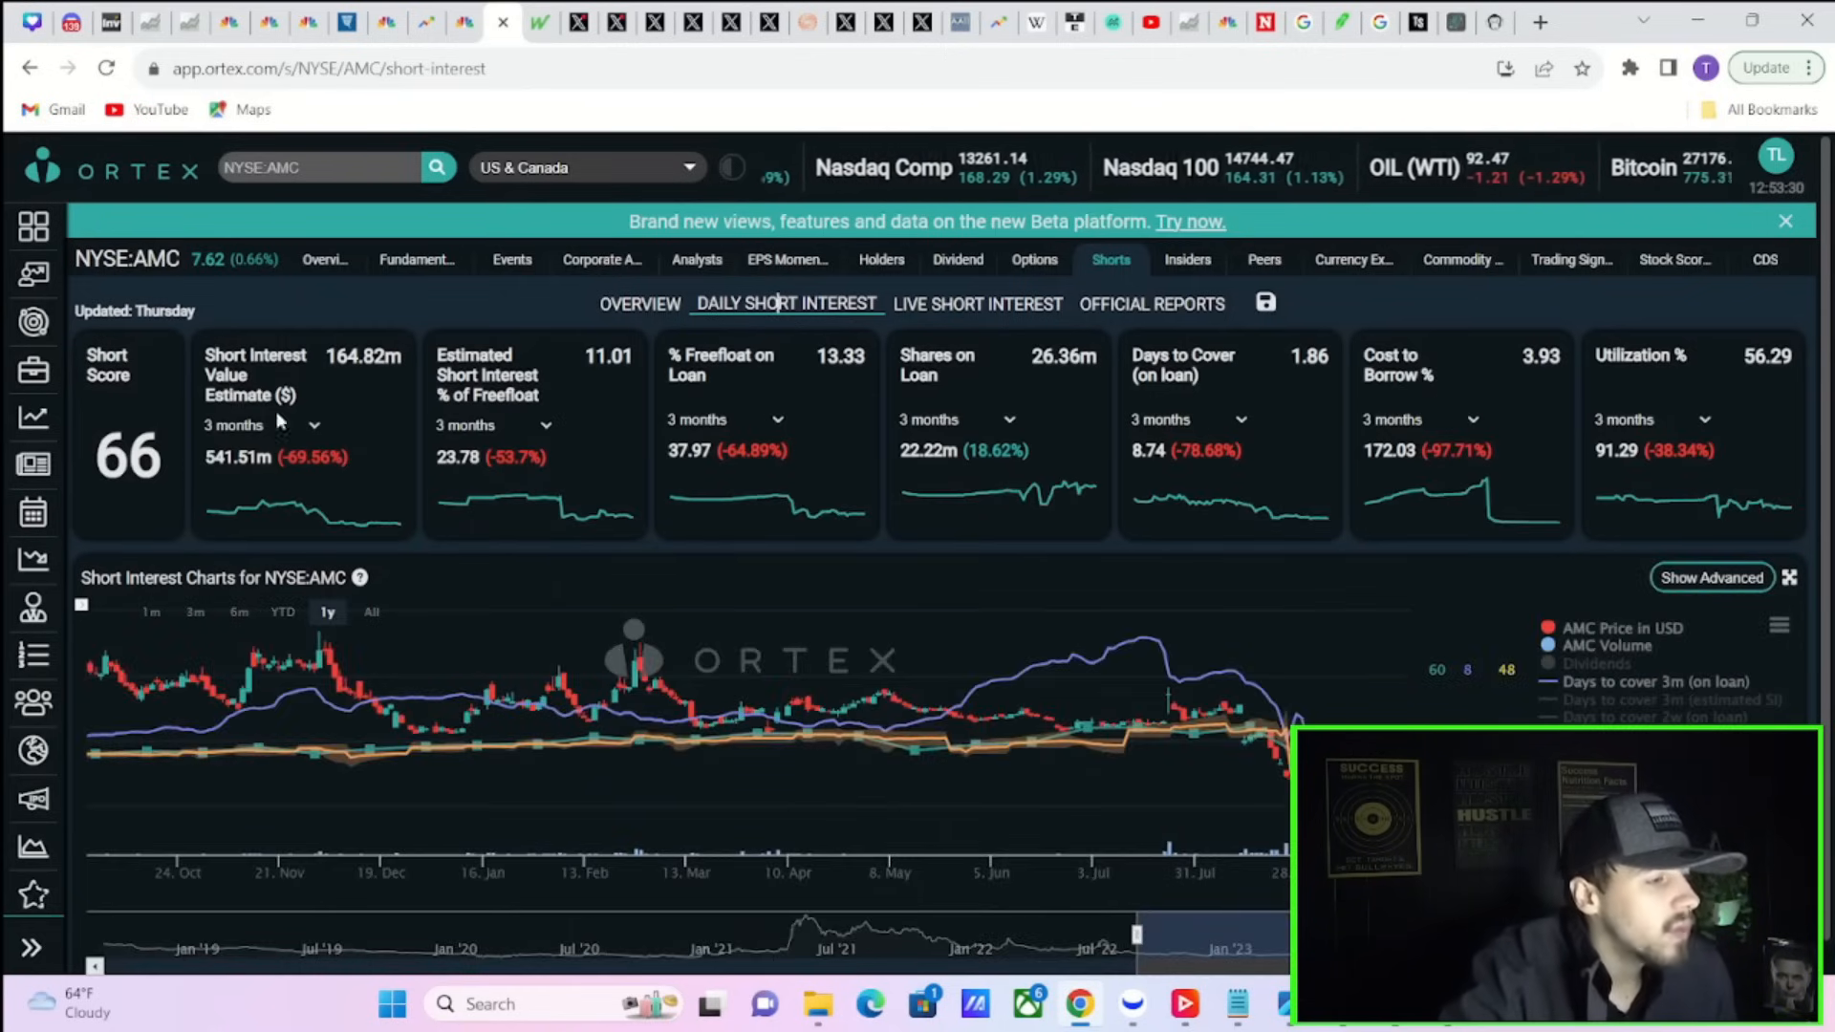
mouse_move(403, 333)
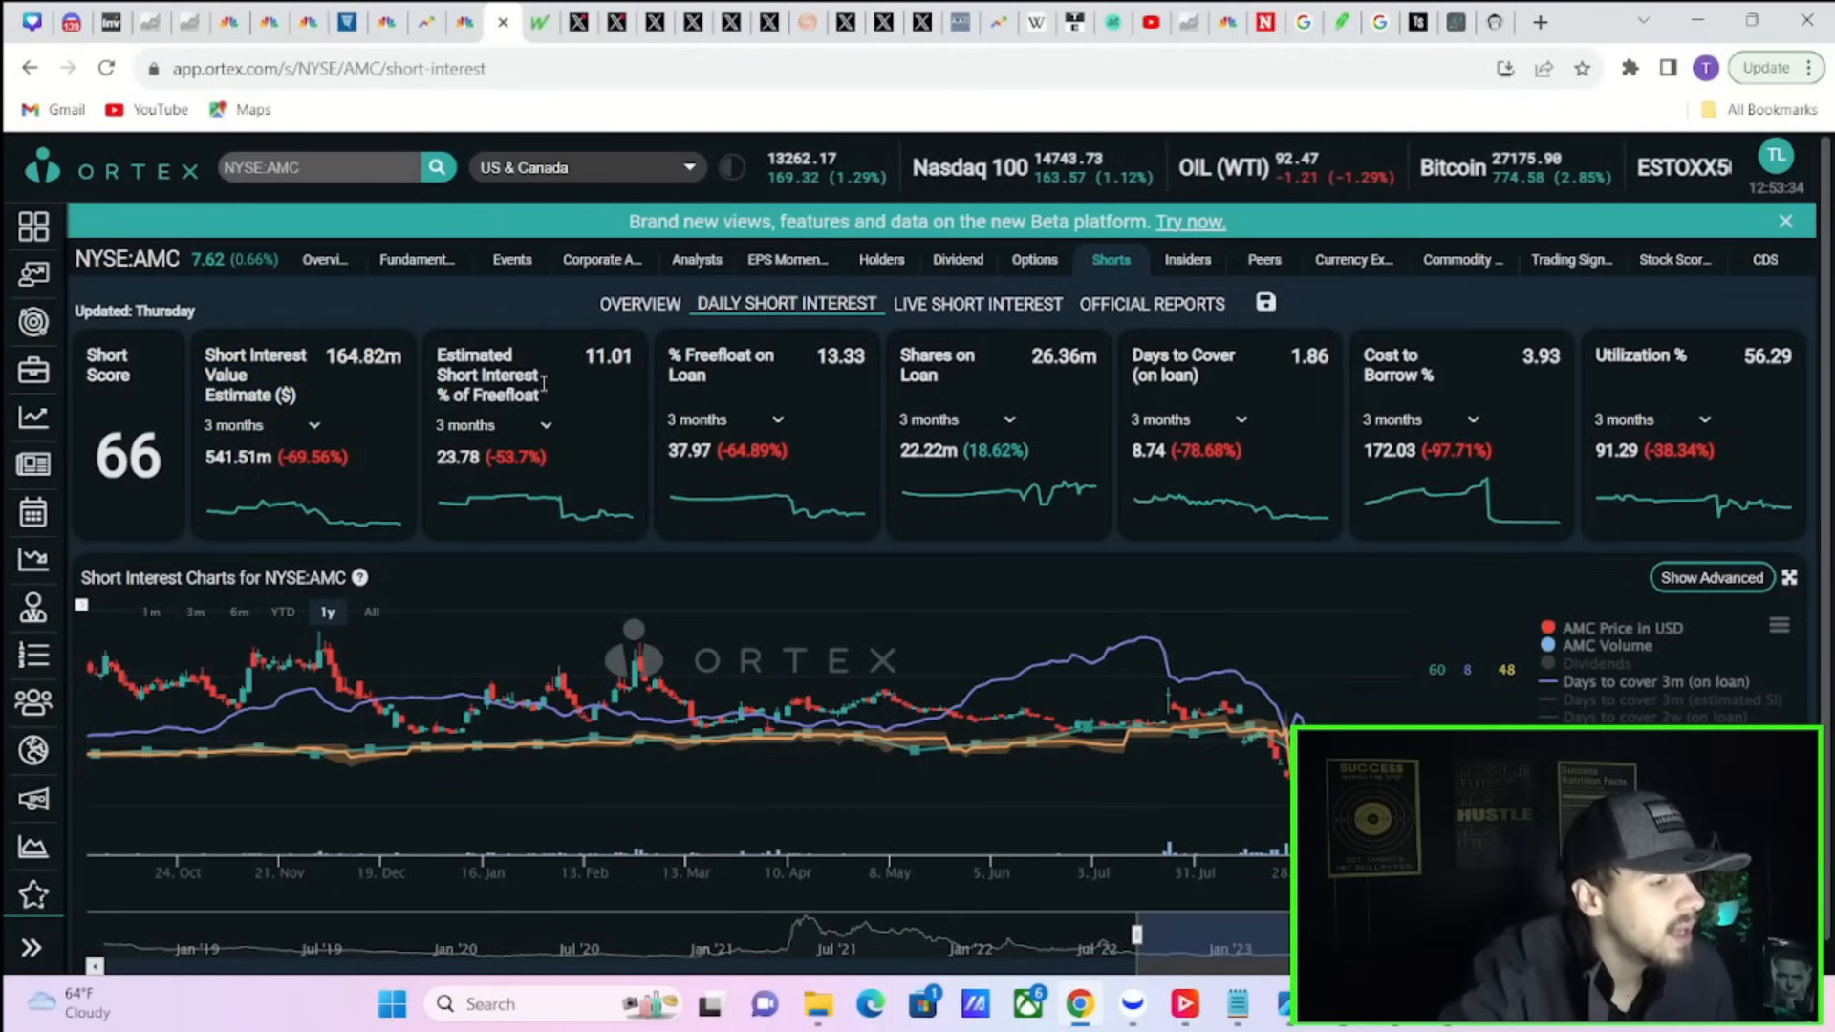
mouse_move(636, 366)
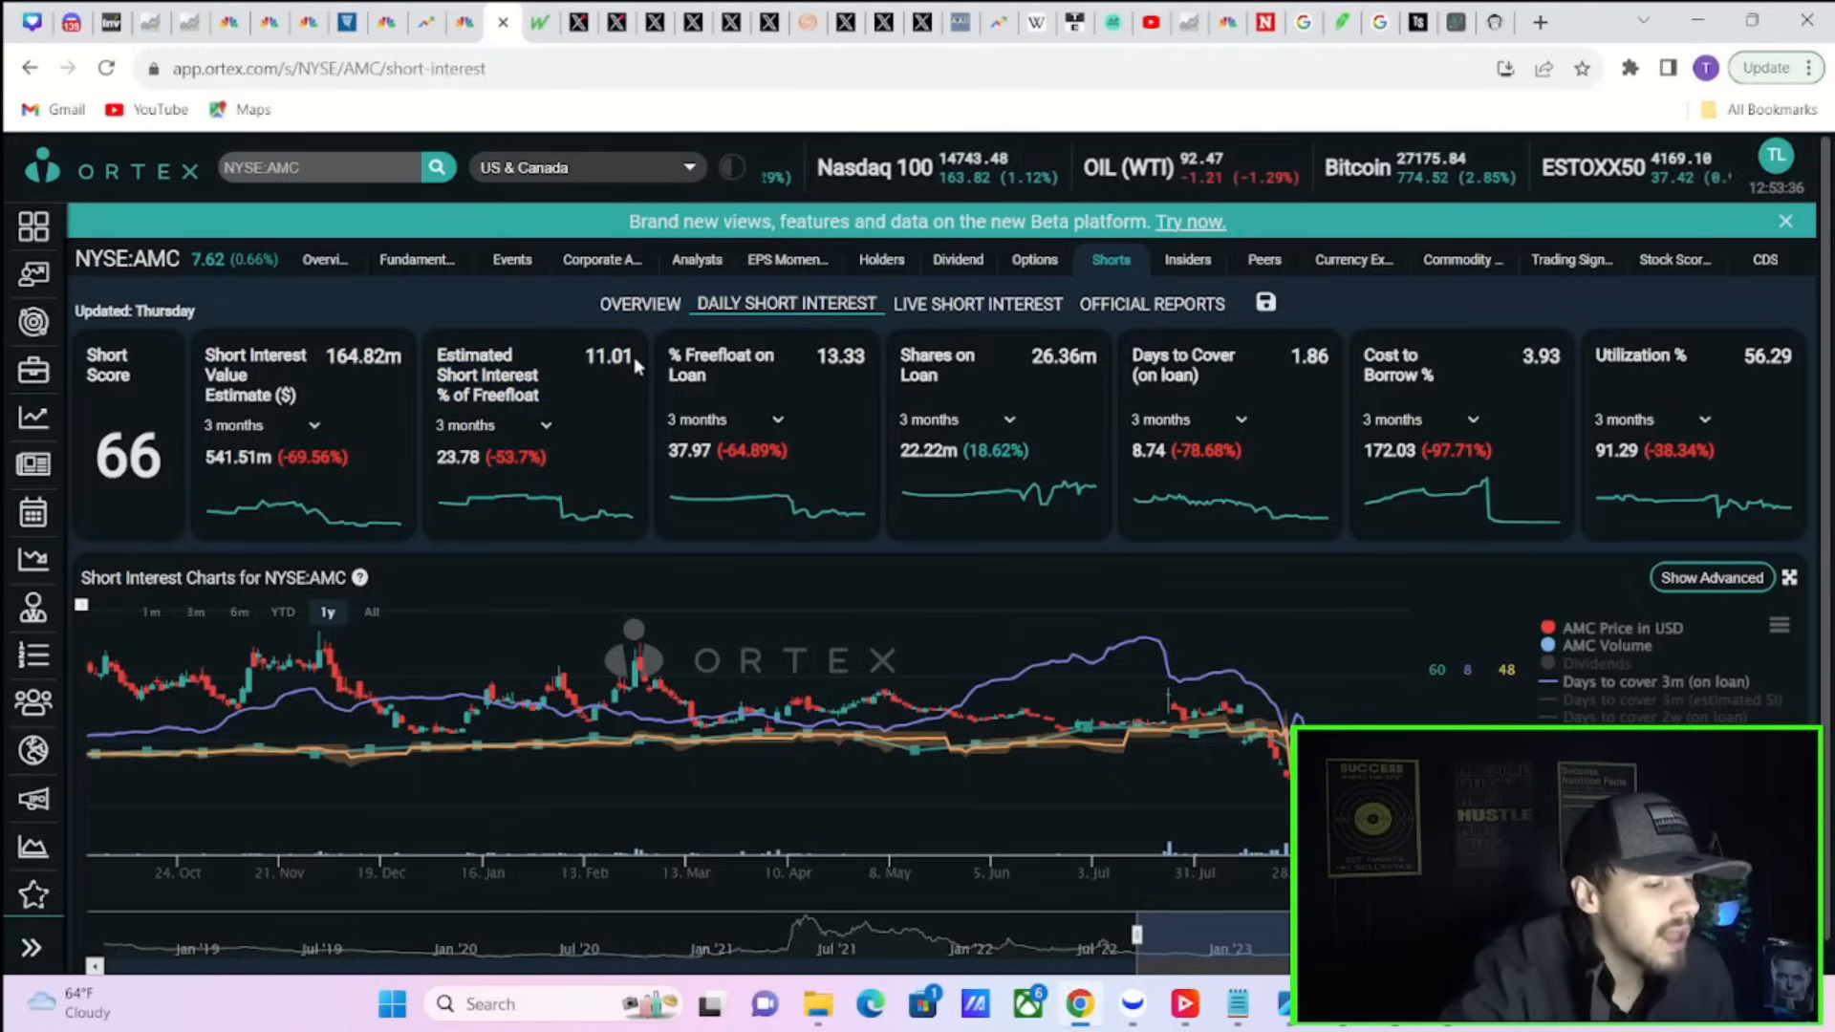
mouse_move(866, 379)
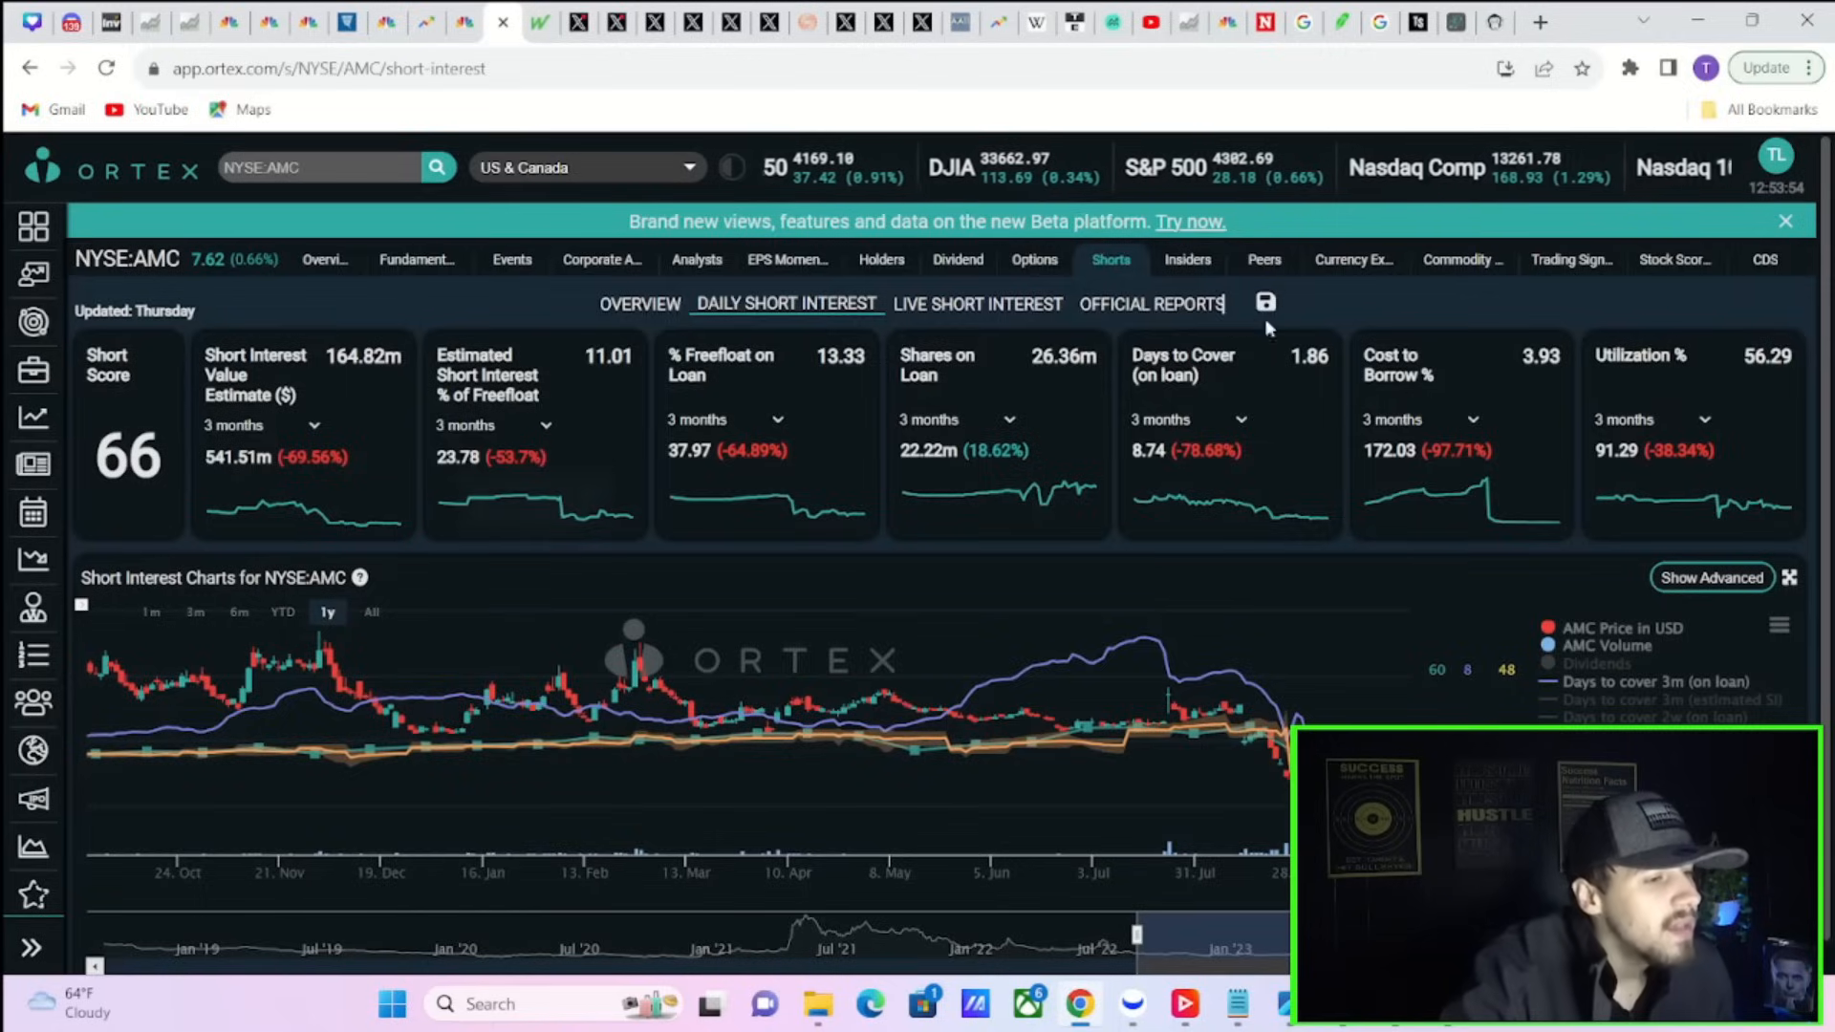
mouse_move(1153, 313)
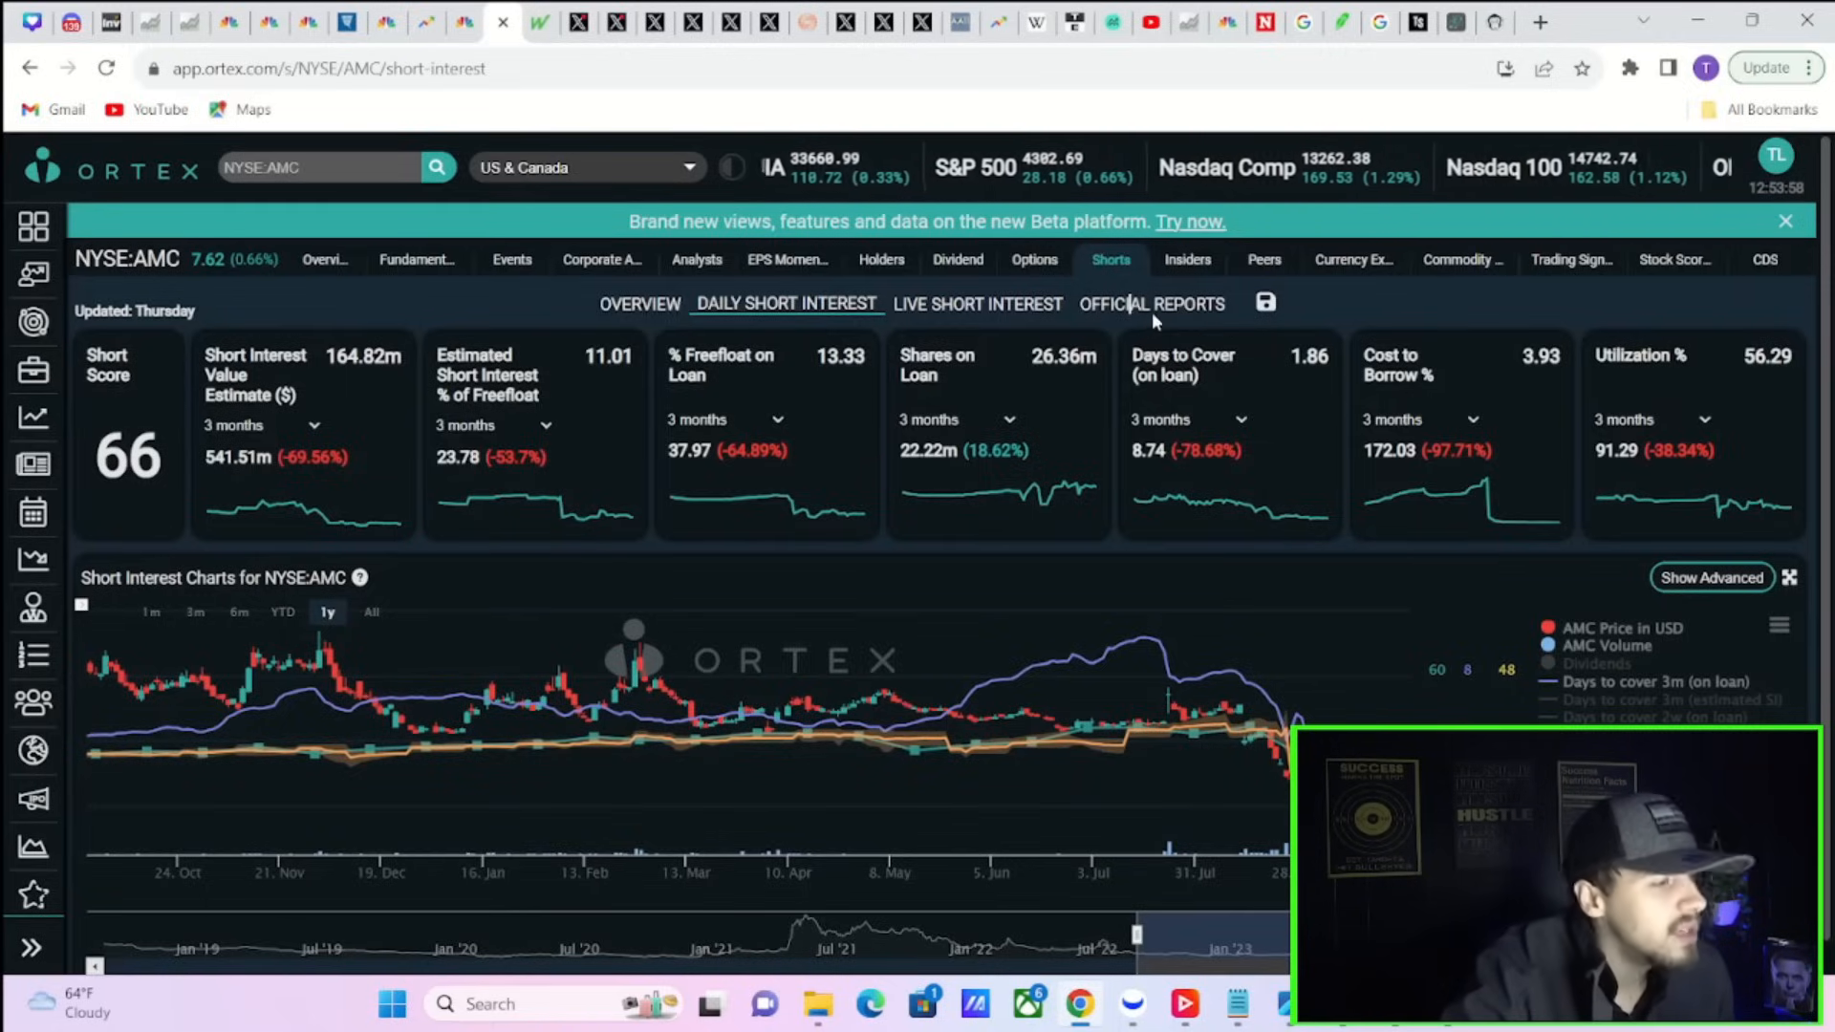
left_click(1151, 304)
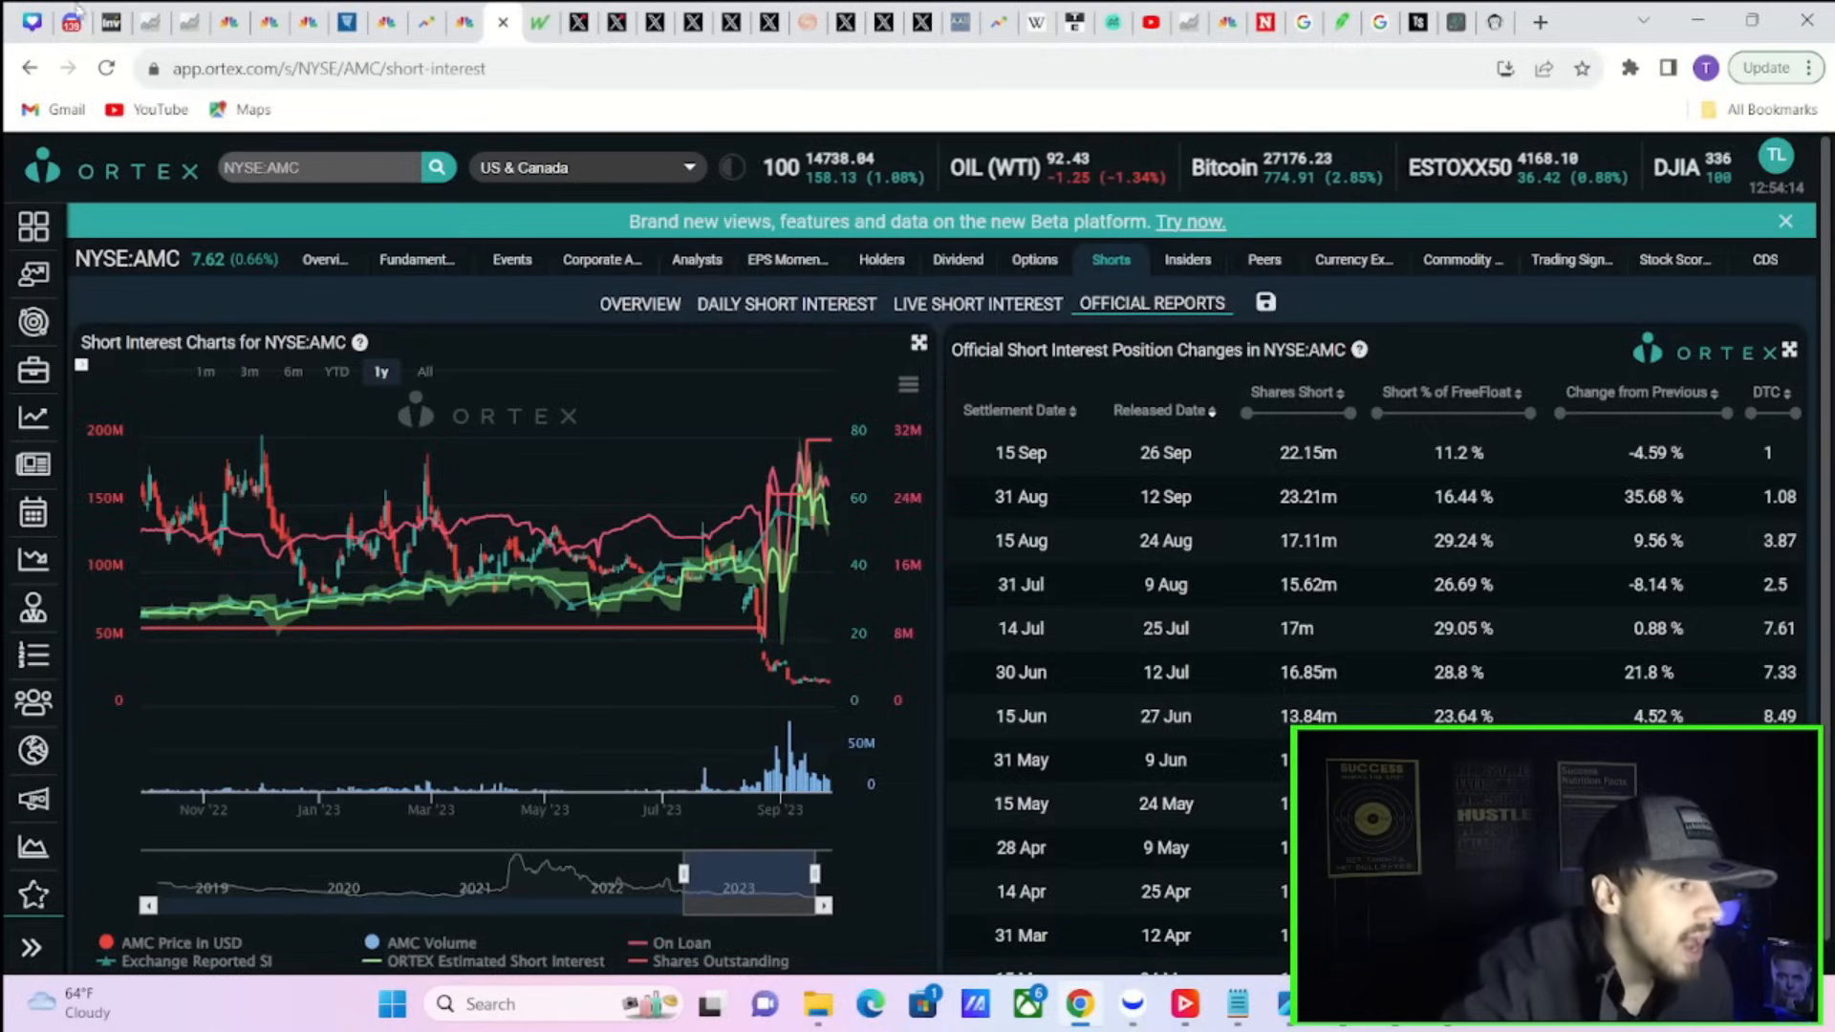
mouse_move(347, 21)
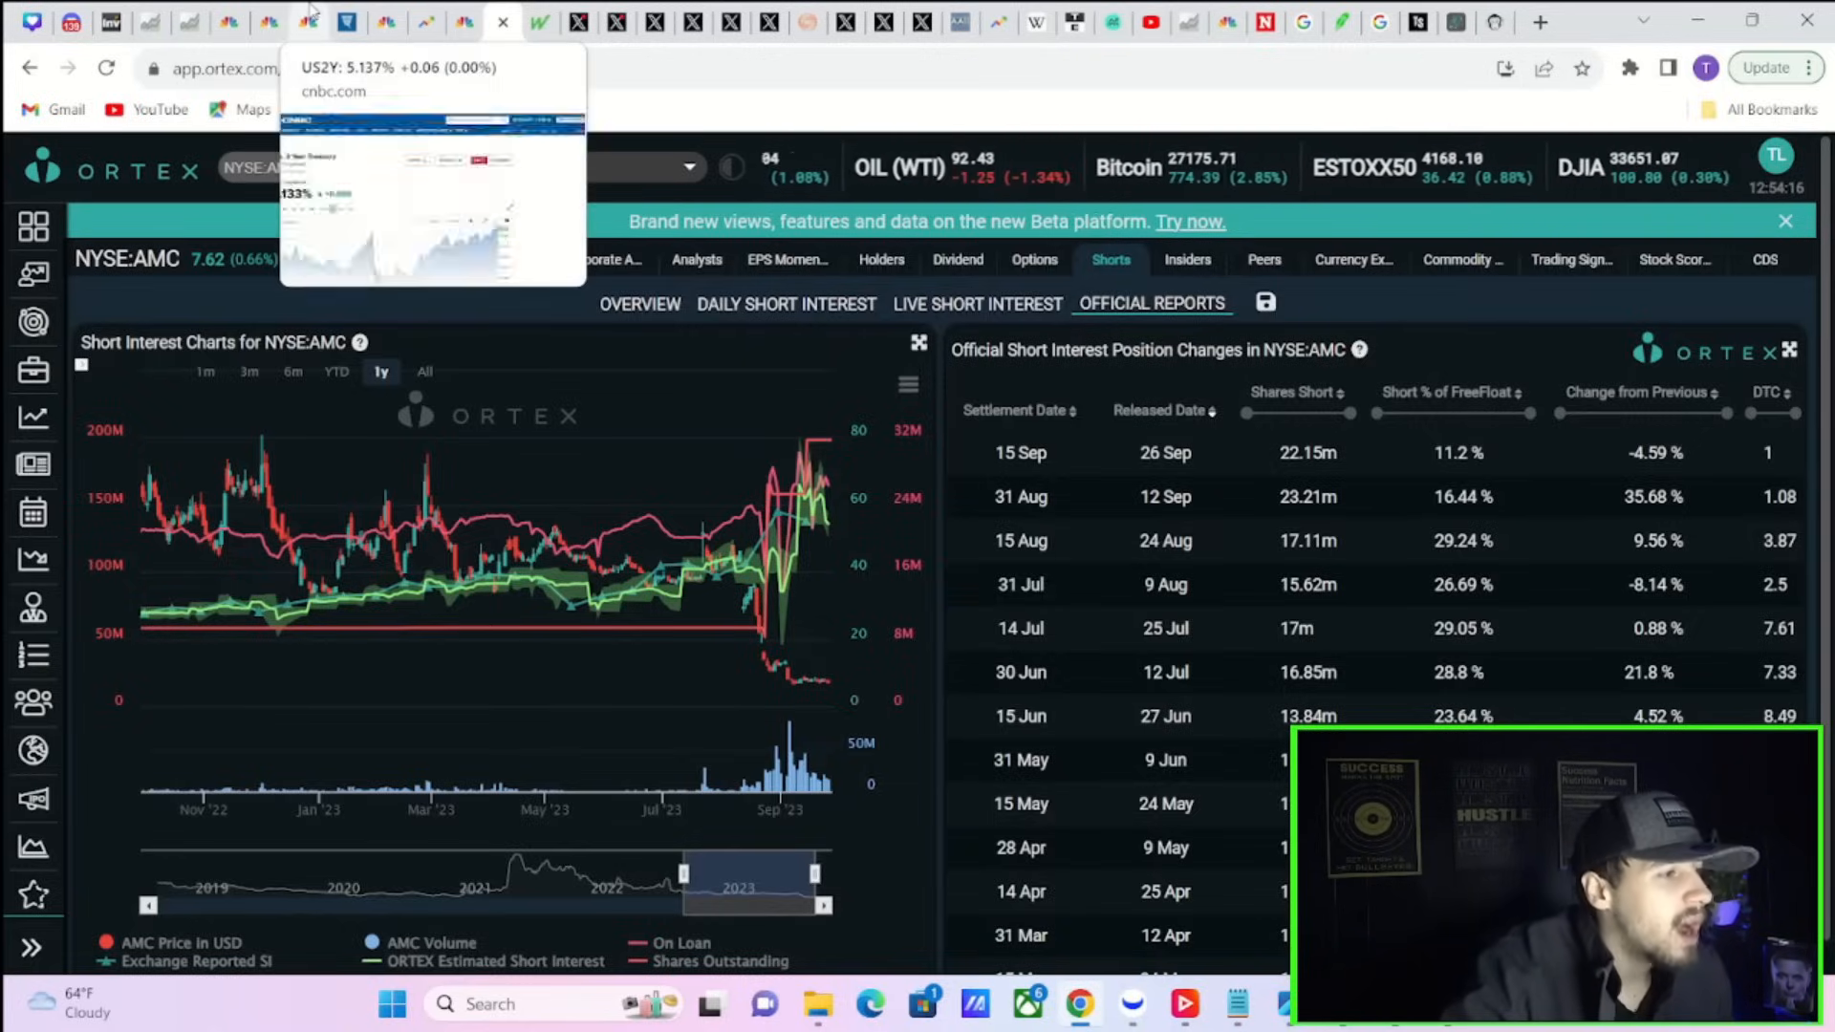
View the CNBC US 2-year Treasury quote page and scroll down it
left_click(270, 21)
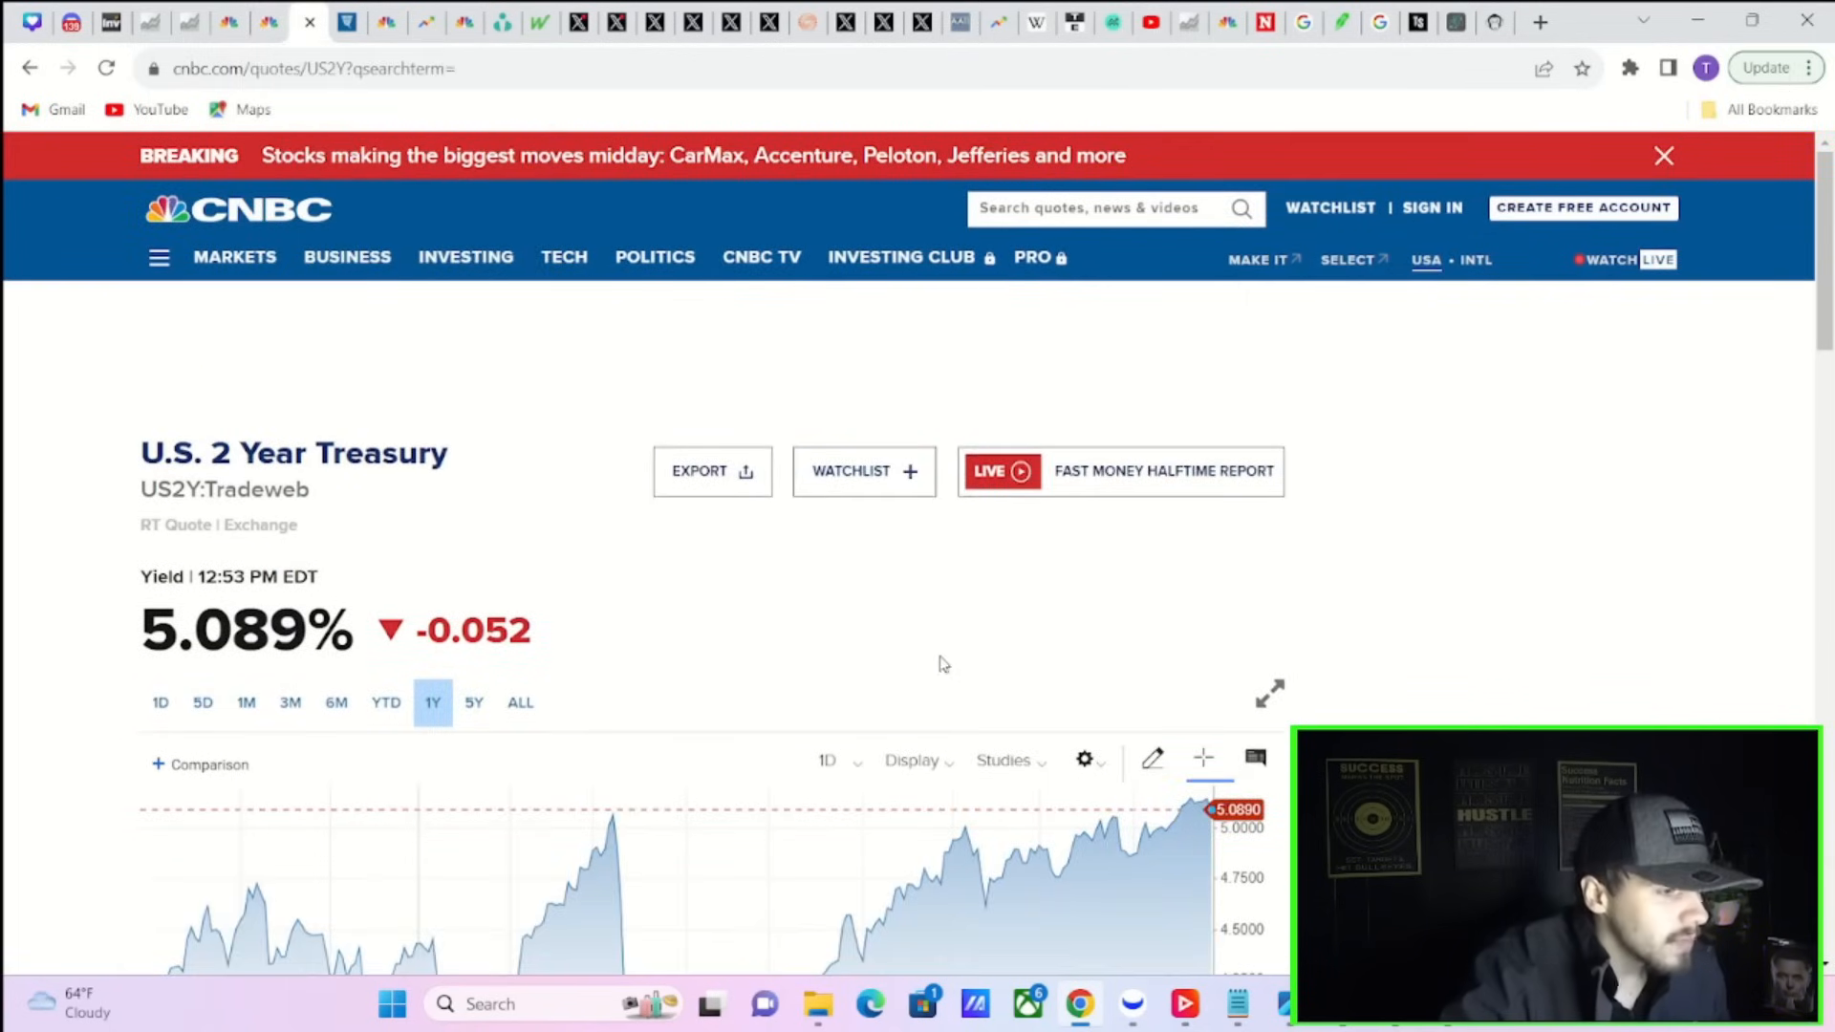
scroll("down", 3)
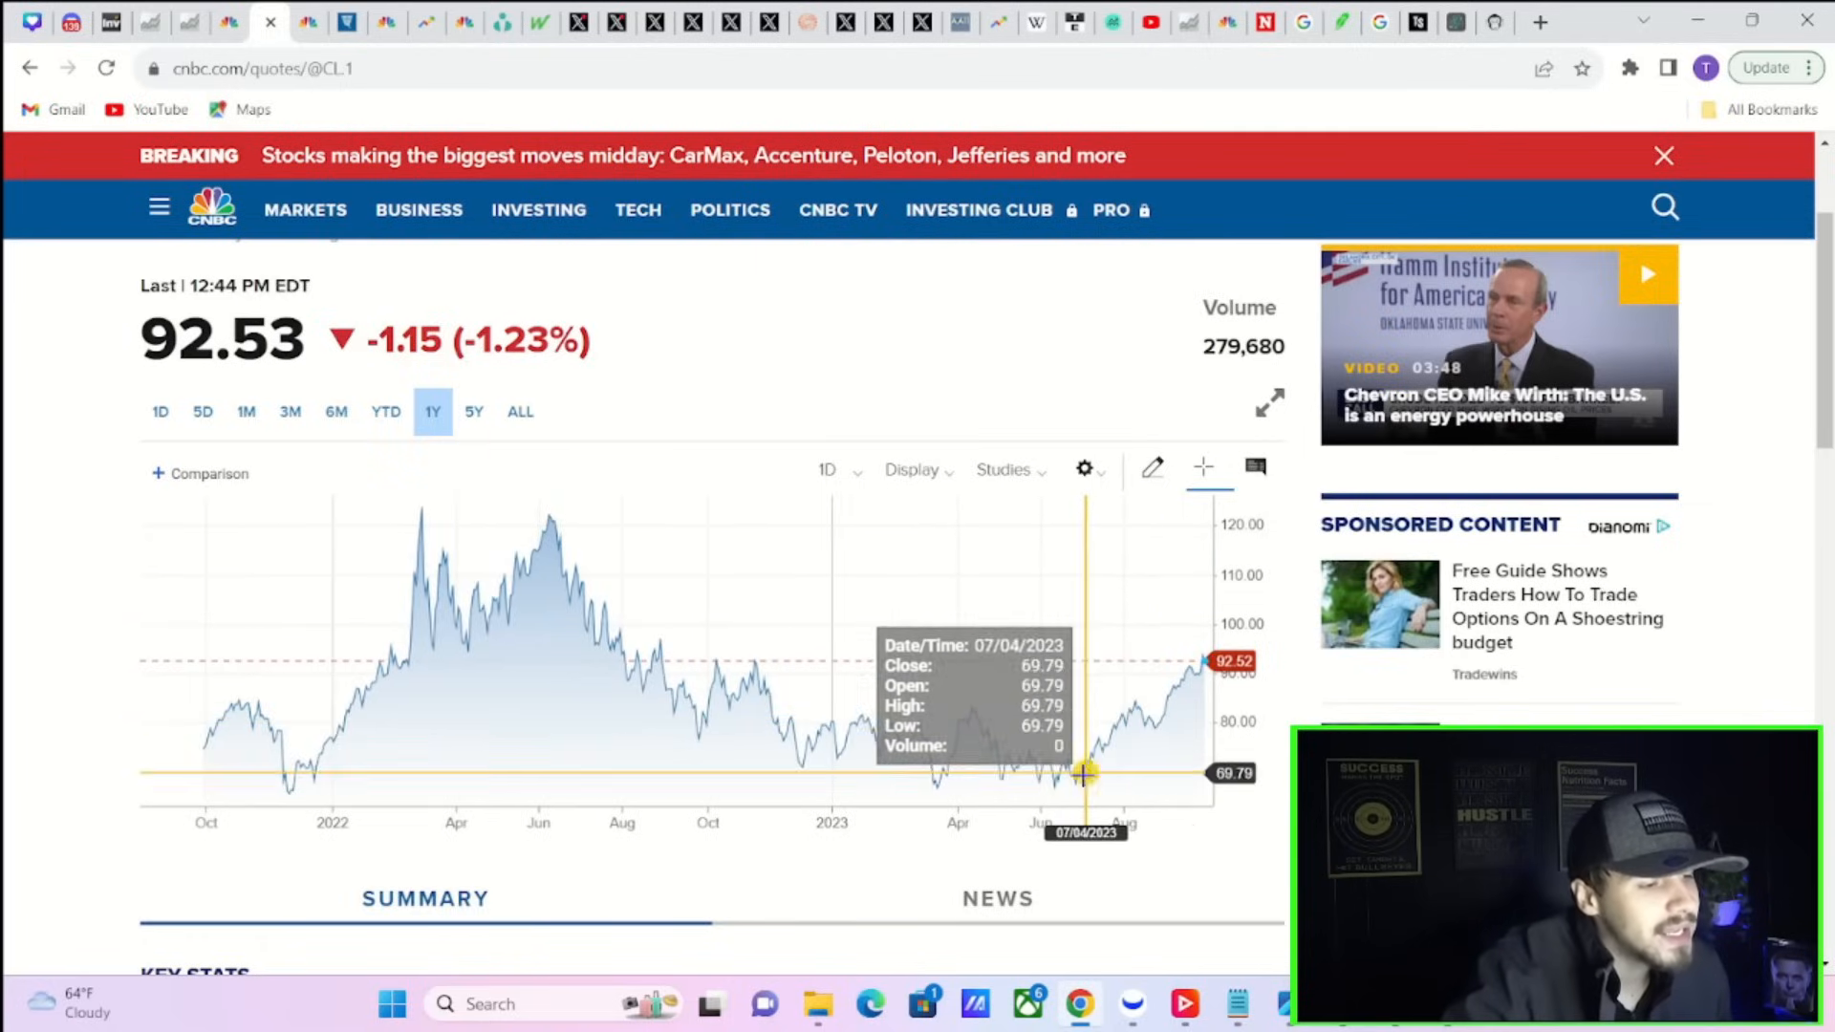
mouse_move(1074, 773)
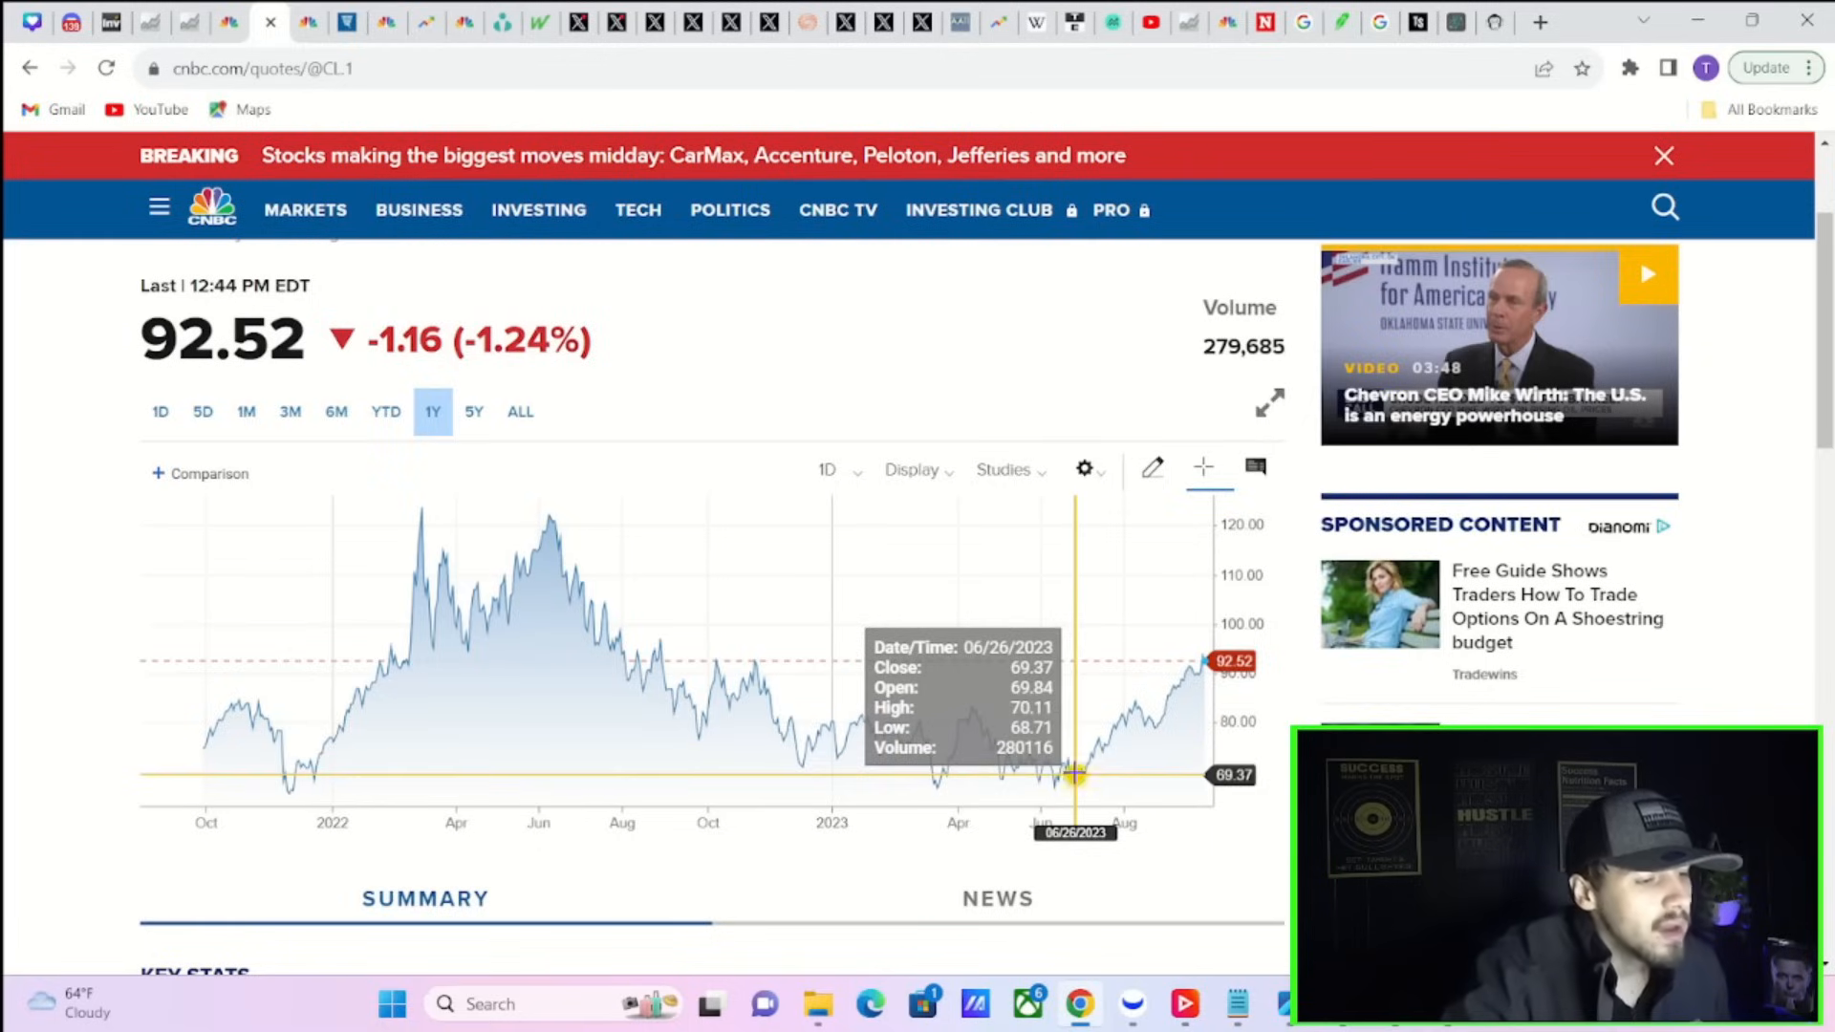
mouse_move(1075, 778)
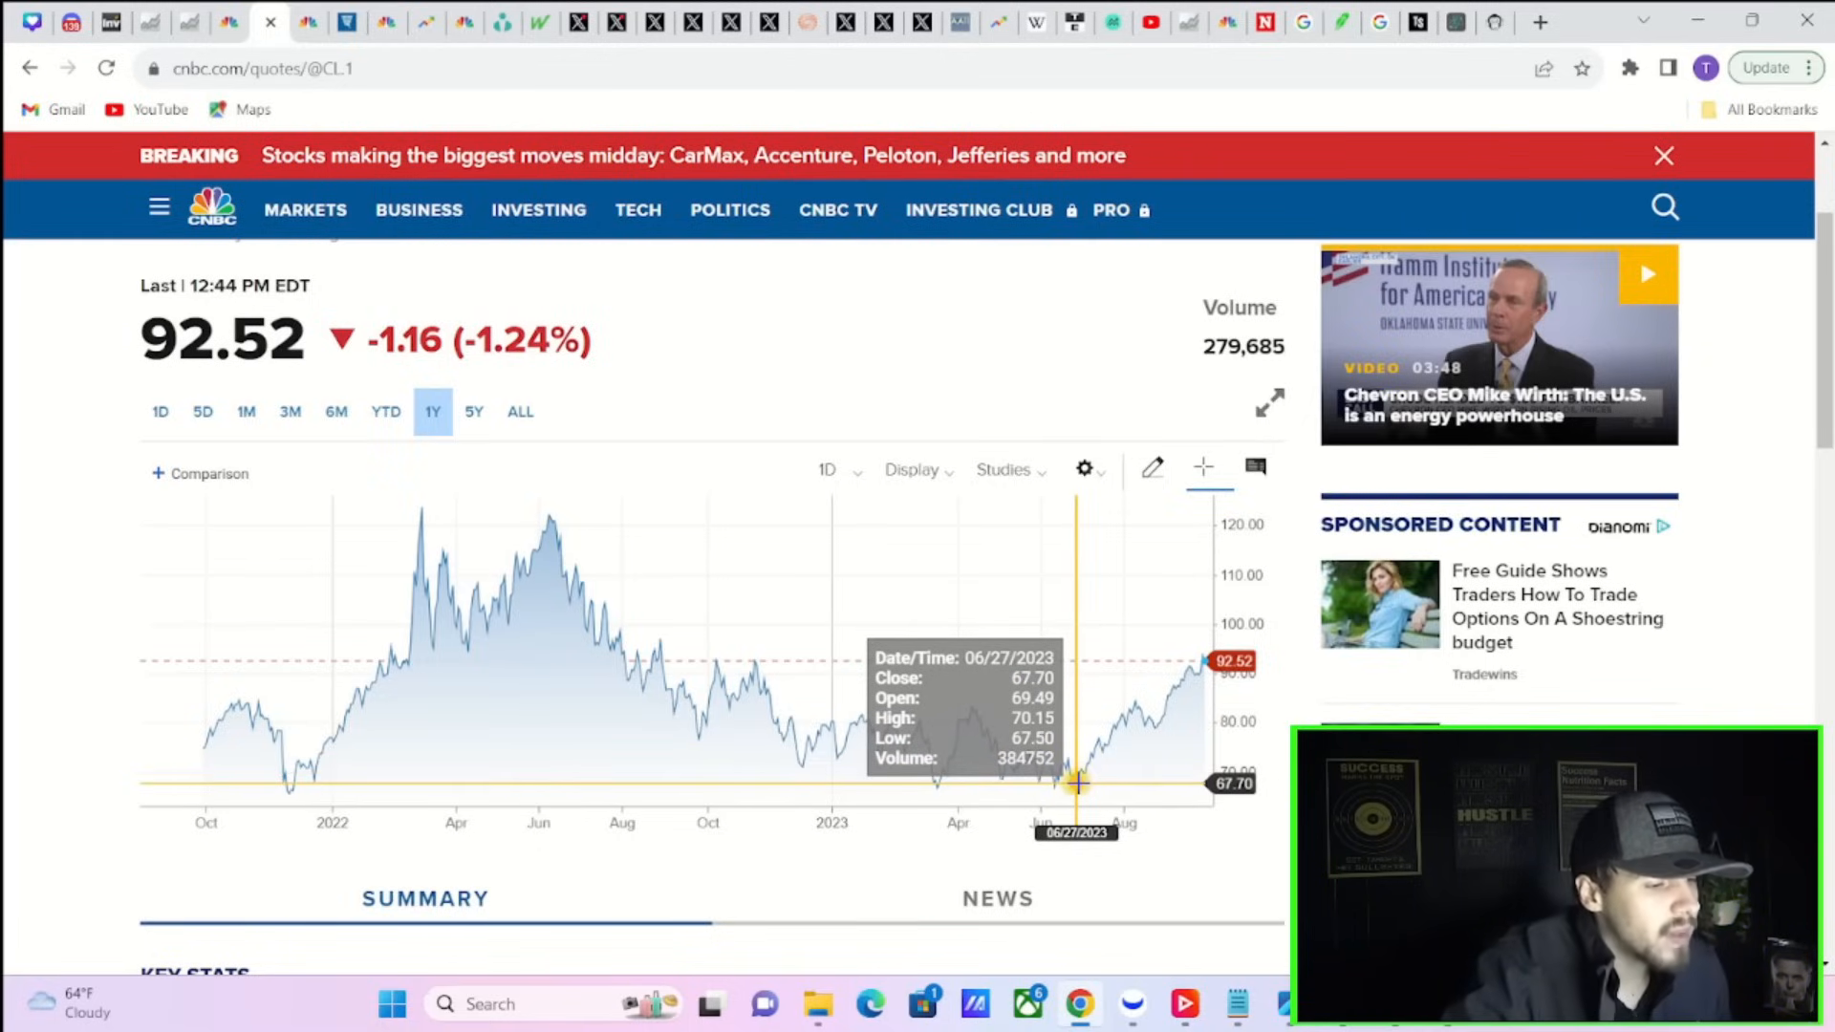
mouse_move(1184, 682)
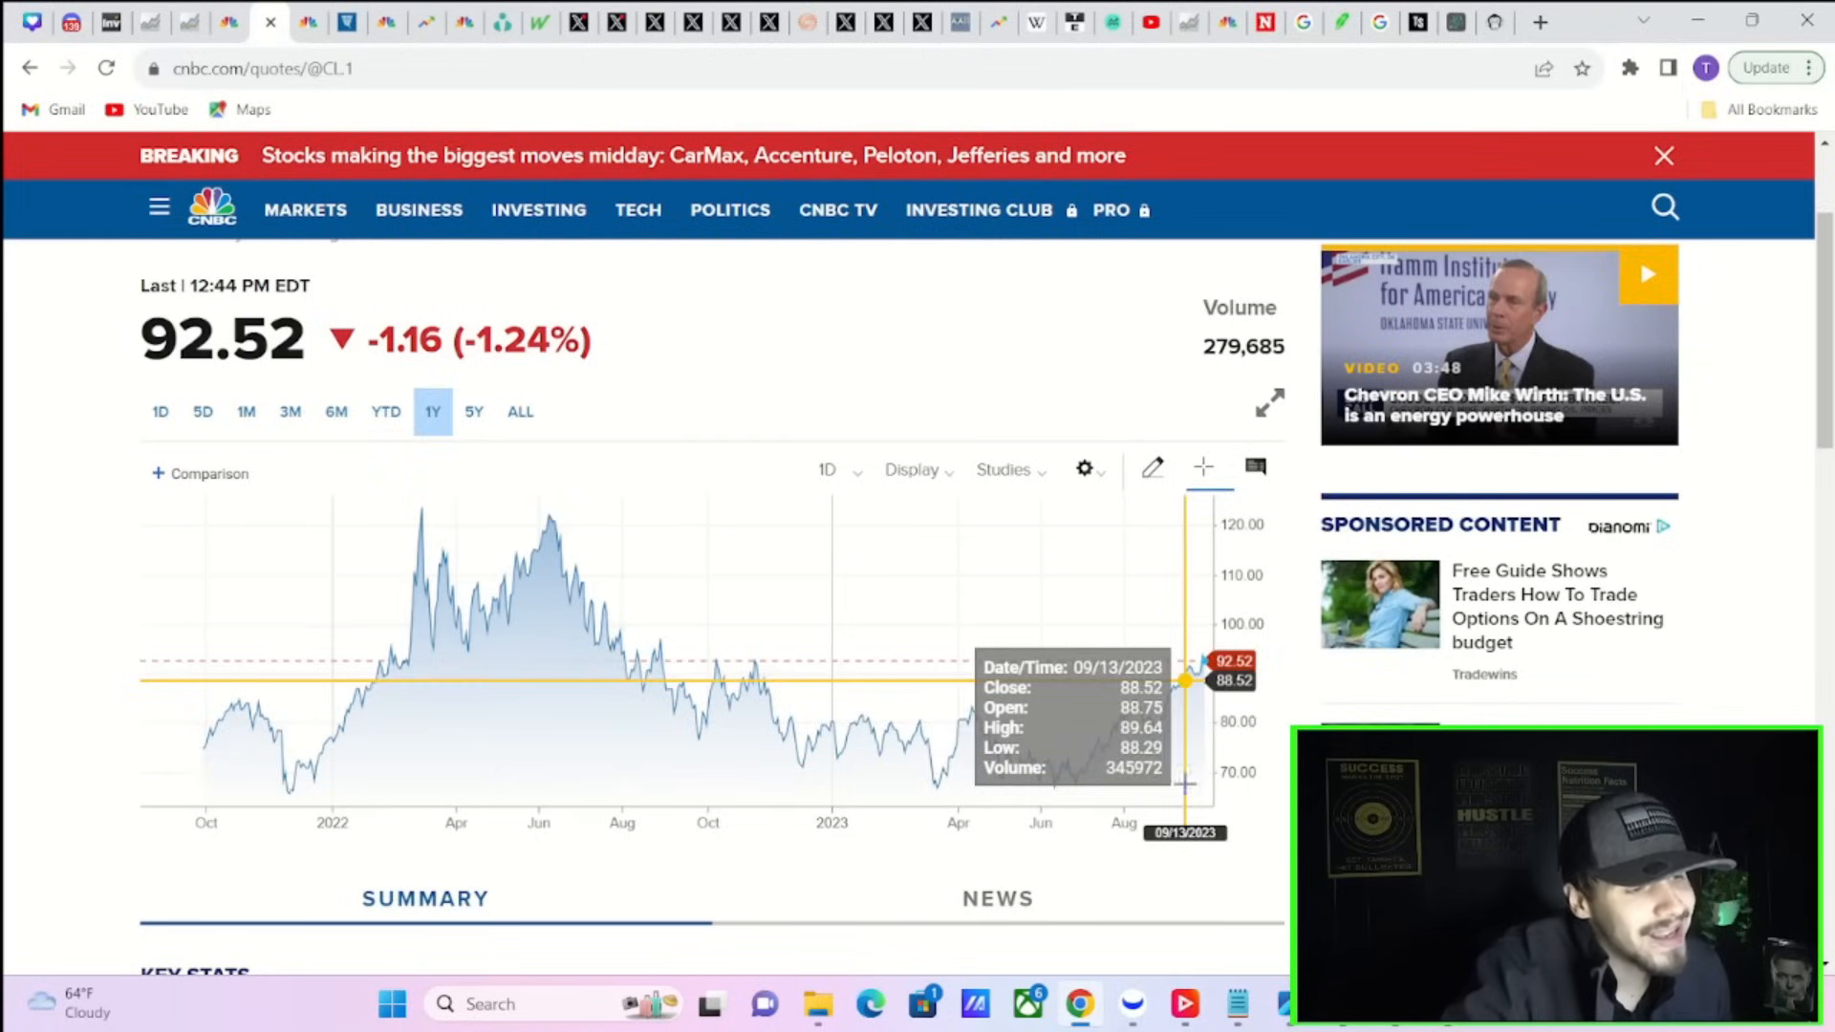
mouse_move(640, 491)
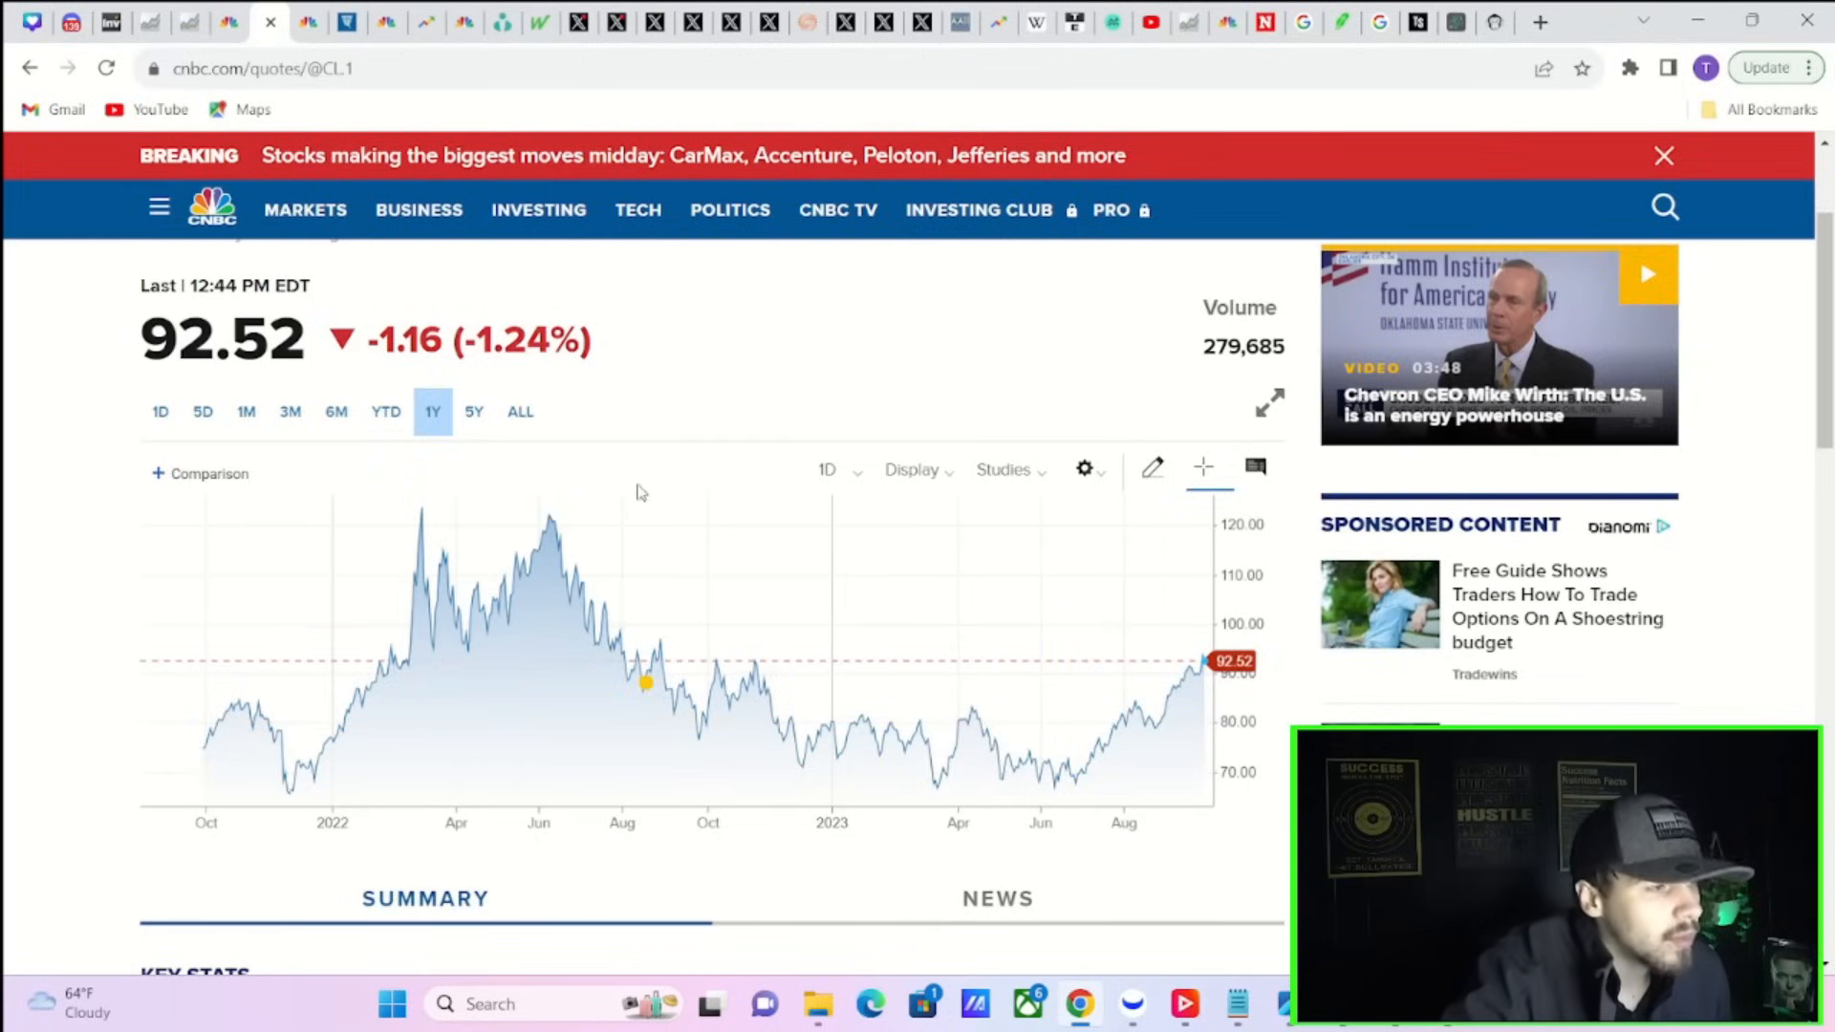
mouse_move(619, 481)
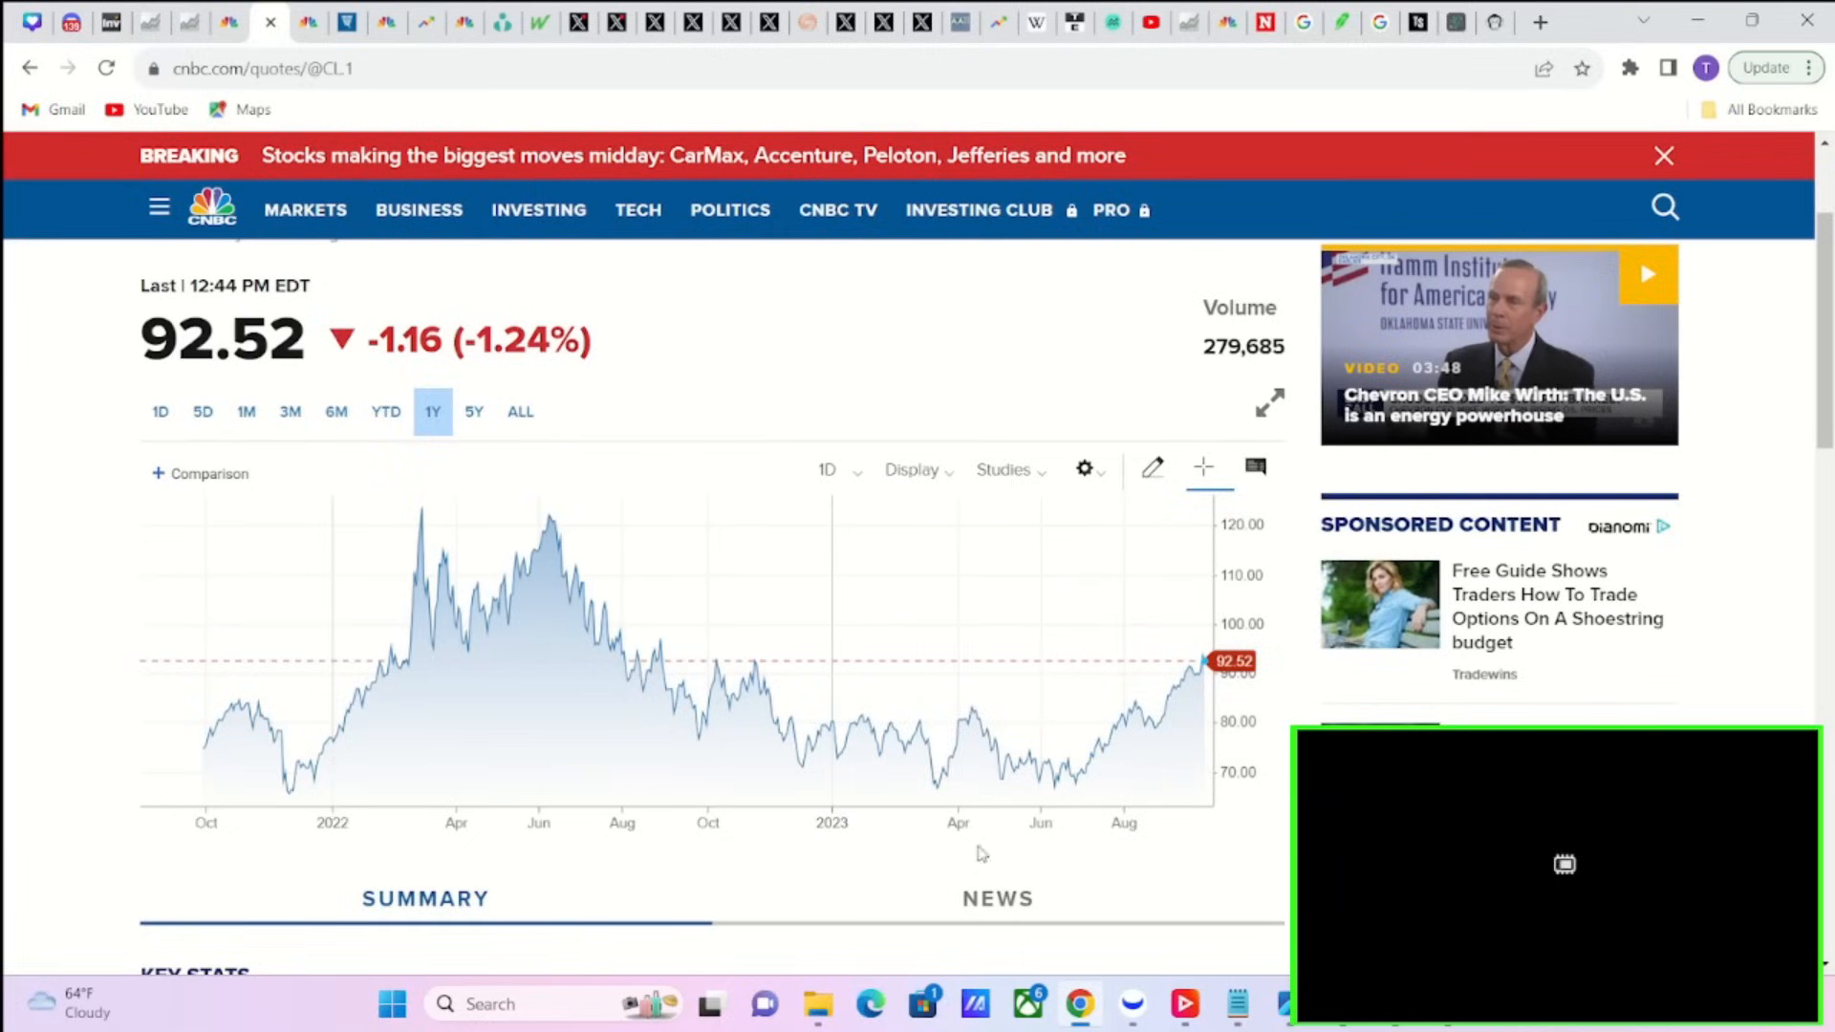
mouse_move(950, 756)
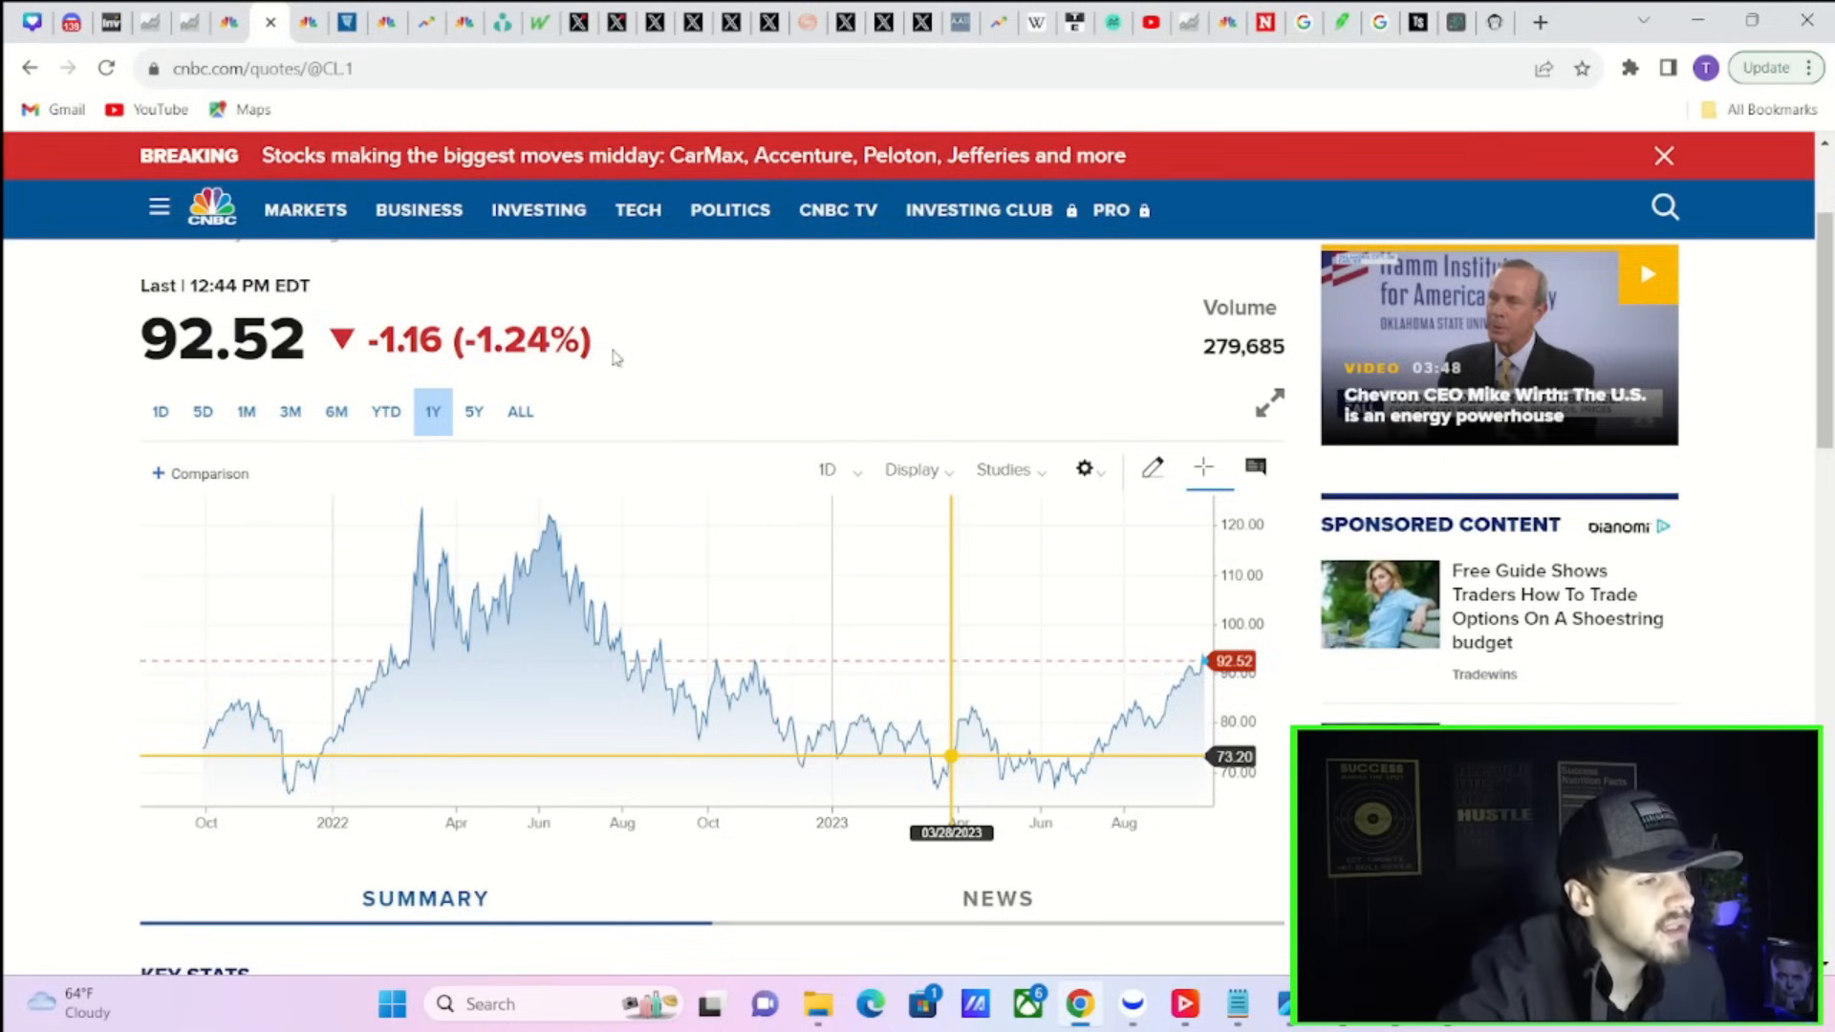
mouse_move(1031, 758)
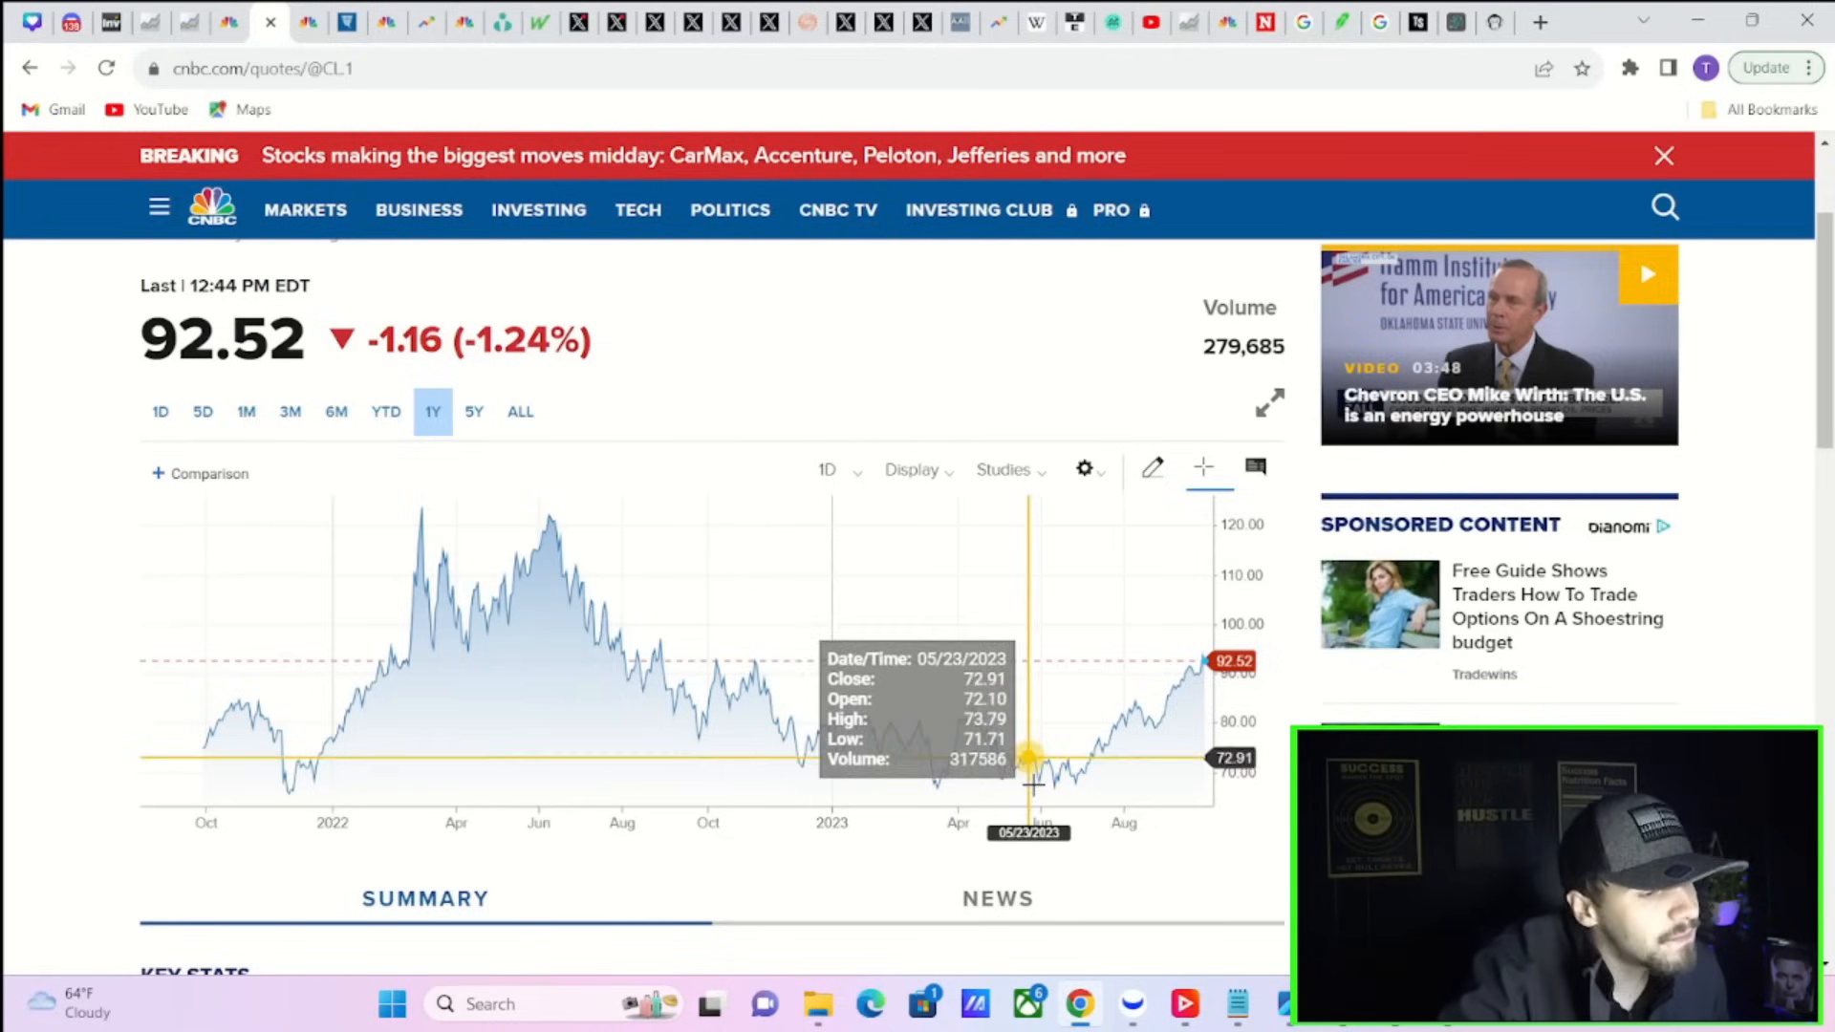
mouse_move(1094, 750)
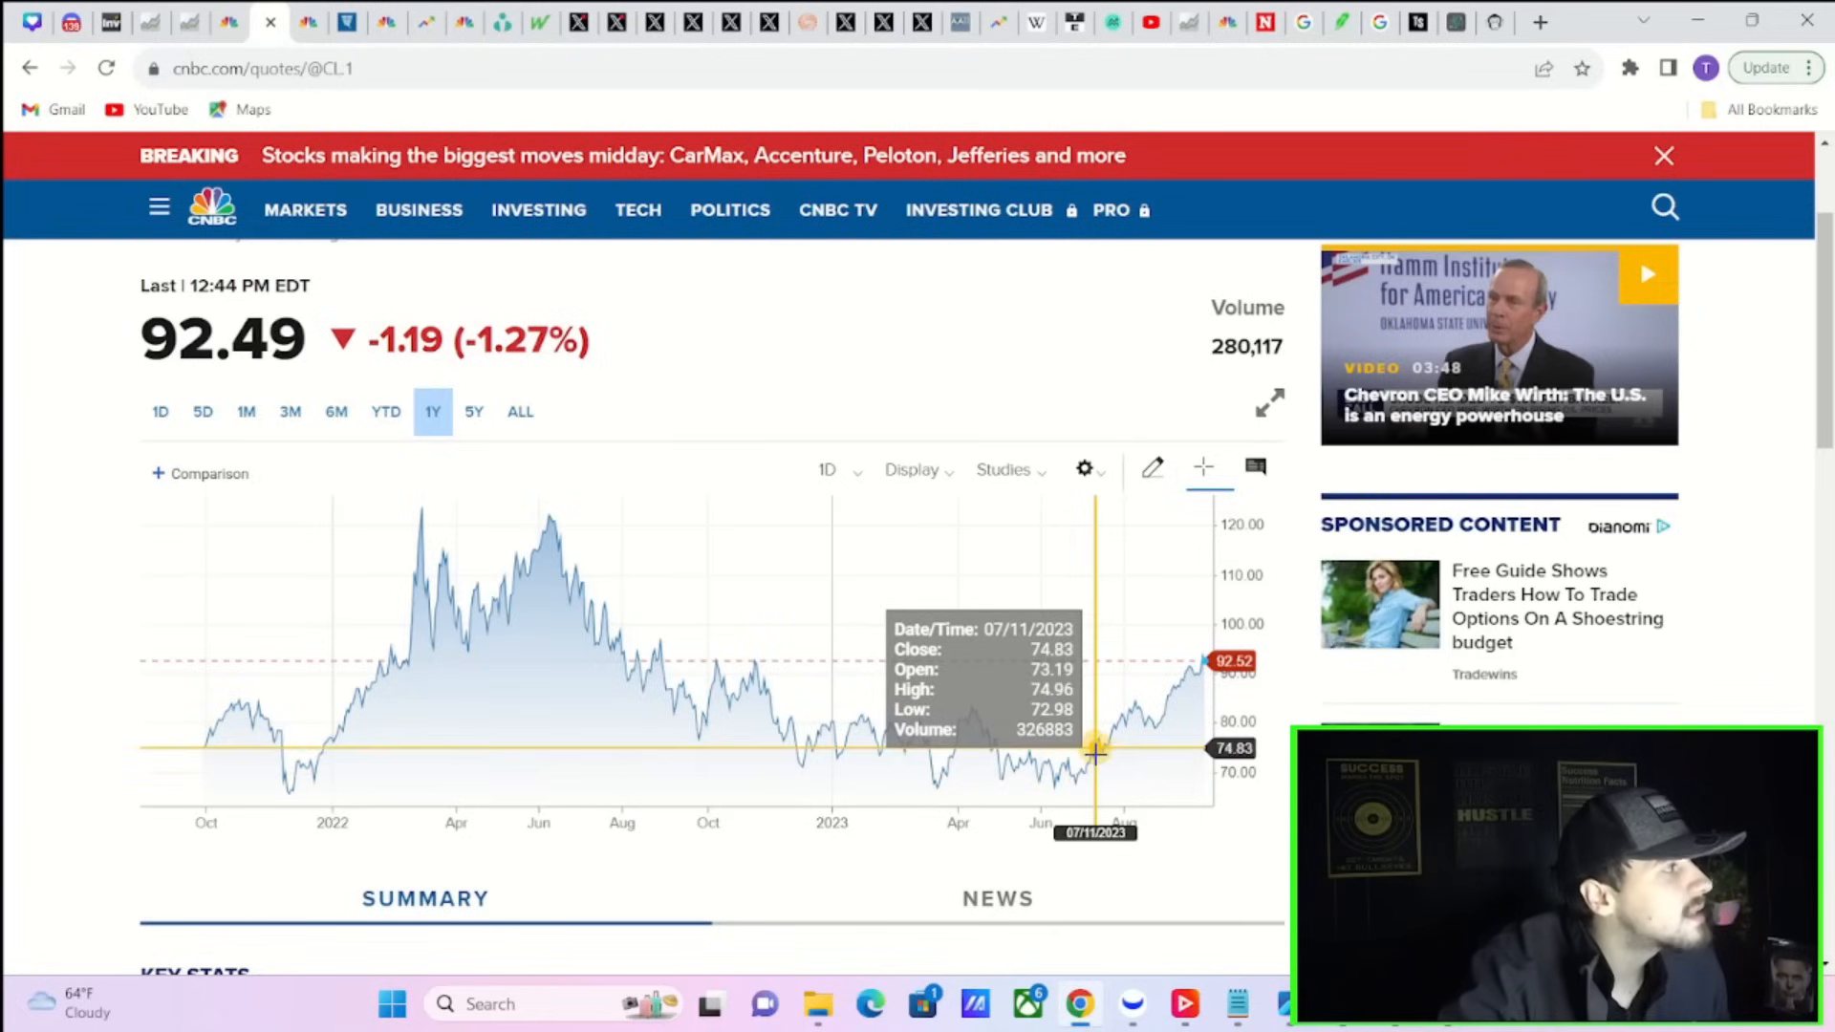
mouse_move(1120, 725)
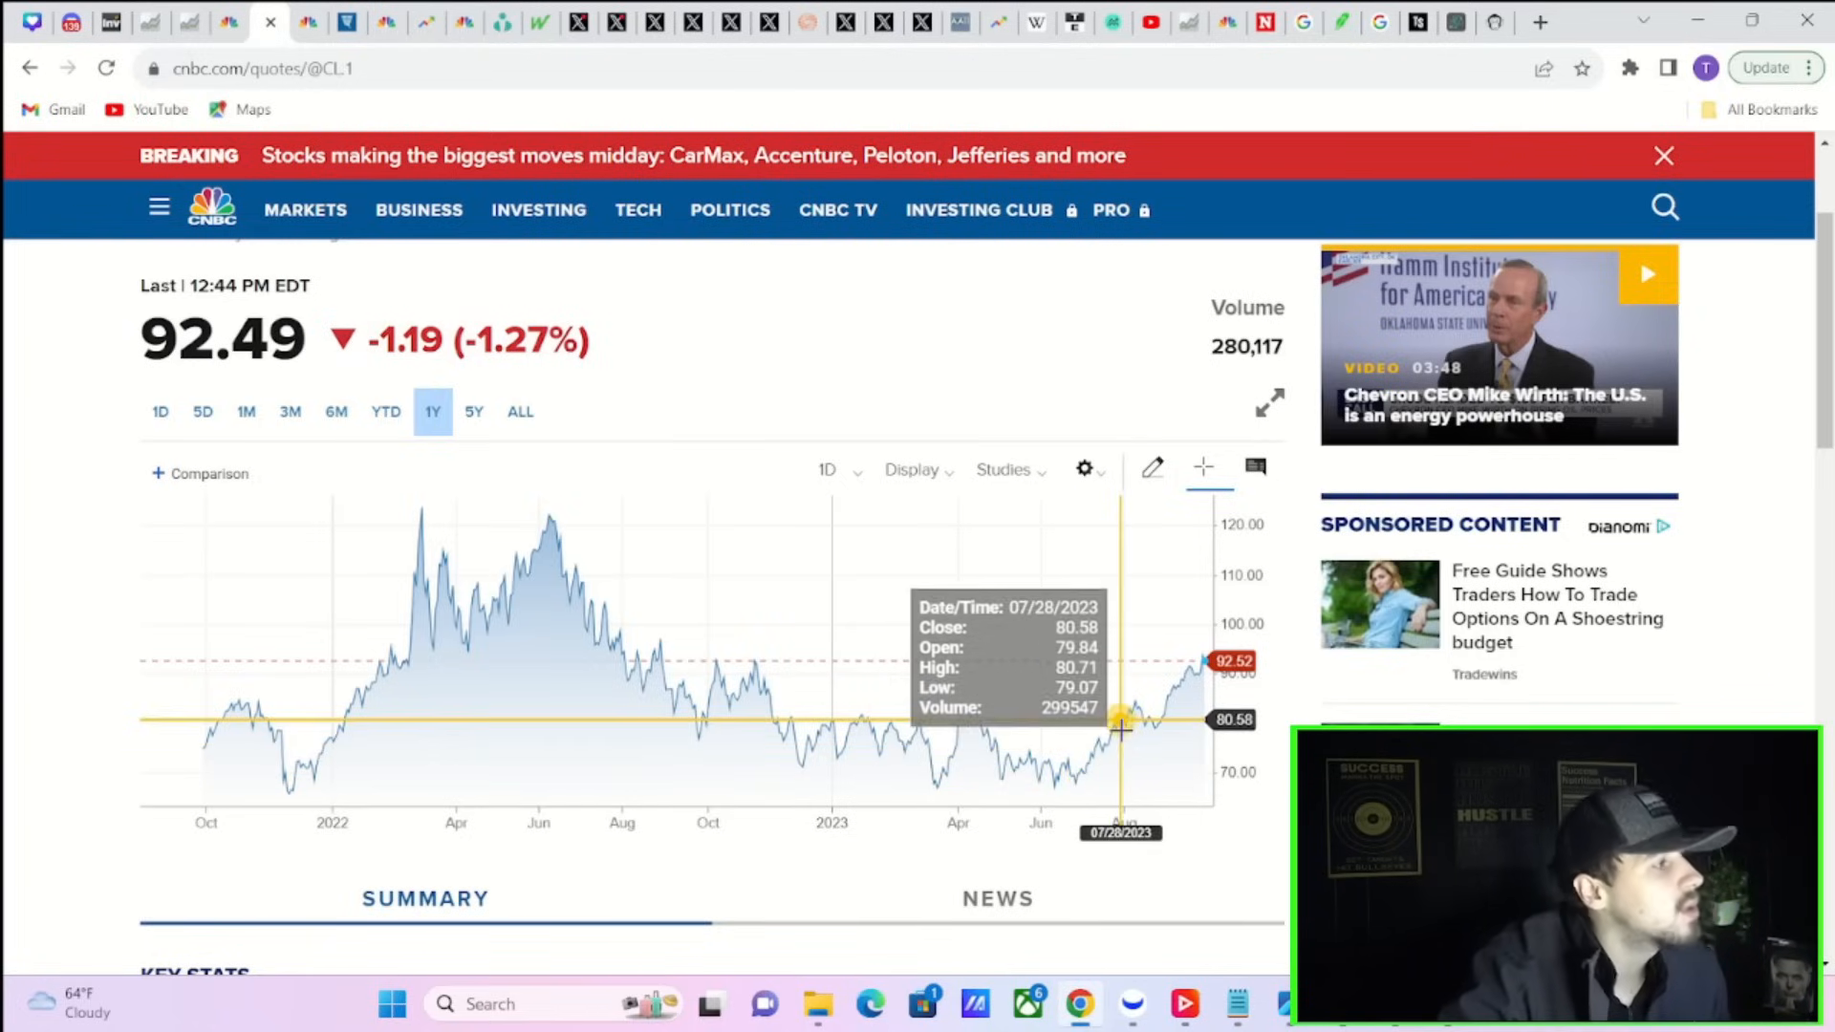
mouse_move(786, 737)
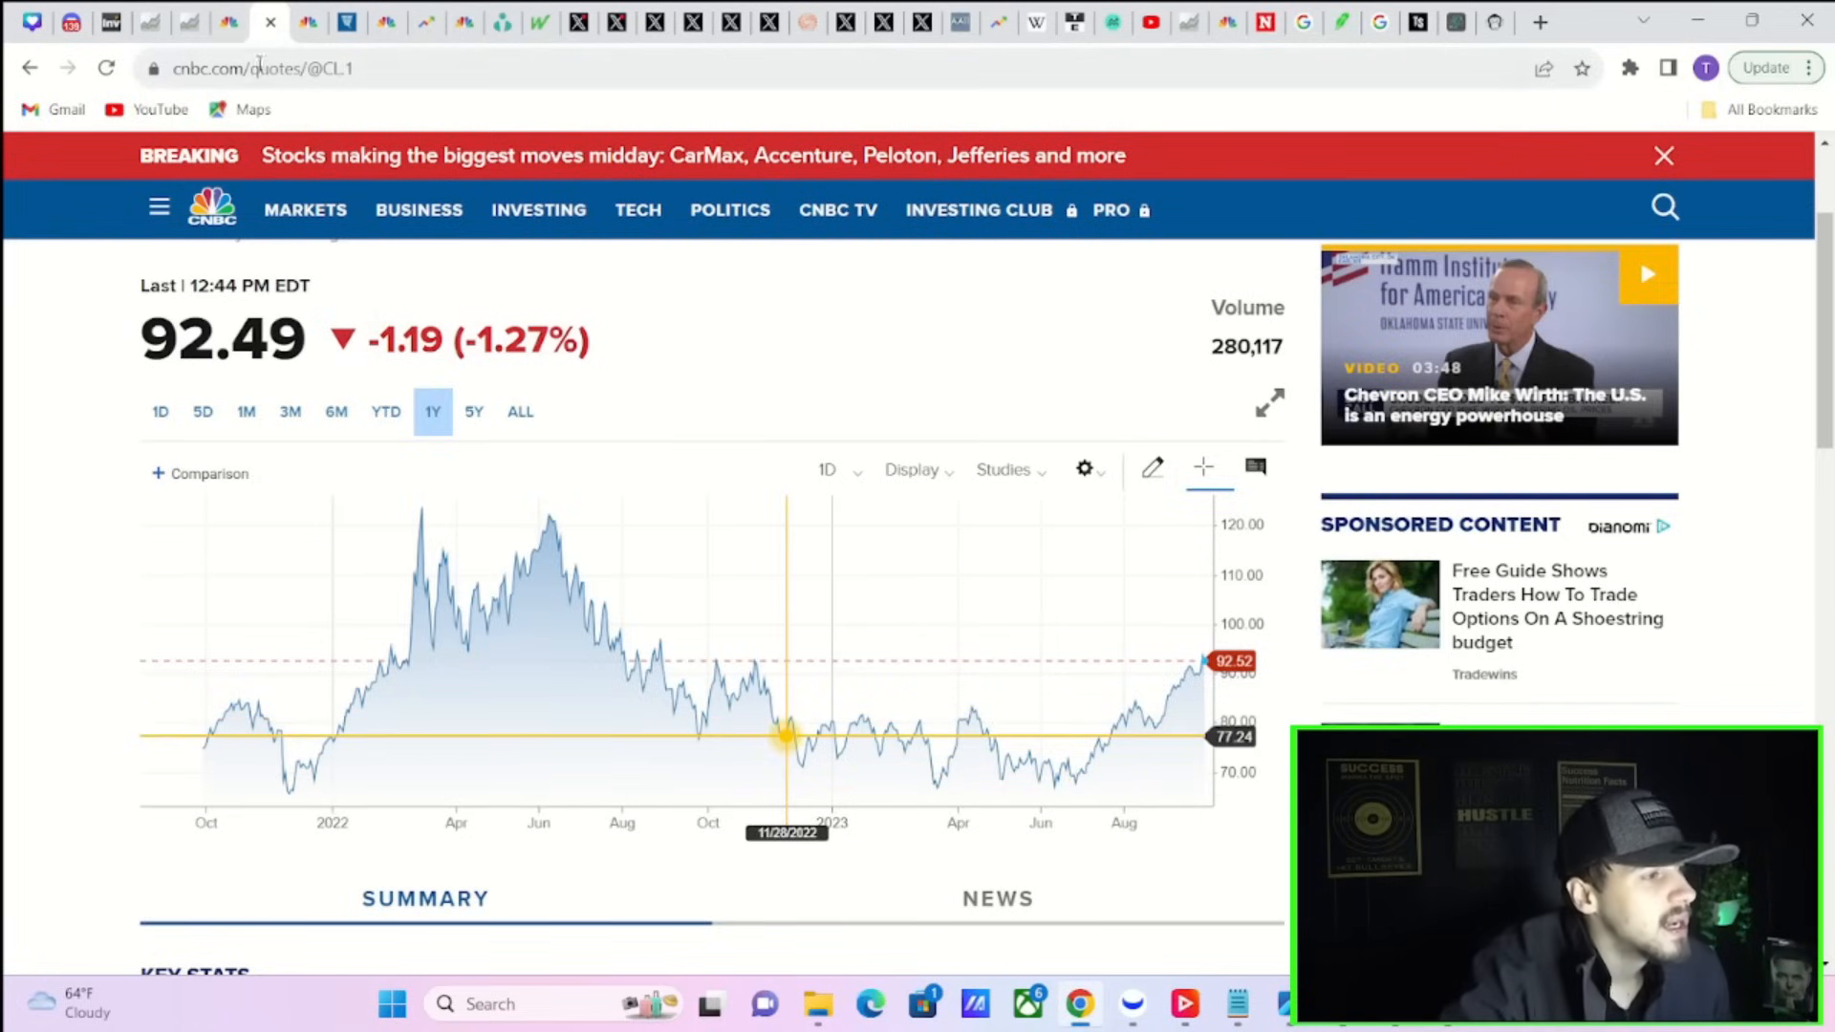
mouse_move(229, 21)
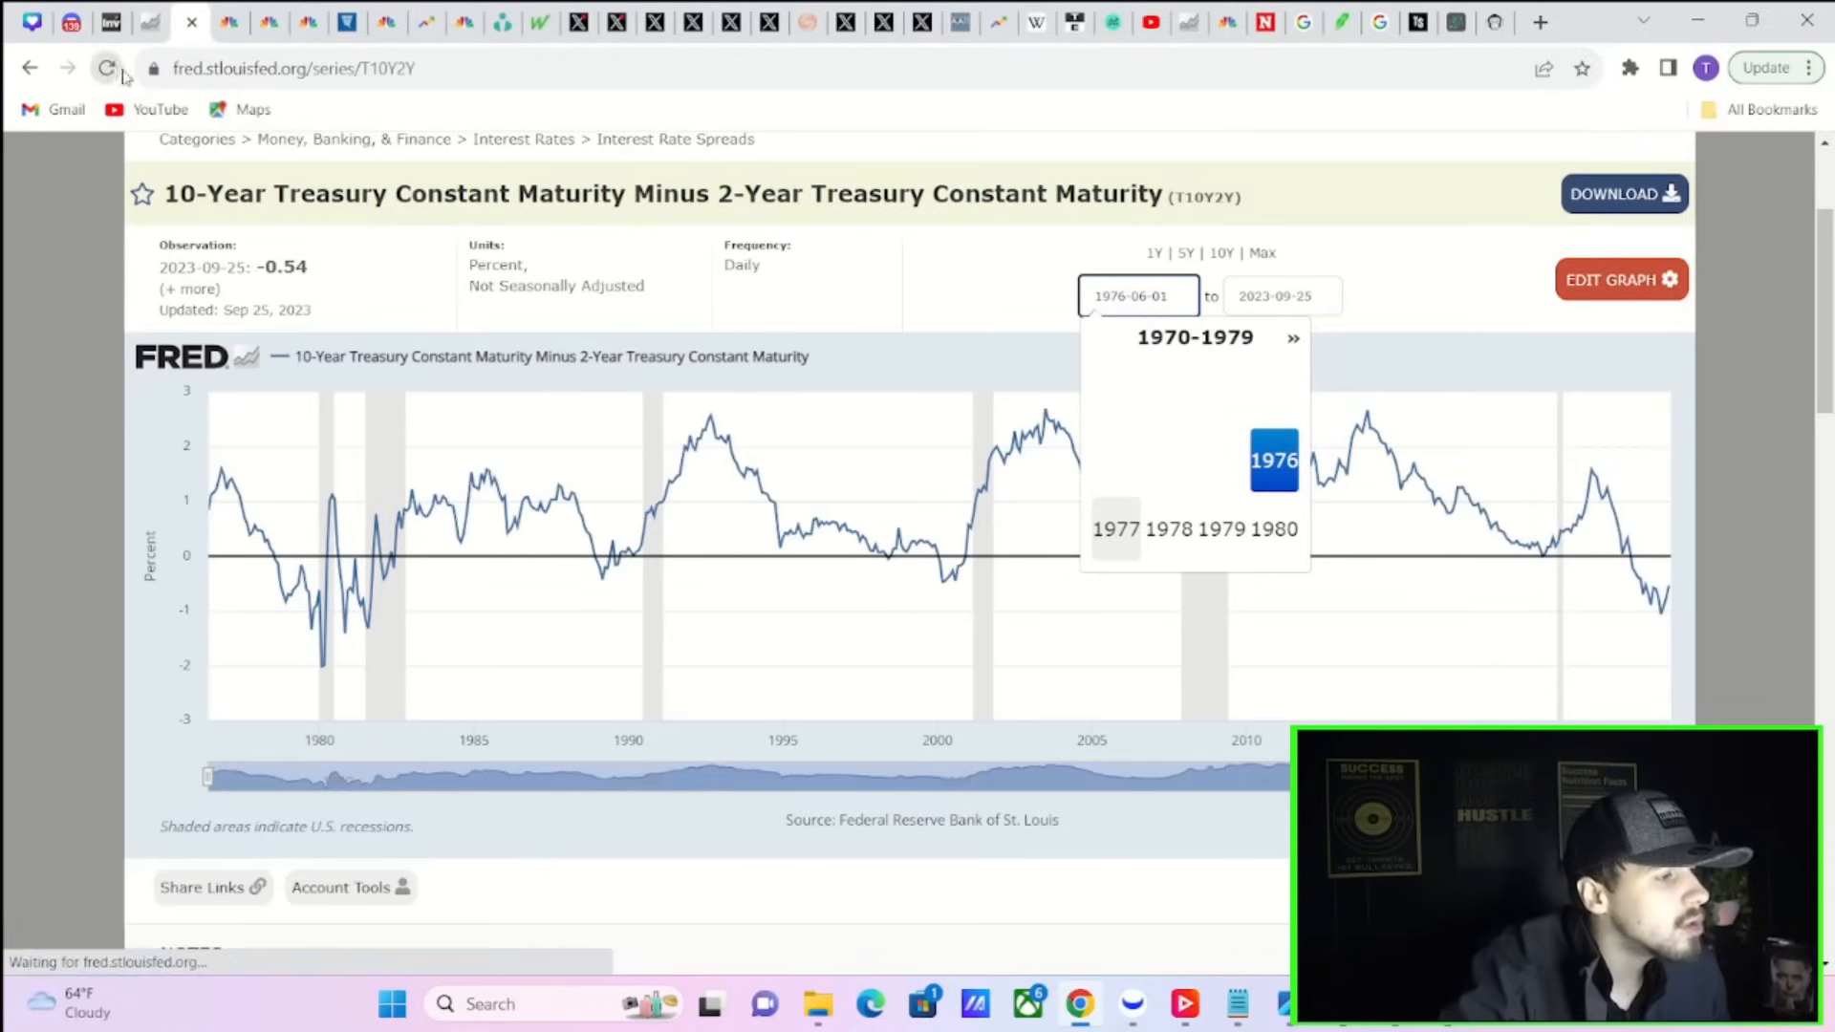
Limit the T10Y3M spread chart to 5 years, then select the start date box
left_click(1184, 253)
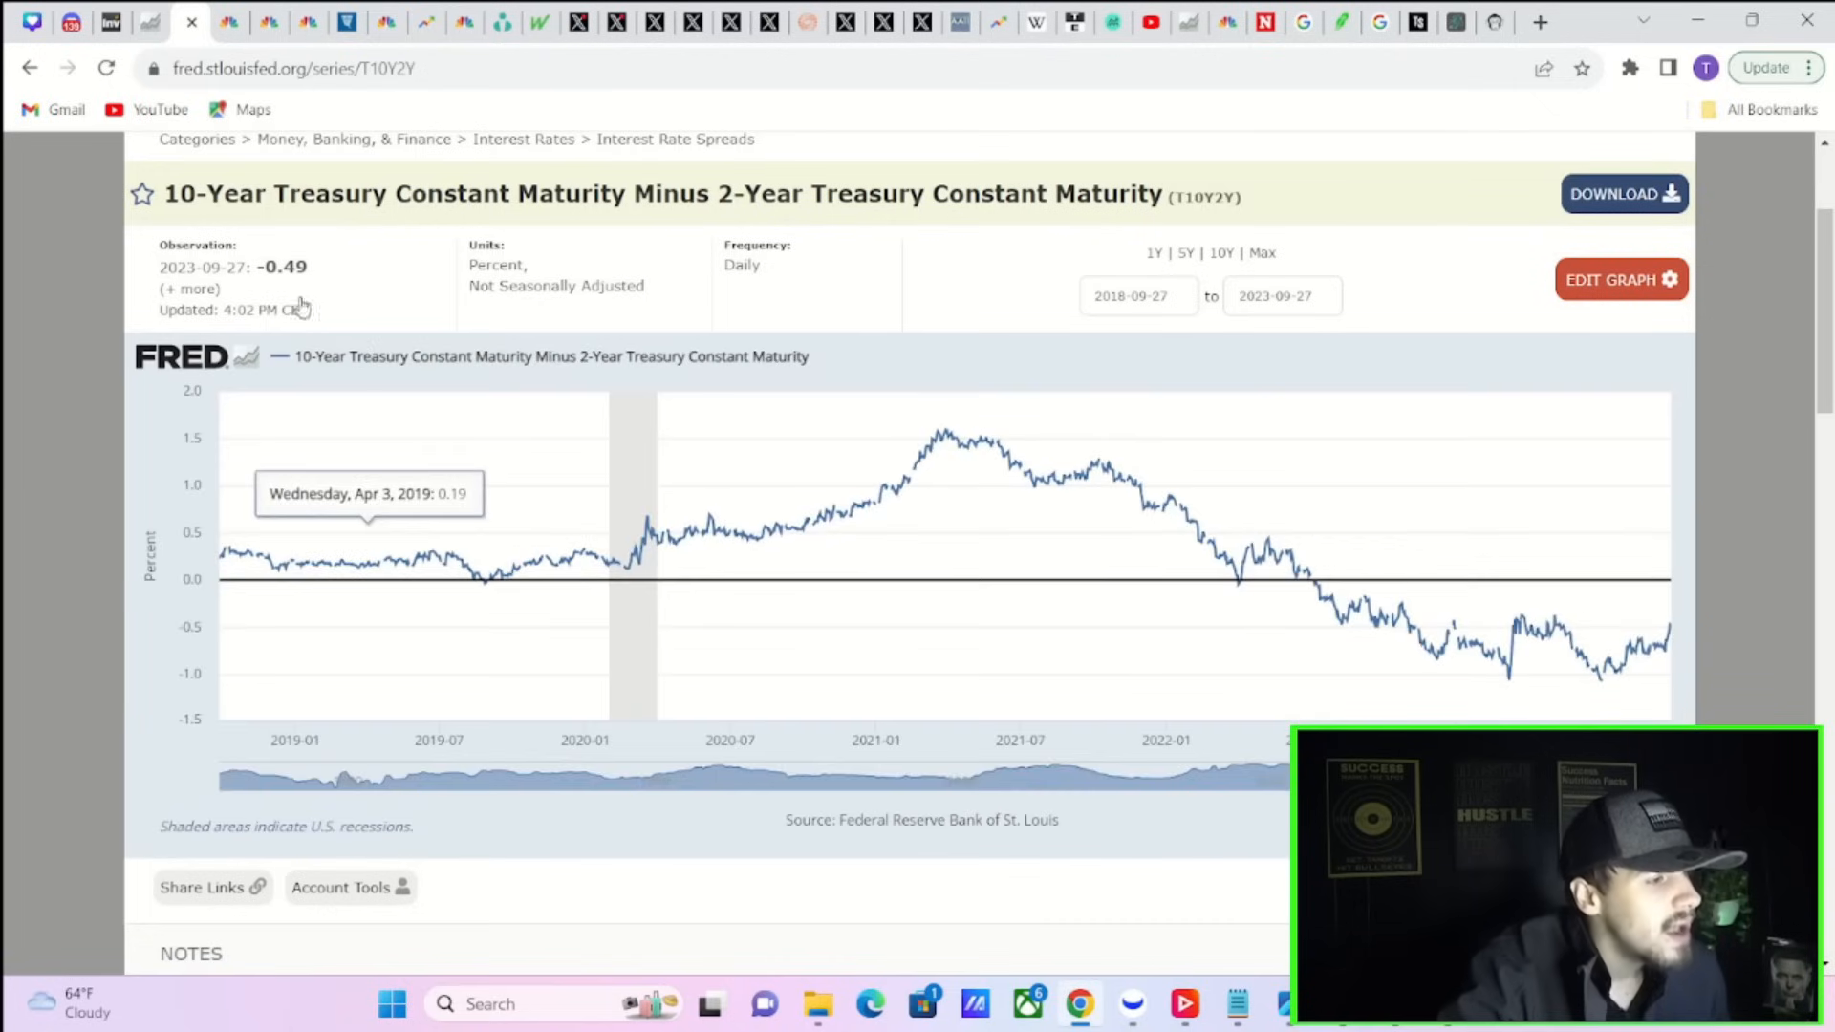
mouse_move(767, 480)
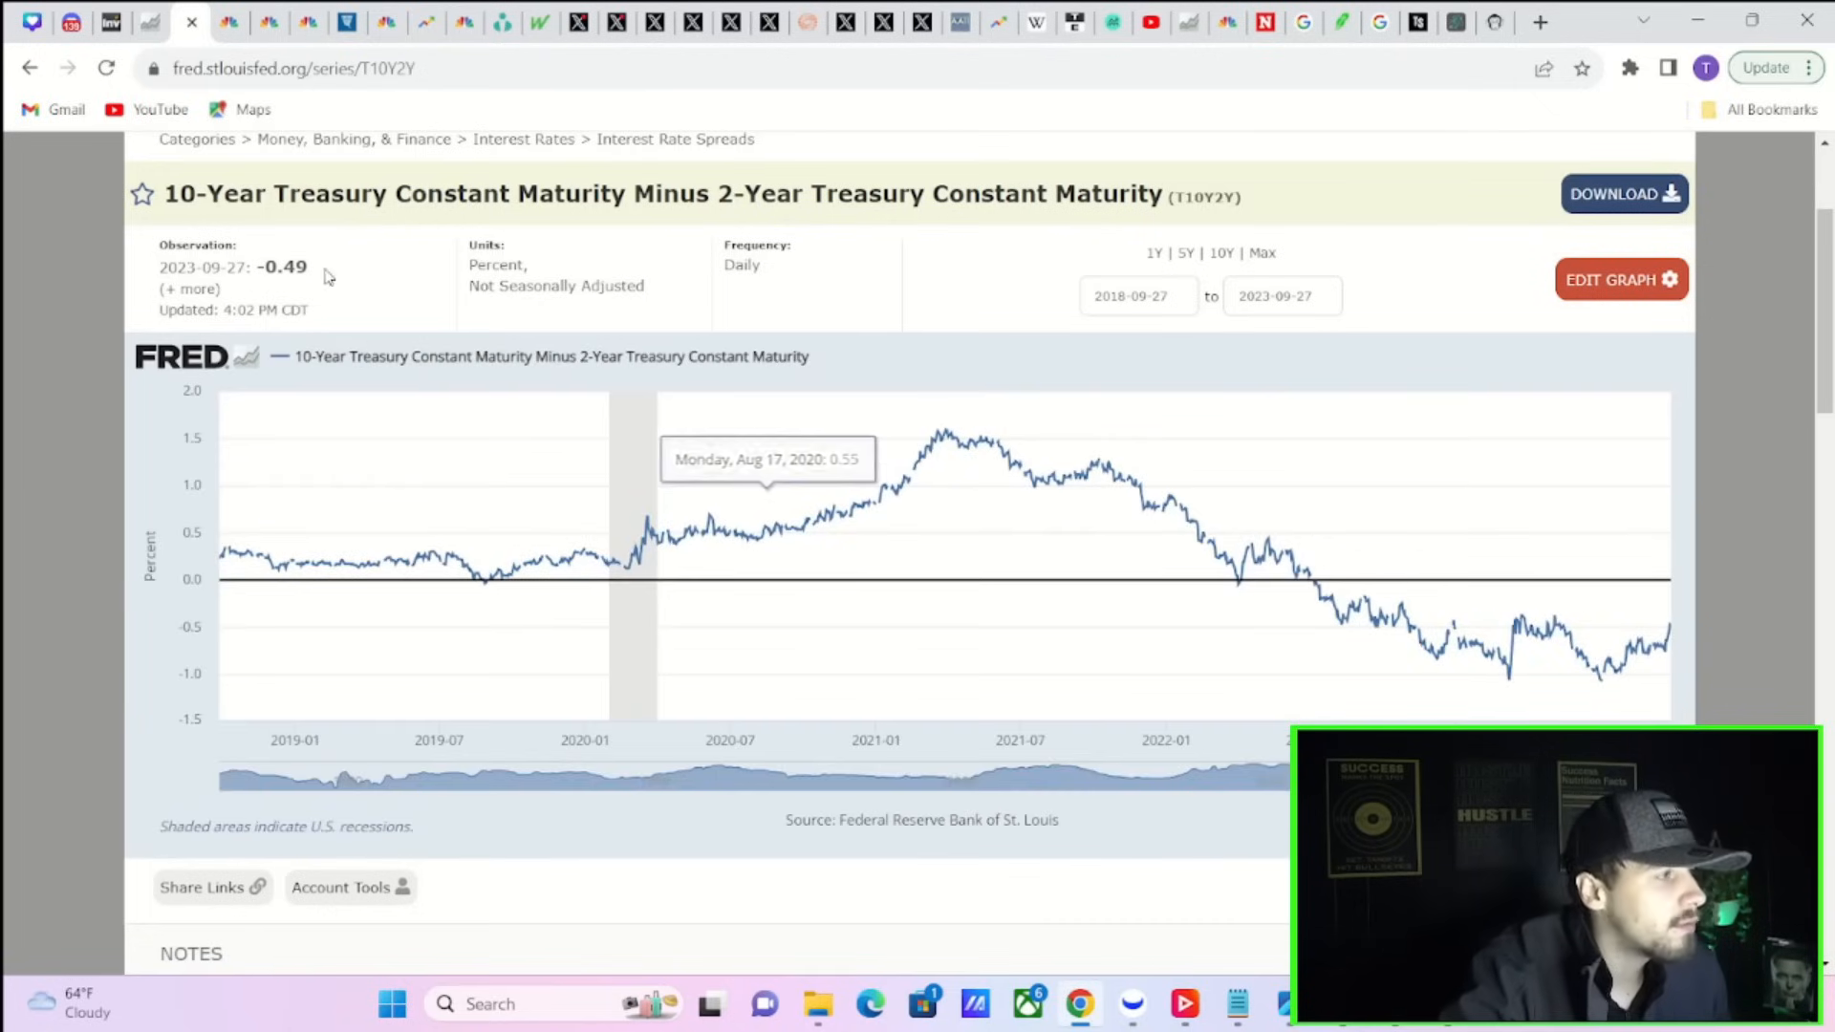
mouse_move(1586, 662)
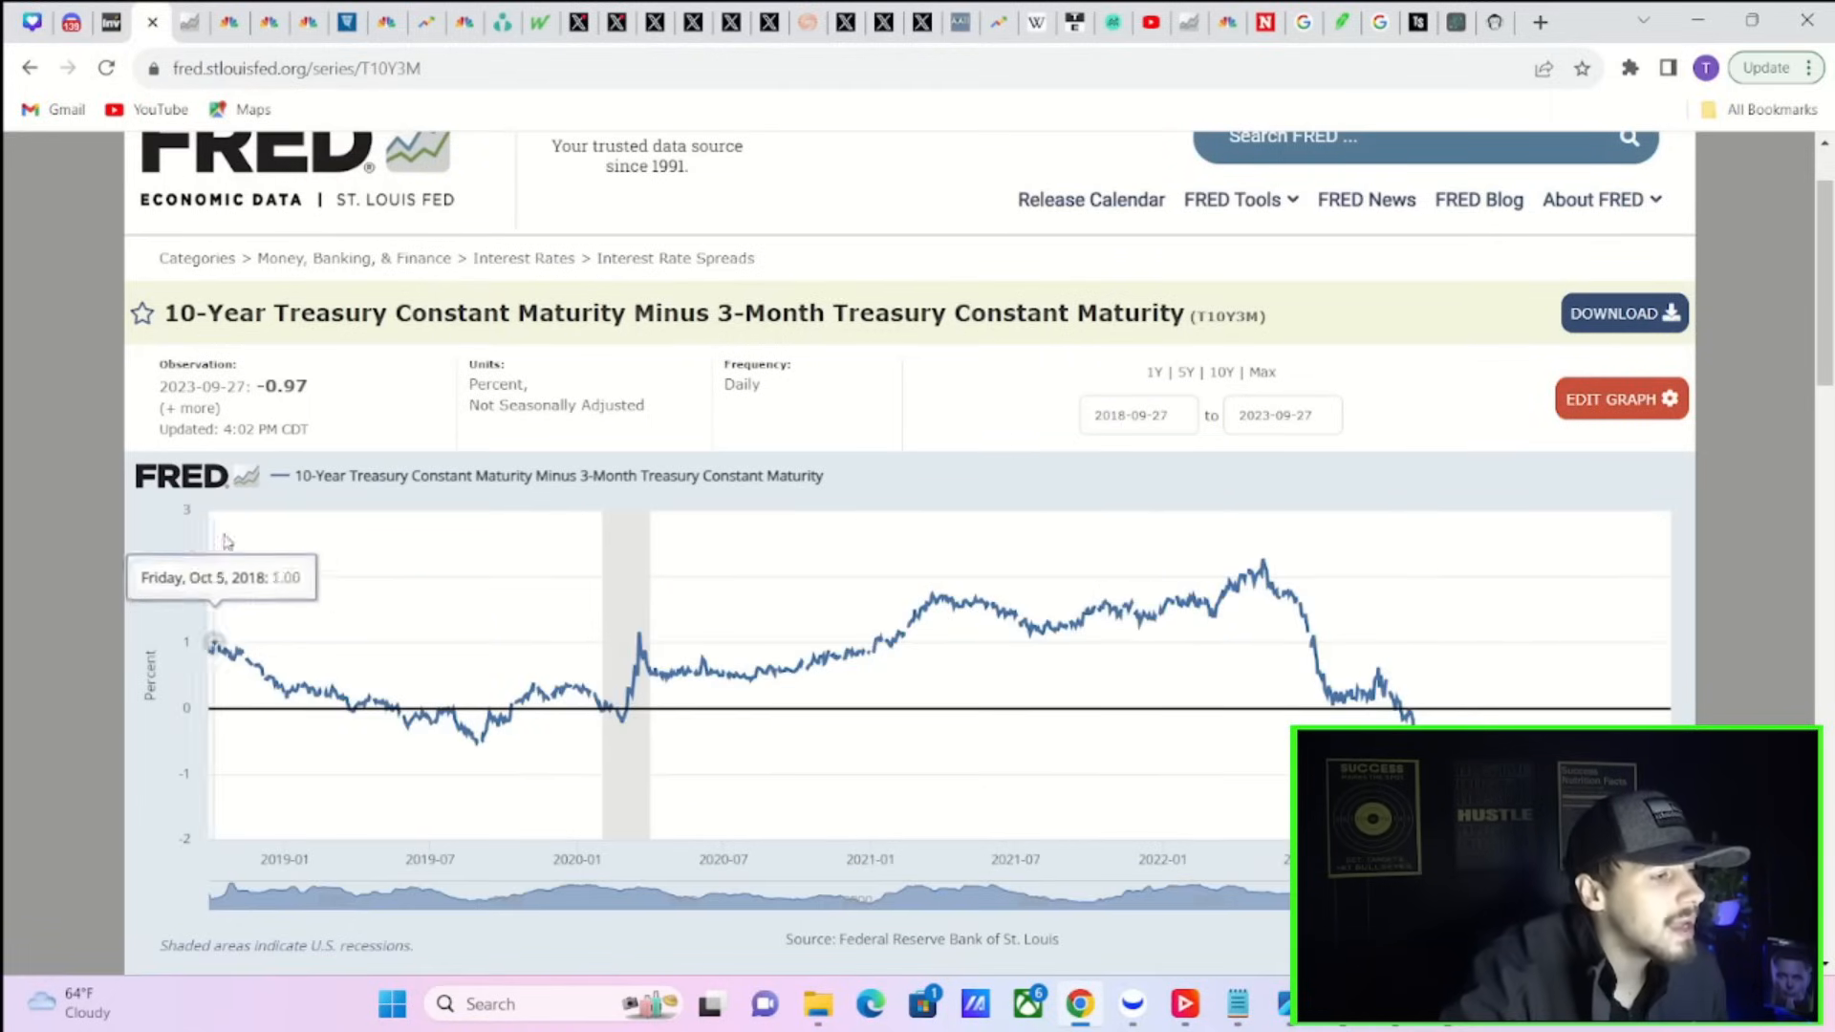
mouse_move(163, 353)
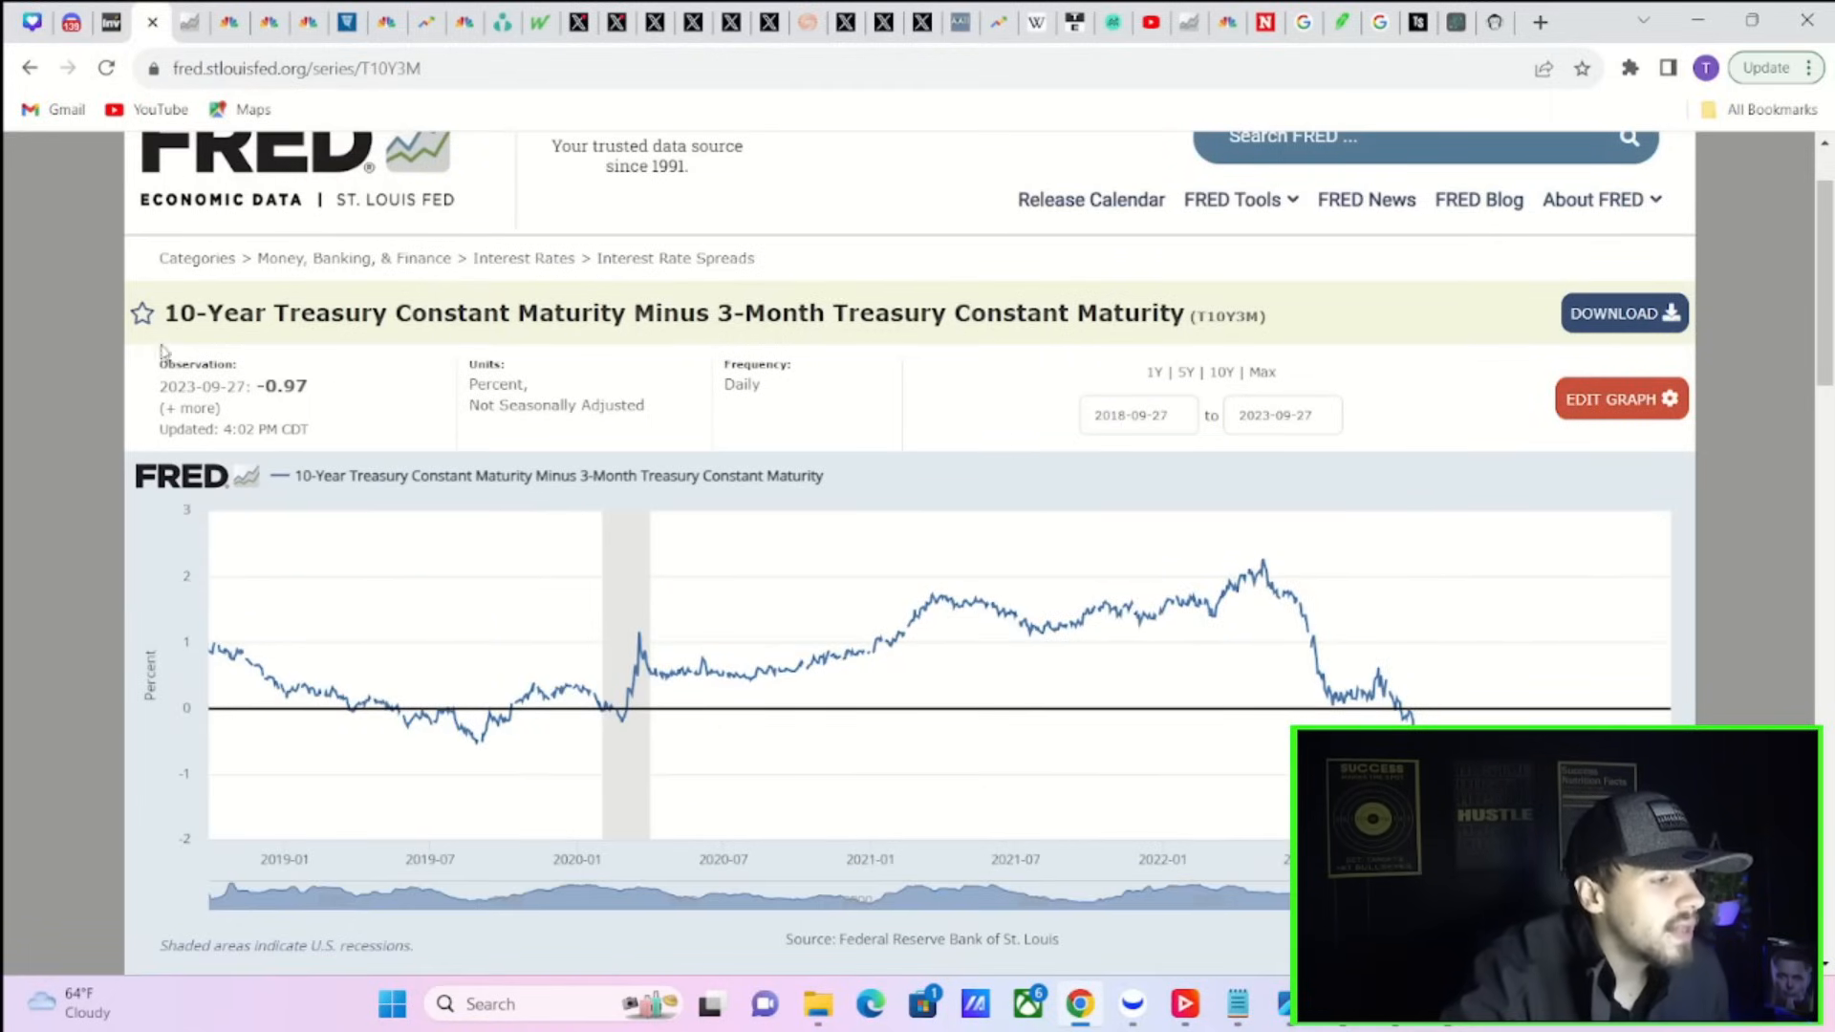
mouse_move(339, 398)
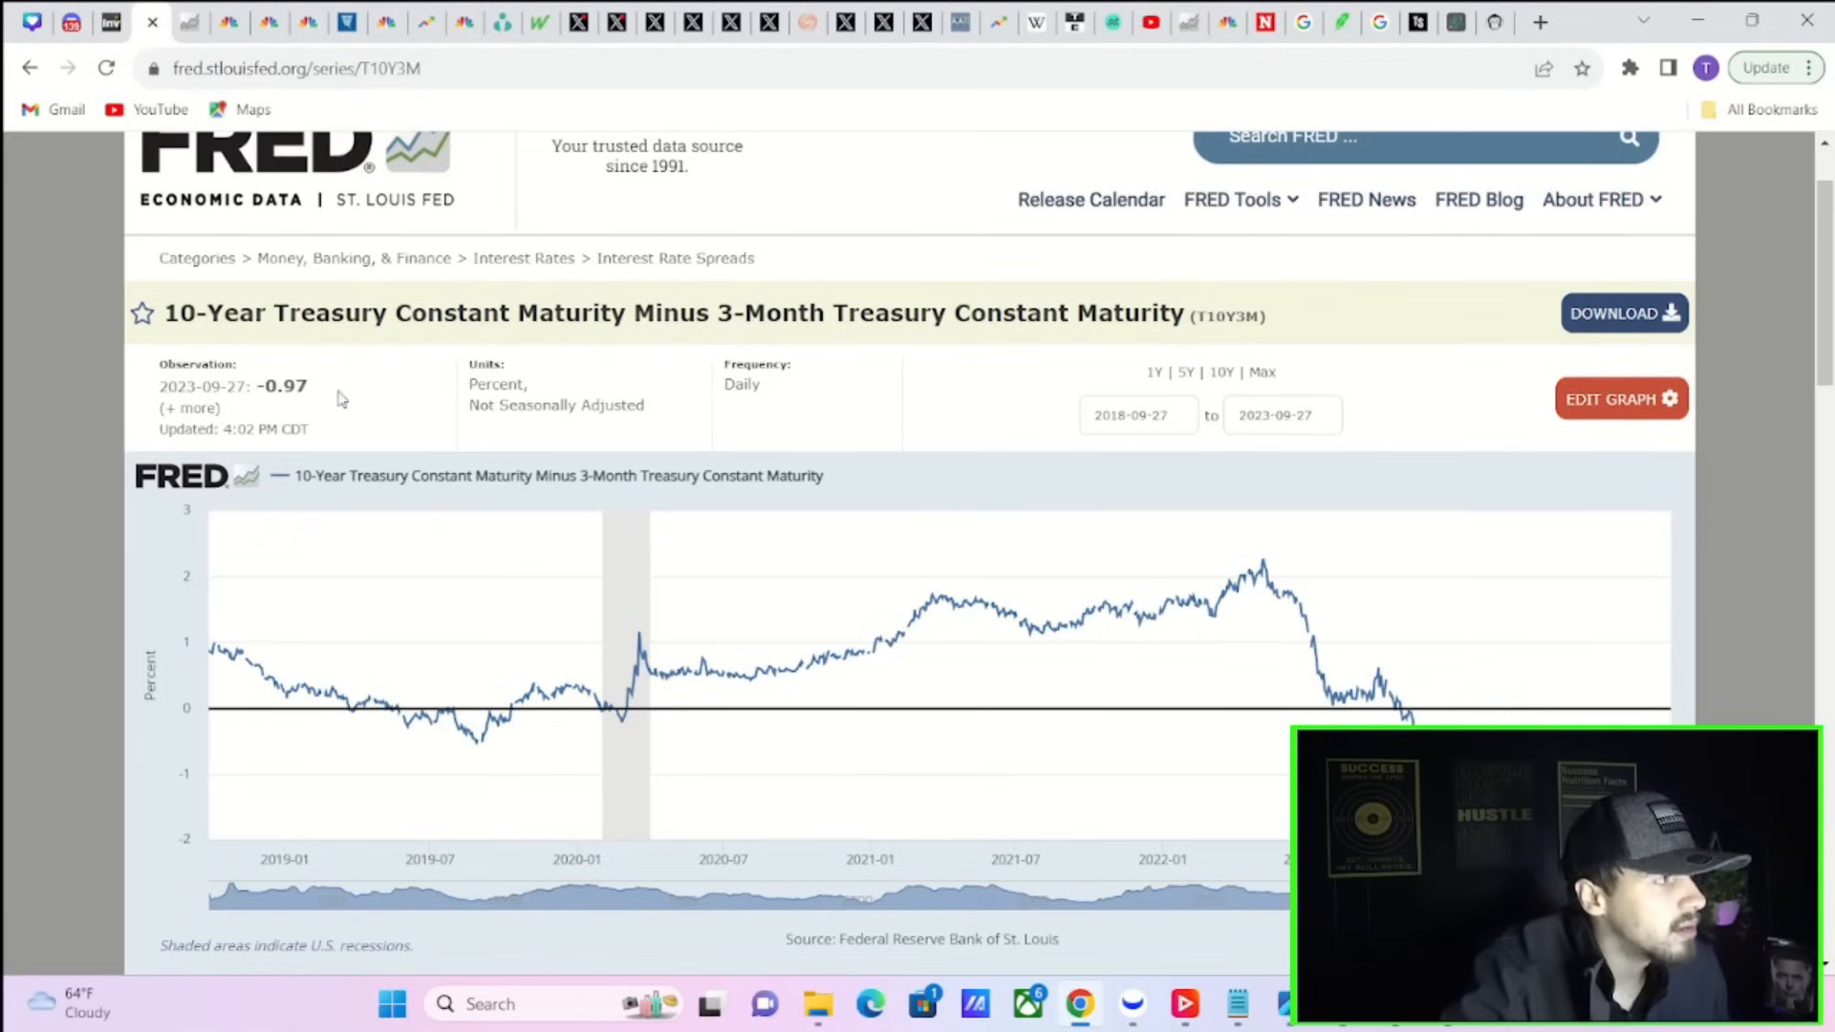
mouse_move(1270, 574)
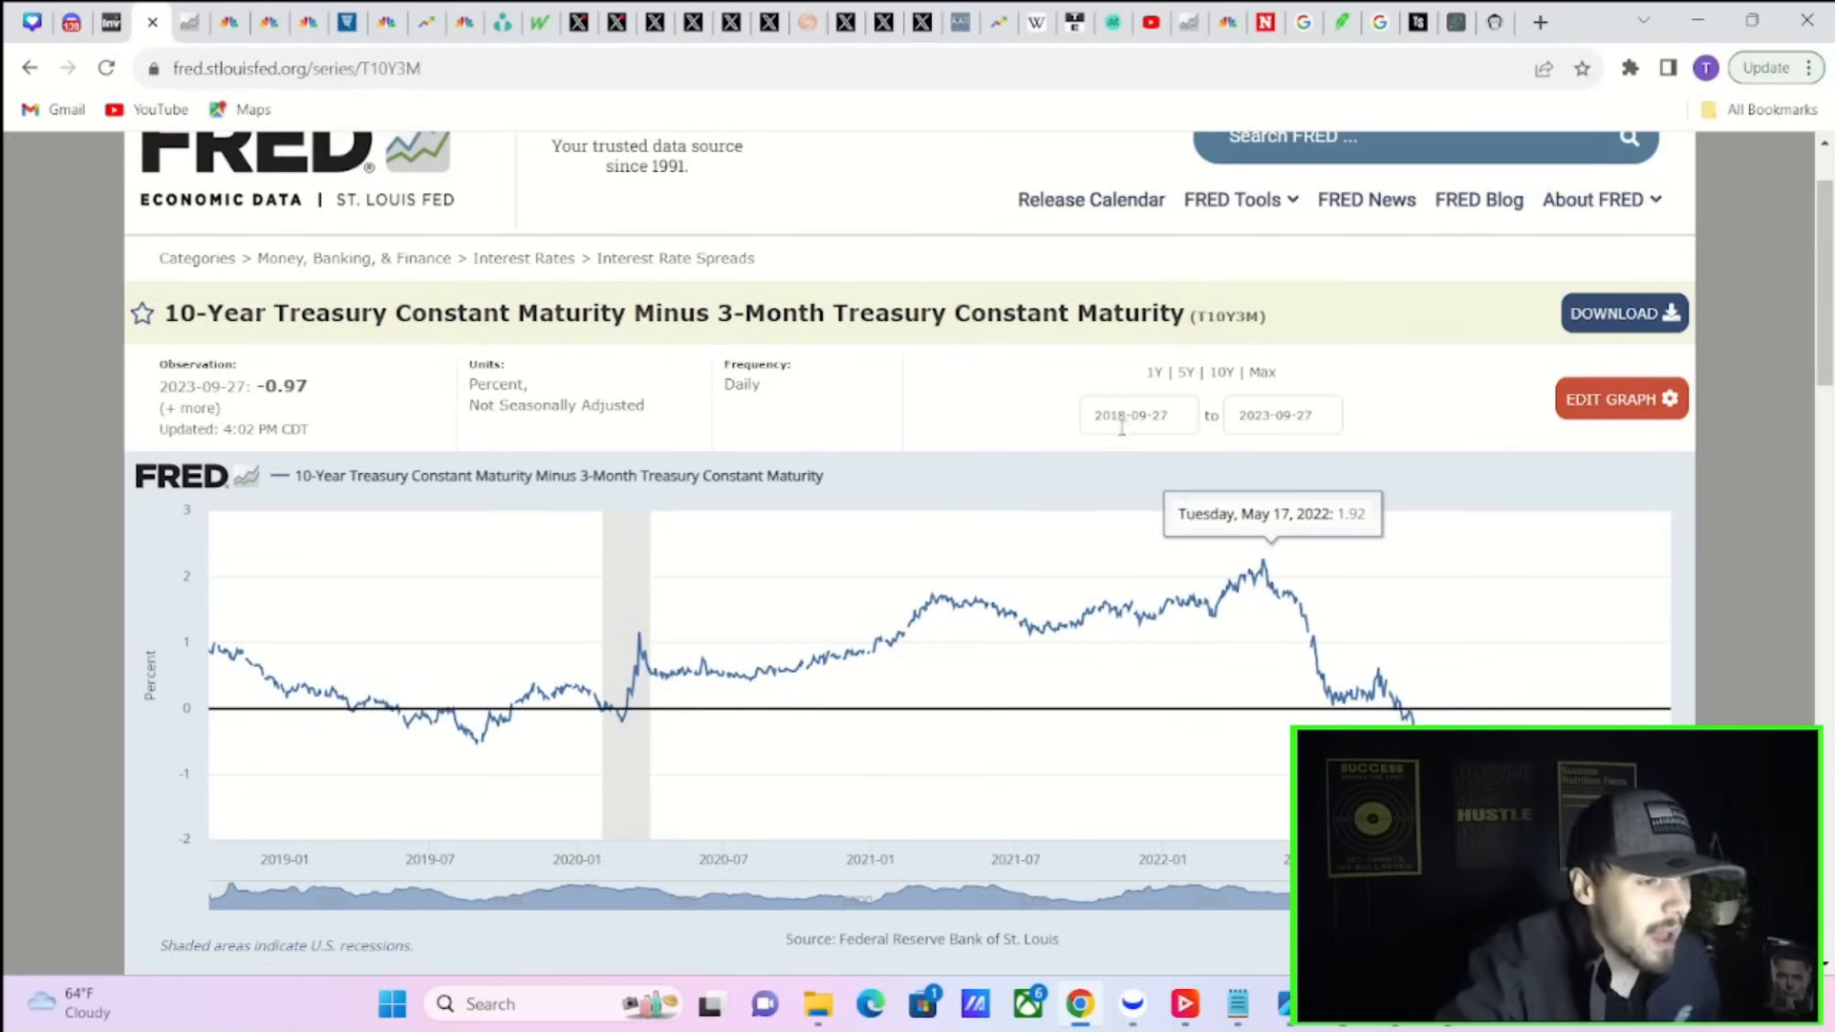
left_click(1137, 413)
type("1950")
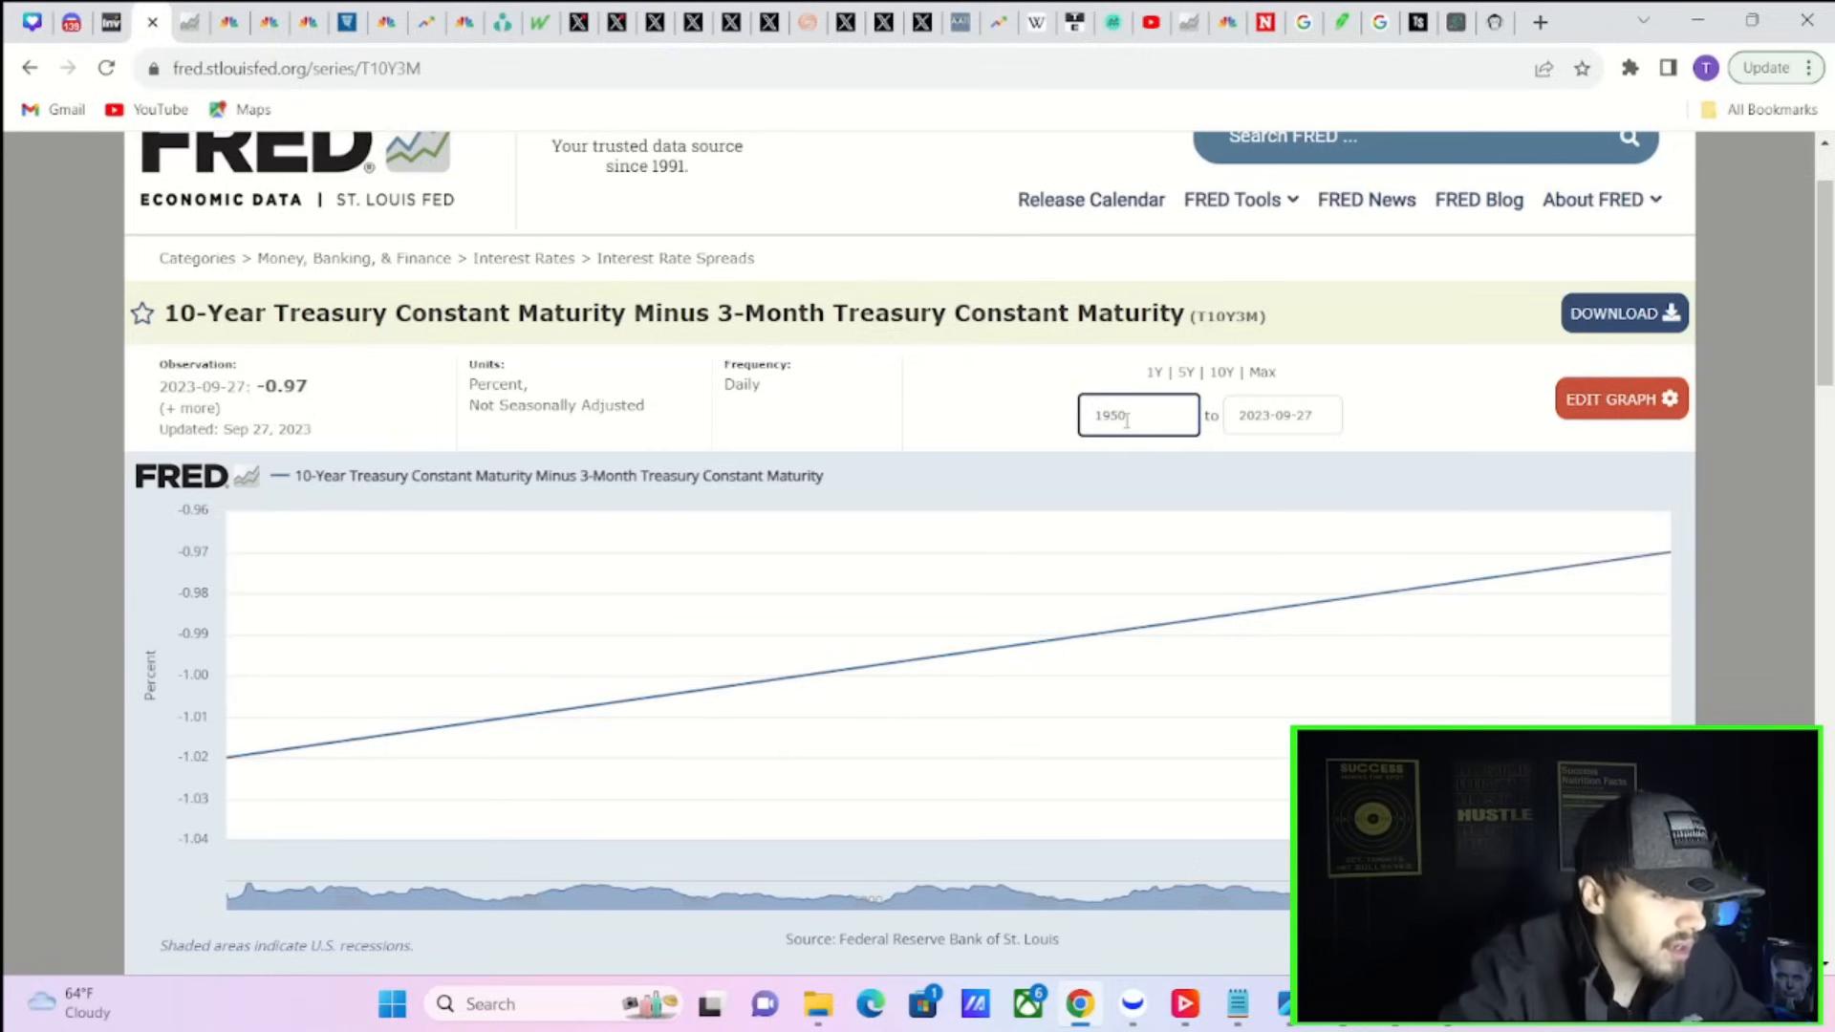
Enter 1982-01-04 as the chart start date and scroll down to the chart
type("-00")
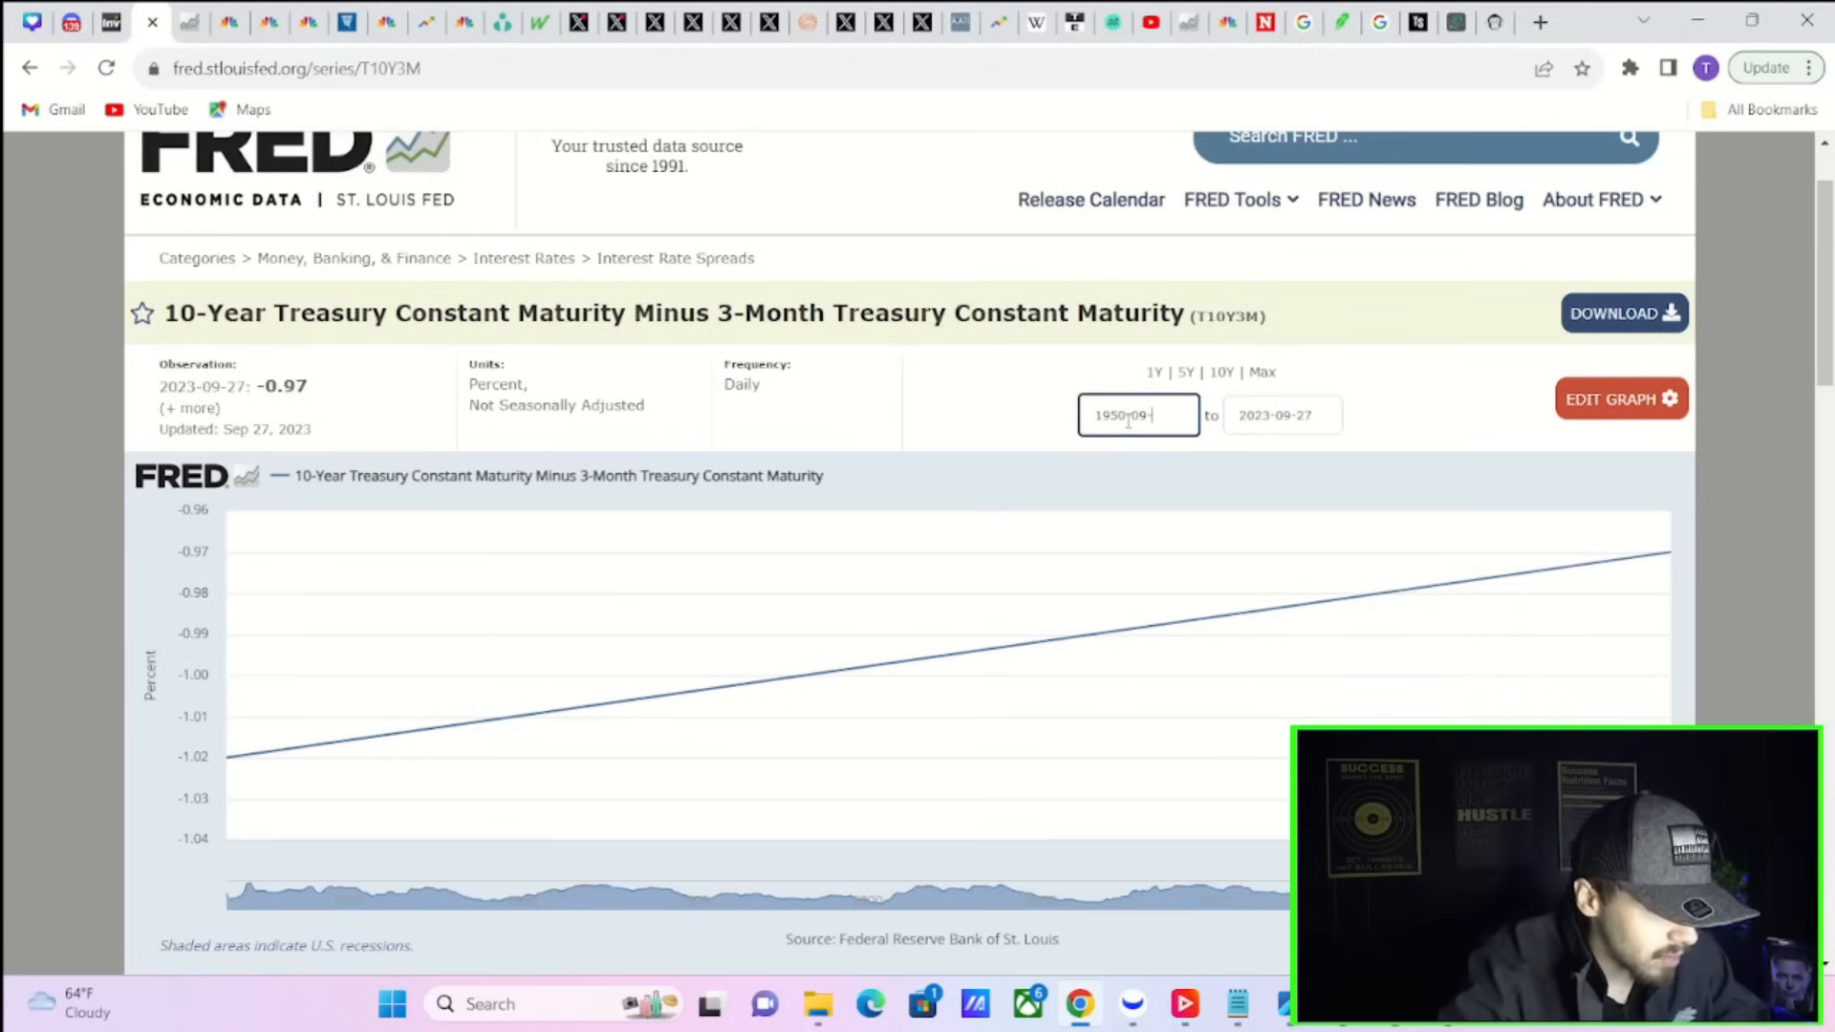
type("1982-01-04")
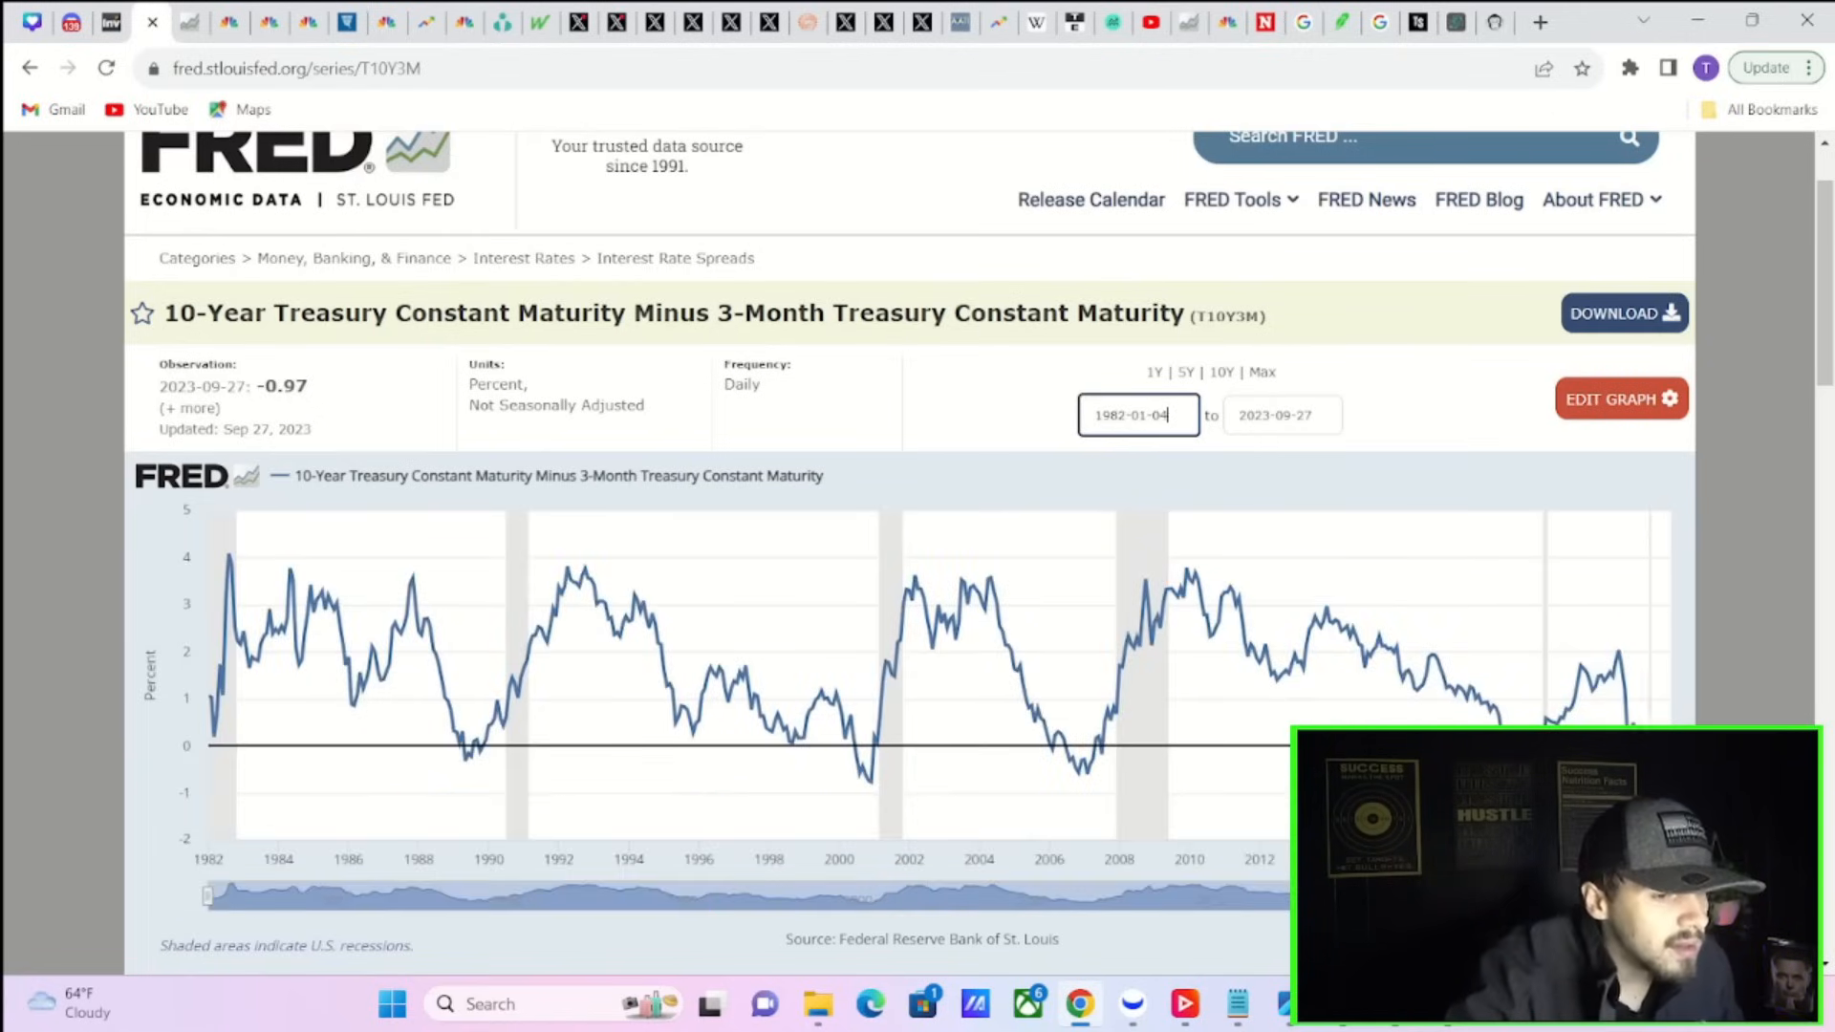
scroll("down", 3)
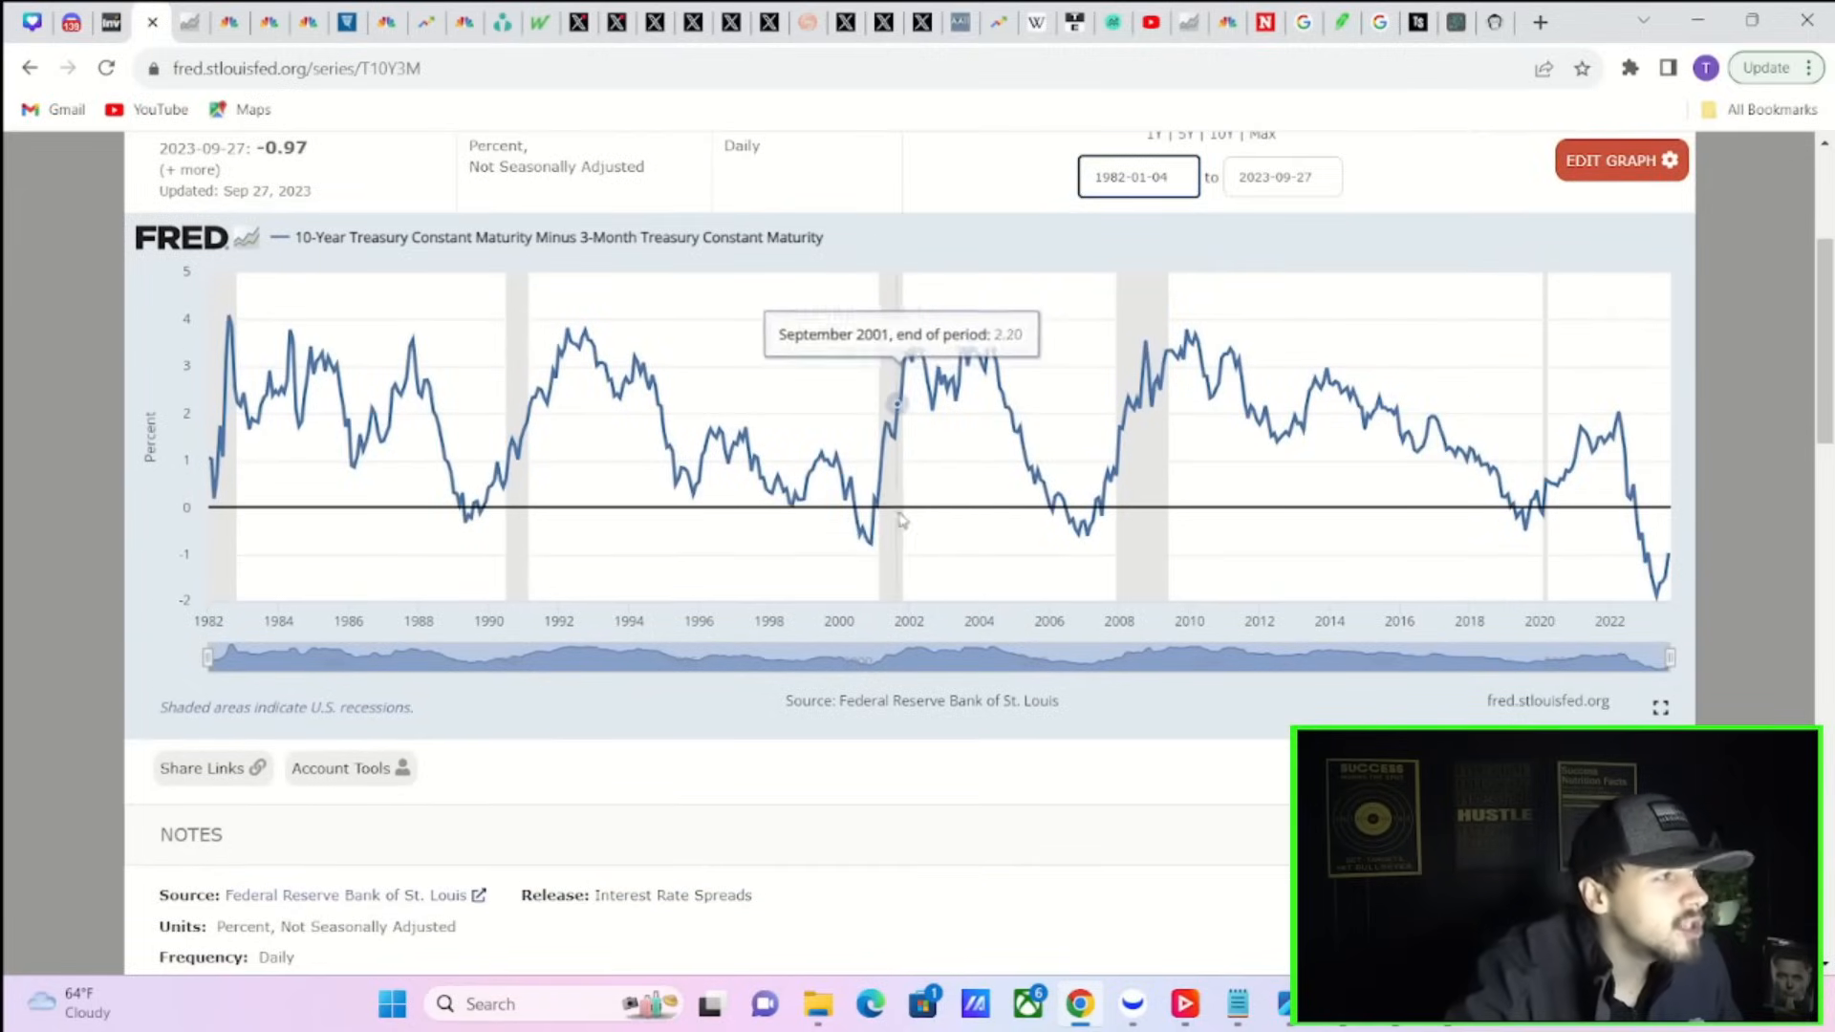
mouse_move(1589, 579)
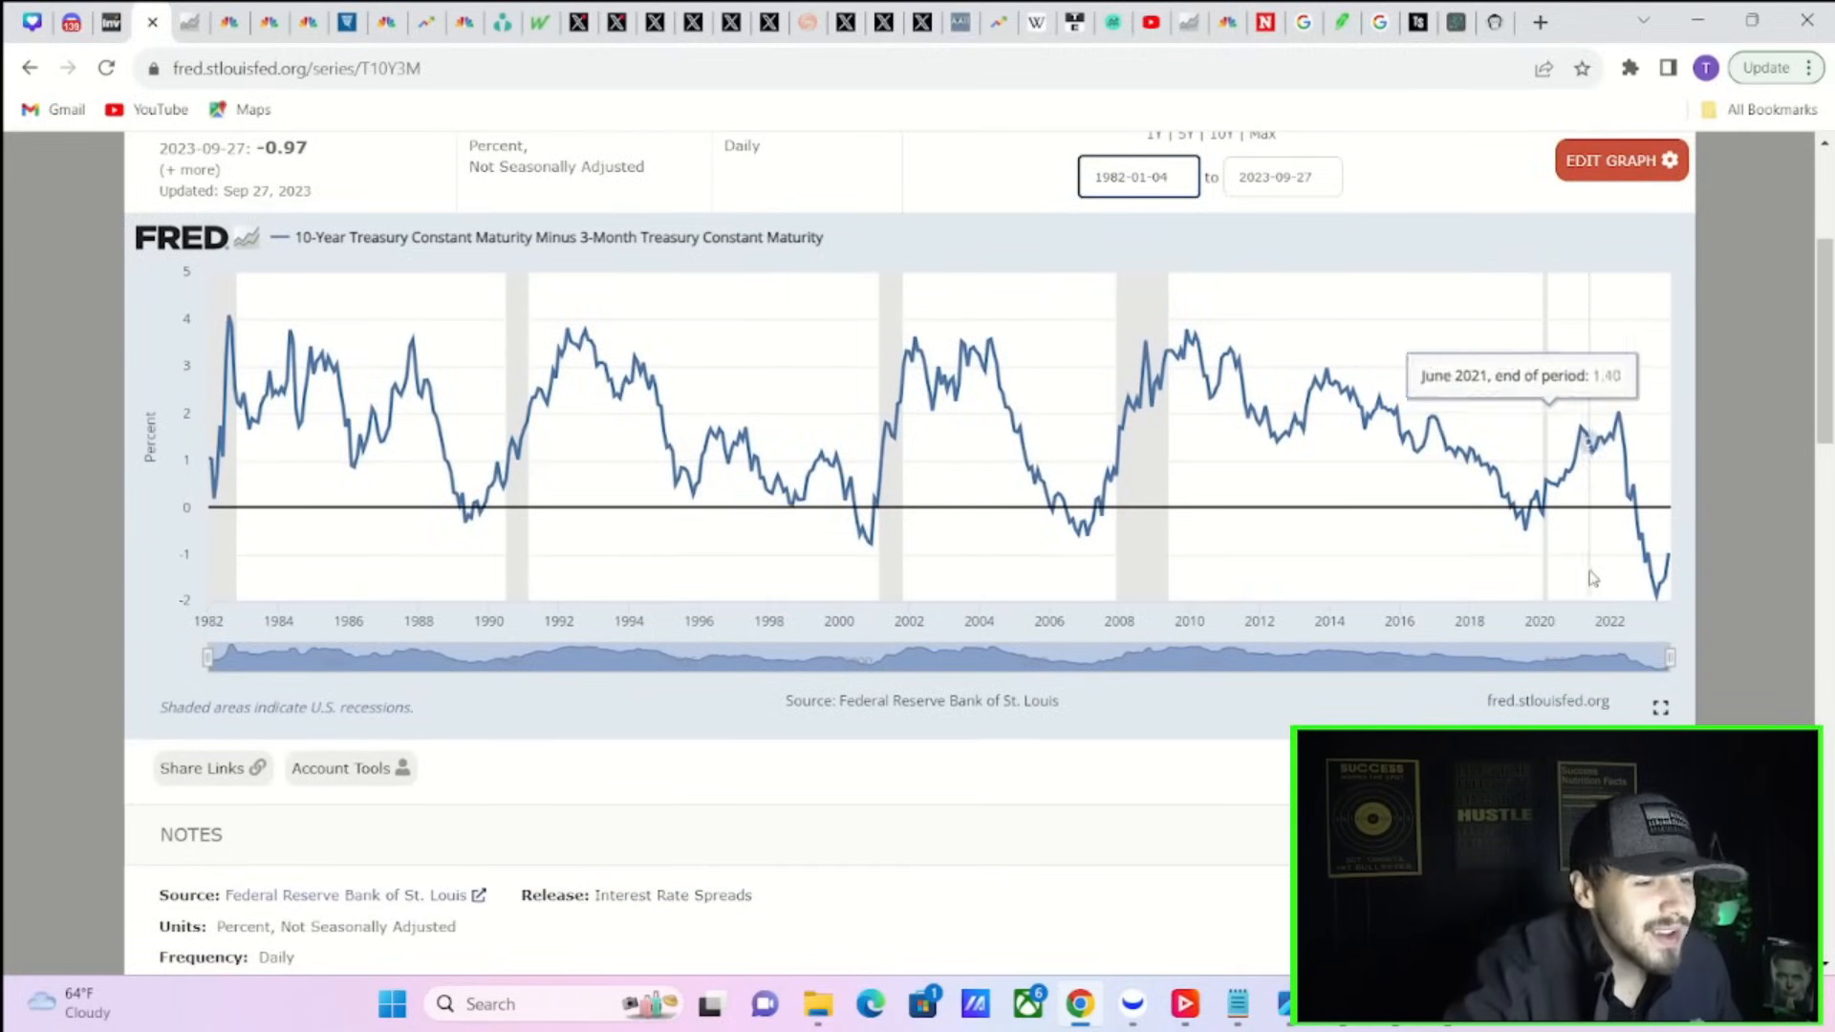
mouse_move(574, 500)
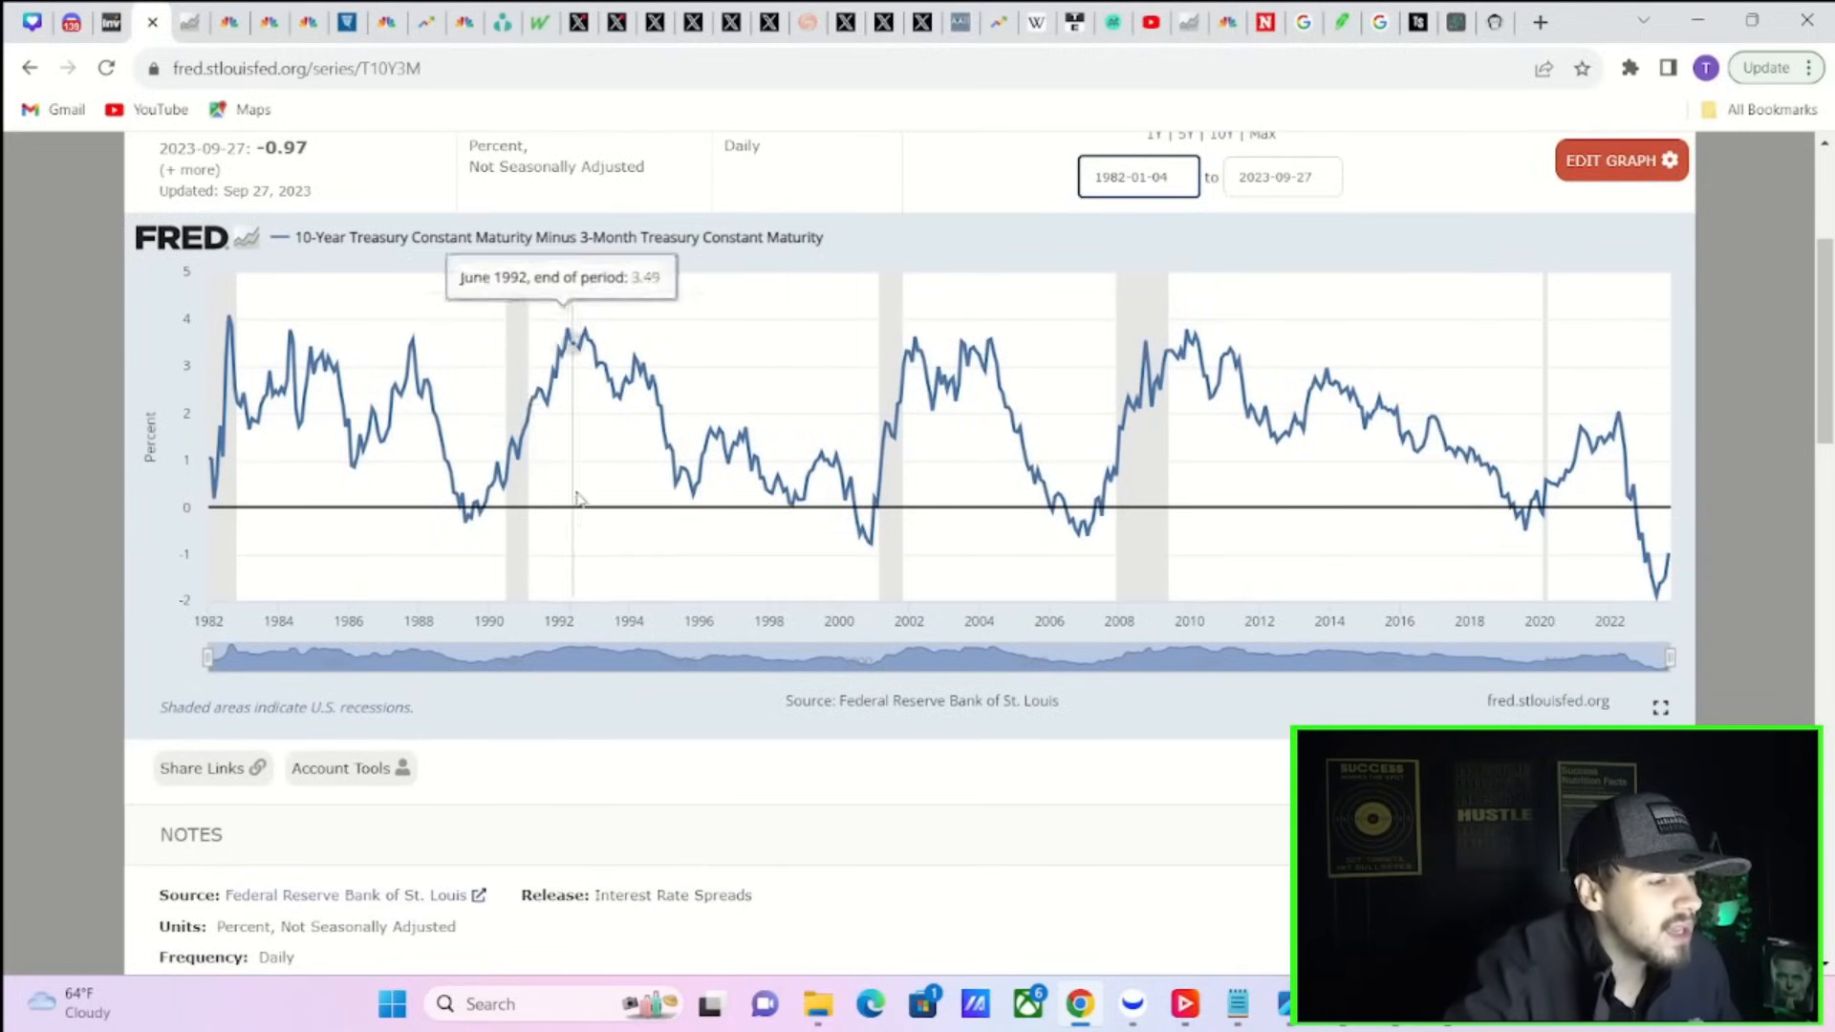
mouse_move(1668, 521)
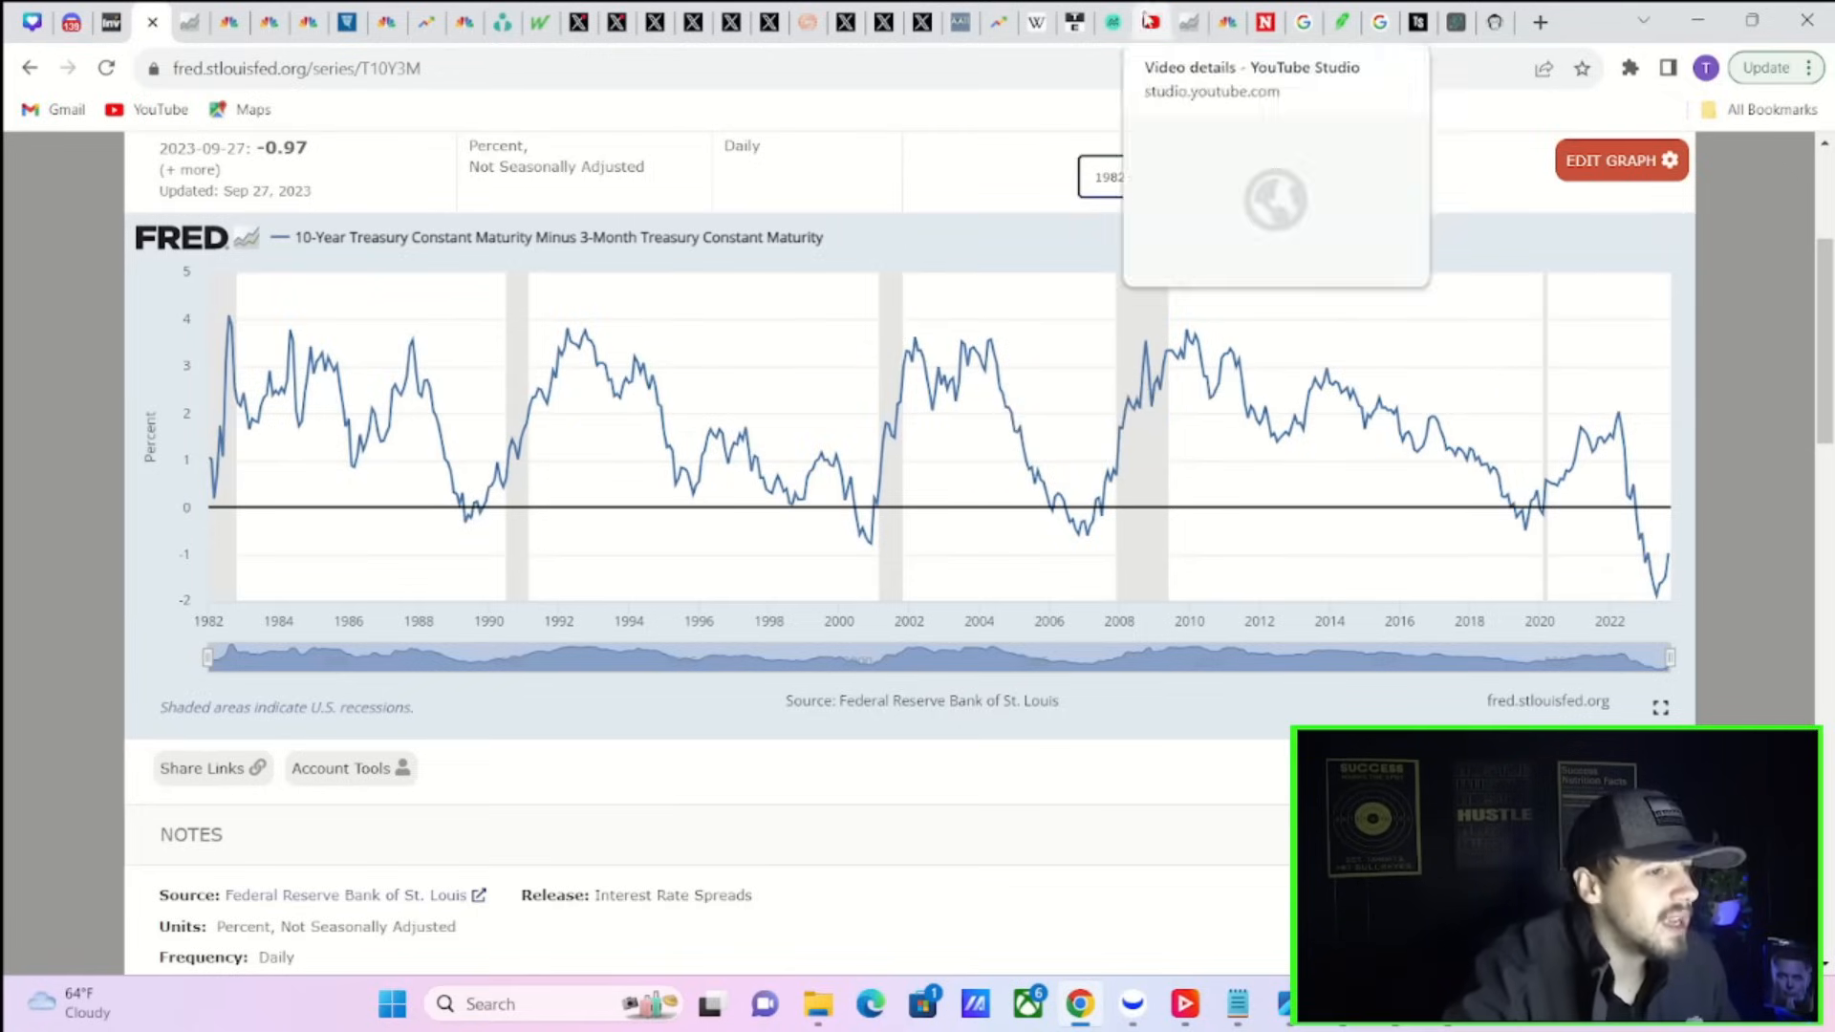
mouse_move(1074, 21)
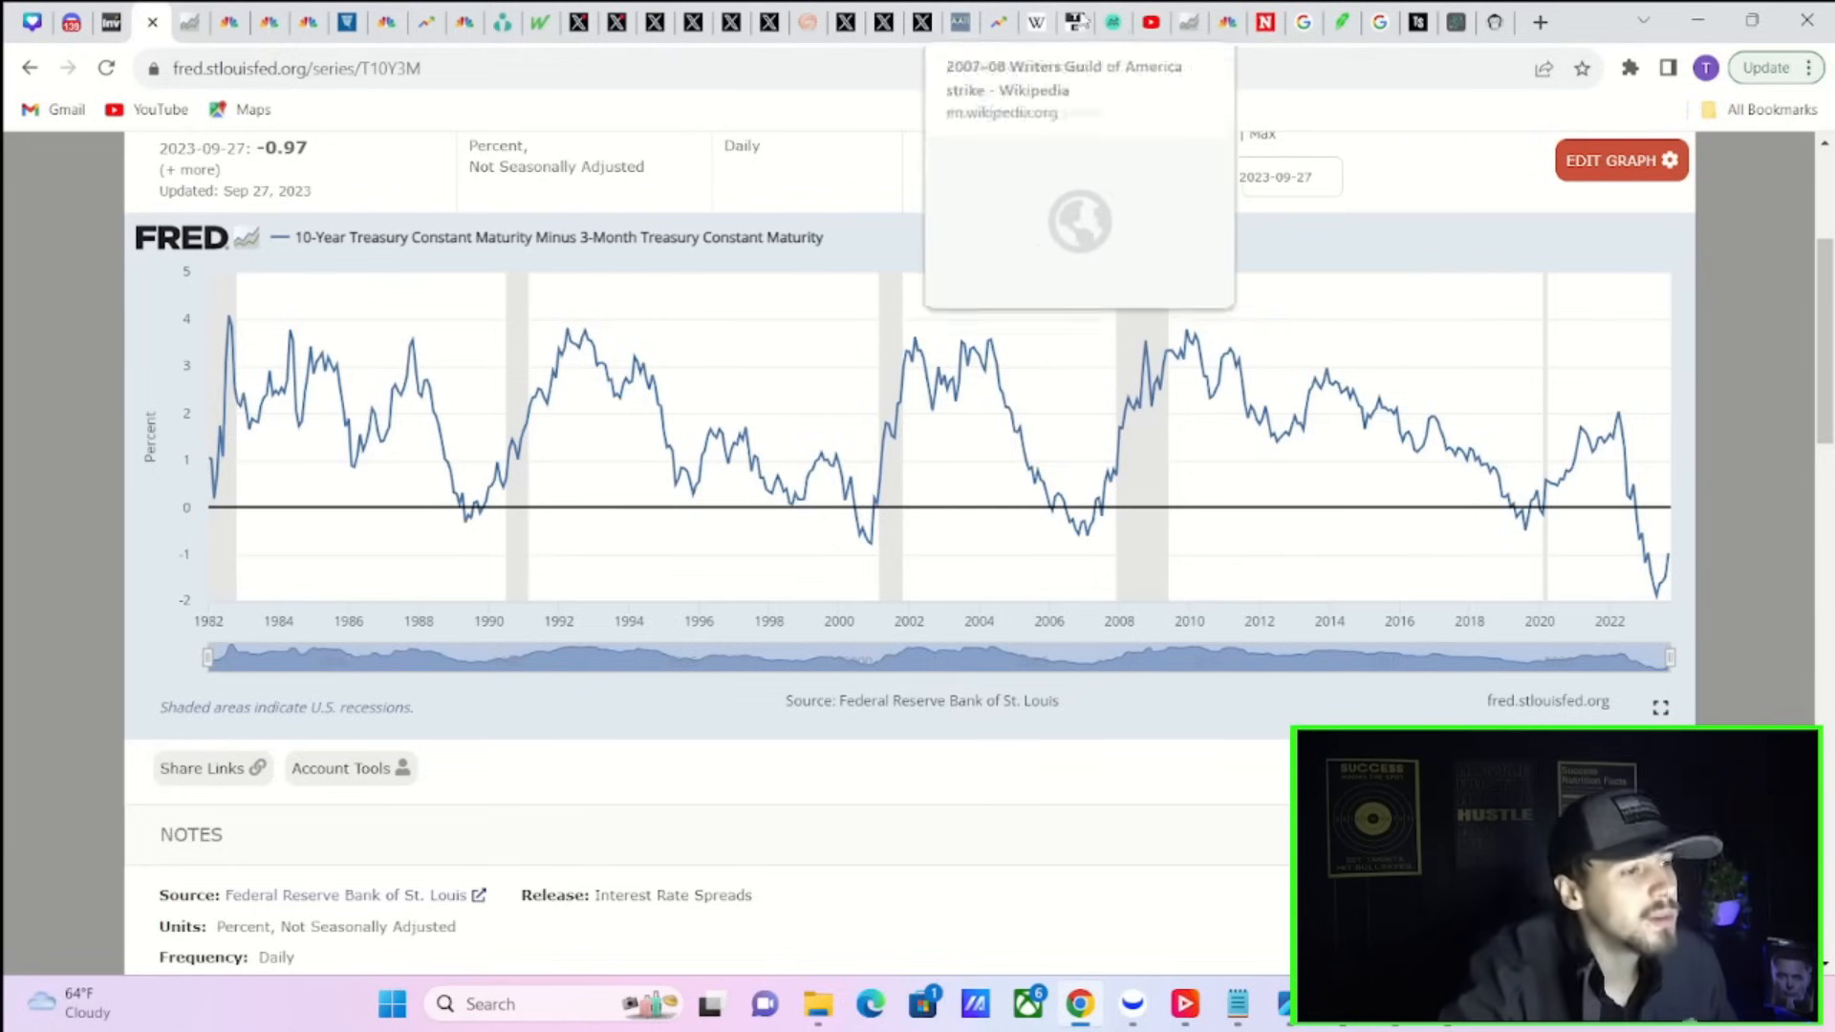
Scroll through Thursday September 28, 2023's US, Japanese and Australian releases
left_click(1036, 21)
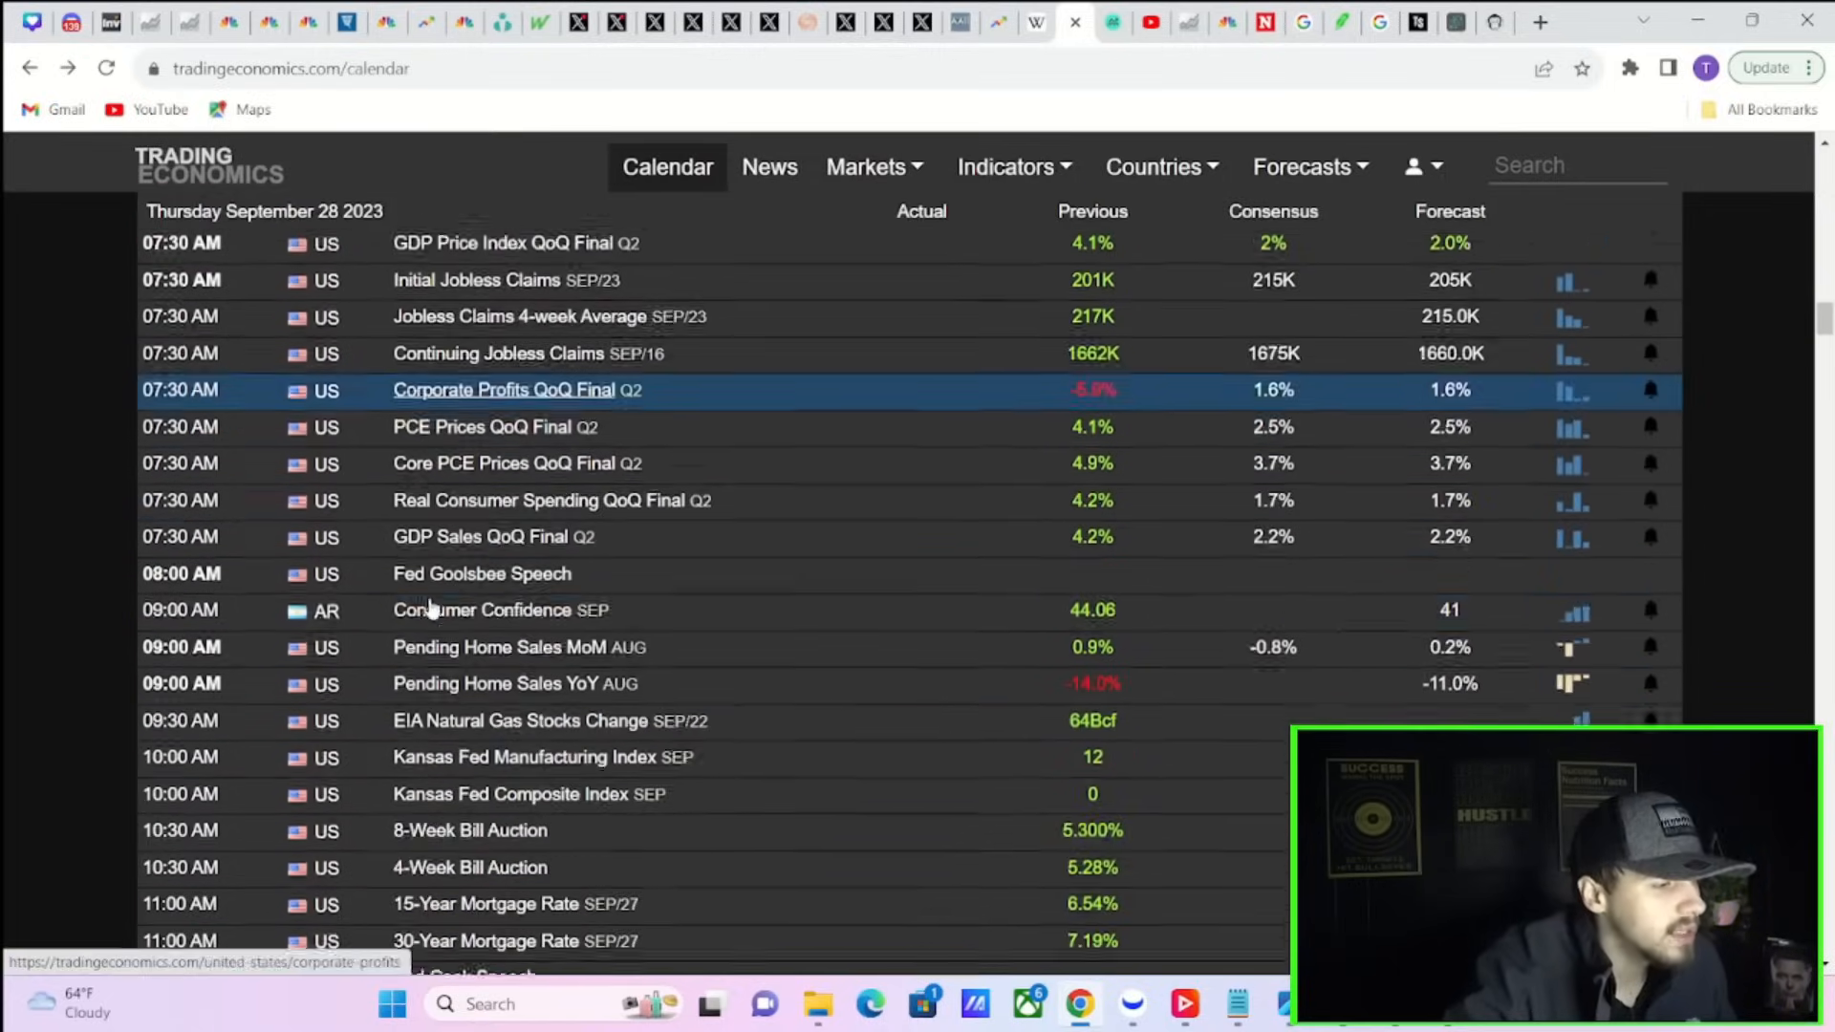
scroll("down", 3)
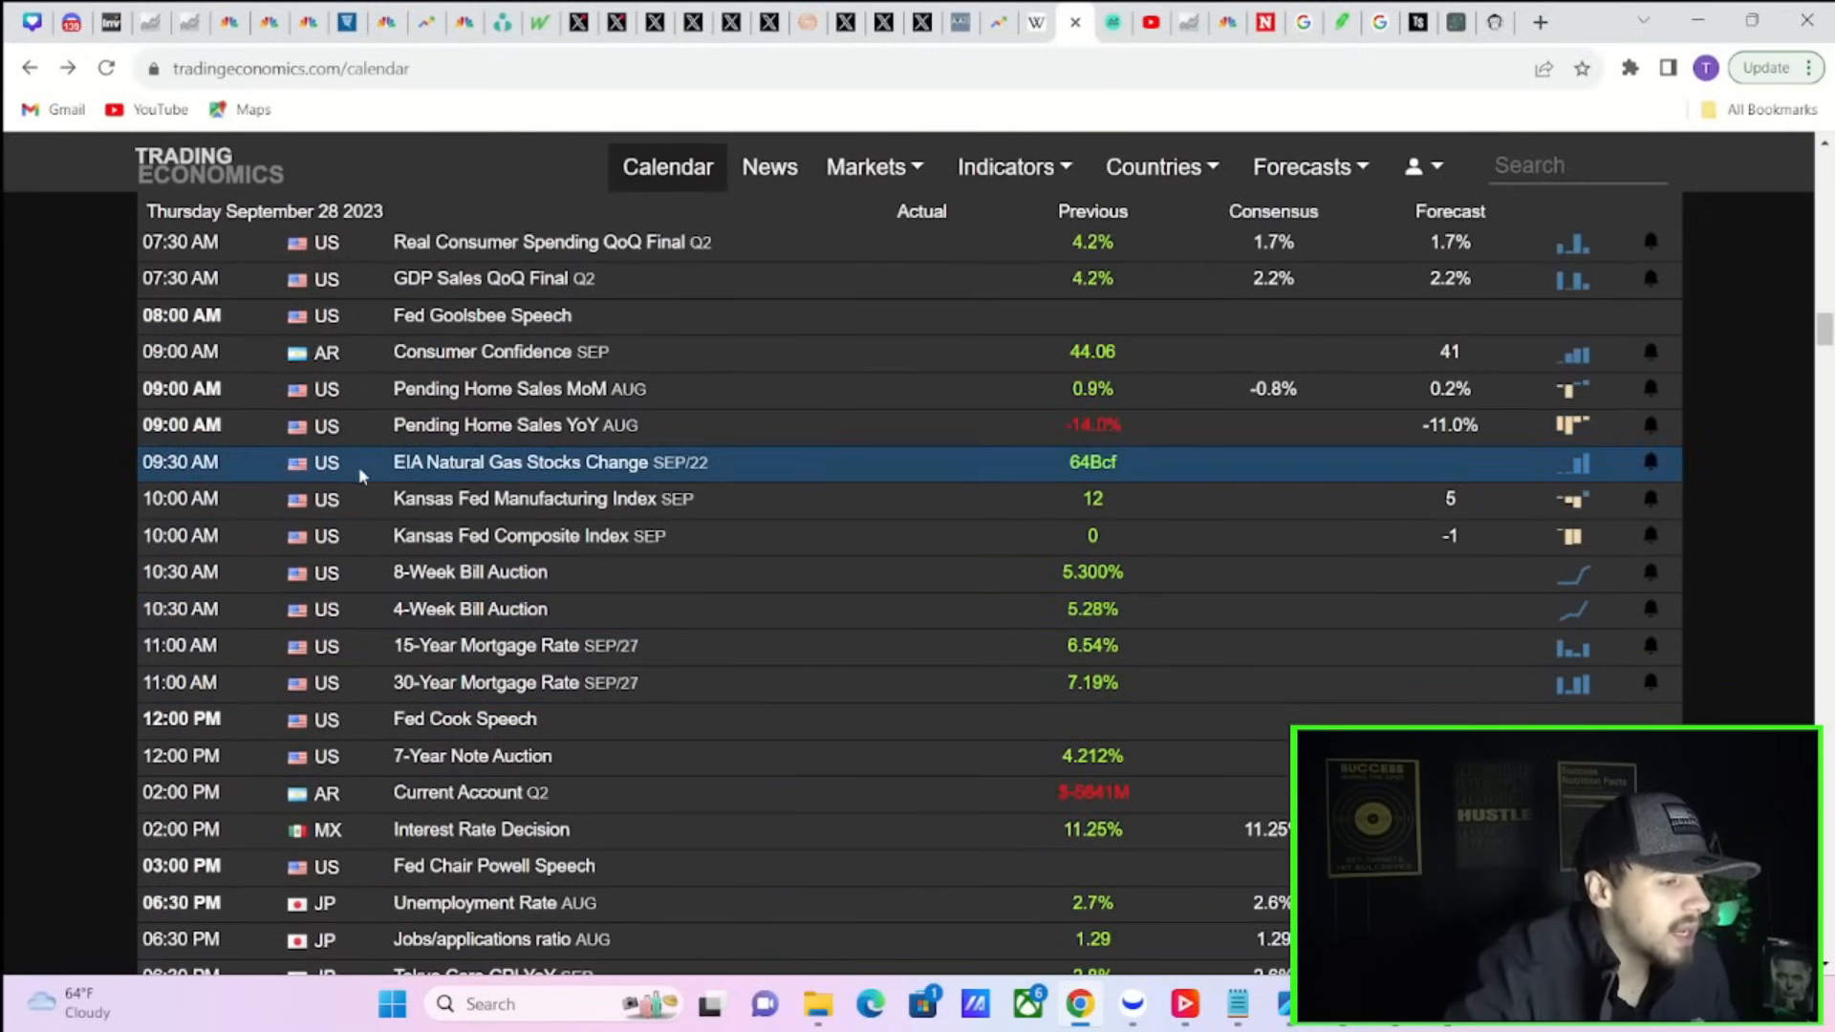
scroll("down", 3)
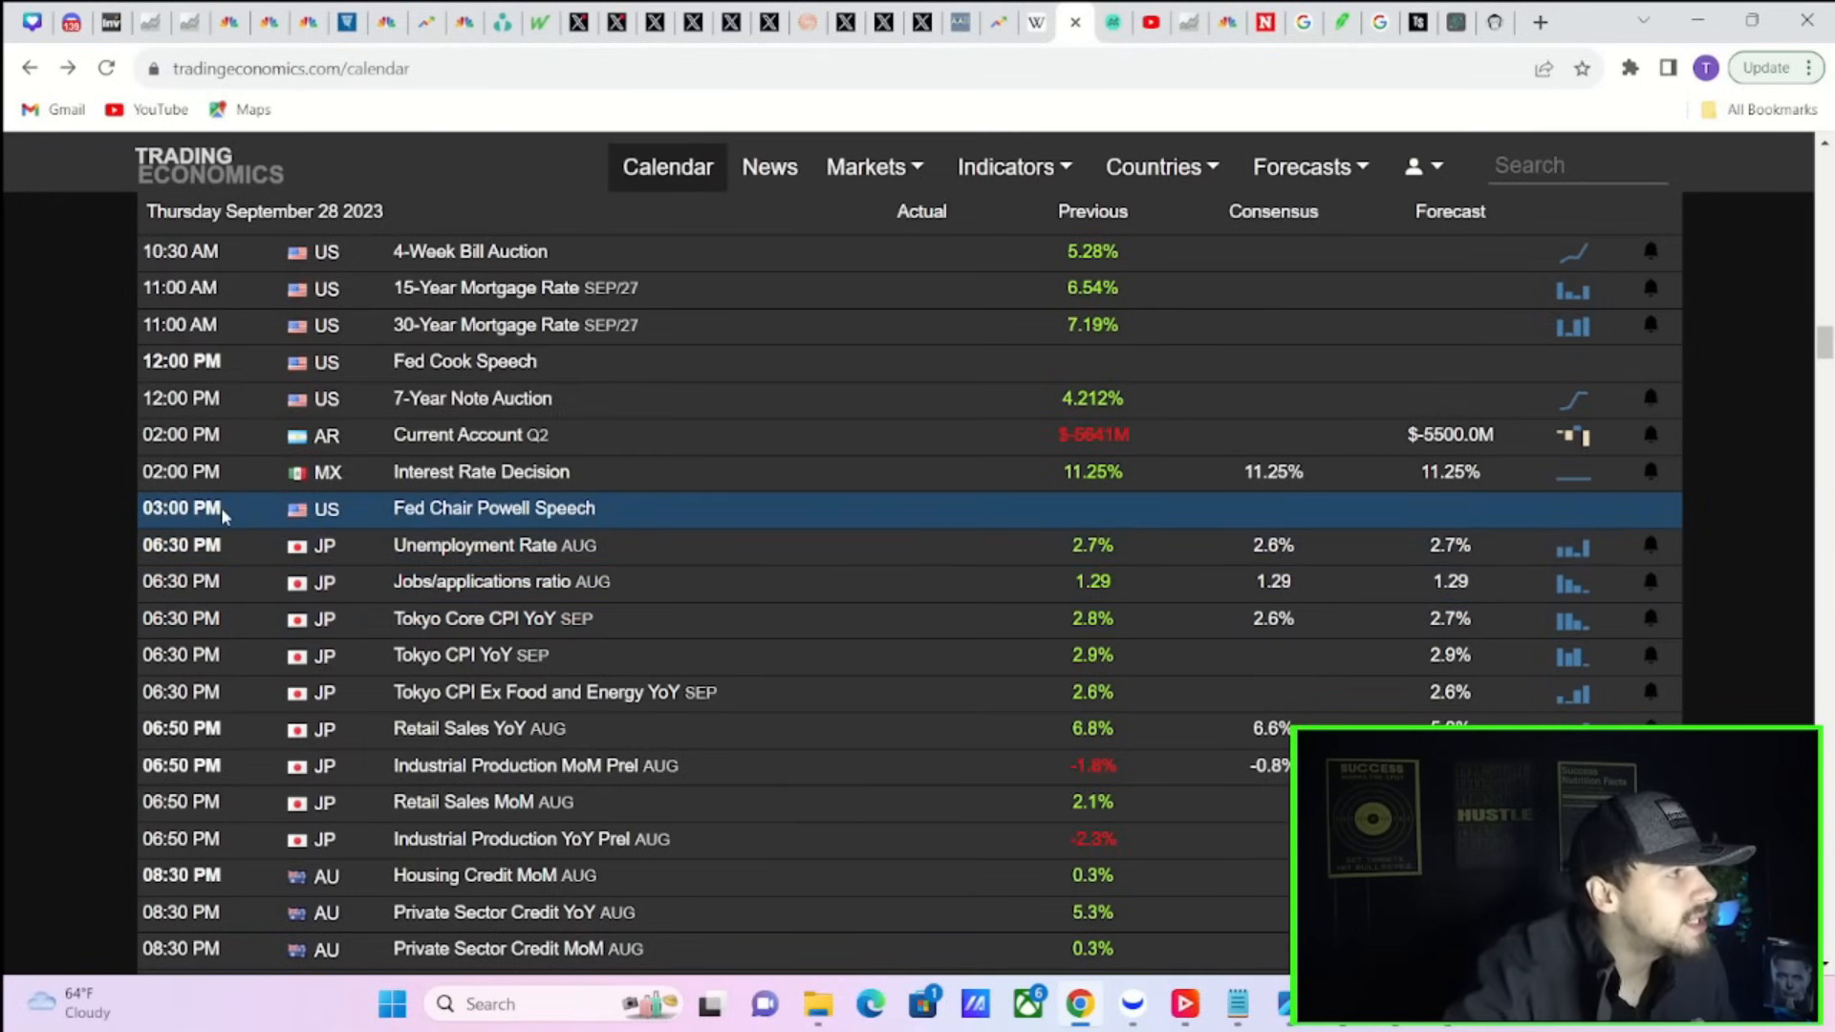
mouse_move(240, 535)
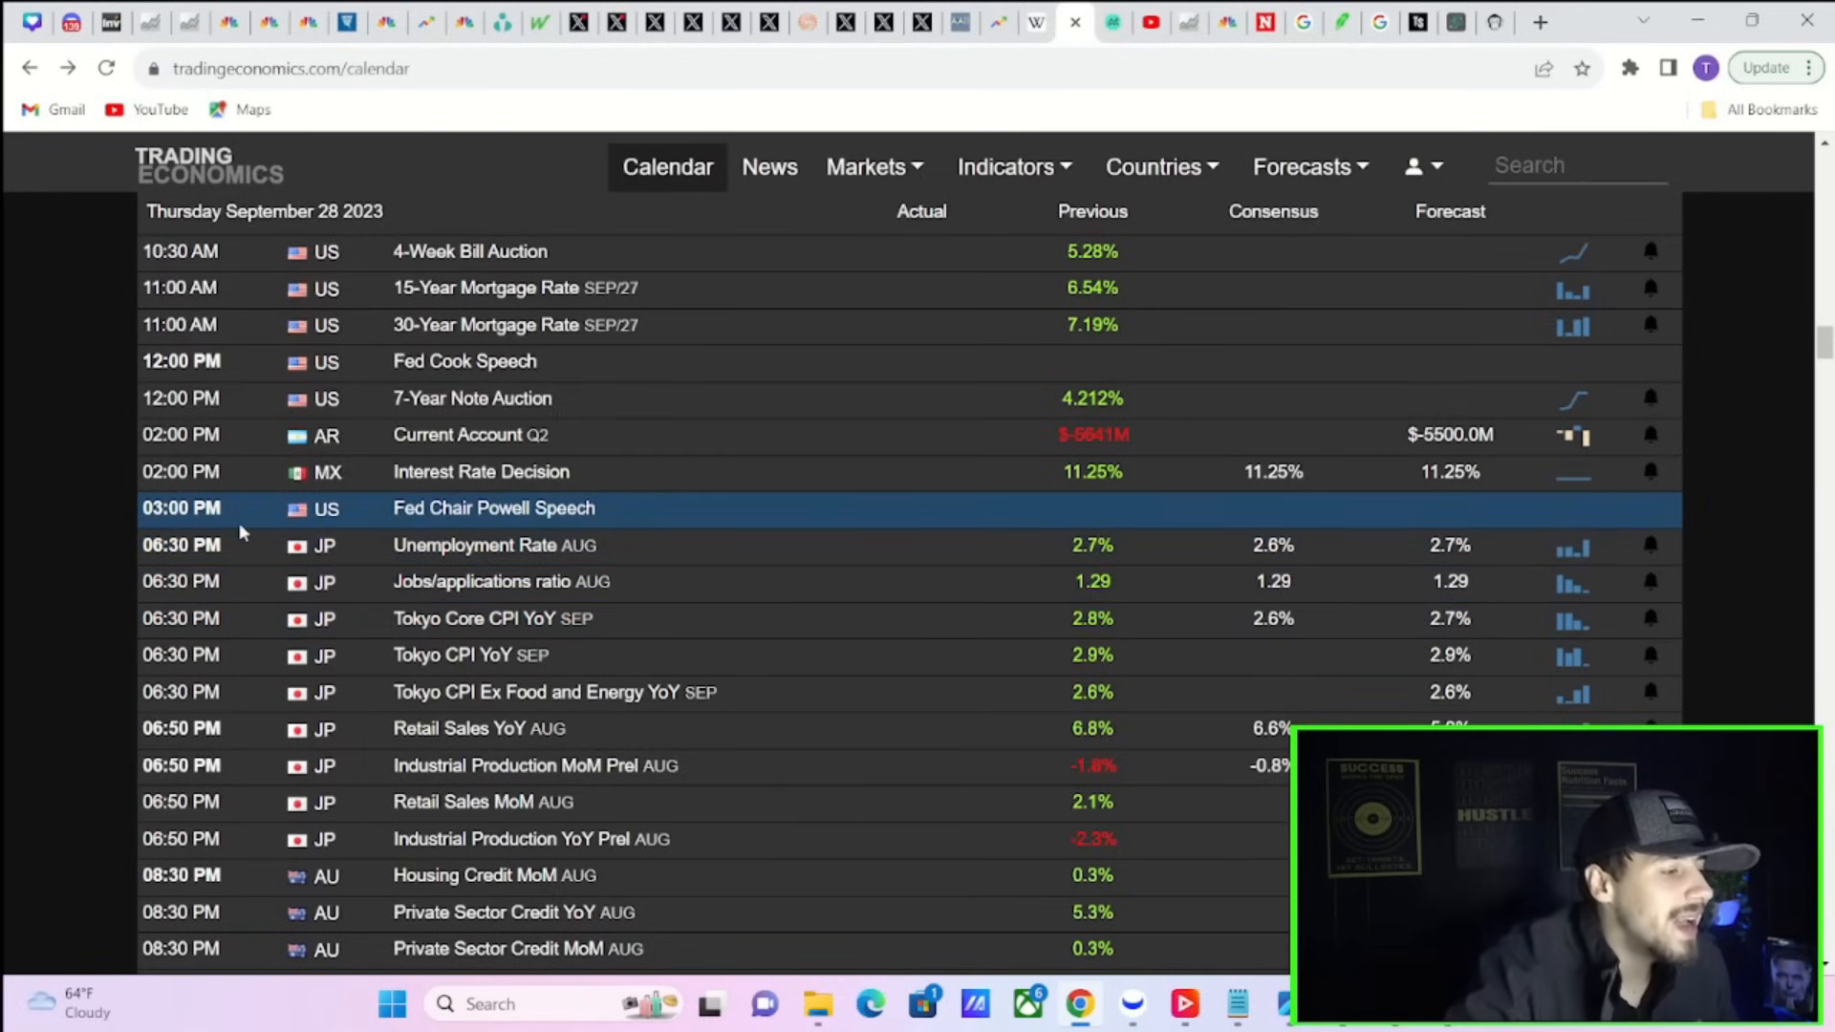
scroll("down", 3)
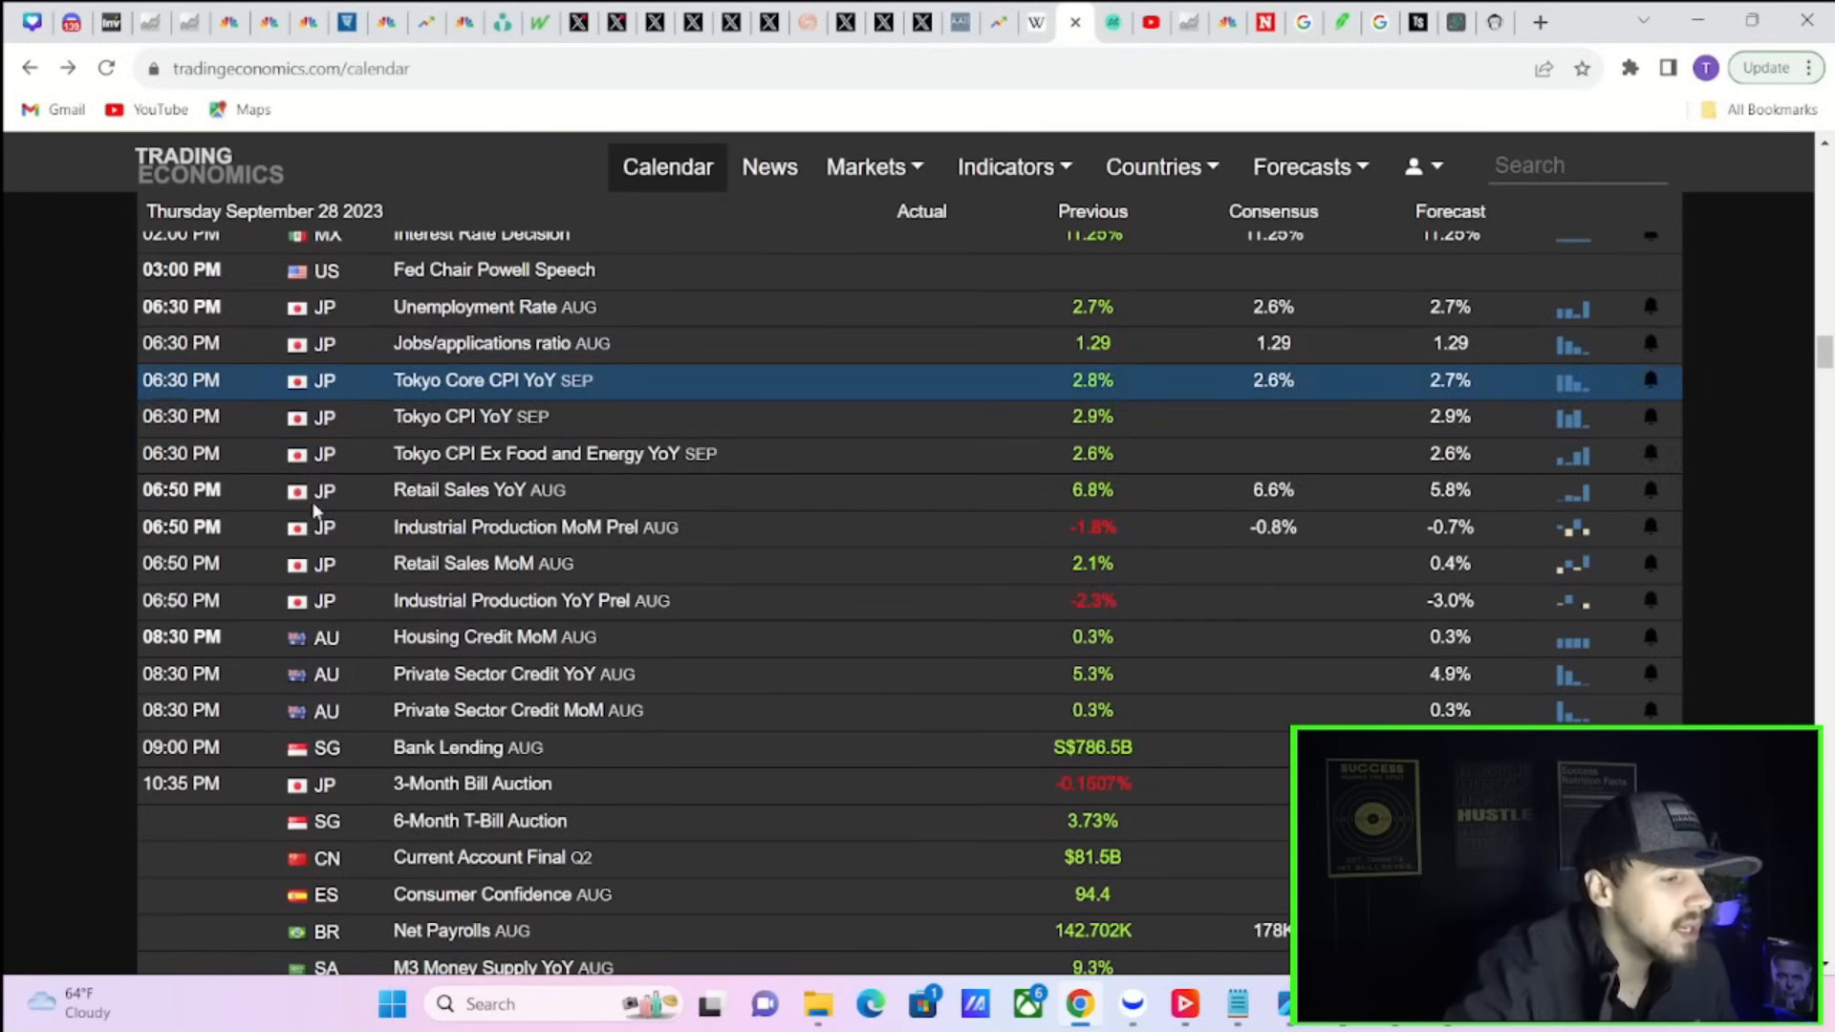
scroll("up", 3)
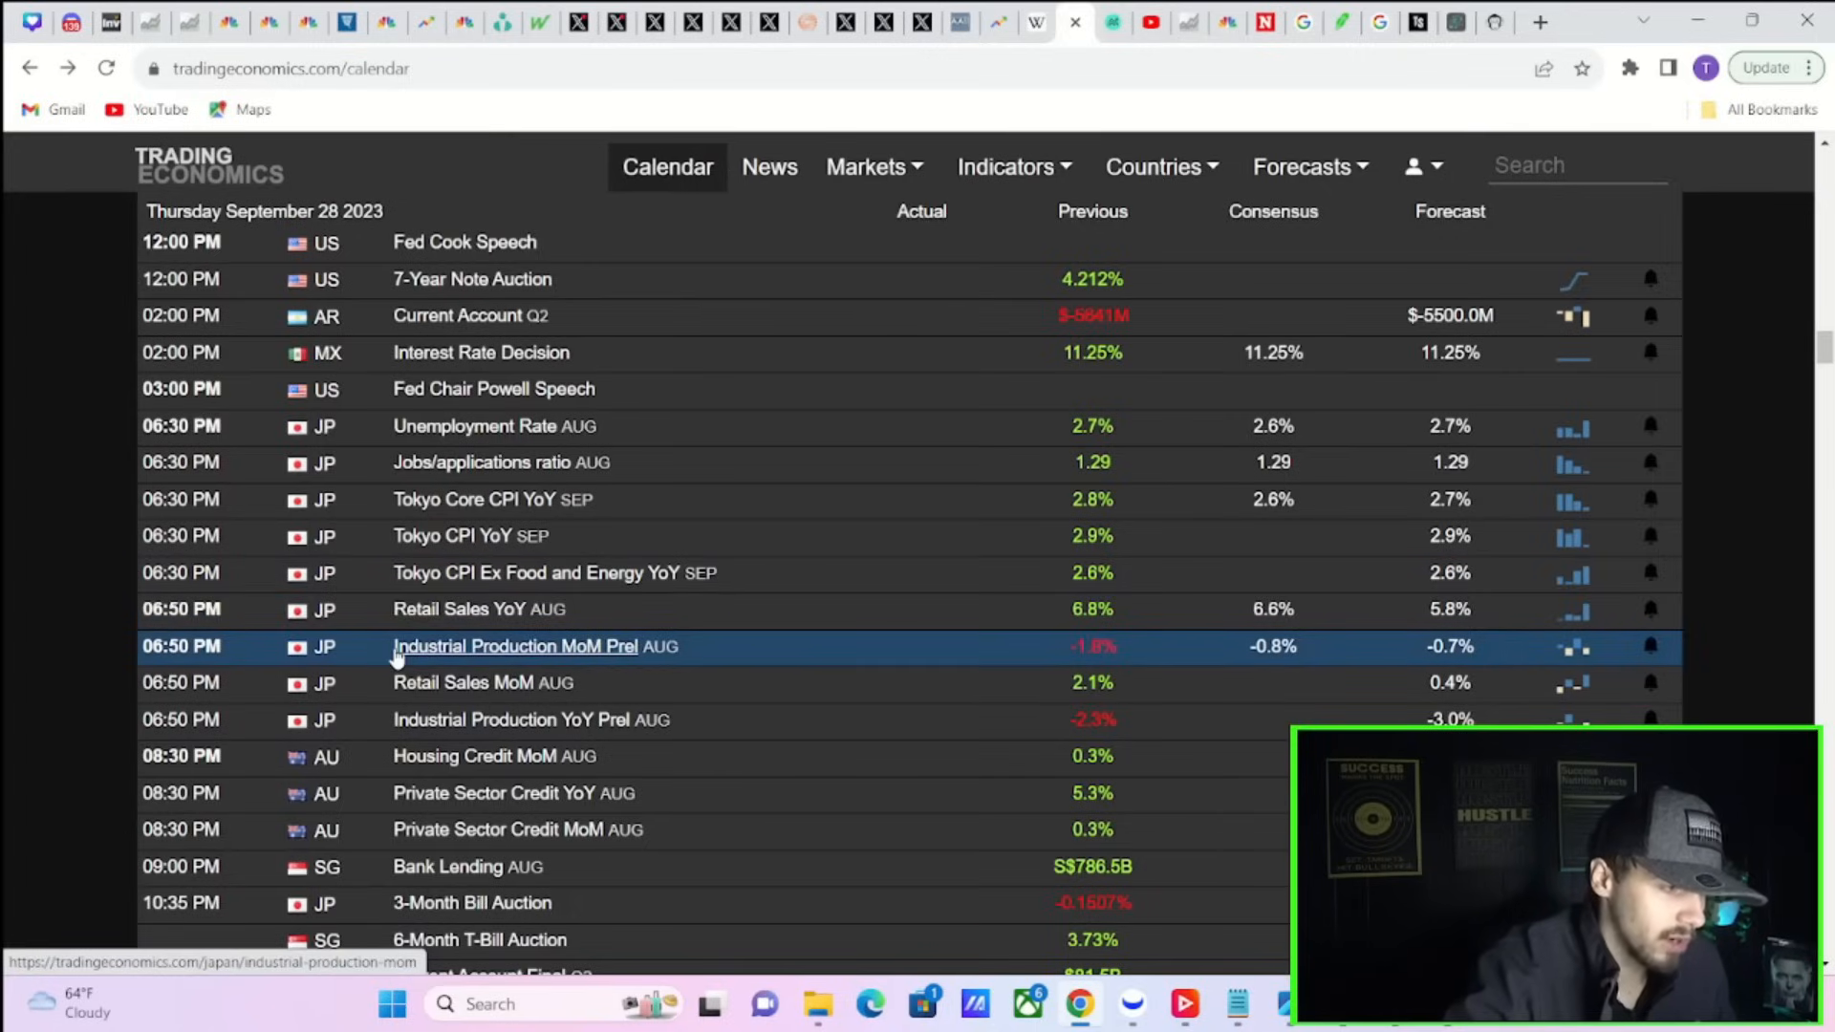
mouse_move(387, 639)
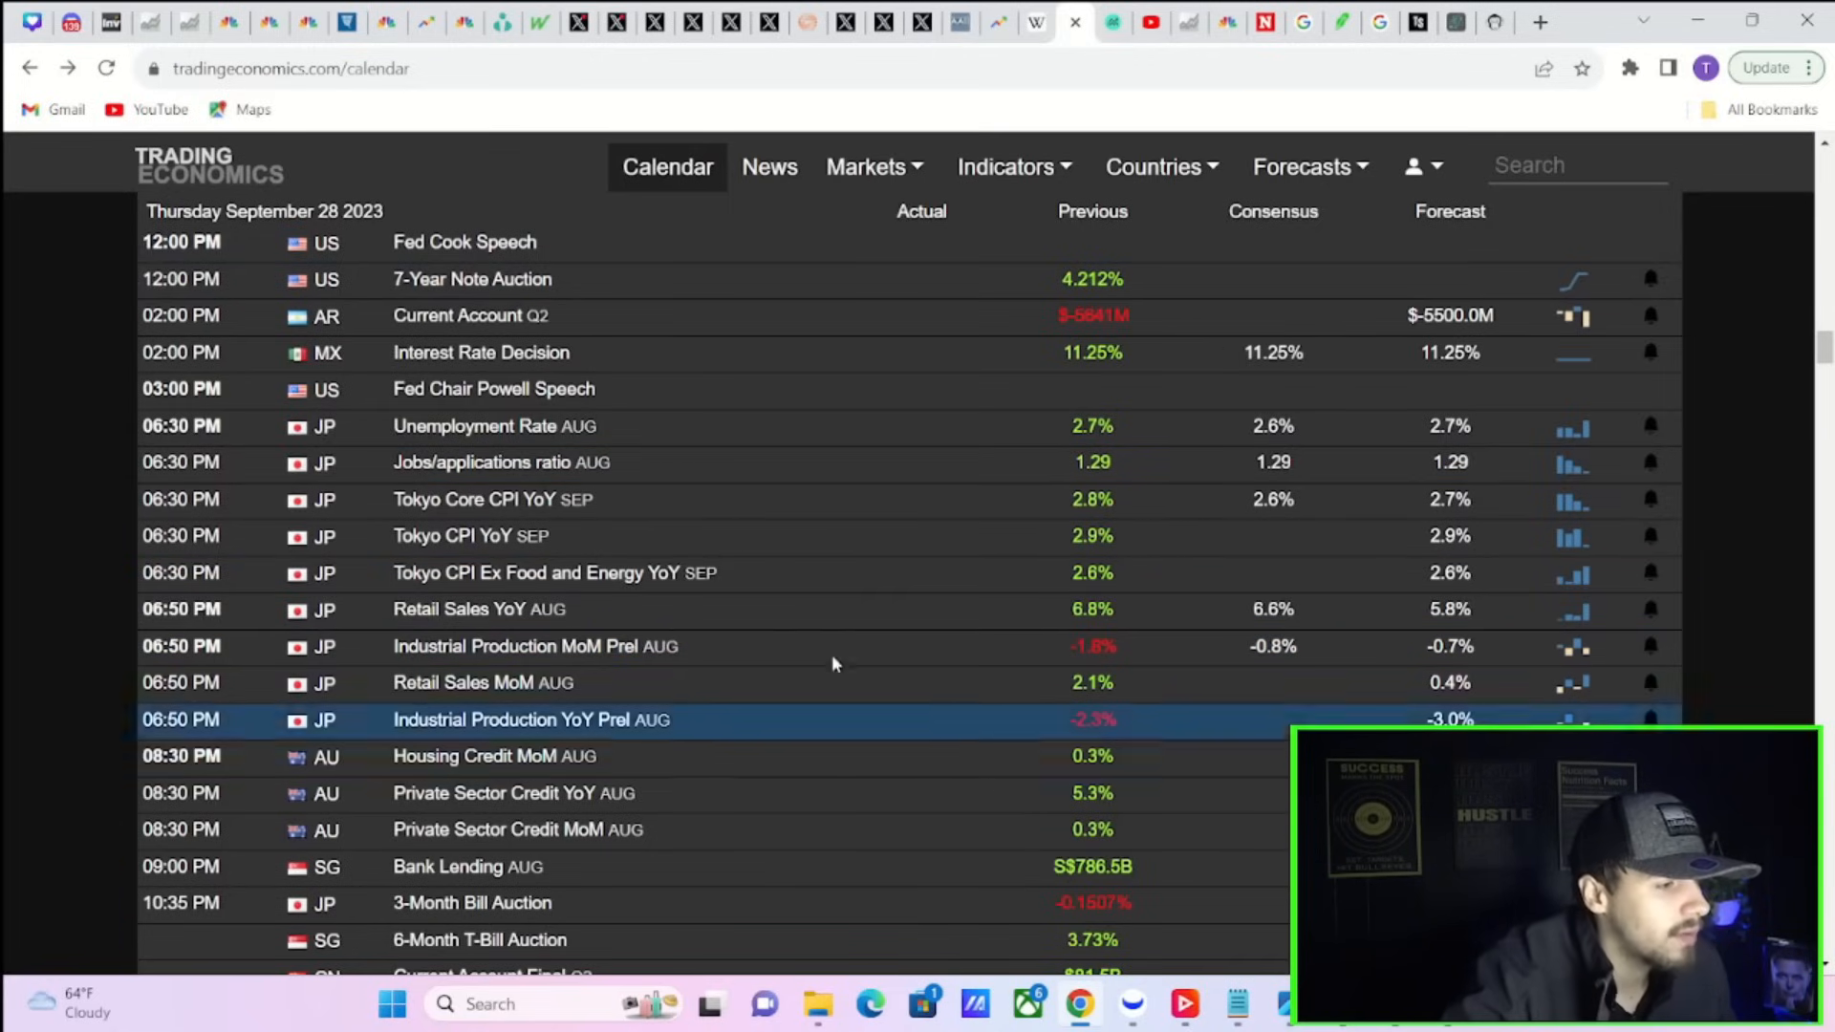
scroll("down", 3)
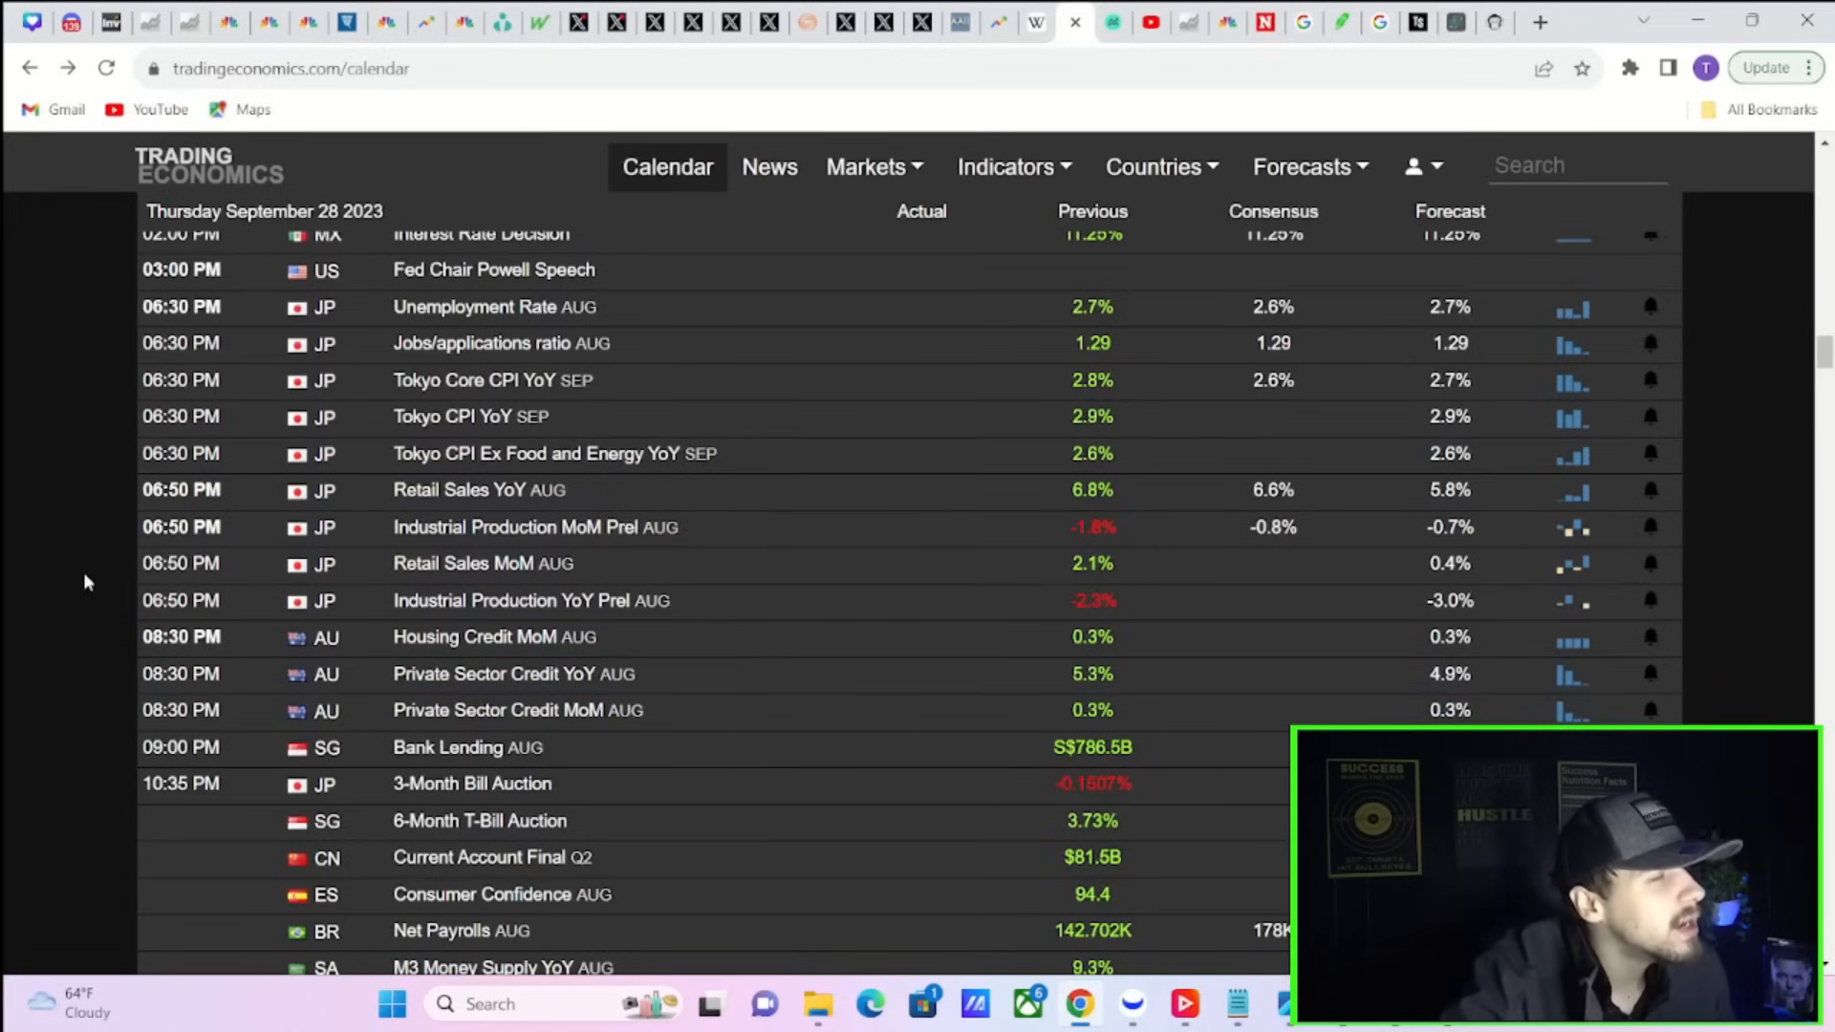
Scroll the Trading Economics calendar to Friday September 29, showing US PCE and personal spending rows
left_click(515, 417)
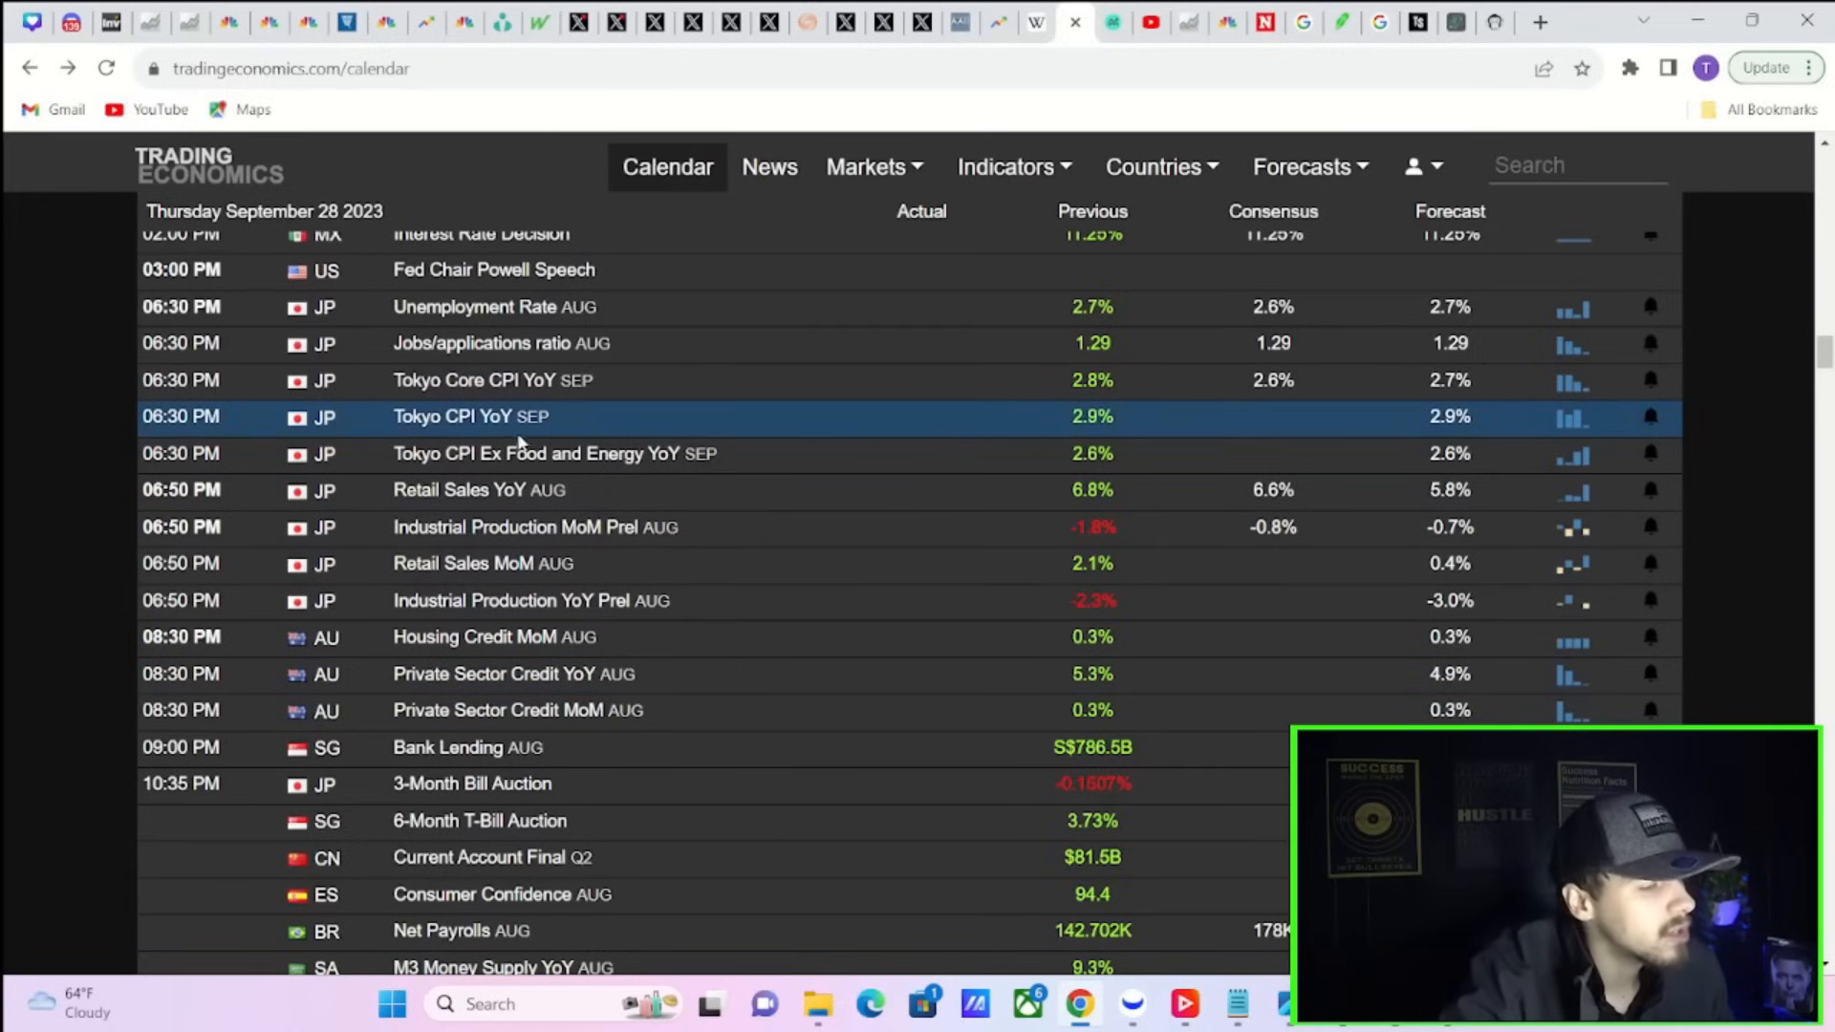
scroll("down", 3)
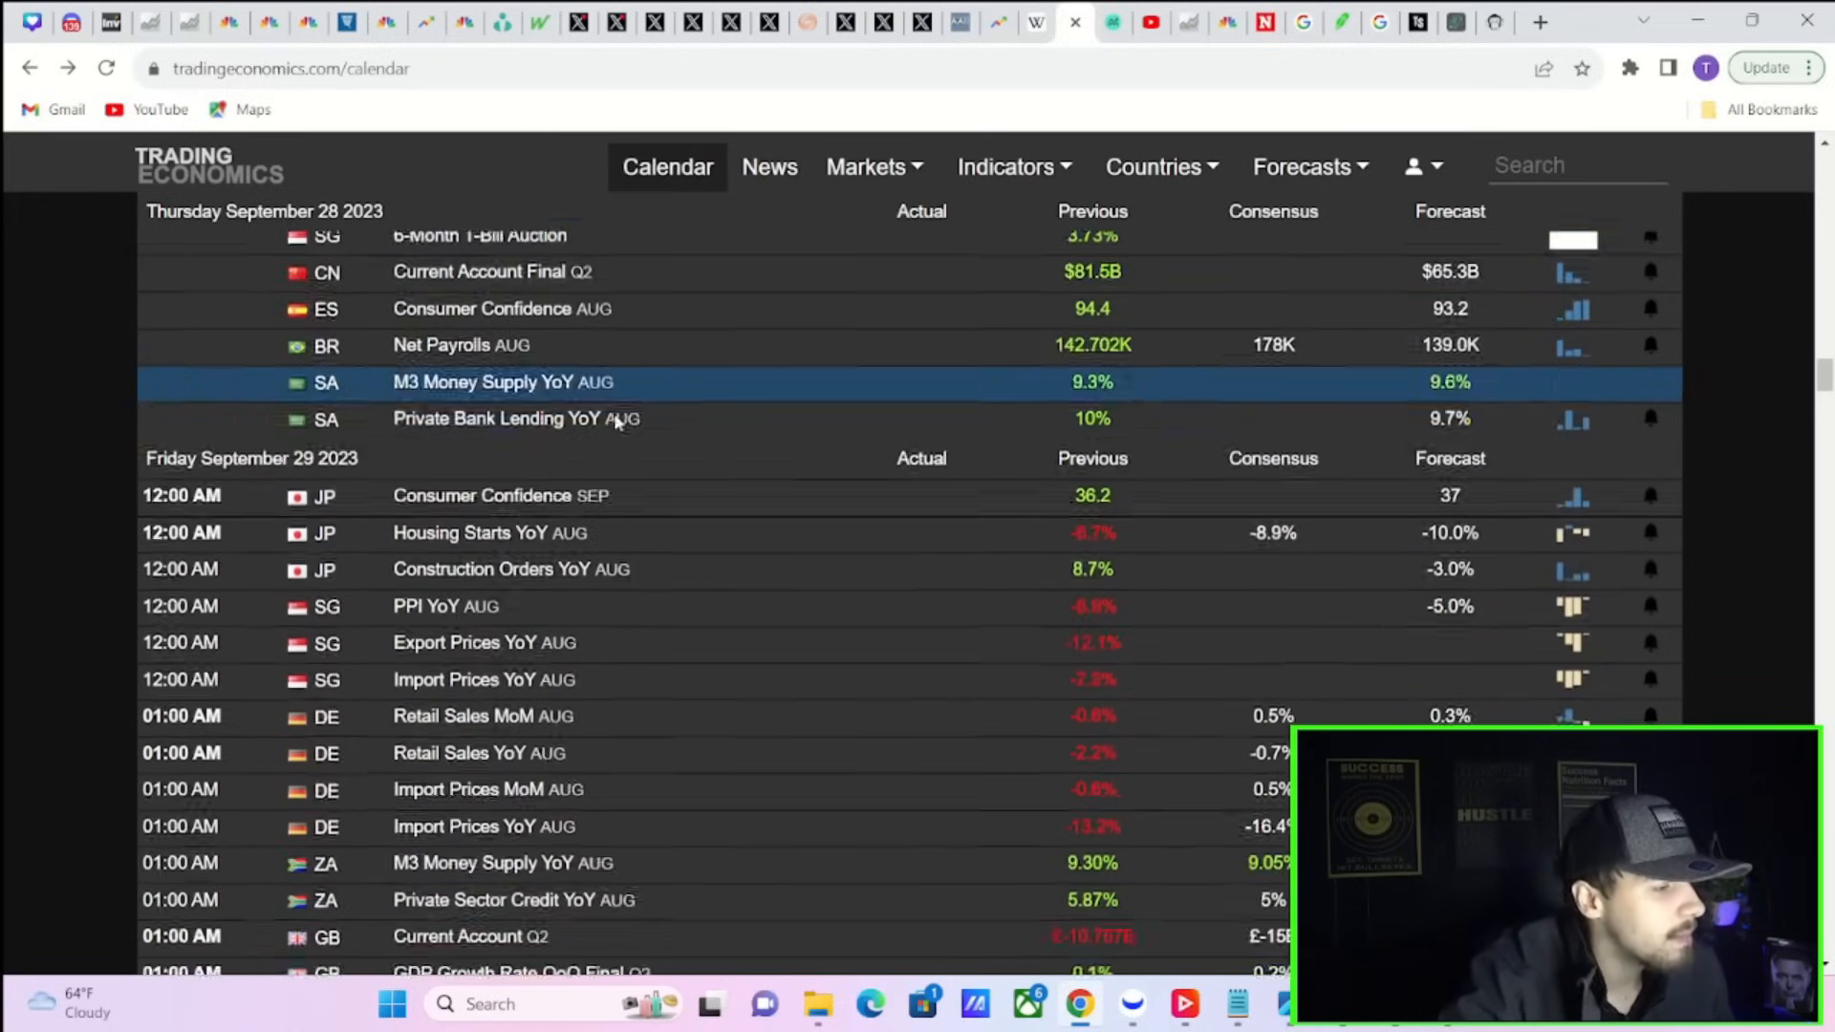
scroll("down", 3)
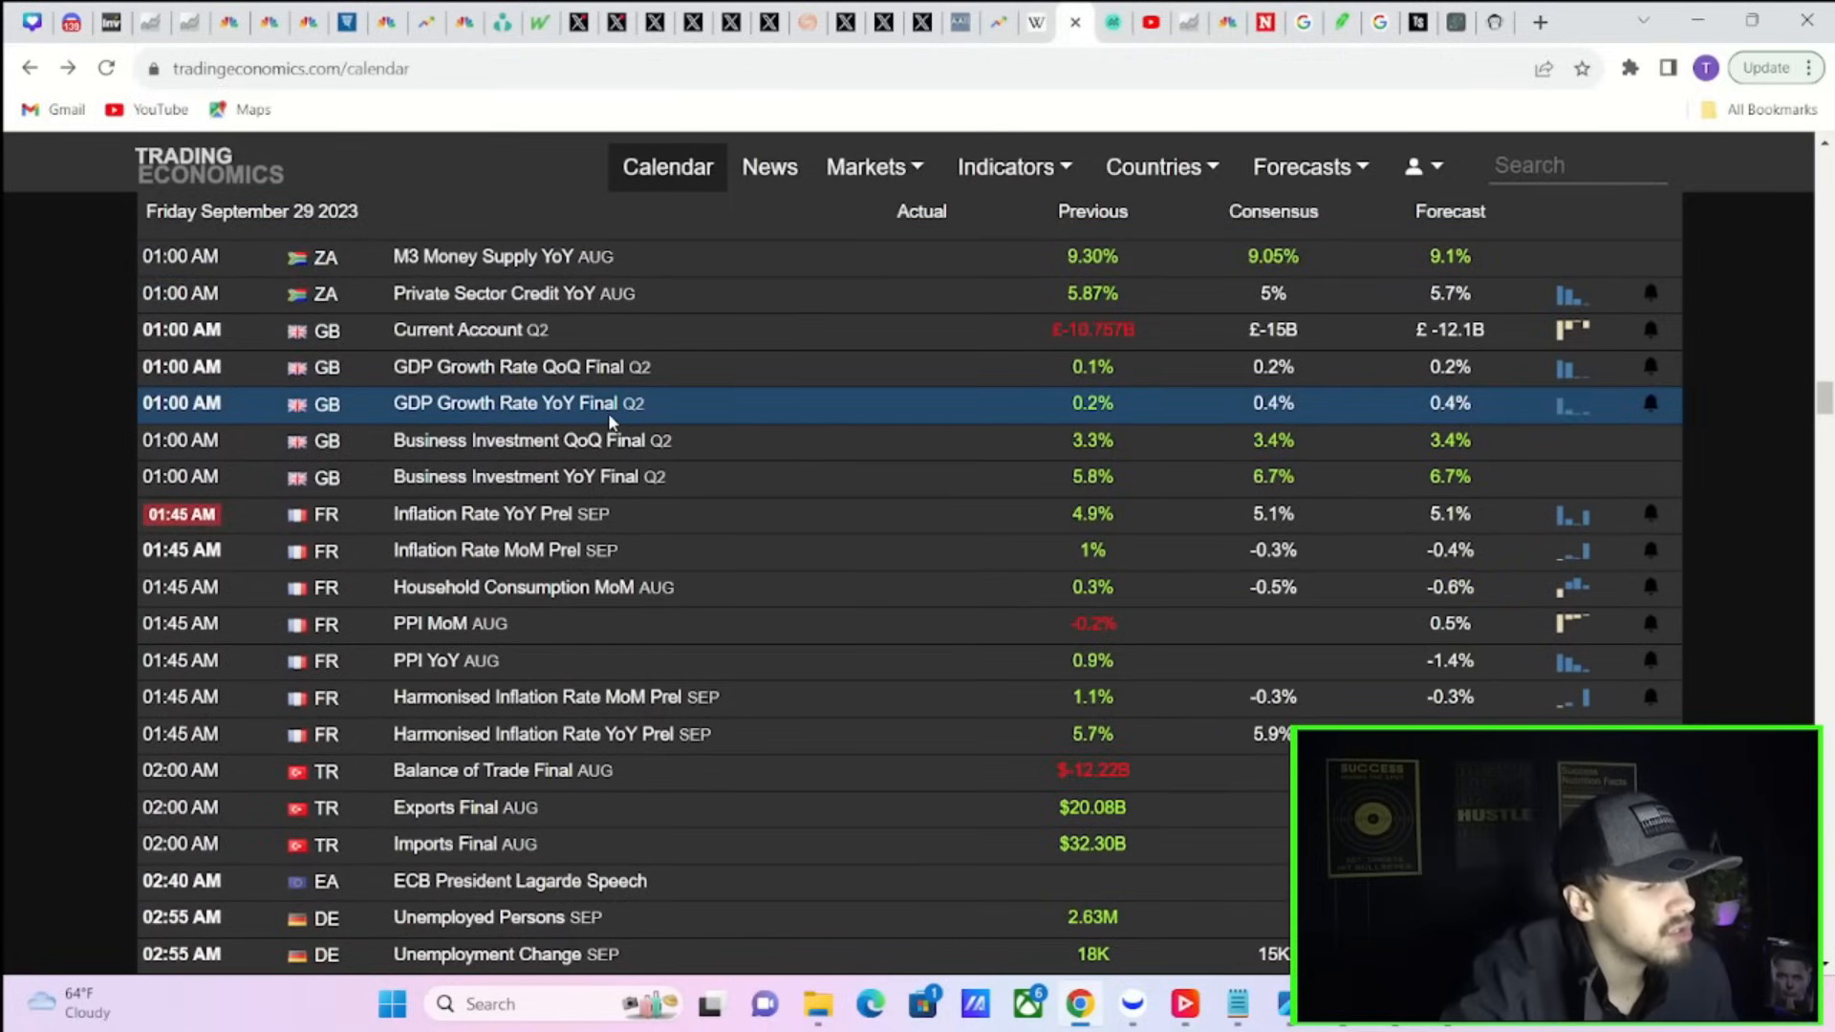
scroll("down", 3)
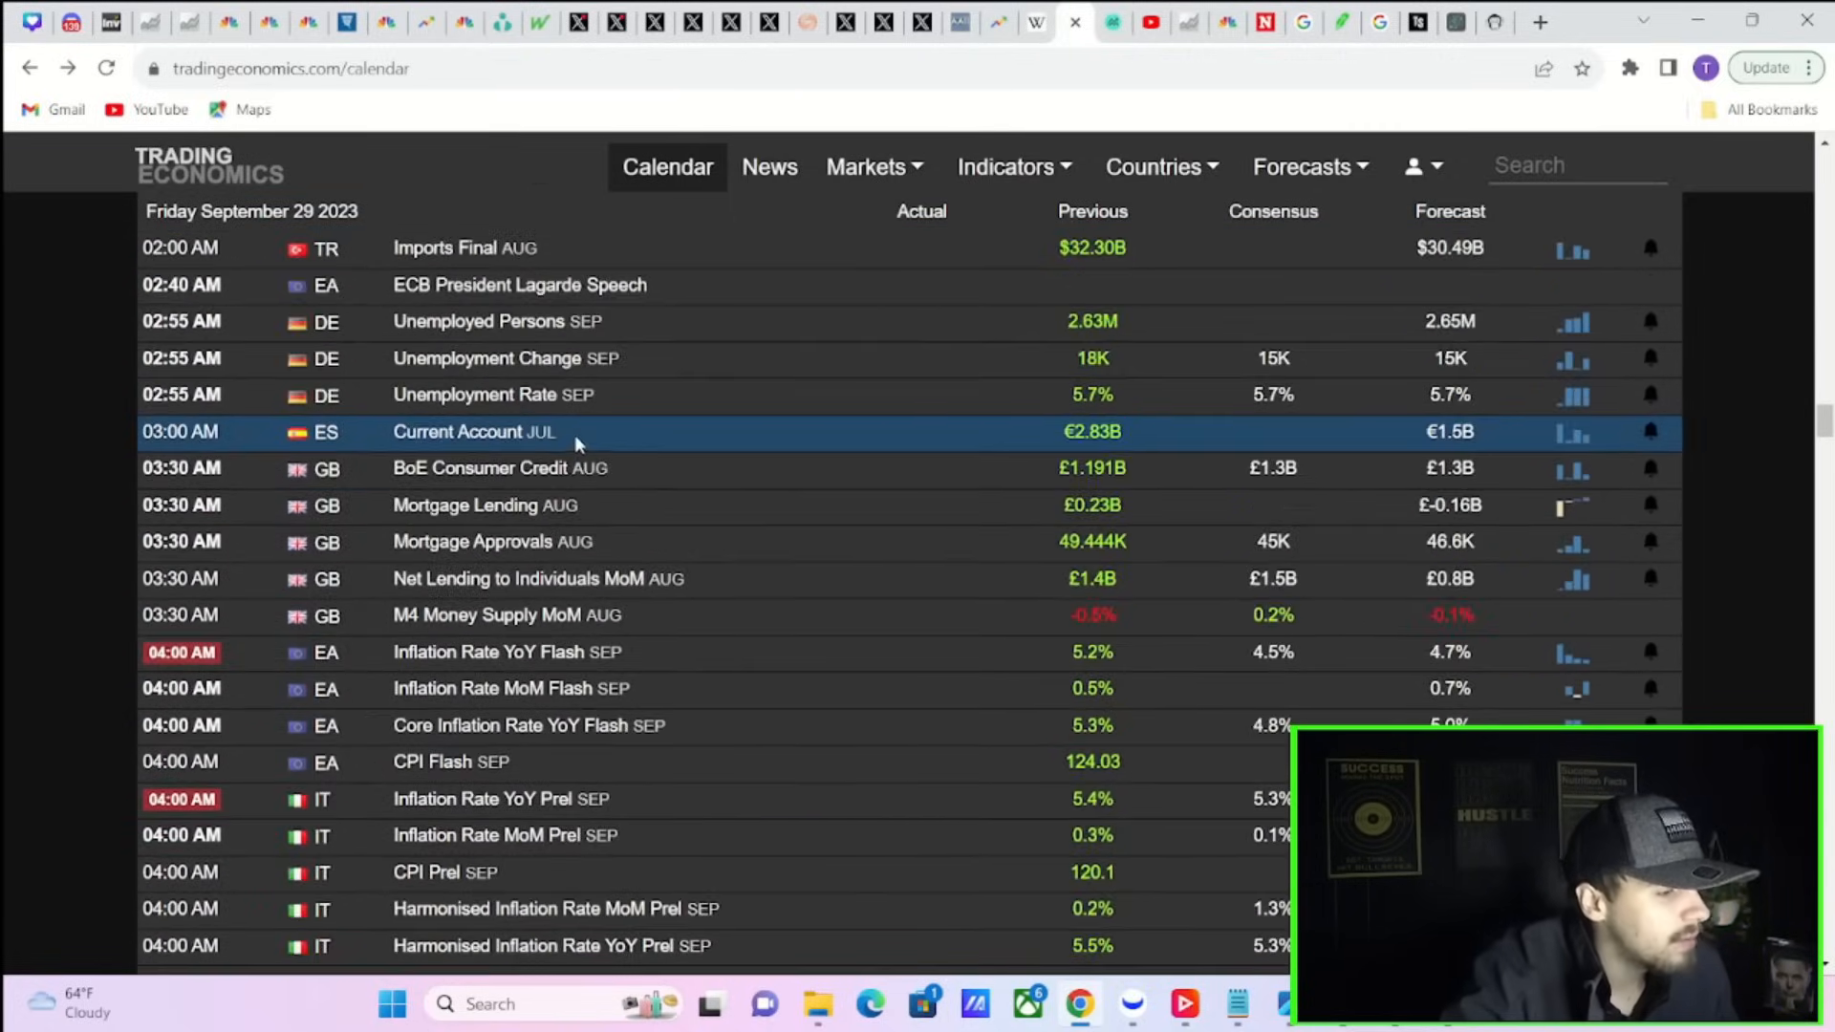
scroll("down", 3)
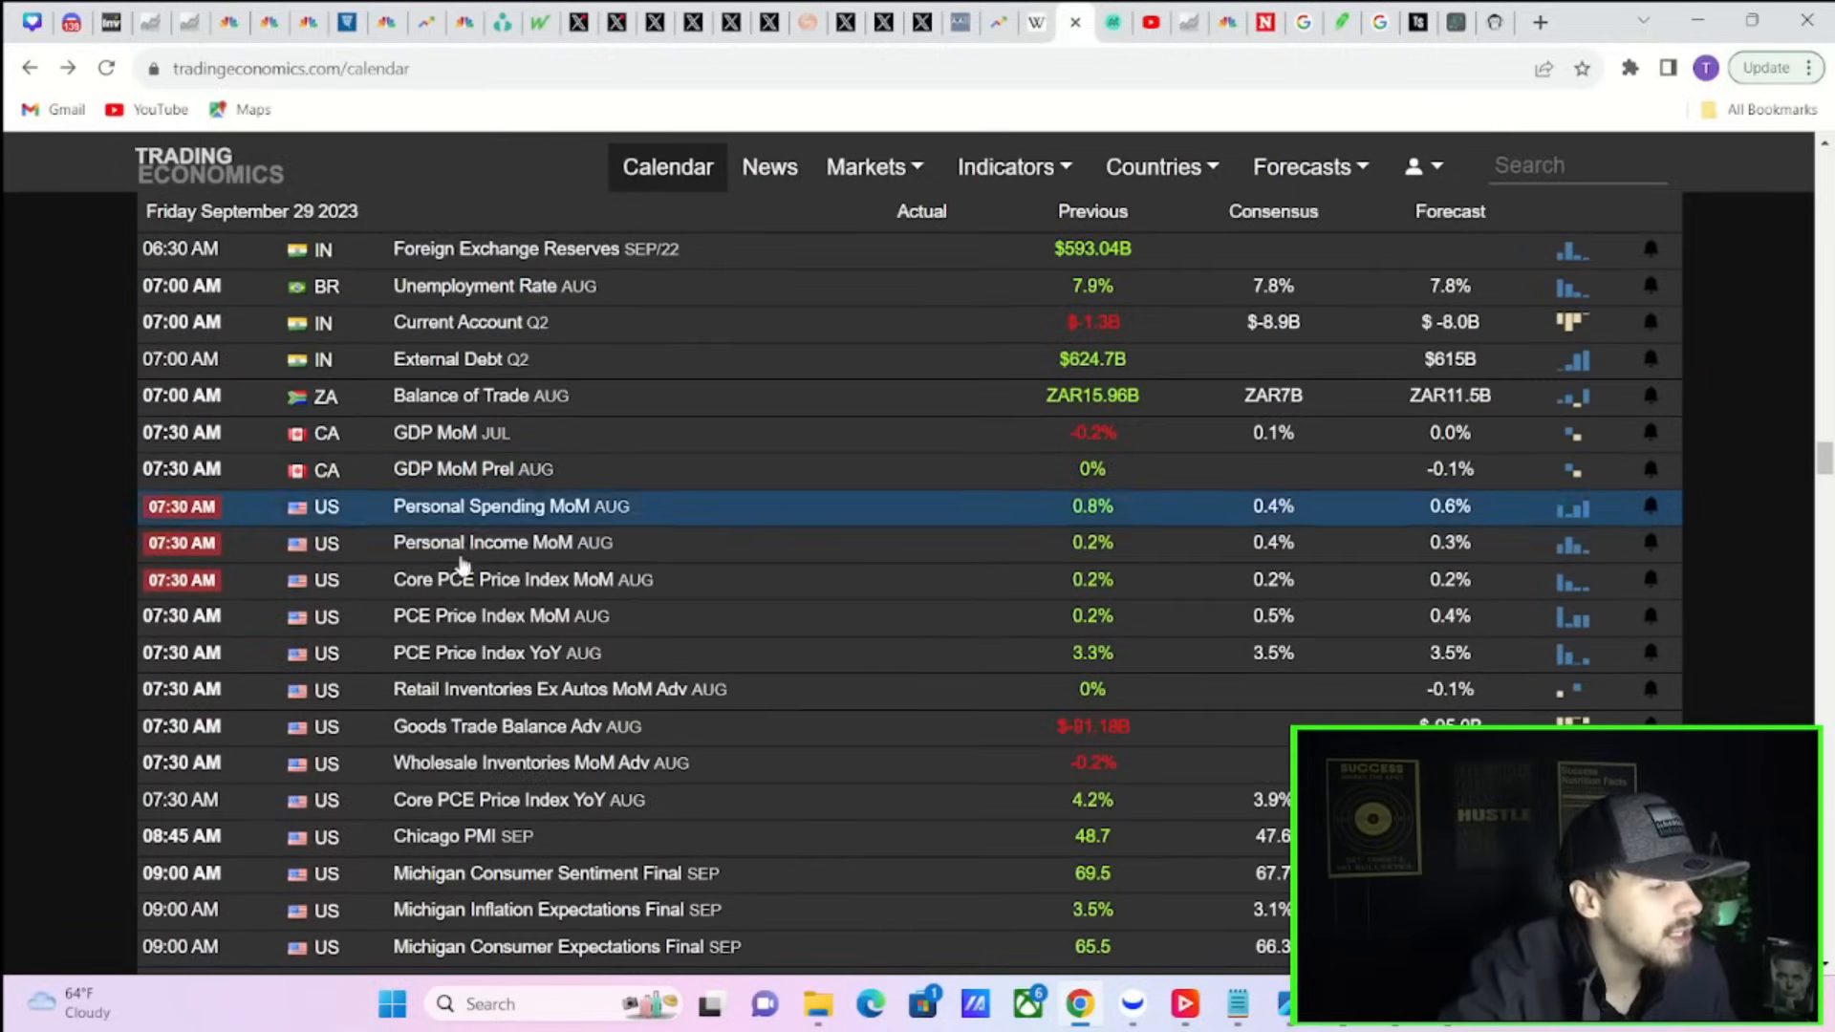
mouse_move(574, 506)
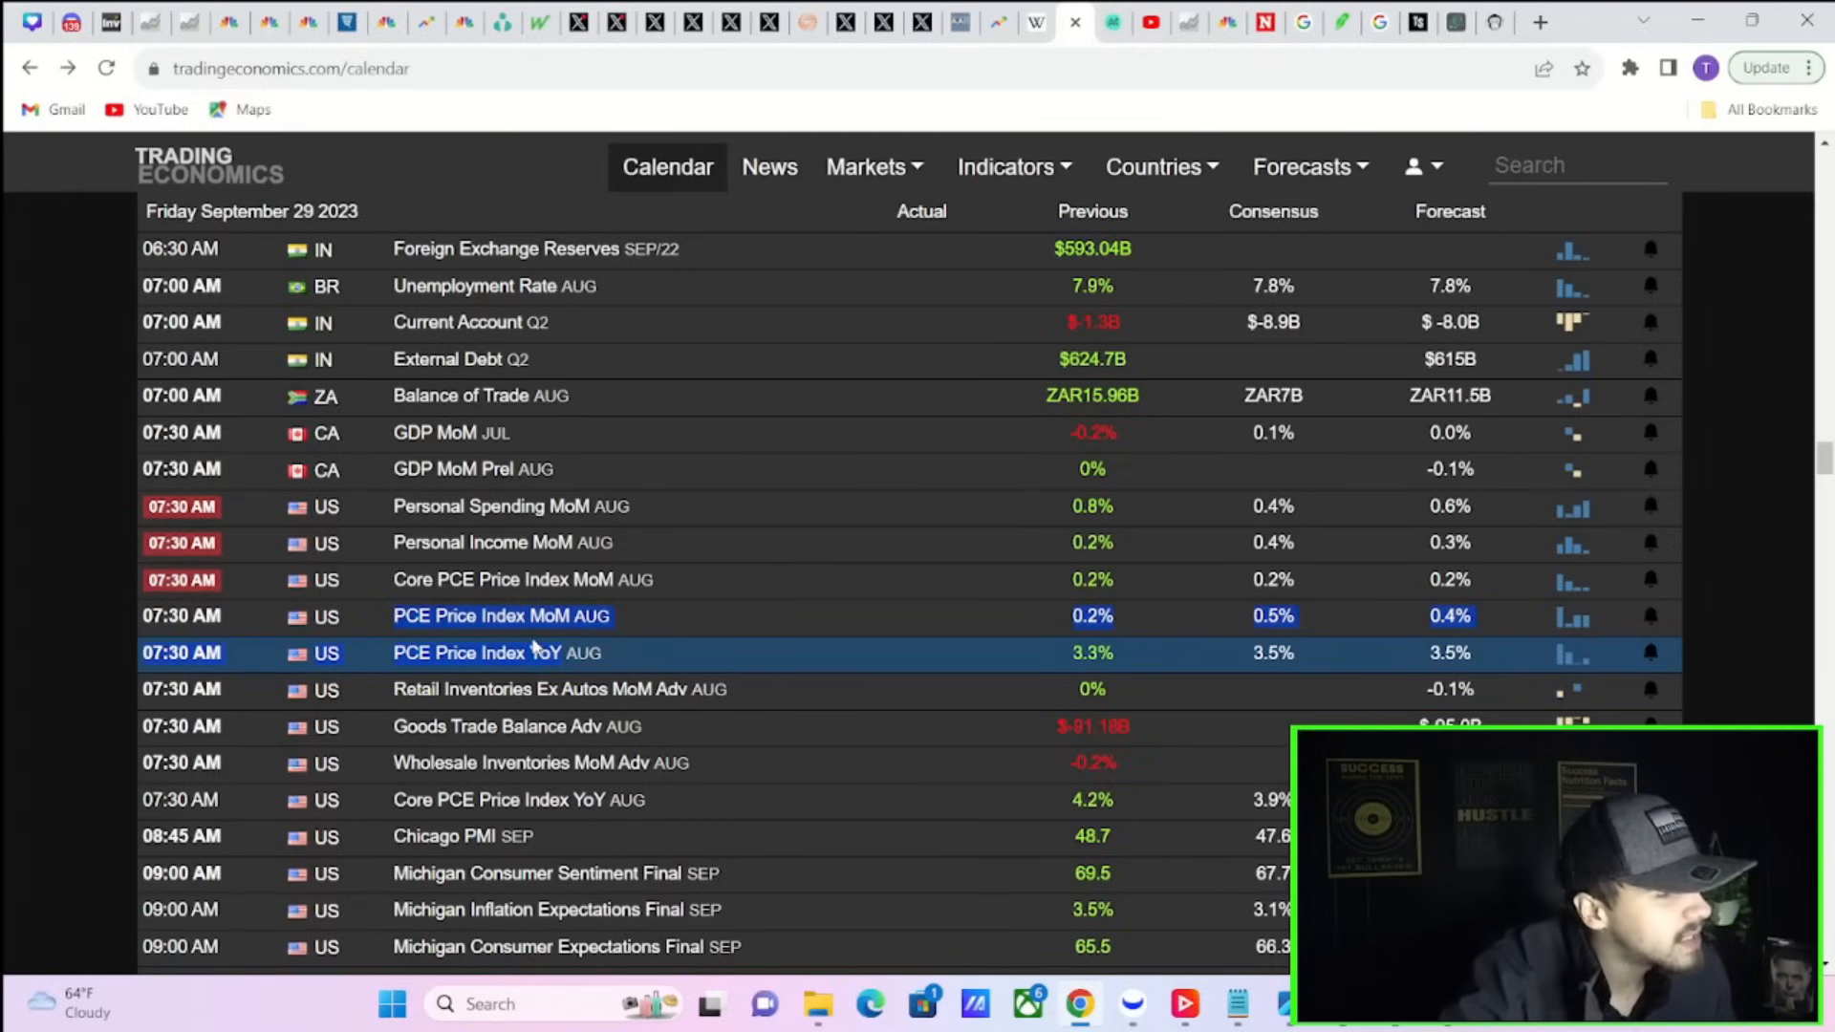
mouse_move(476, 652)
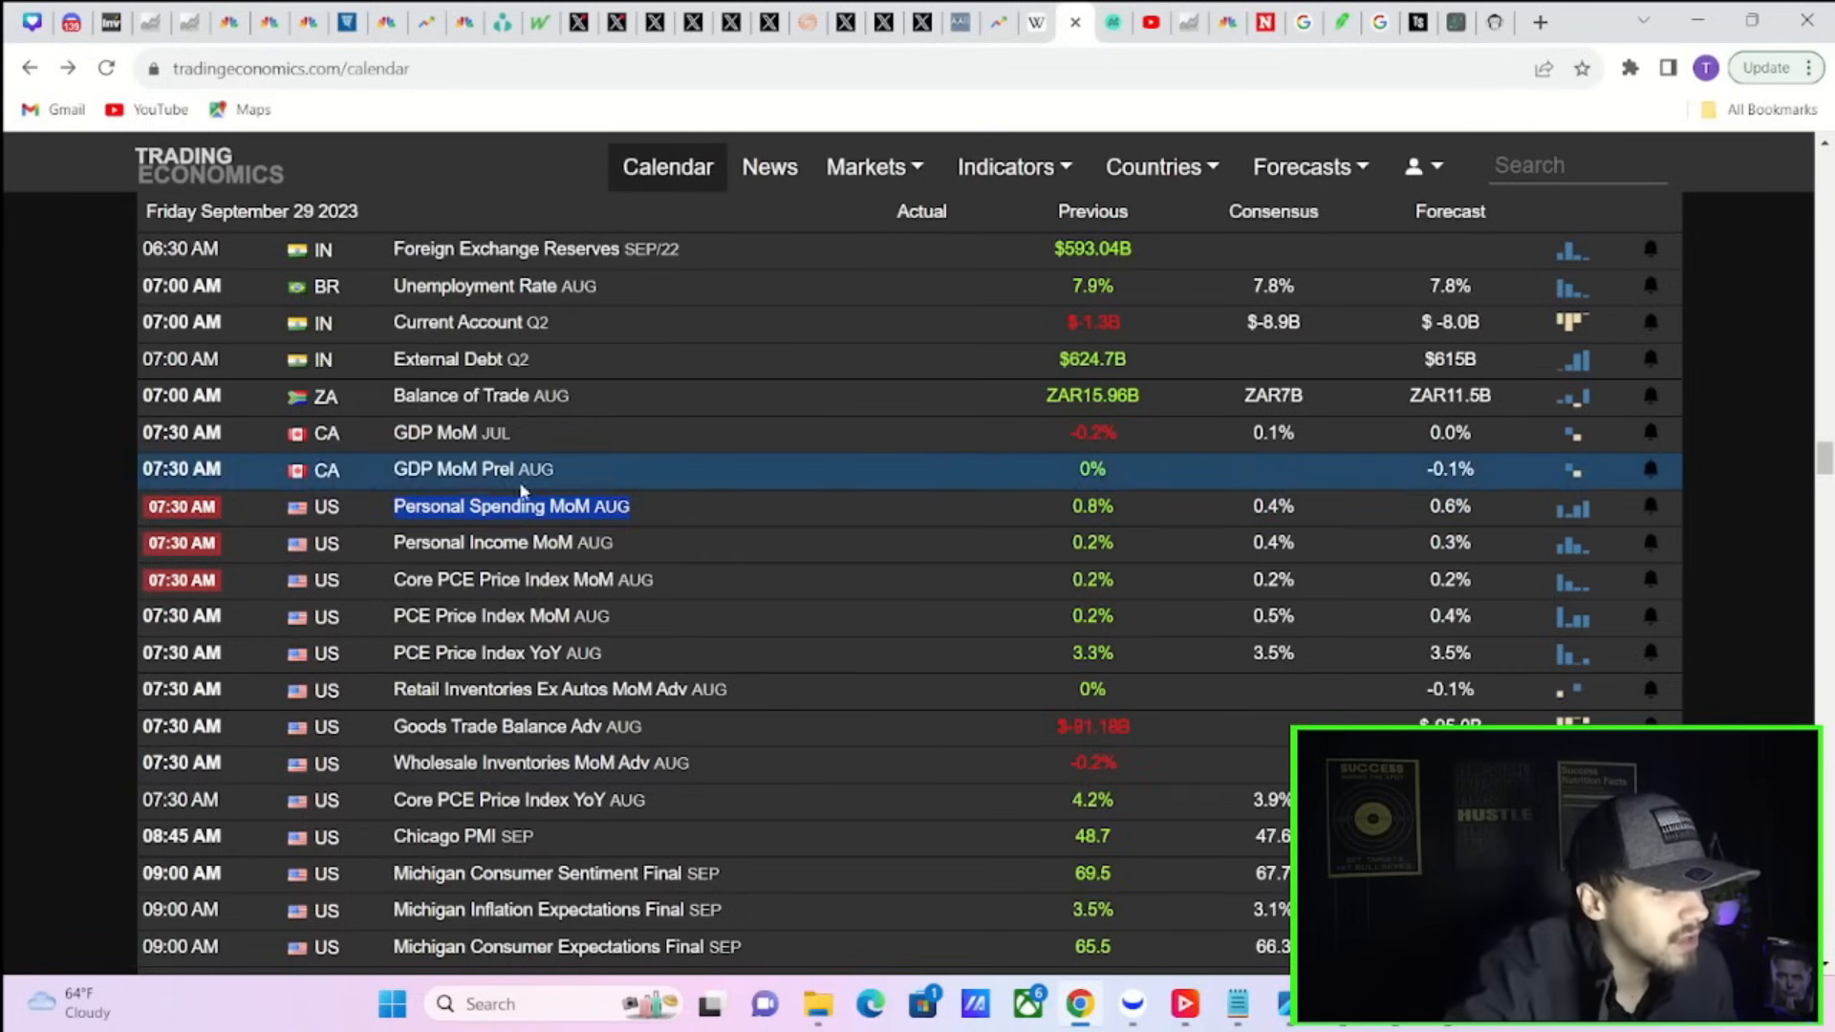
mouse_move(452, 468)
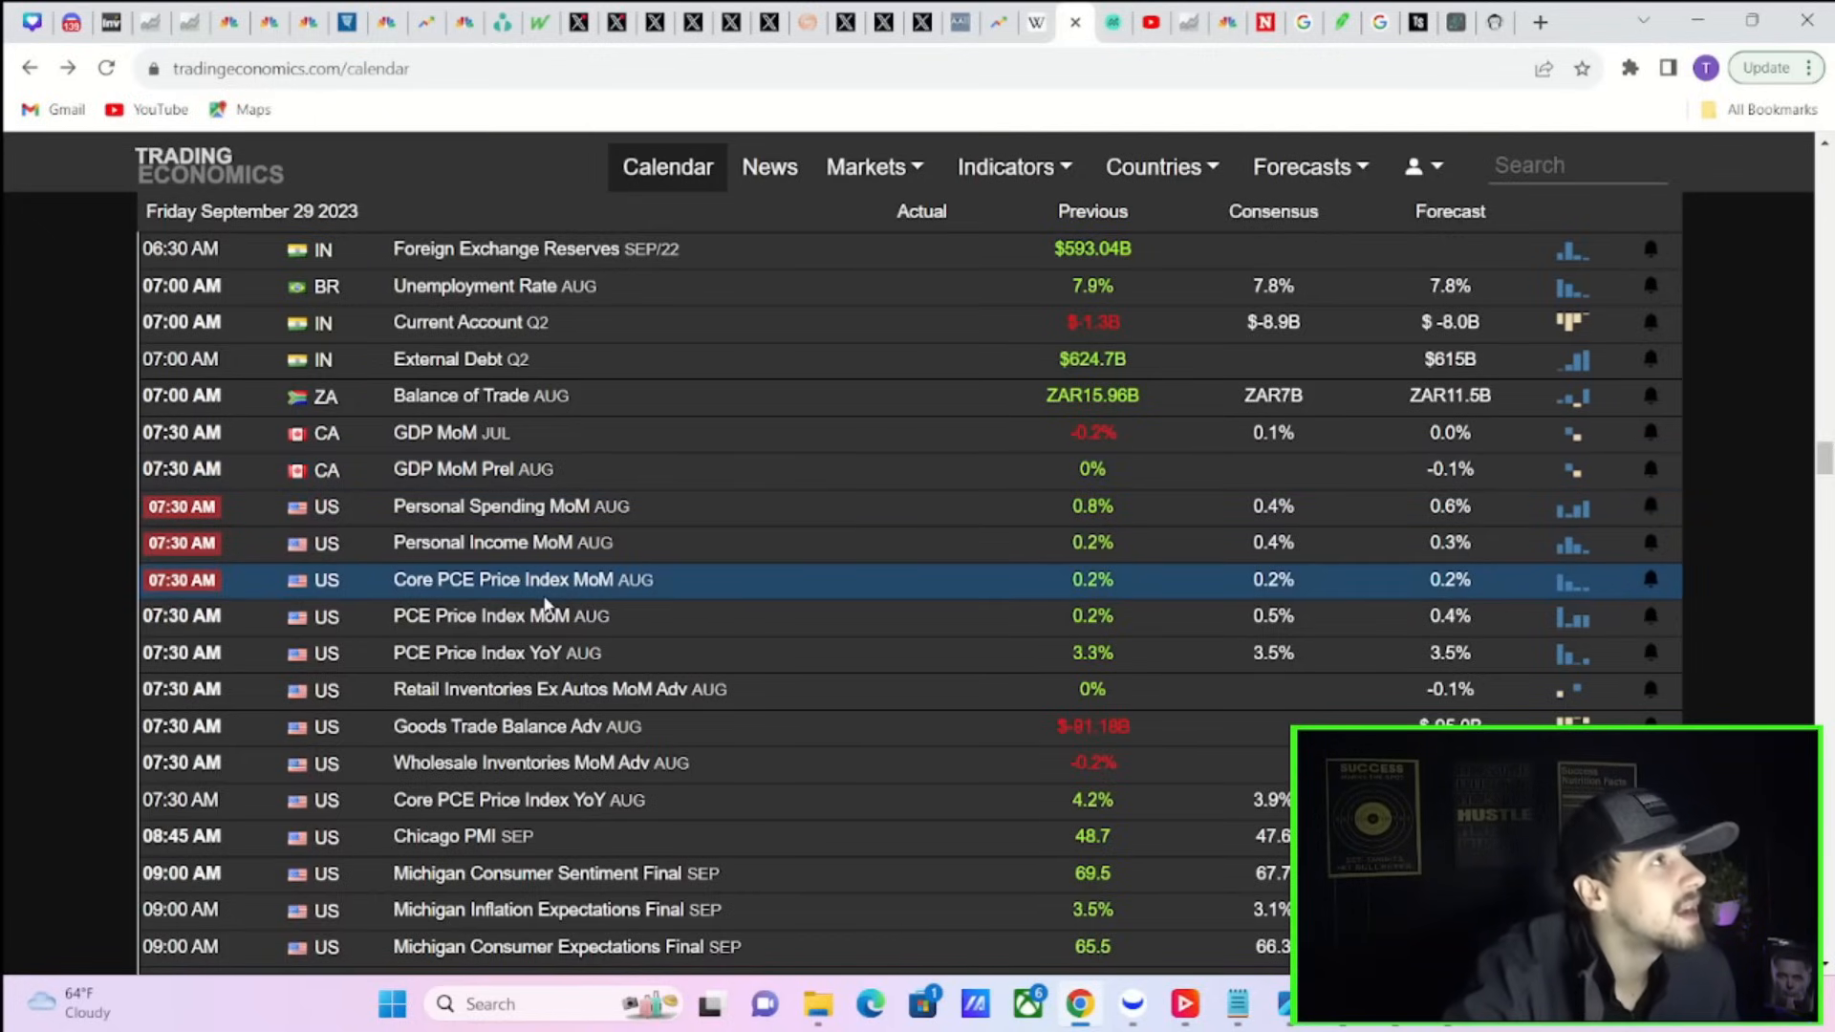
mouse_move(343, 582)
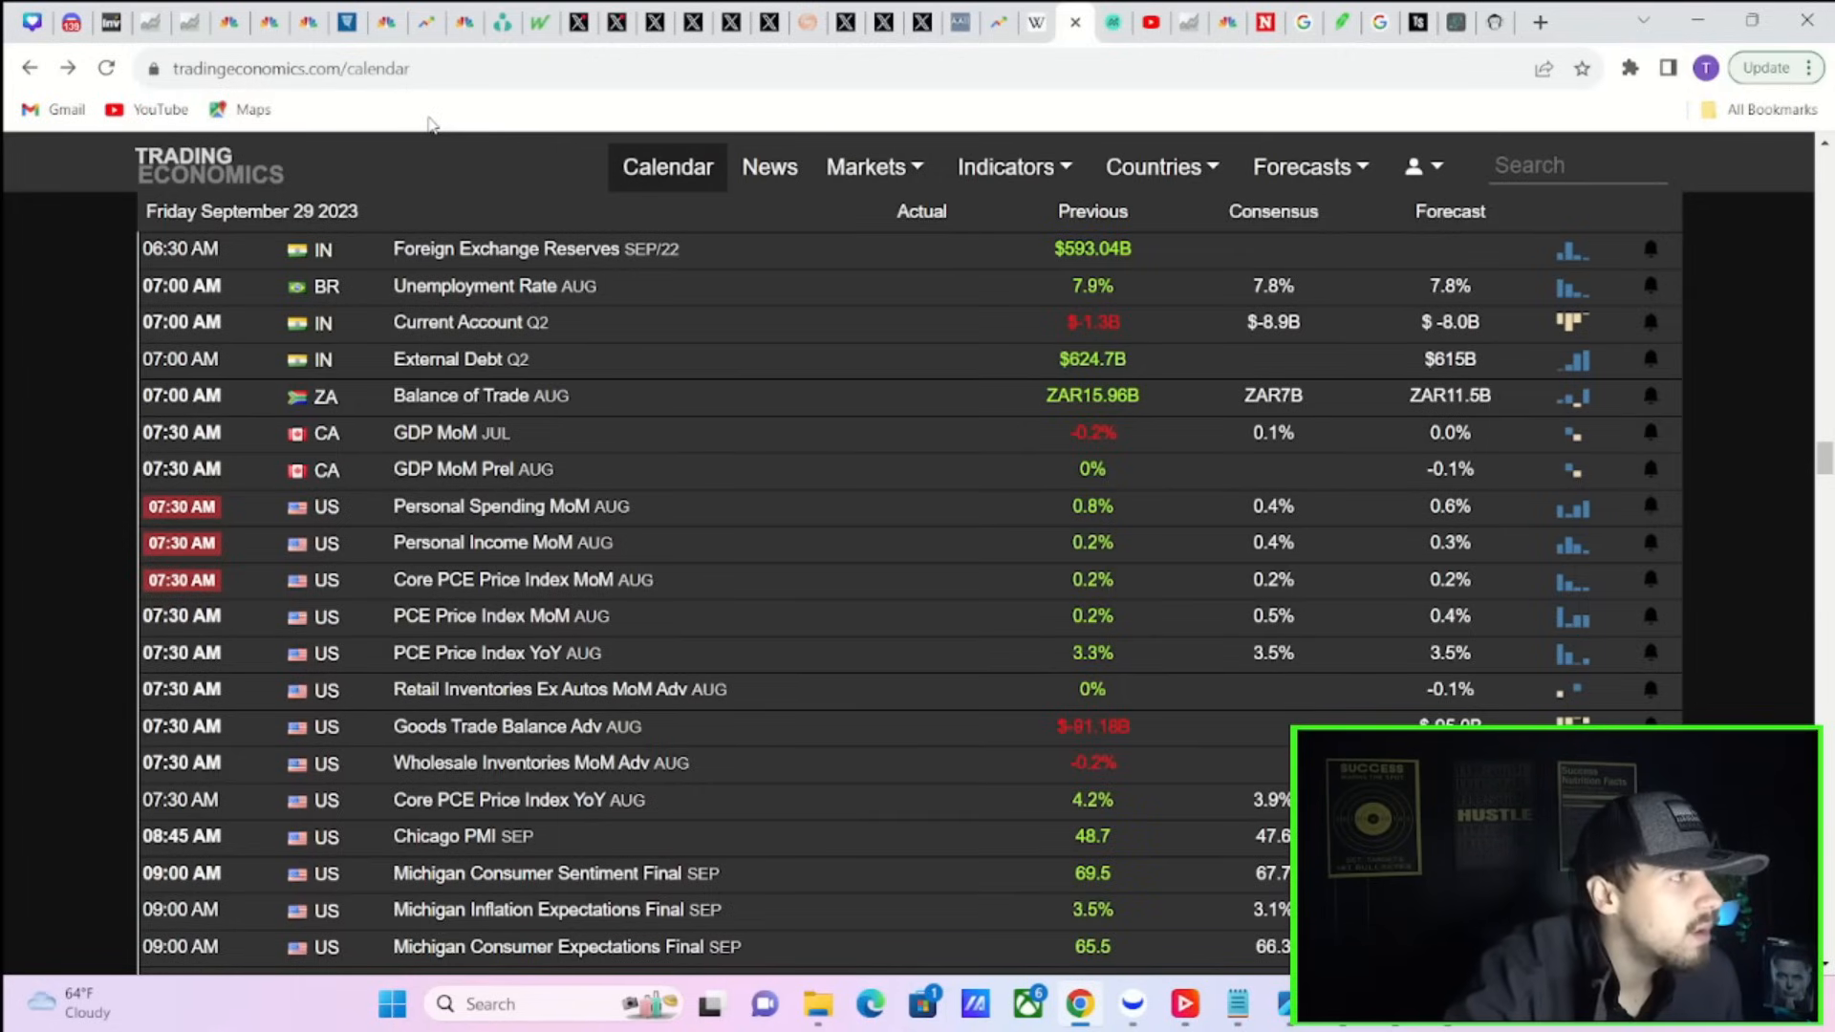
mouse_move(490, 10)
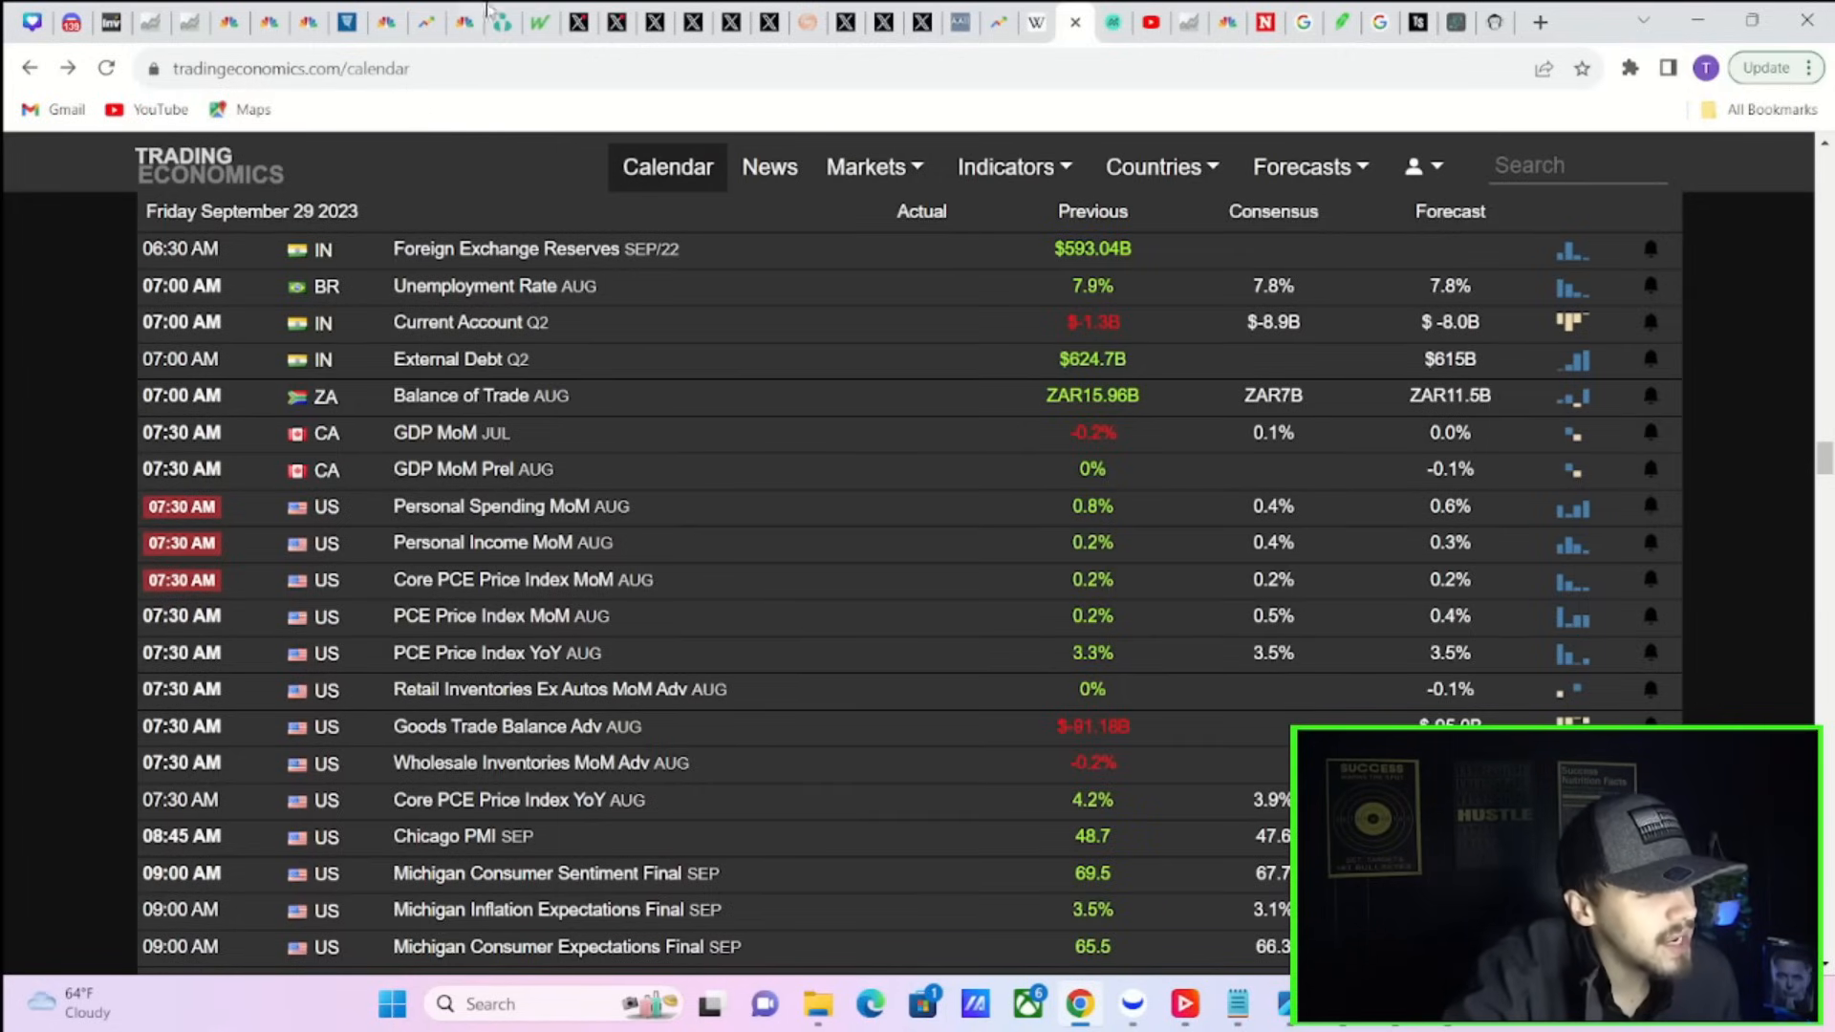